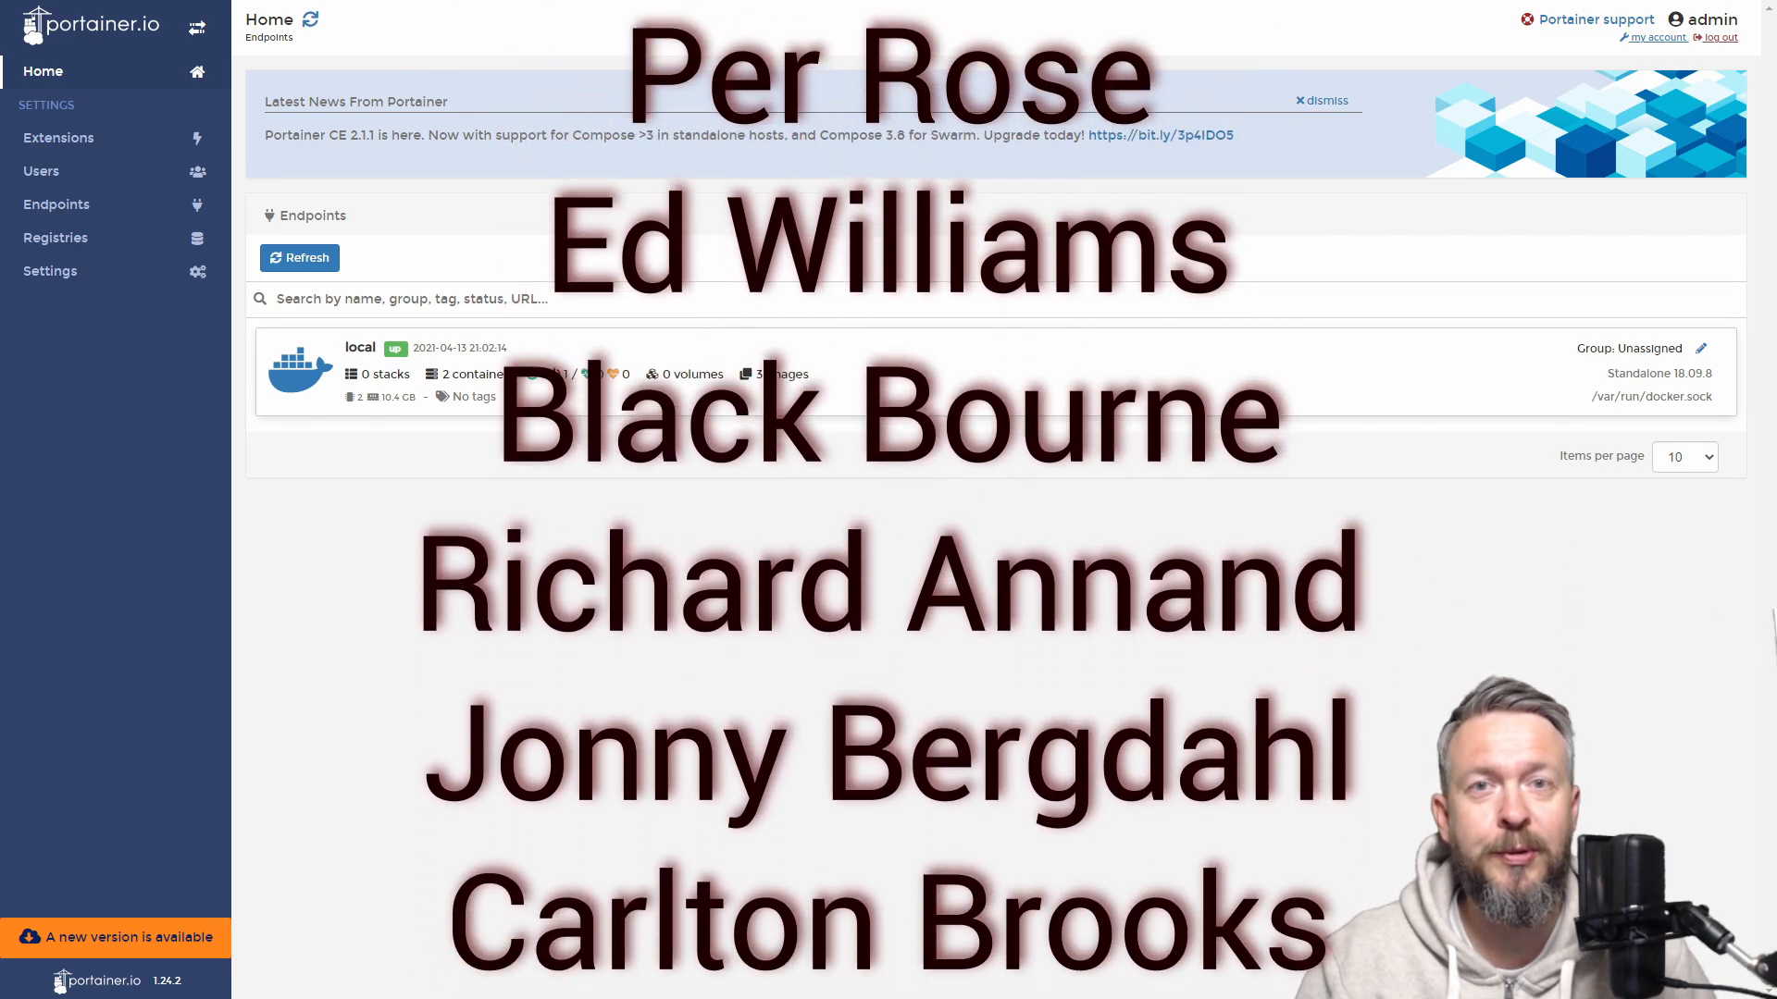
Show the local endpoint's Images list with the zigbee2mqtt and portainer images.
{"action": "scroll", "scroll_direction": "down", "scroll_amount": 3}
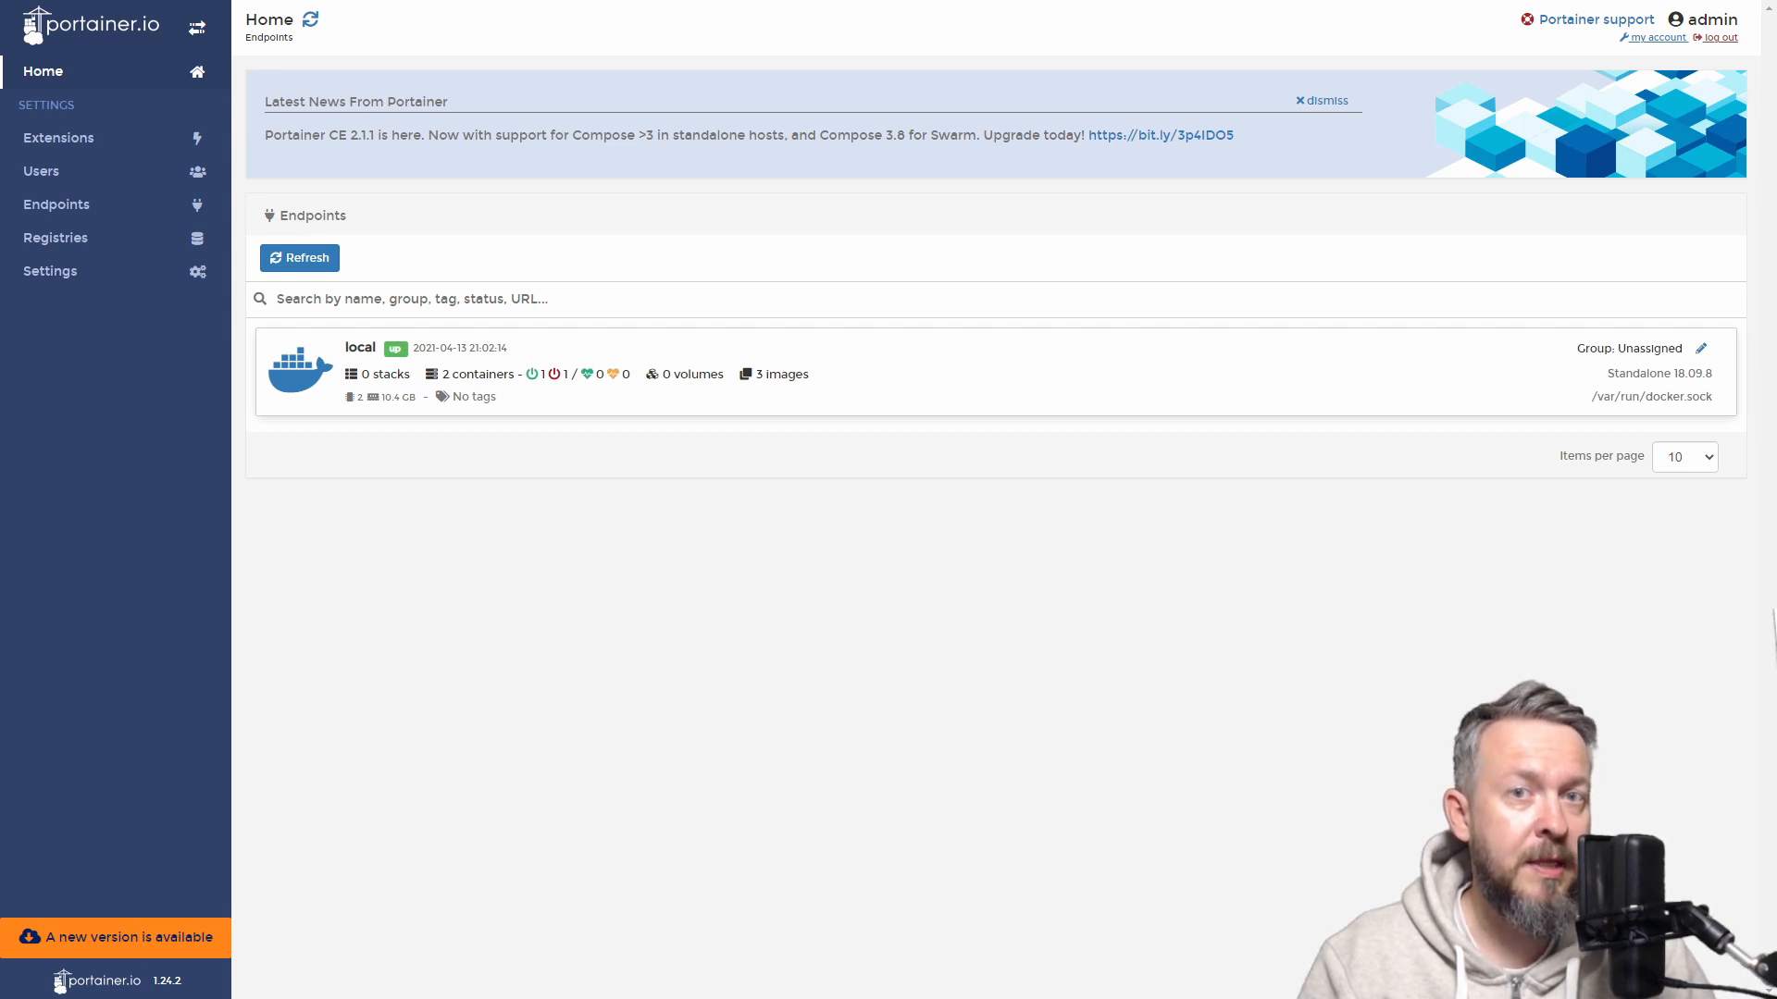
{"action": "mouse_move", "coordinate": [553, 207]}
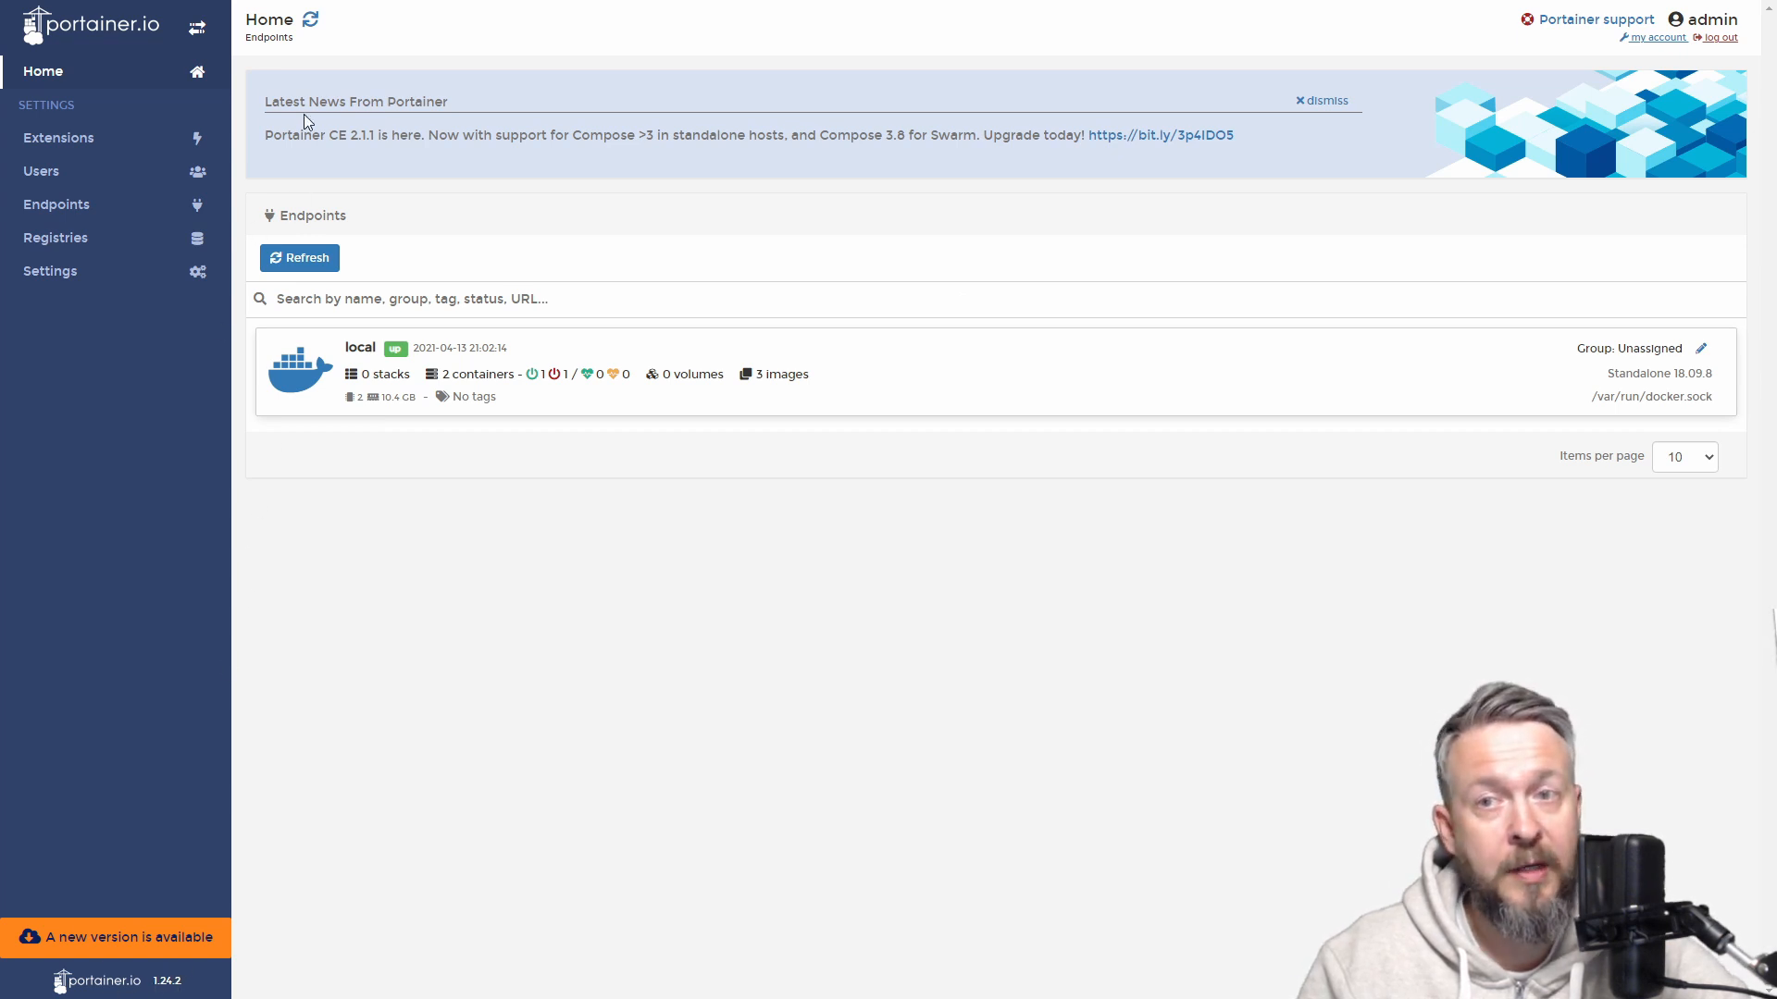
{"action": "mouse_move", "coordinate": [352, 137]}
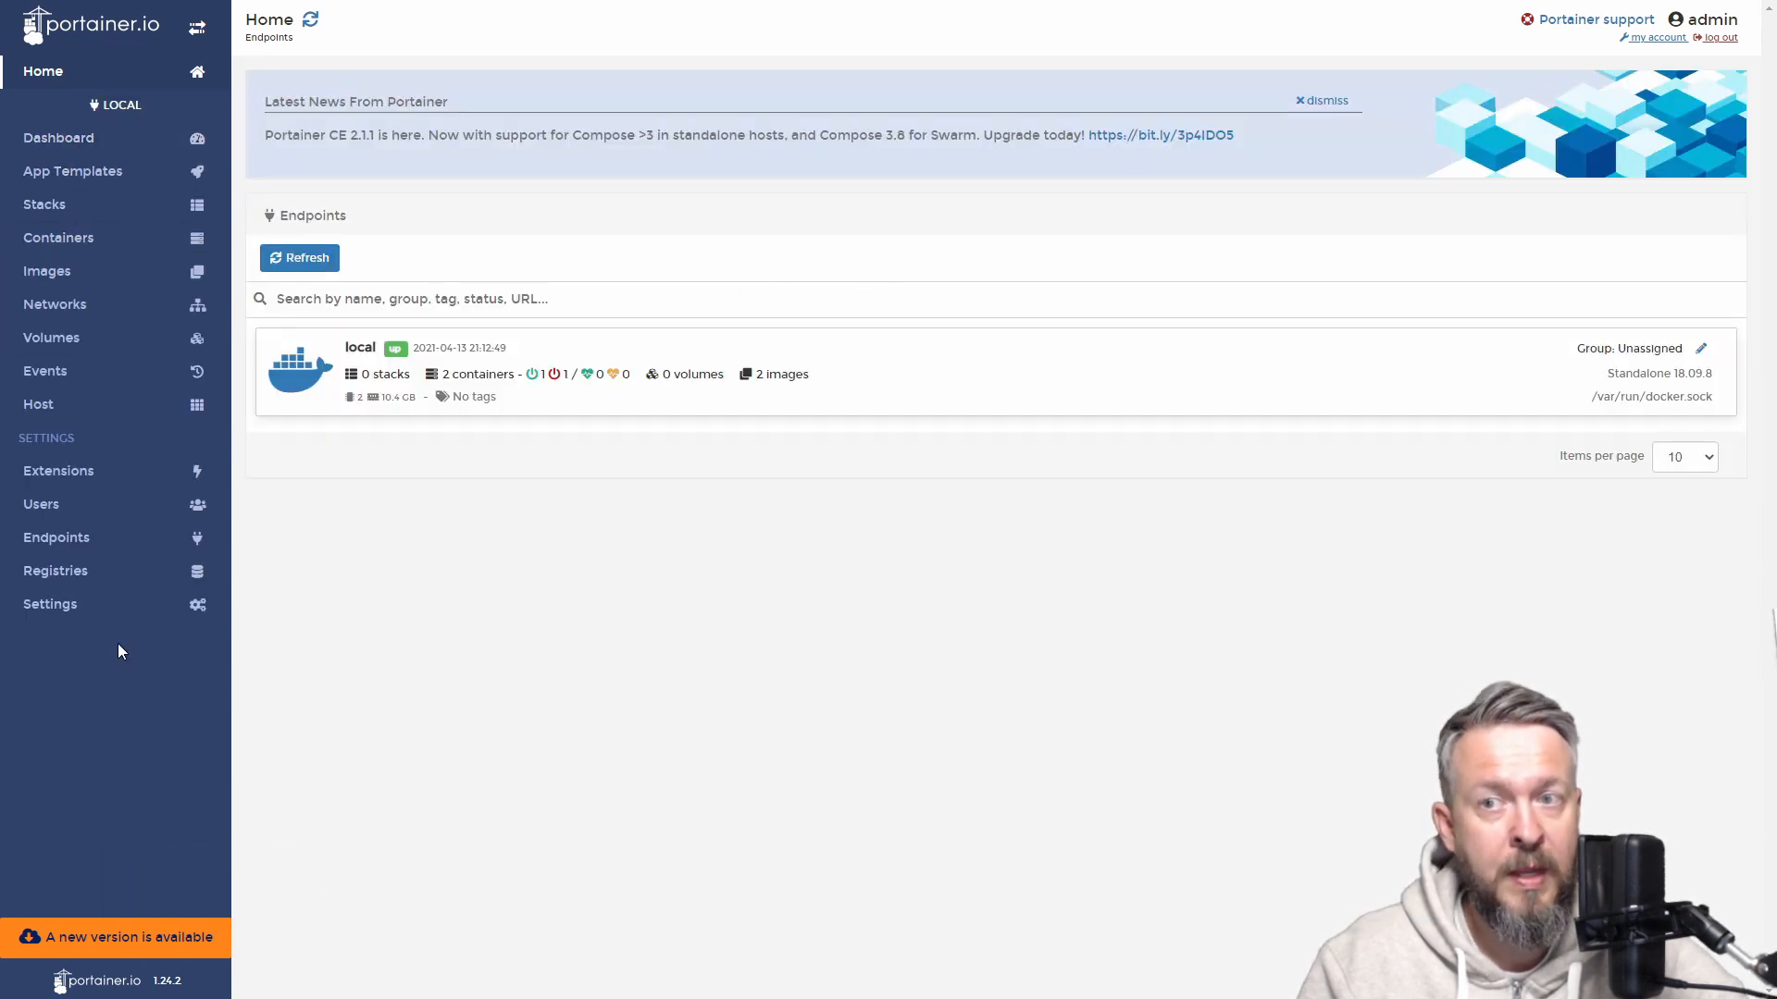
{"action": "mouse_move", "coordinate": [72, 242]}
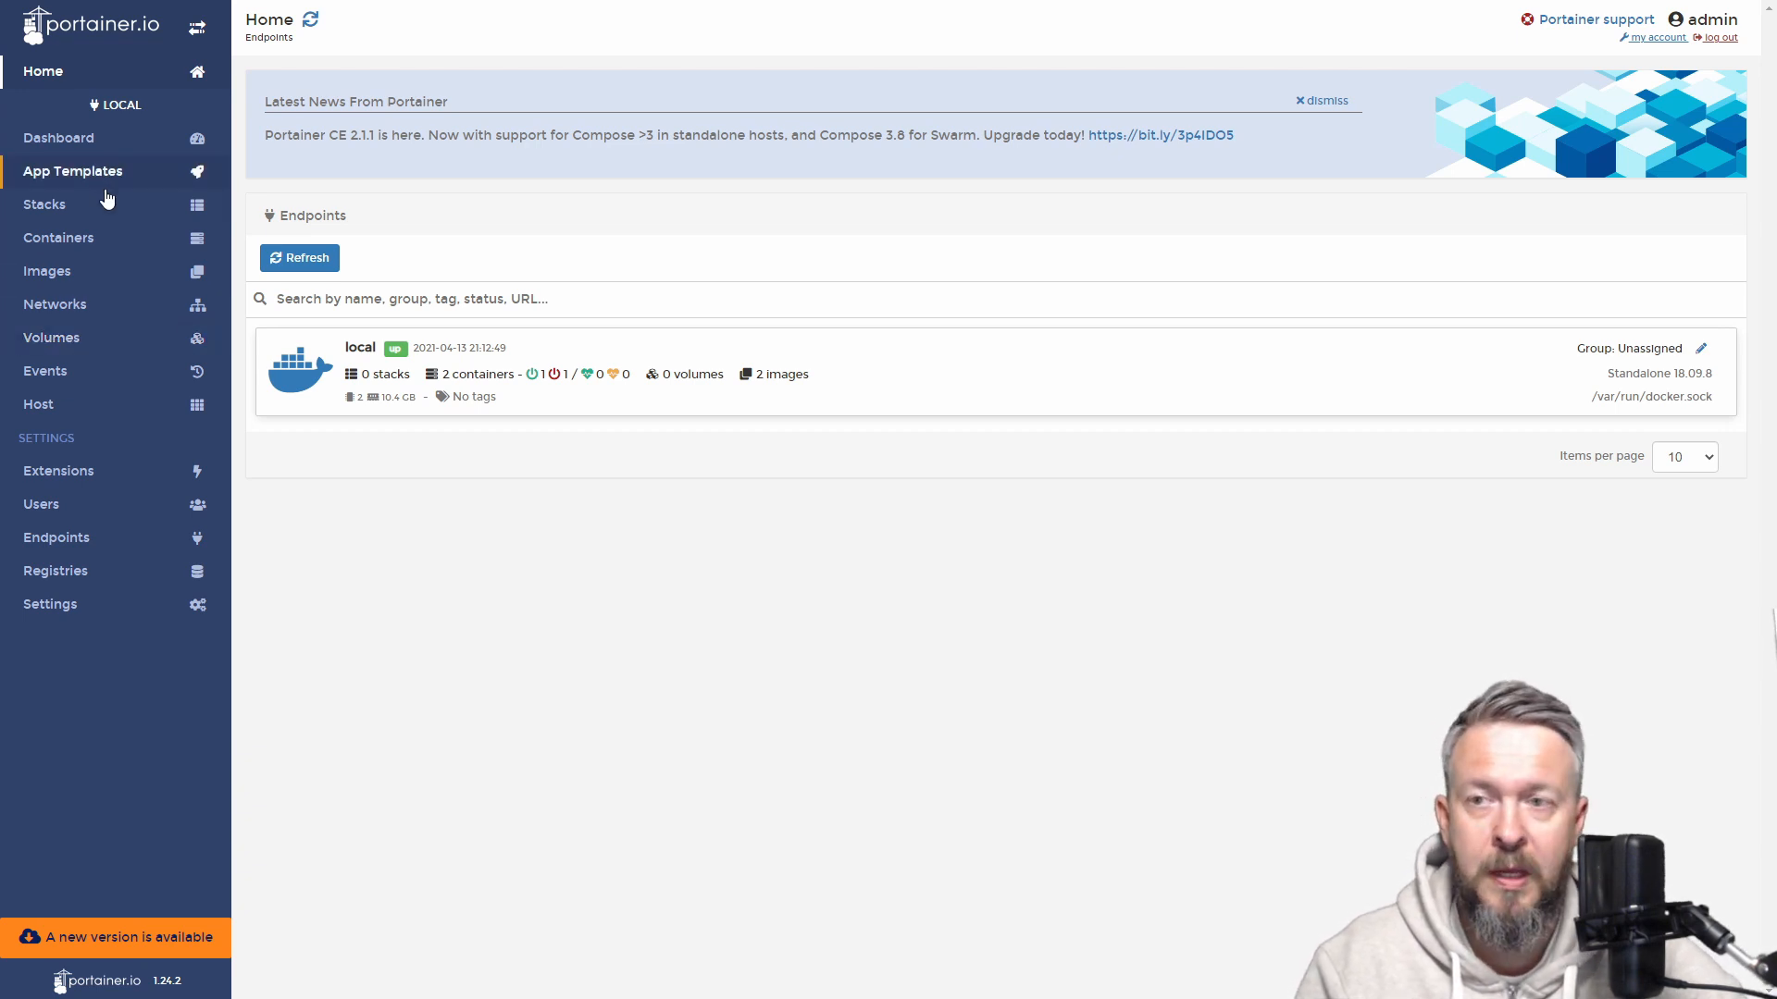
{"action": "left_click", "coordinate": [49, 270]}
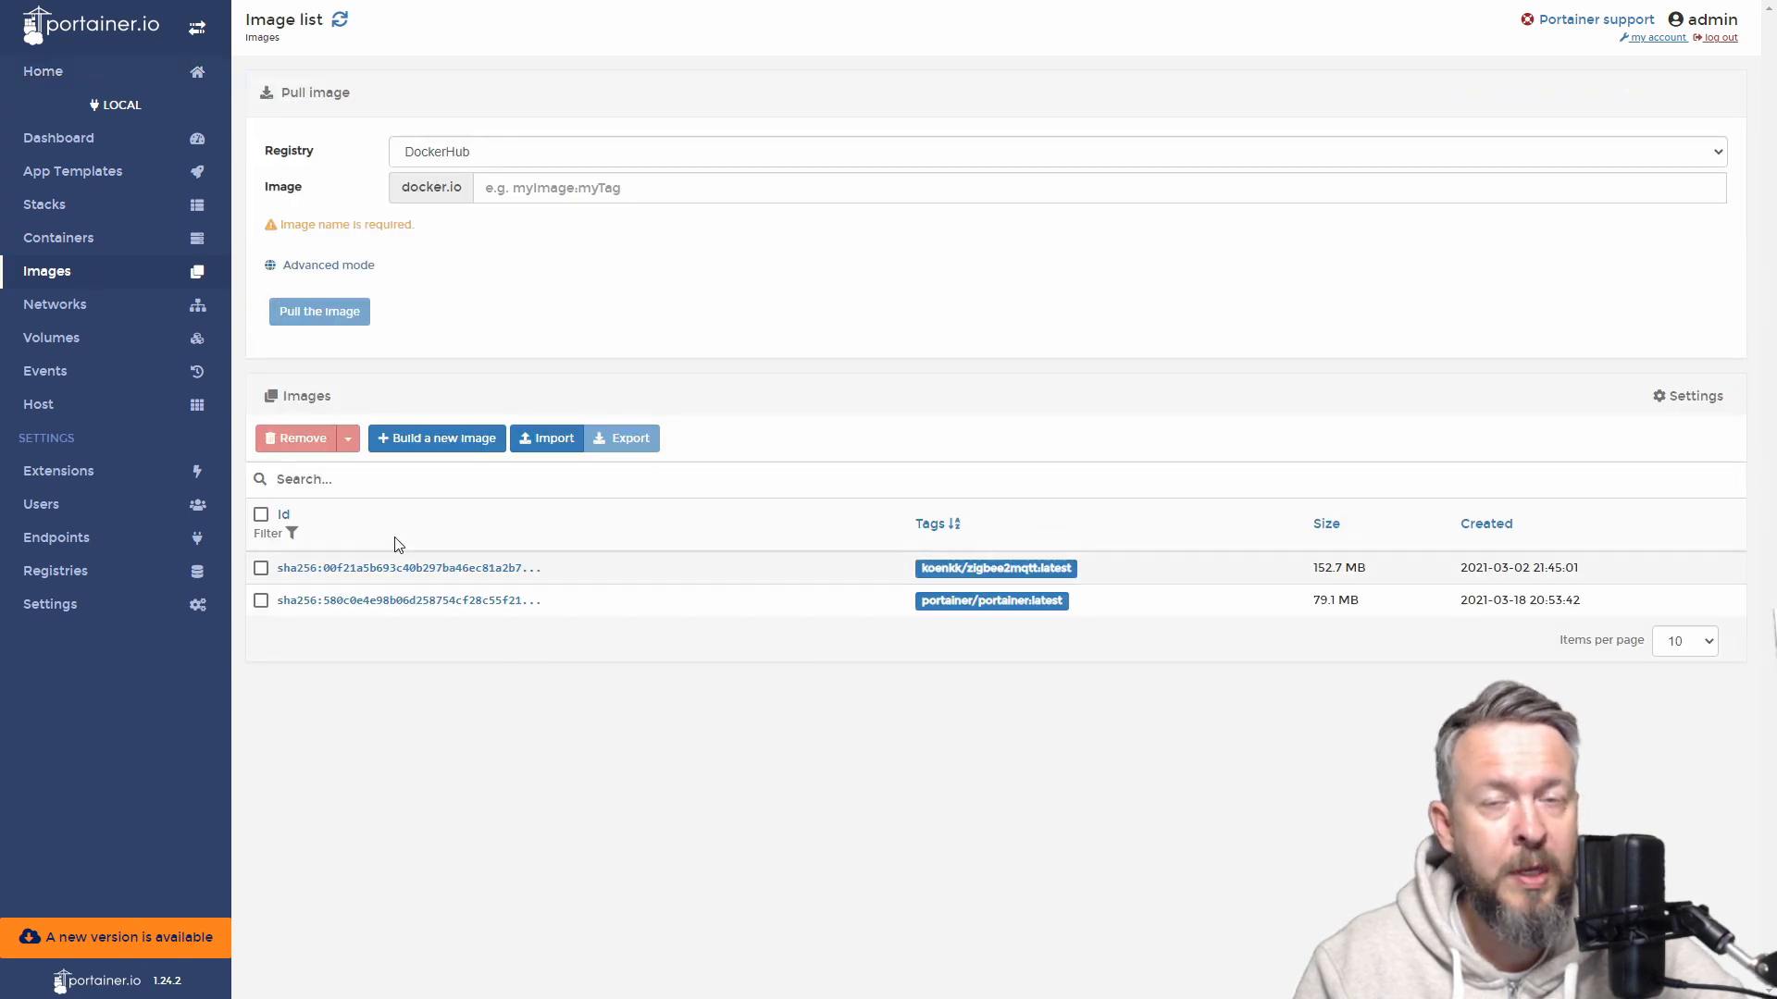
{"action": "mouse_move", "coordinate": [809, 670]}
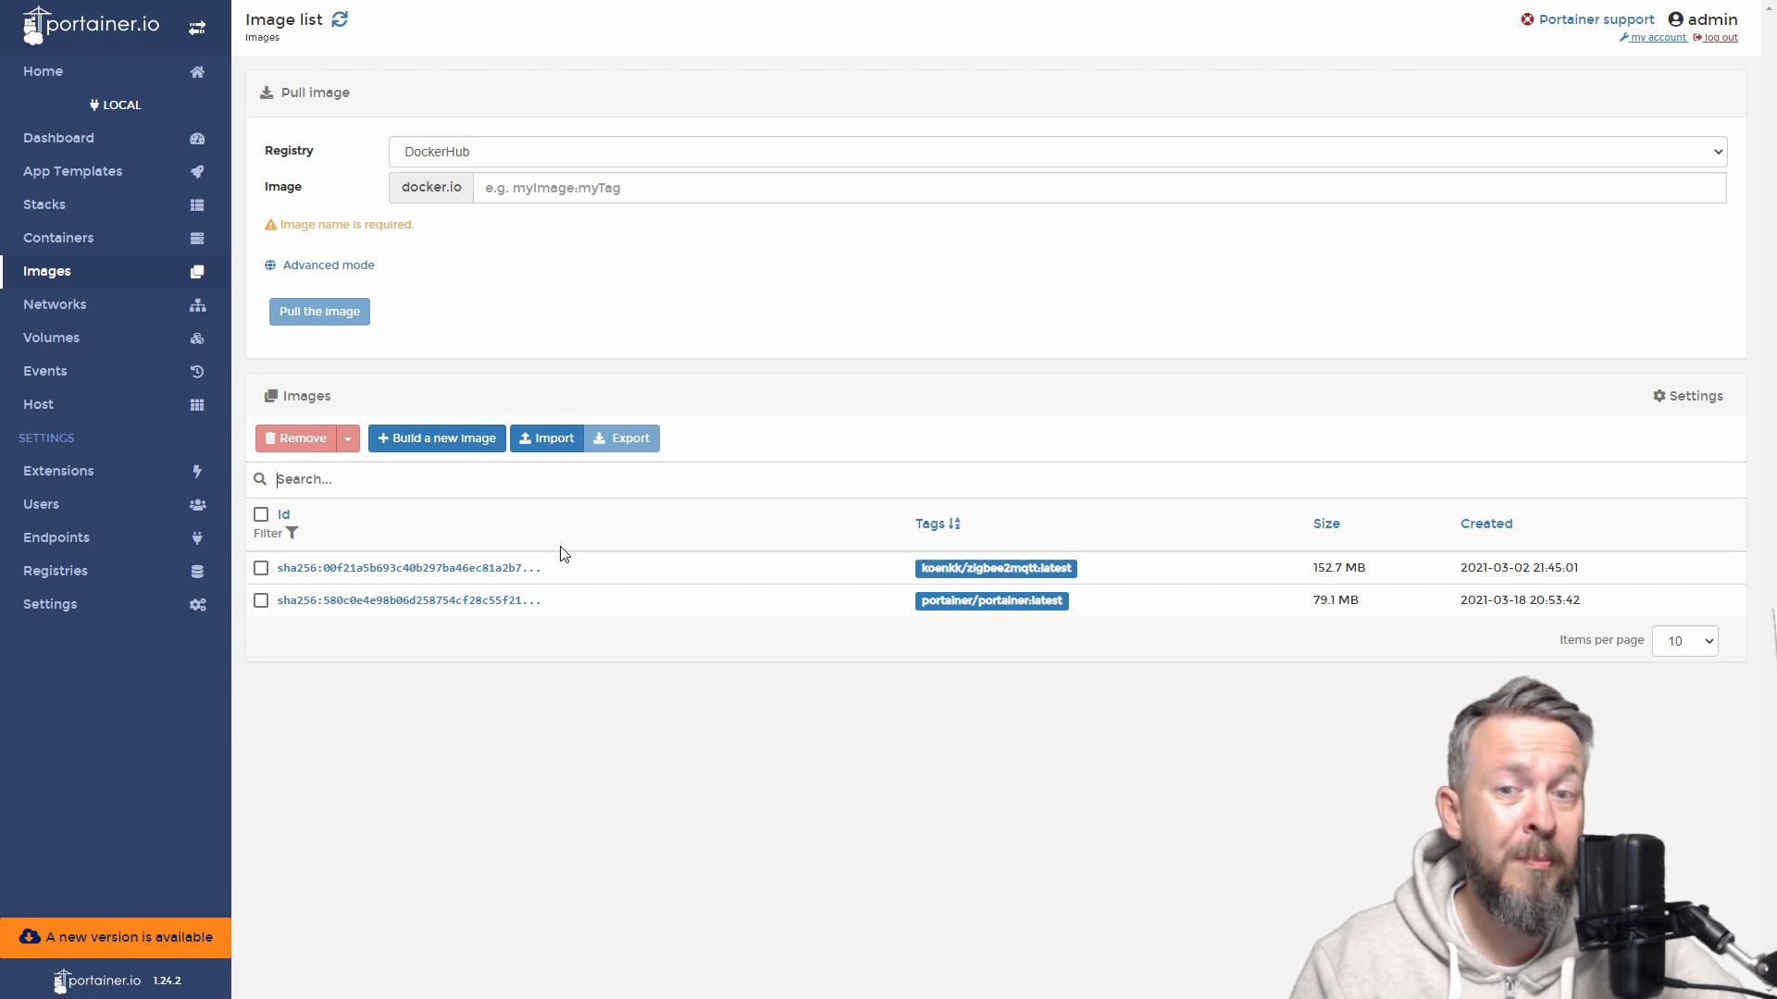
{"action": "mouse_move", "coordinate": [1062, 444]}
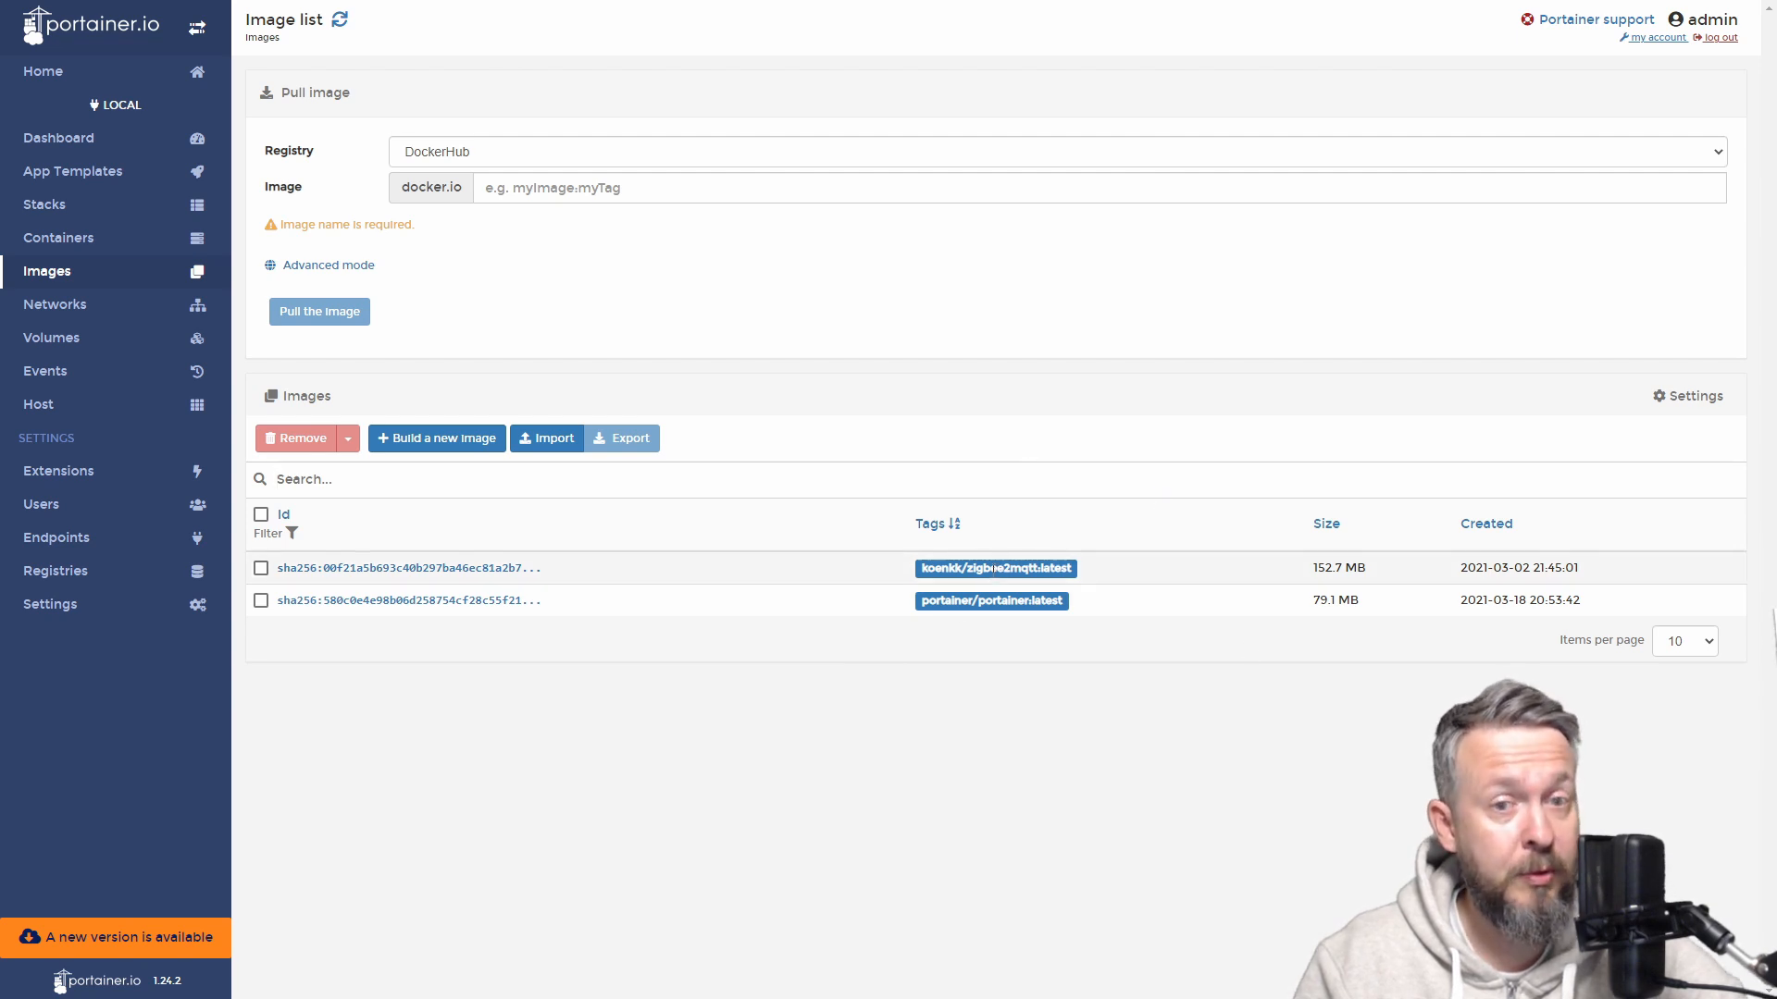
{"action": "mouse_move", "coordinate": [111, 233]}
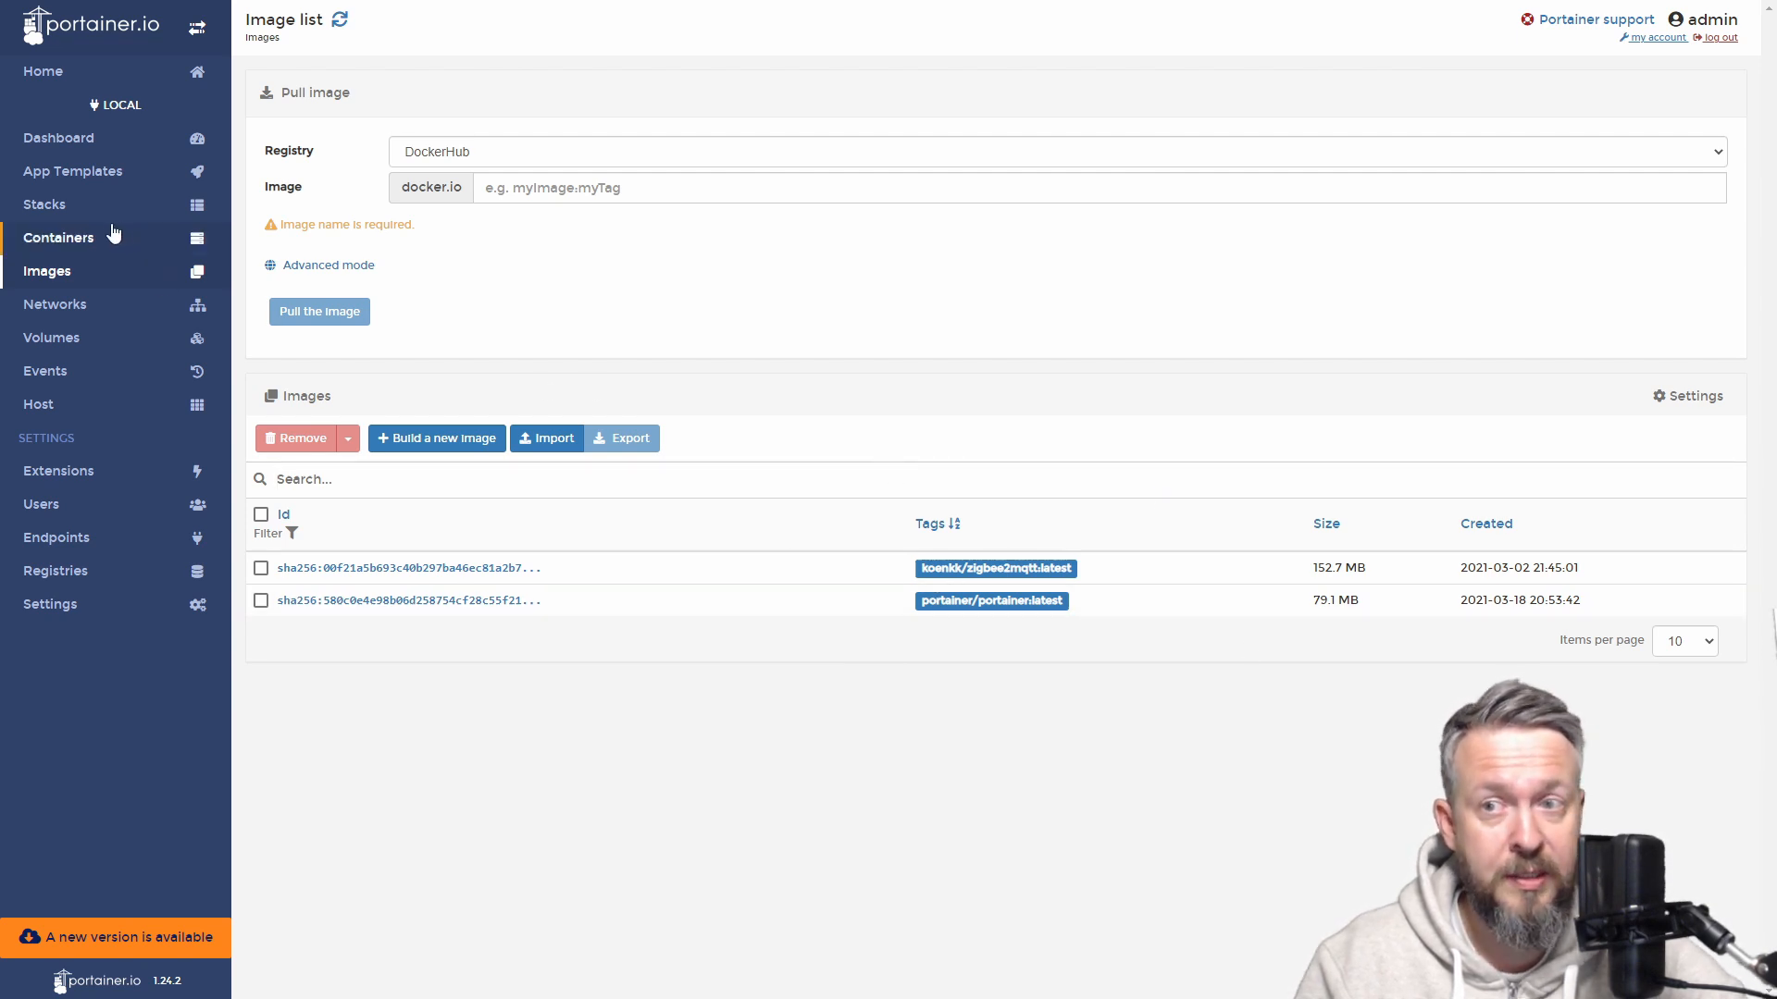
From the Containers list, view the portainer container's details including volumes and network.
{"action": "left_click", "coordinate": [57, 237]}
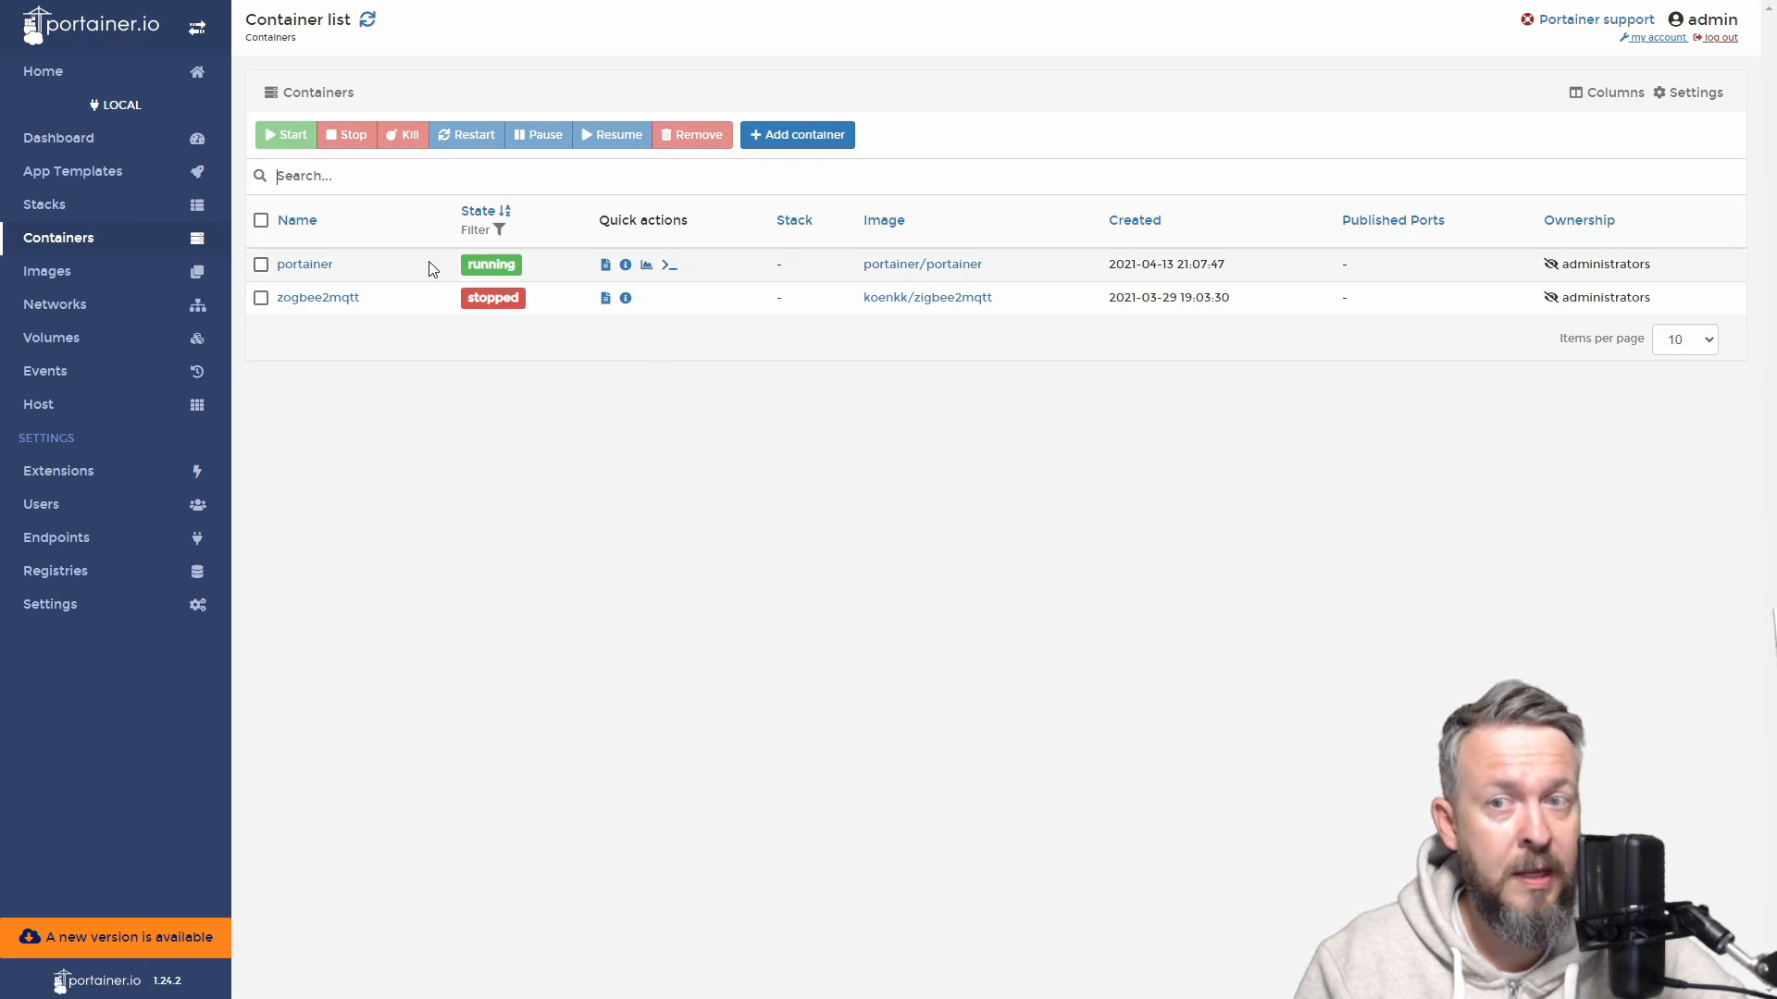
{"action": "mouse_move", "coordinate": [322, 272]}
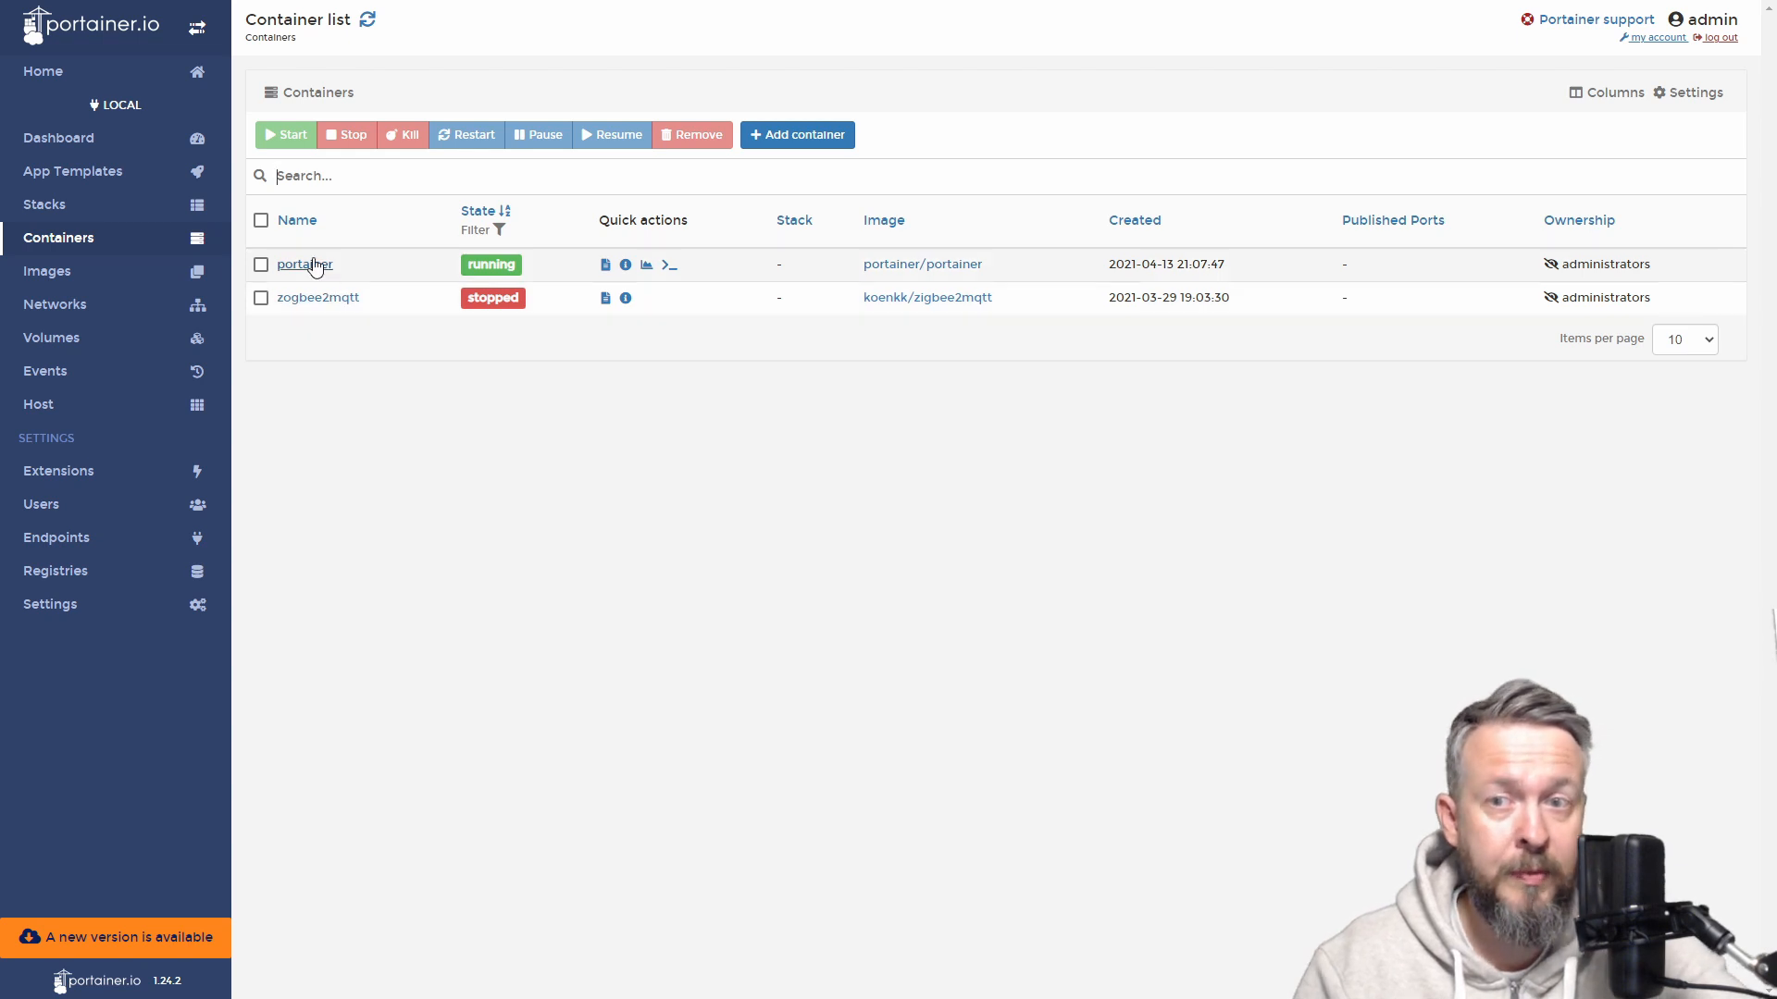
{"action": "left_click", "coordinate": [304, 265]}
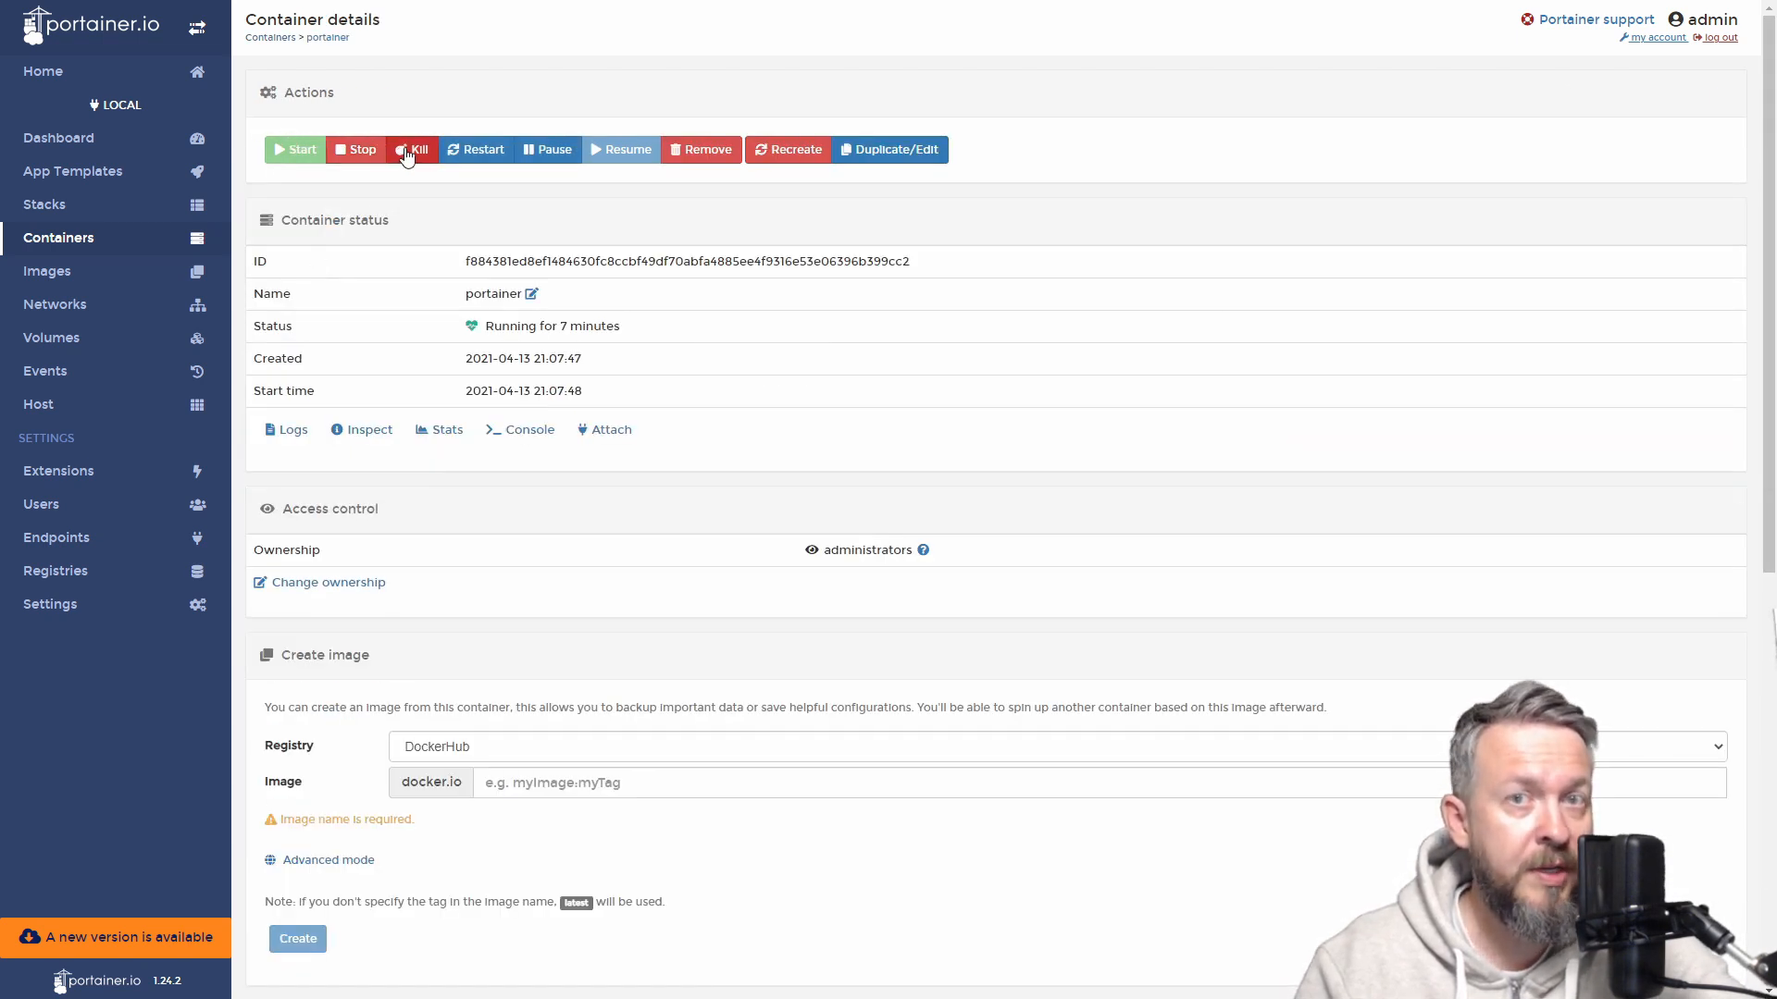
{"action": "mouse_move", "coordinate": [459, 157]}
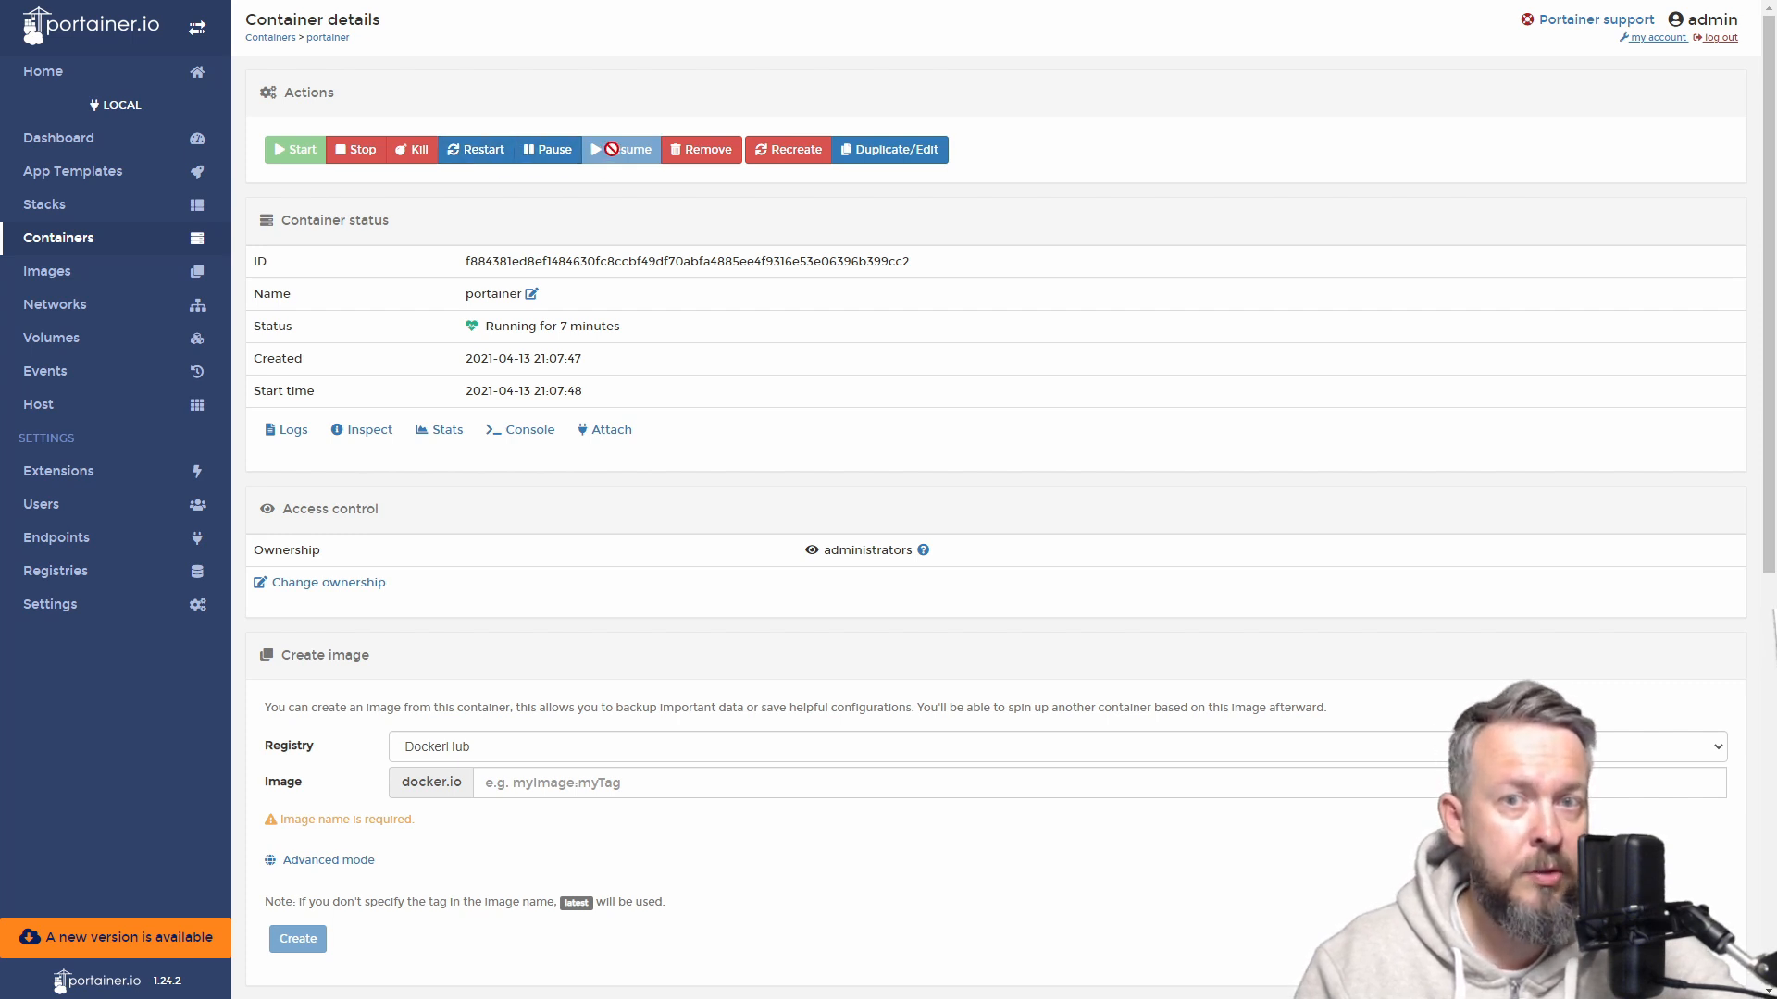
{"action": "mouse_move", "coordinate": [724, 161]}
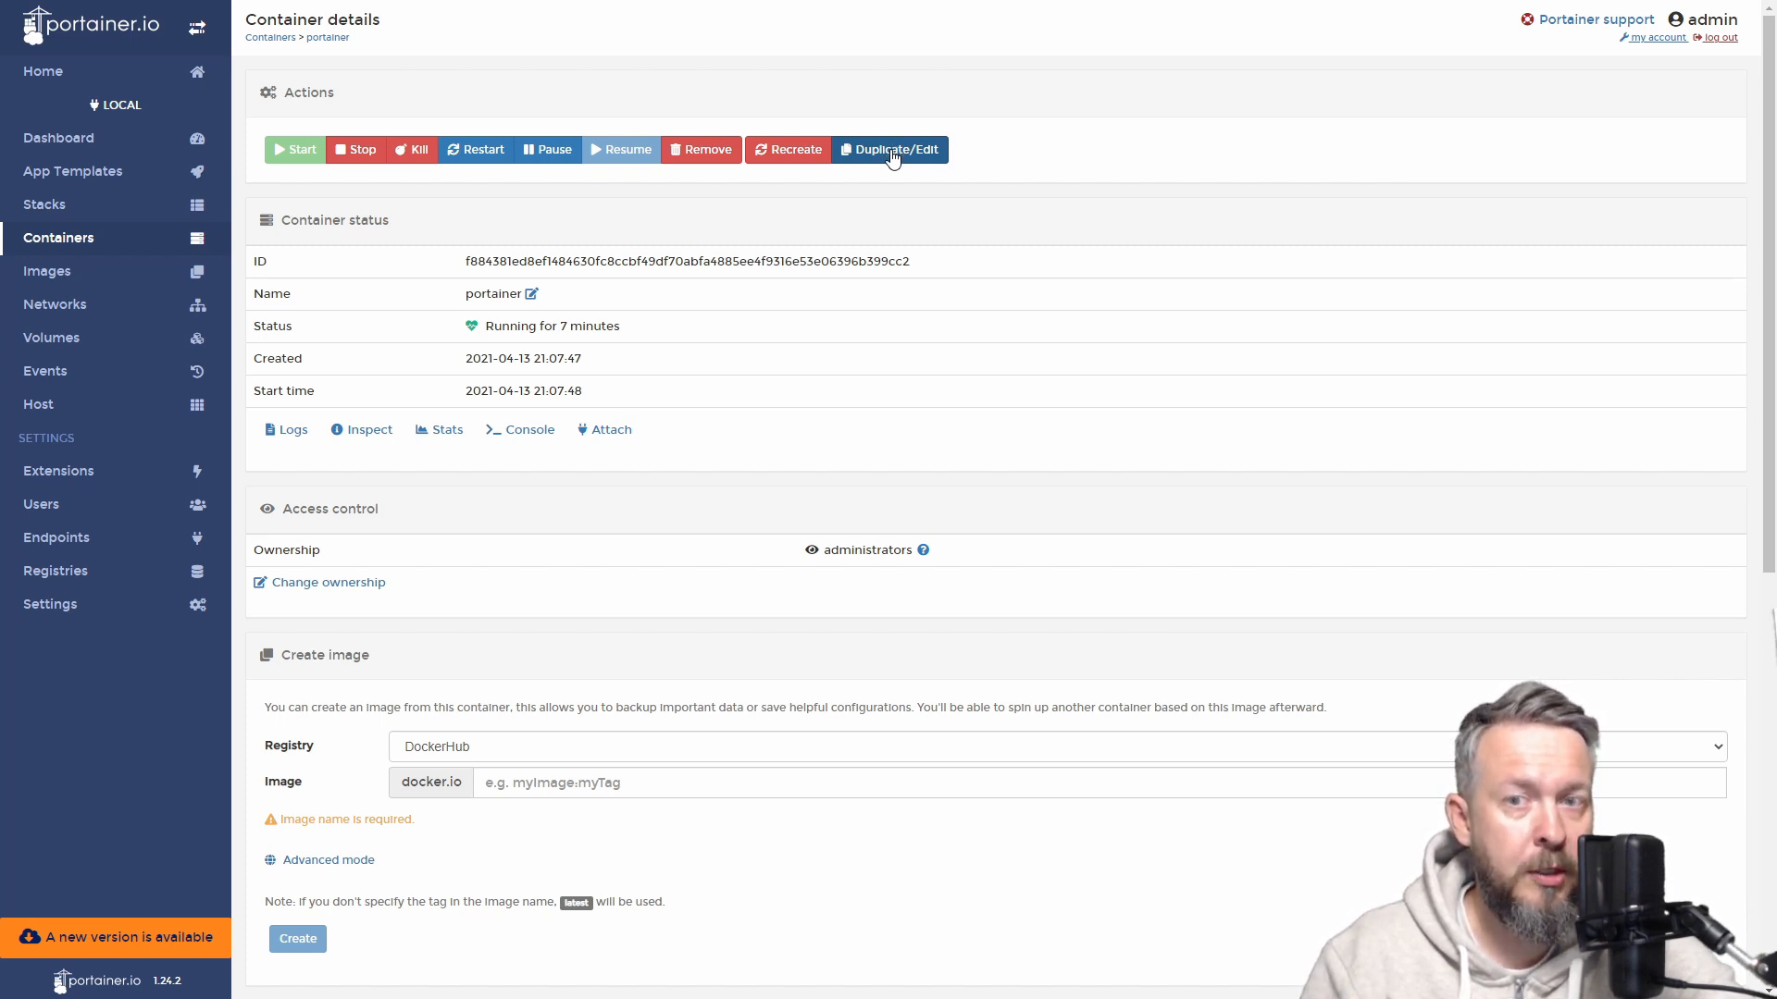
{"action": "mouse_move", "coordinate": [657, 429]}
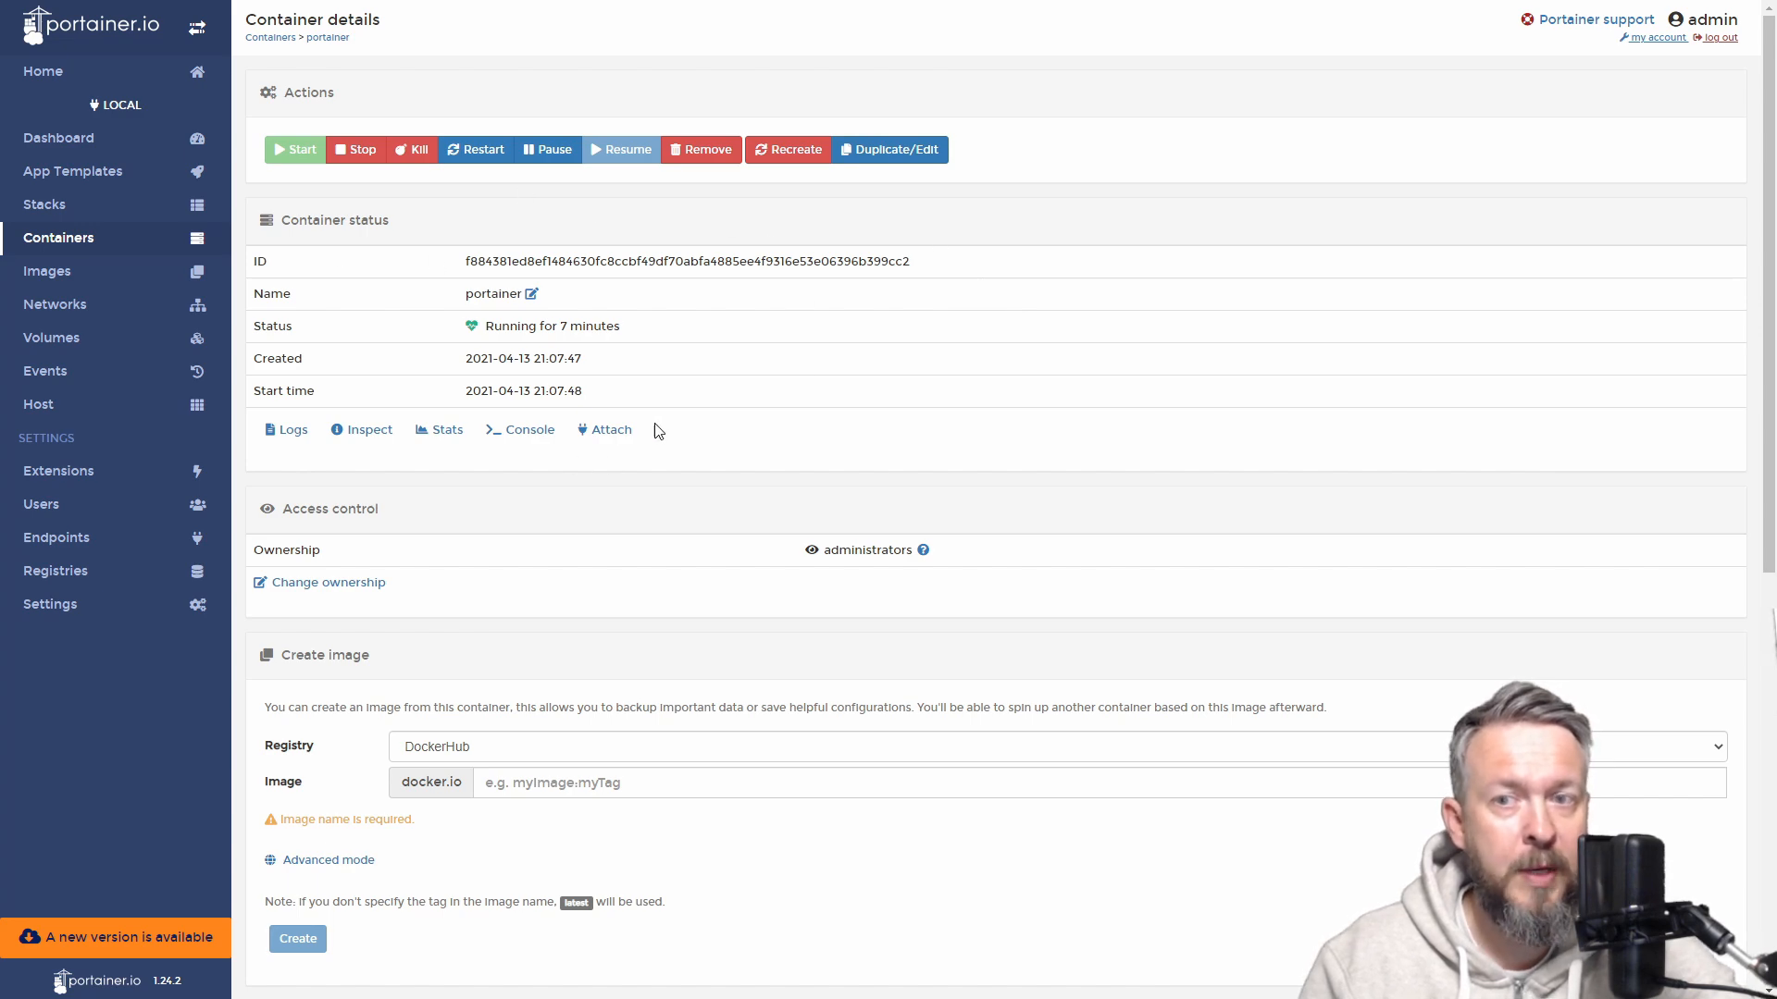
{"action": "scroll", "scroll_direction": "down", "scroll_amount": 3}
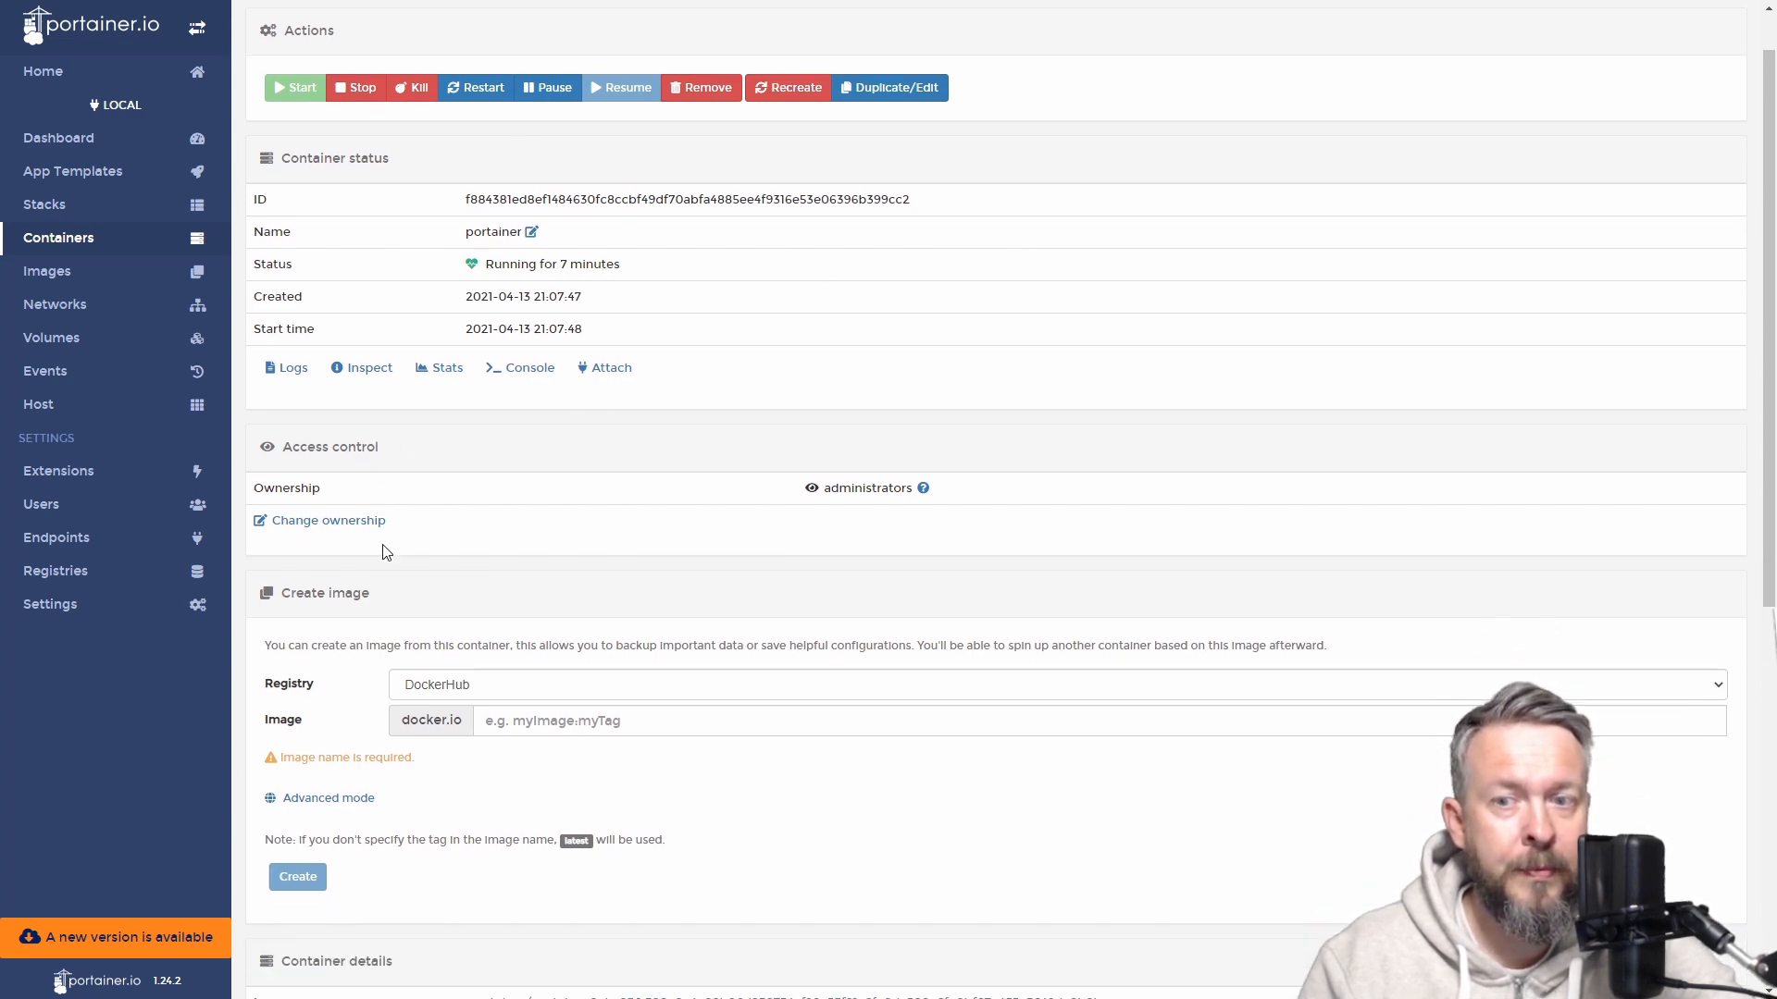
{"action": "scroll", "scroll_direction": "down", "scroll_amount": 3}
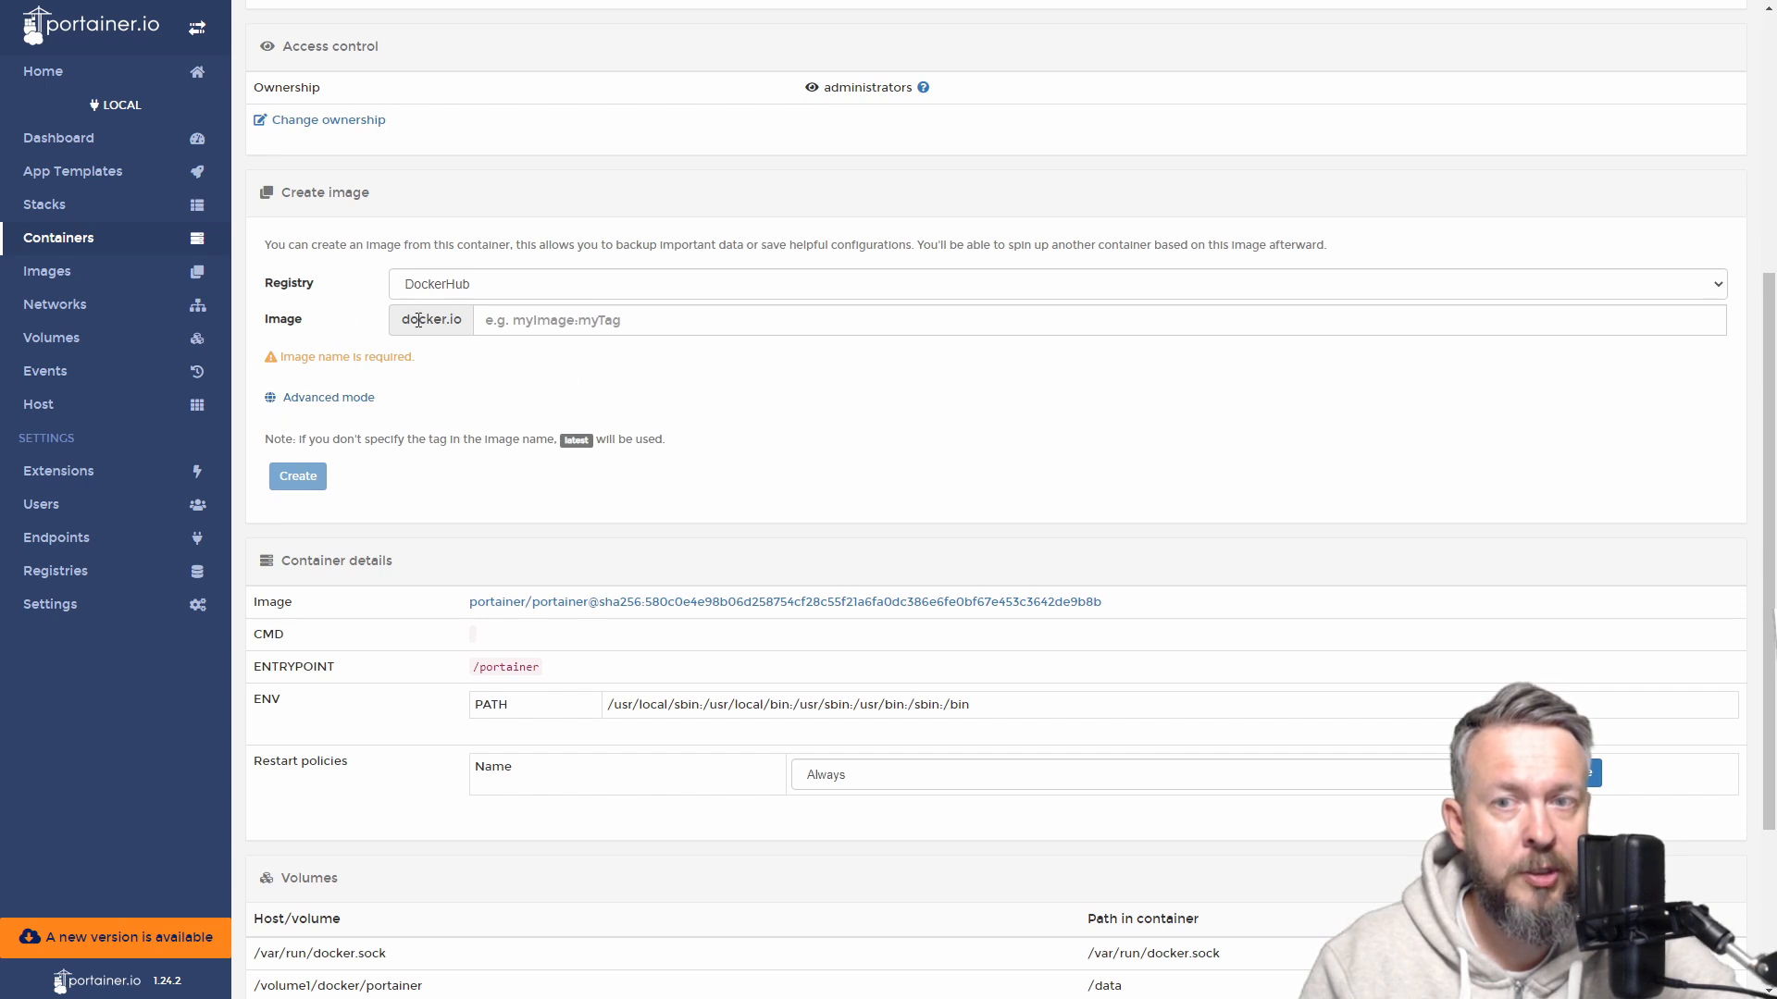
{"action": "scroll", "scroll_direction": "down", "scroll_amount": 3}
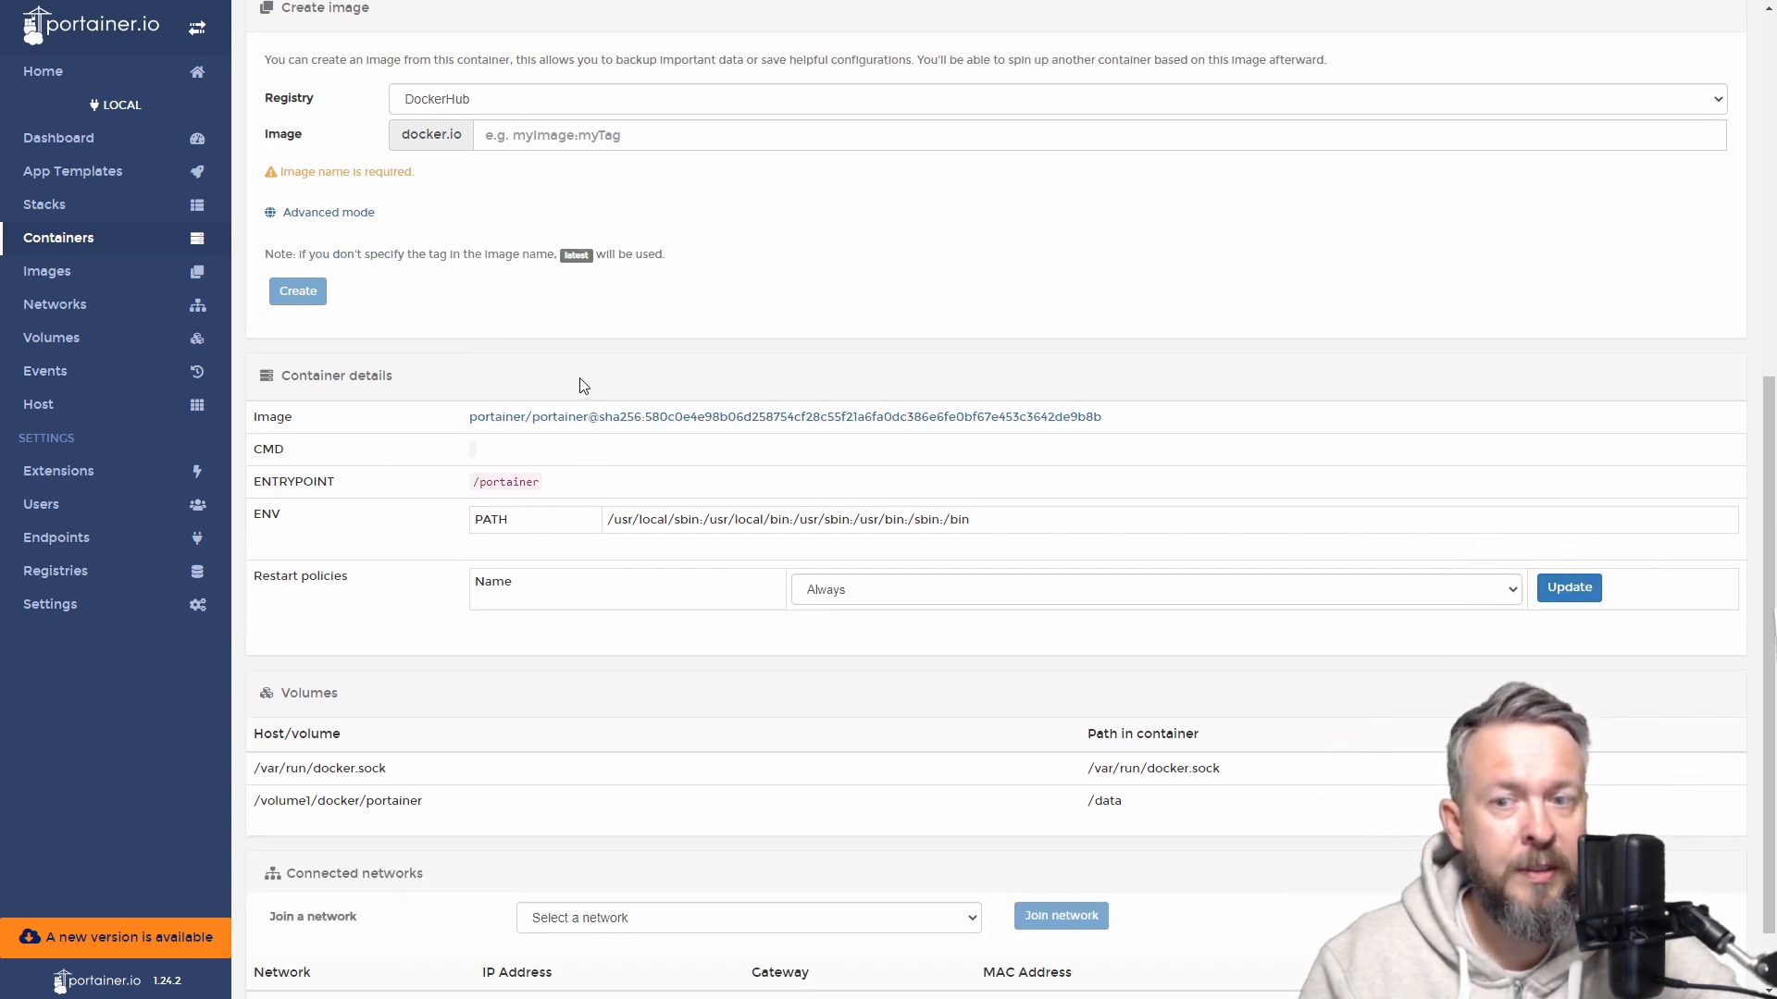
{"action": "scroll", "scroll_direction": "down", "scroll_amount": 3}
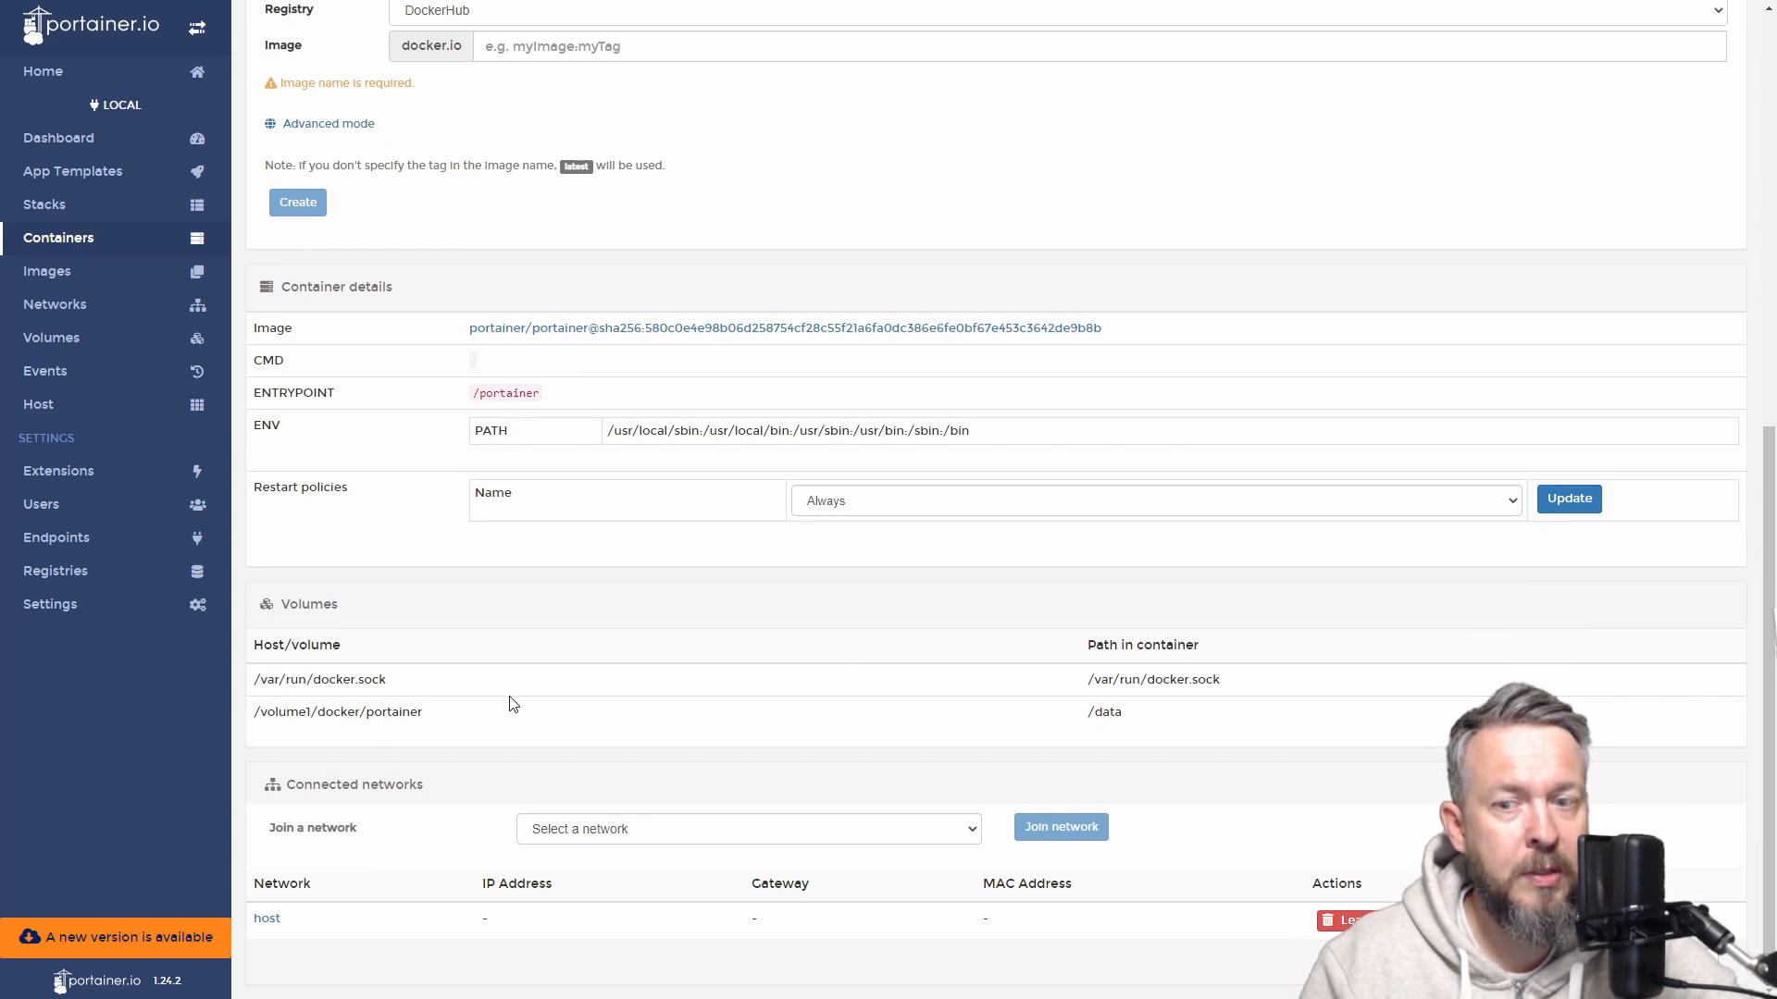
{"action": "mouse_move", "coordinate": [773, 745]}
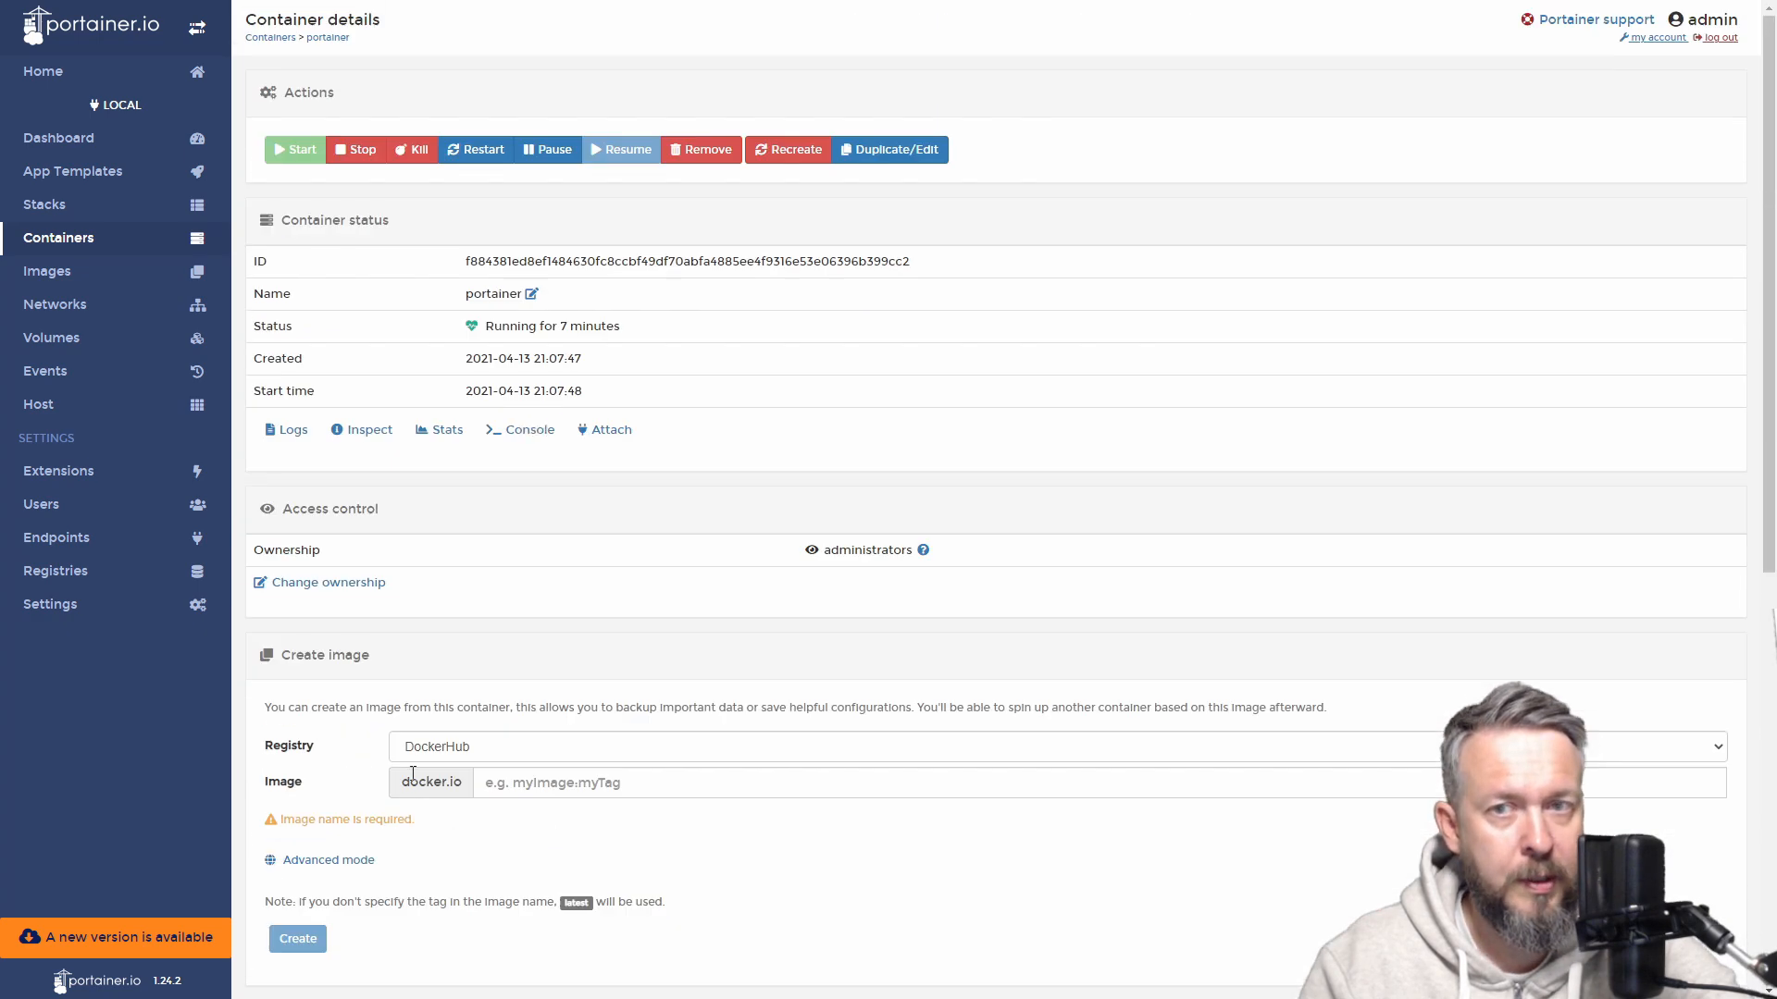
{"action": "mouse_move", "coordinate": [267, 444]}
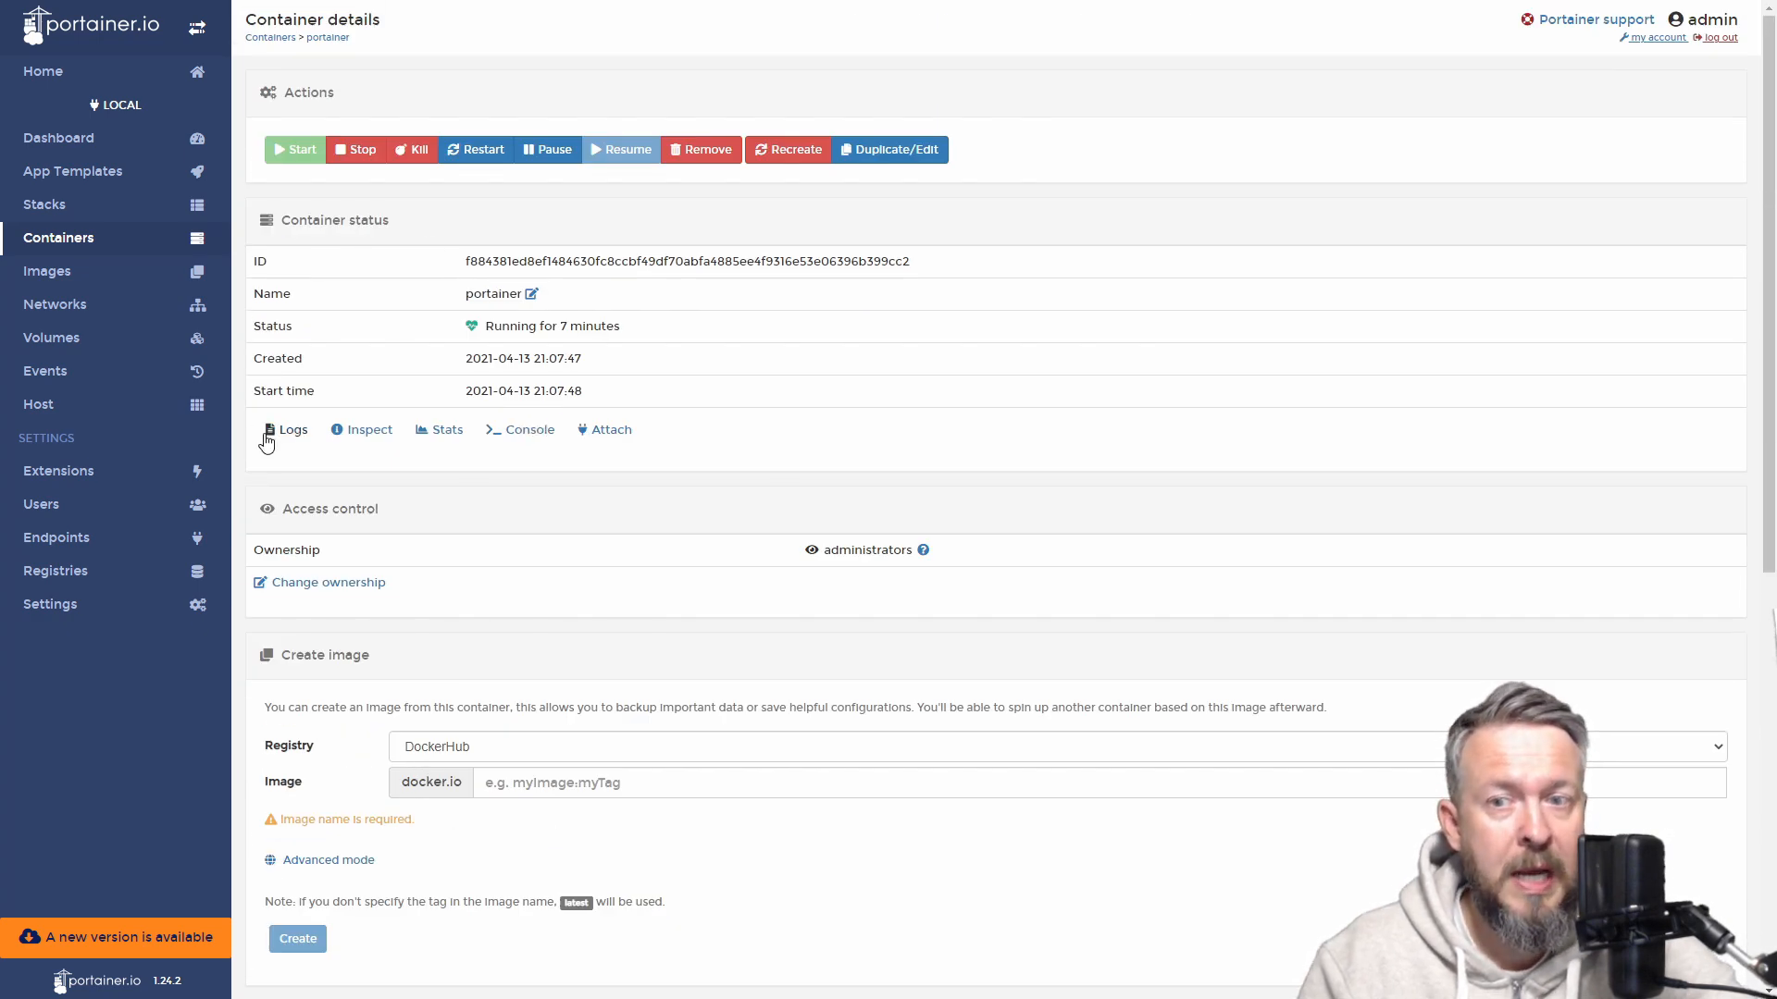
Review the portainer container's Logs and Stats pages, then bring up its Console page.
{"action": "left_click", "coordinate": [293, 429]}
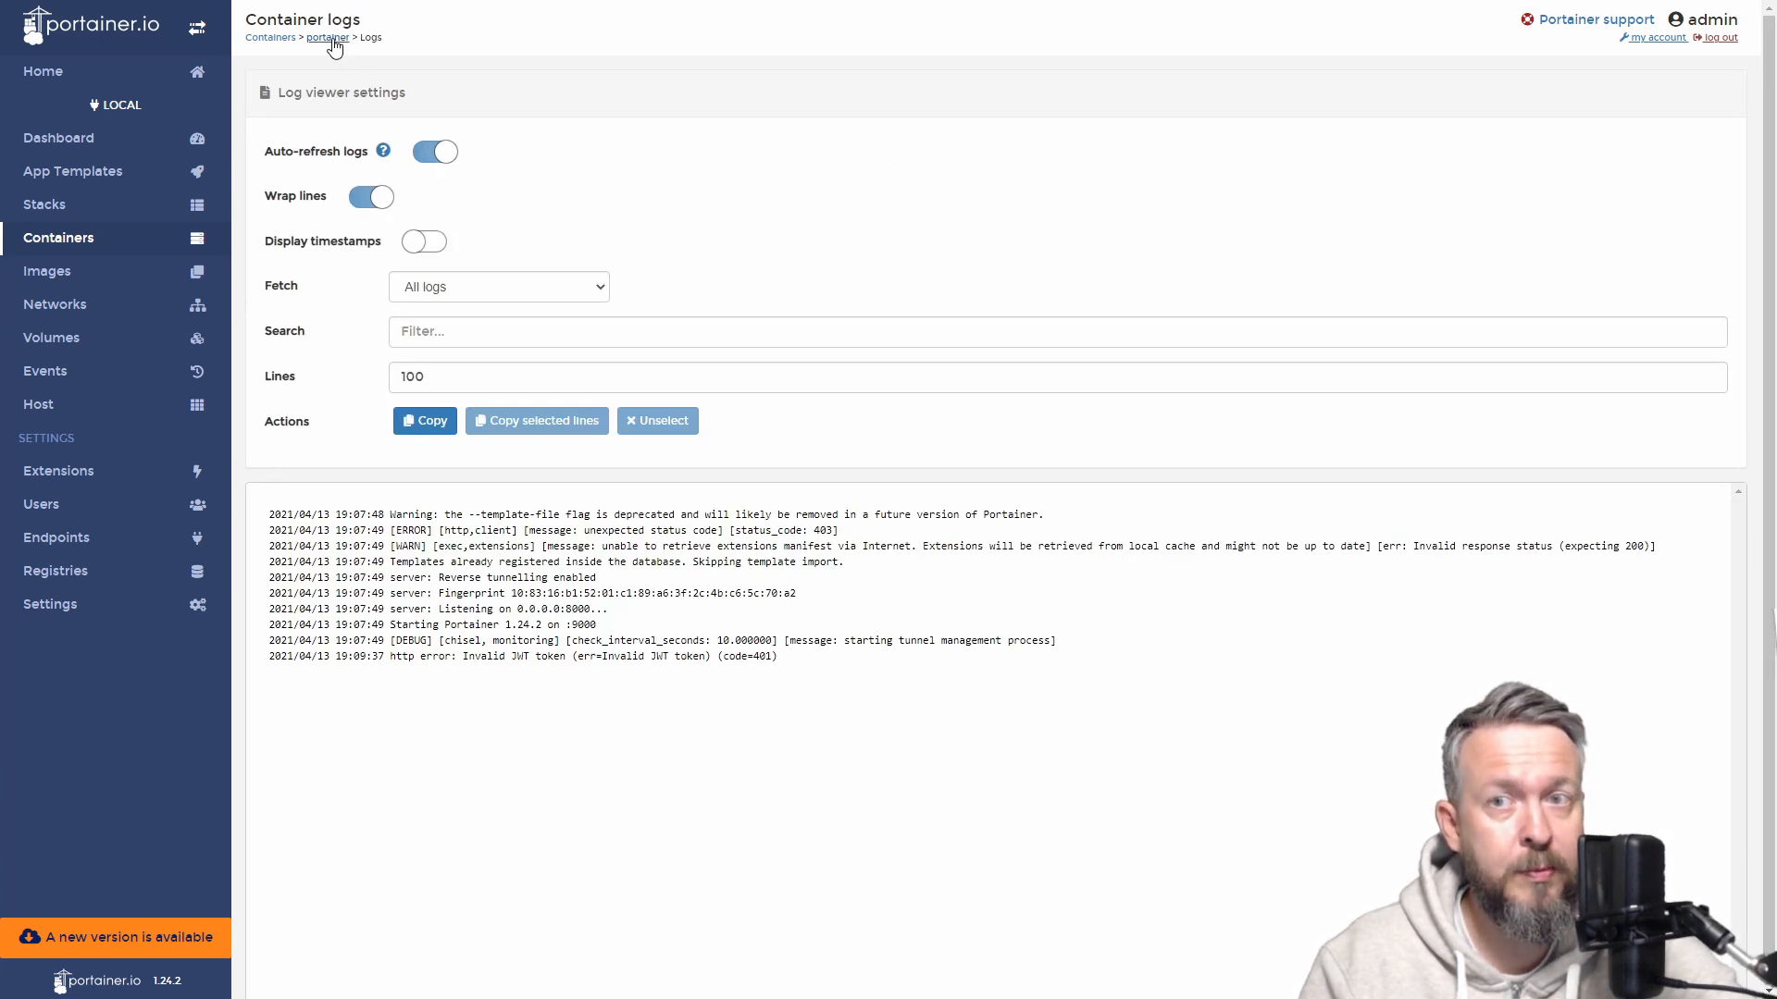
{"action": "left_click", "coordinate": [328, 37]}
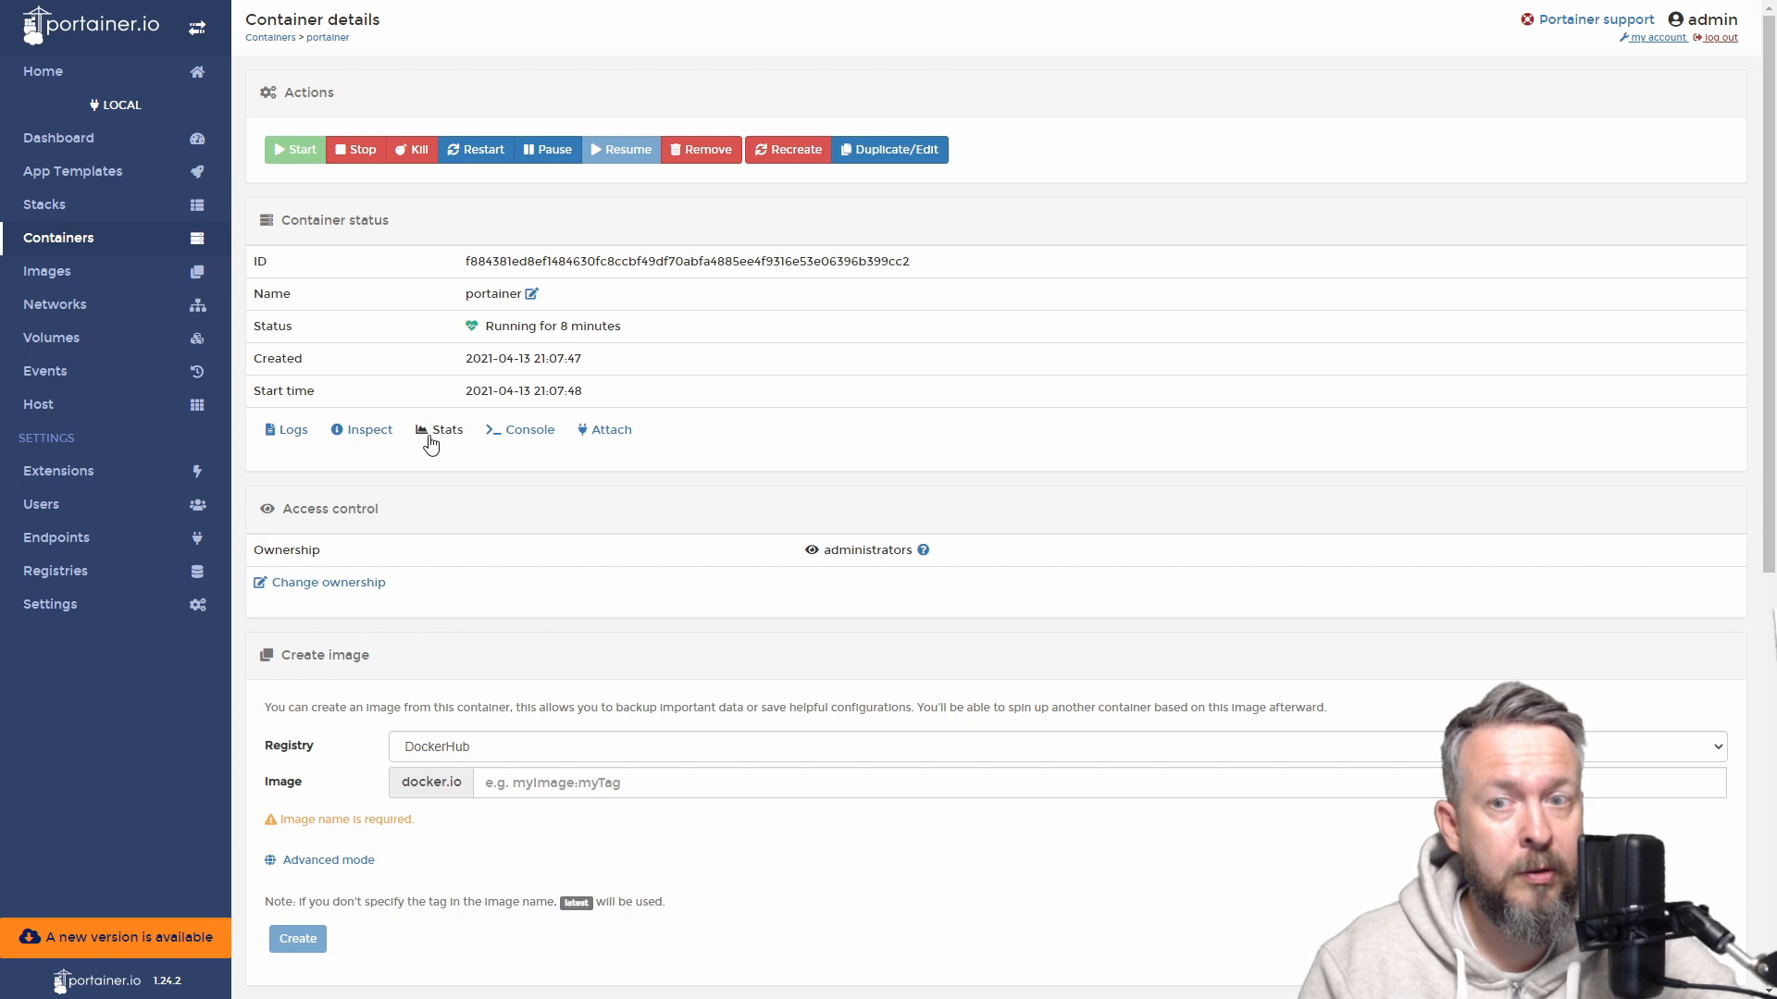
{"action": "left_click", "coordinate": [446, 430]}
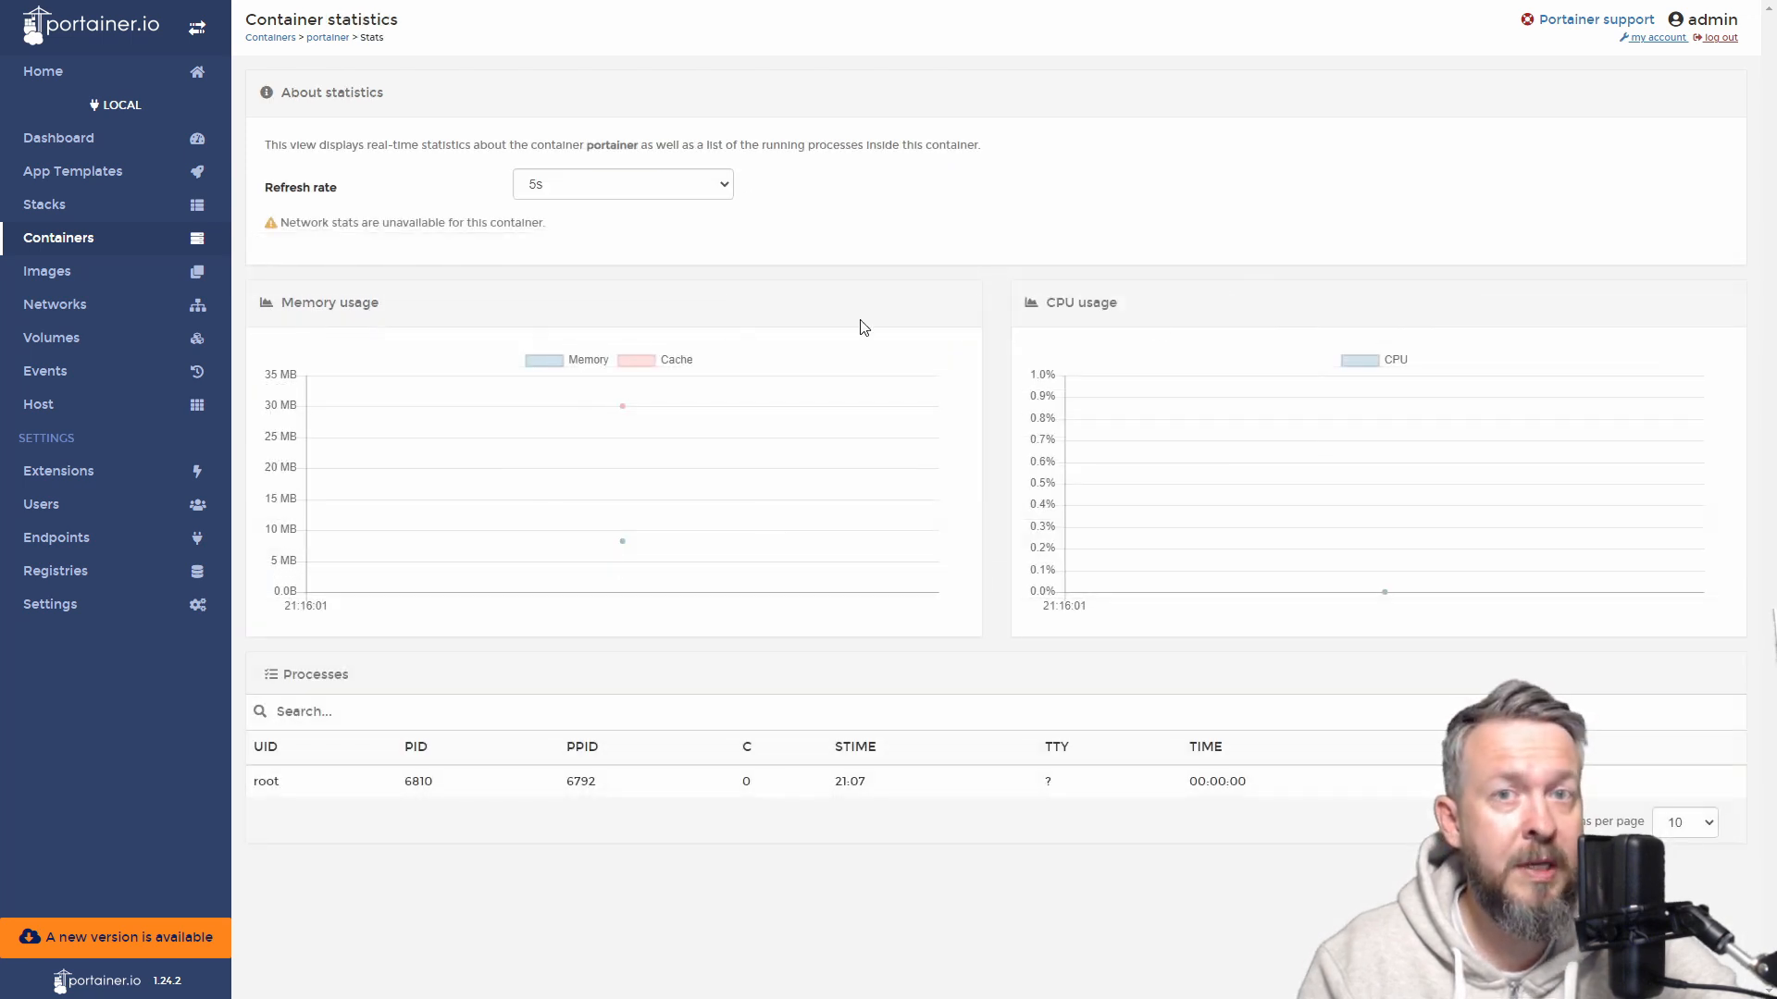
{"action": "mouse_move", "coordinate": [938, 662]}
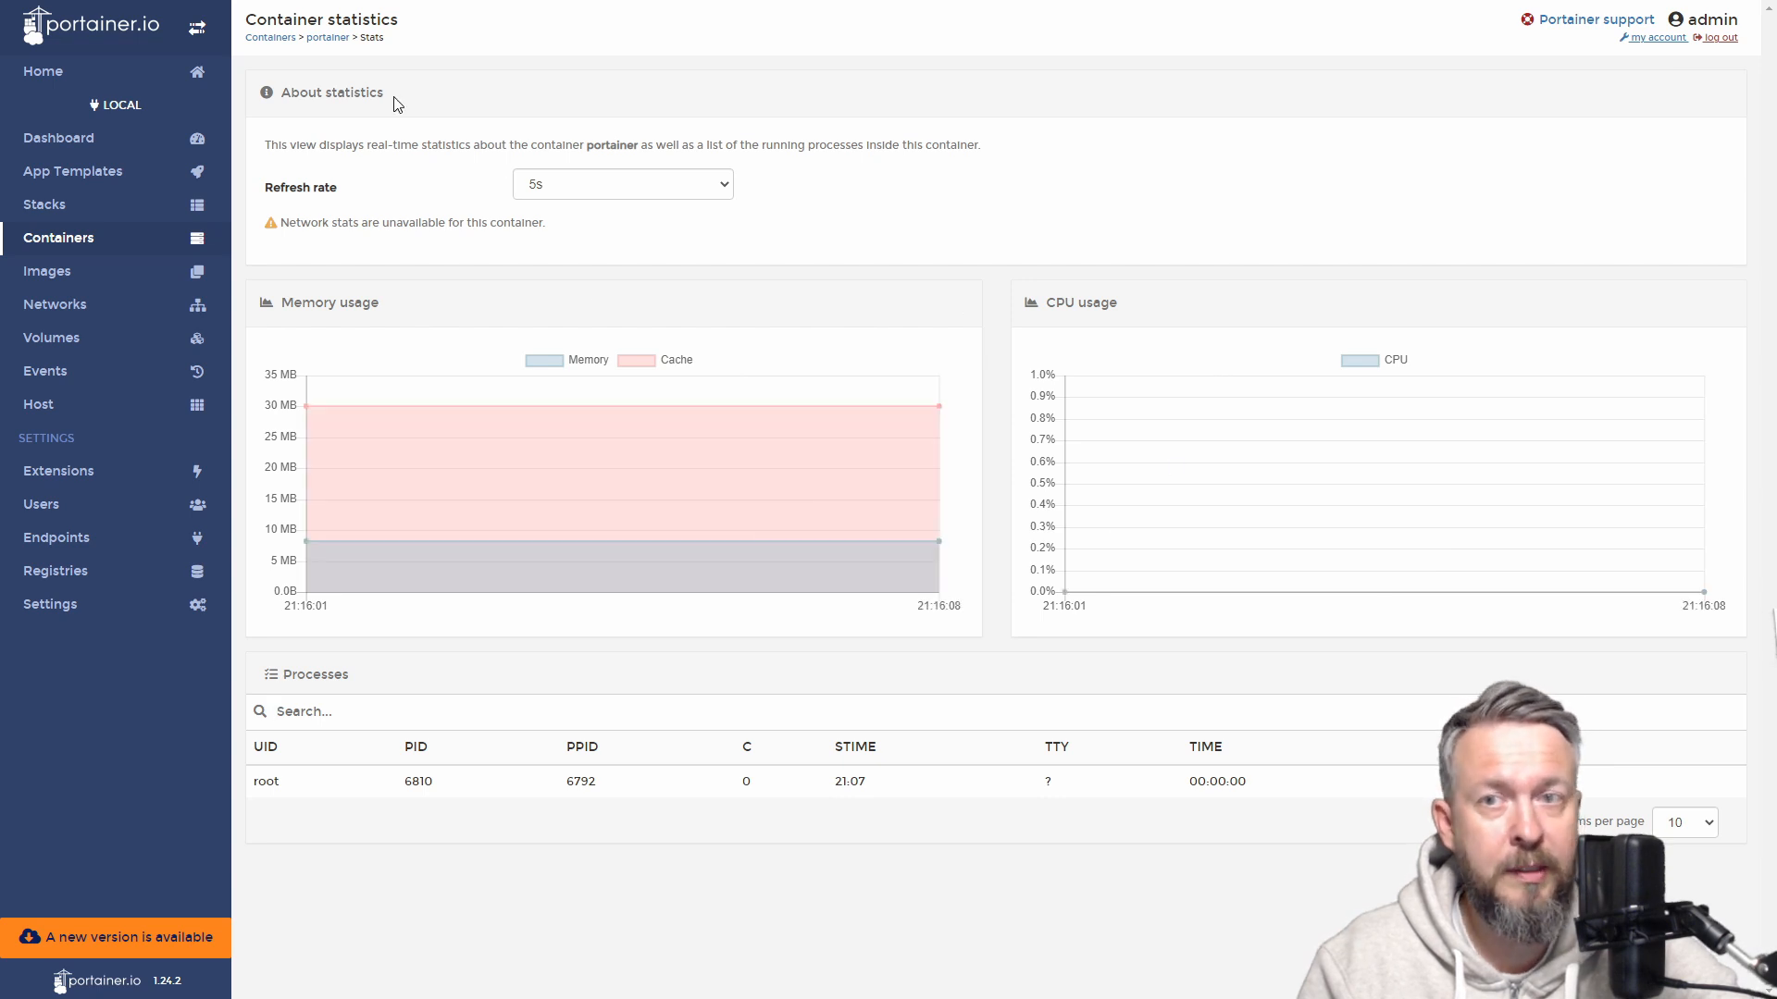
{"action": "left_click", "coordinate": [326, 37]}
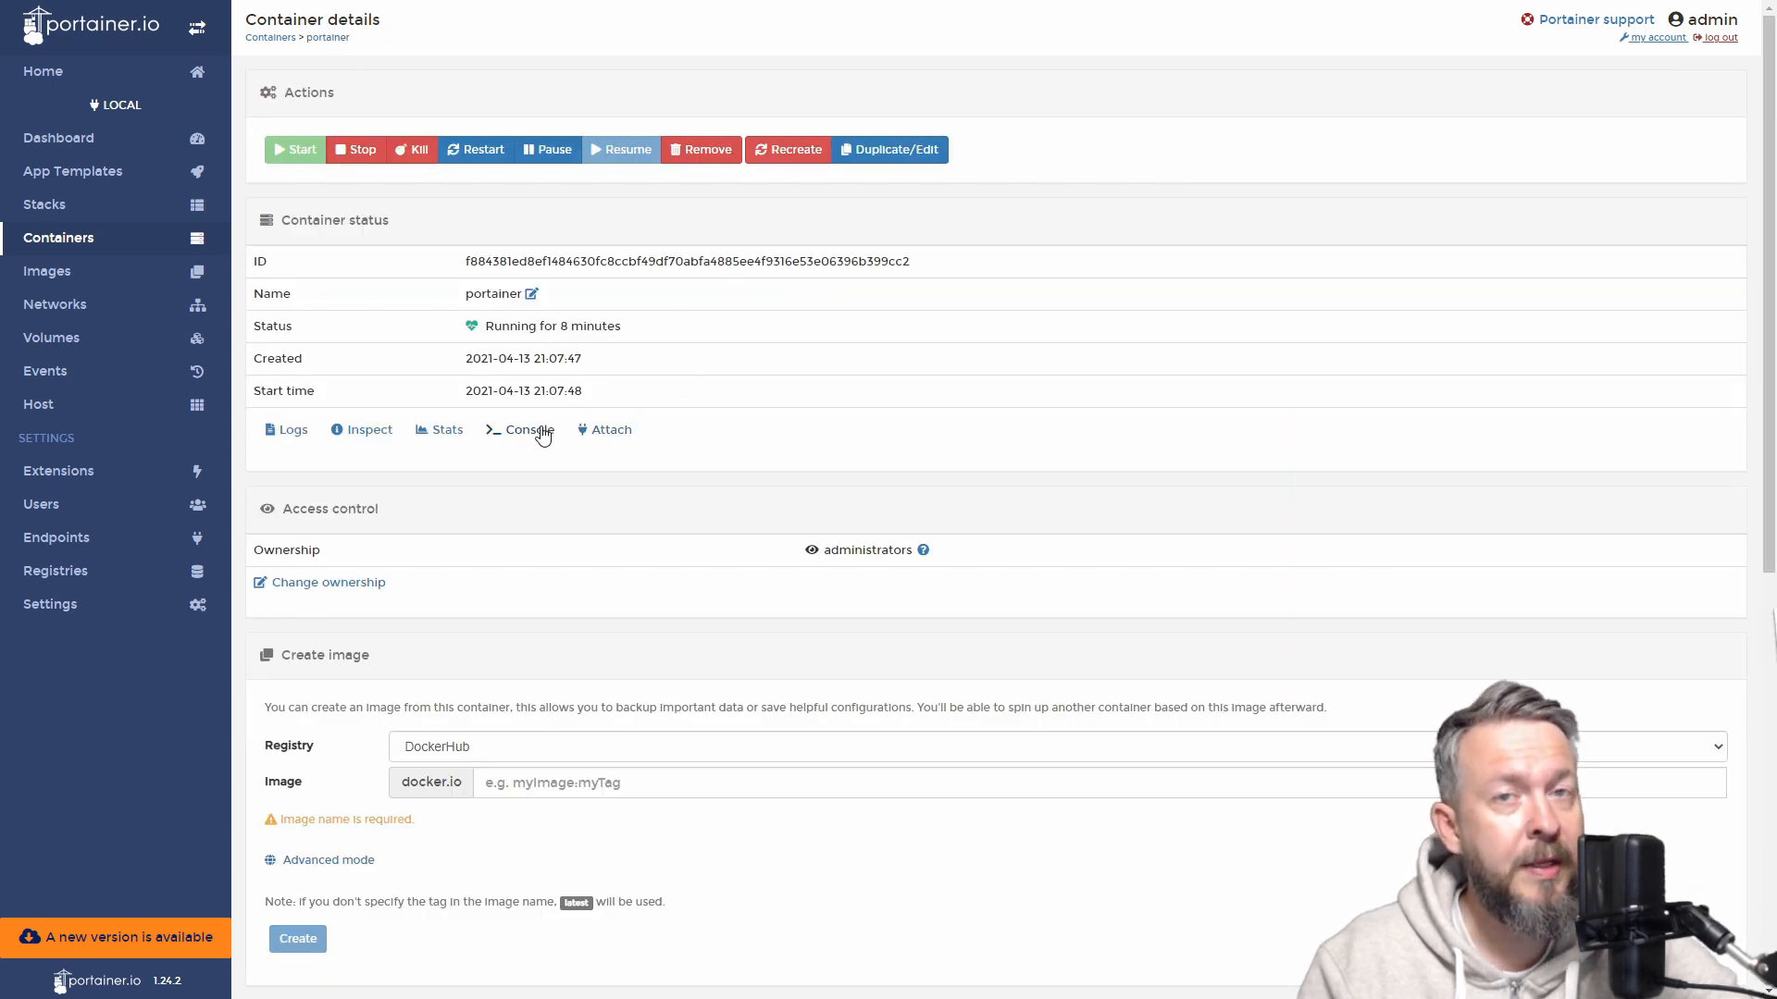
{"action": "left_click", "coordinate": [530, 429]}
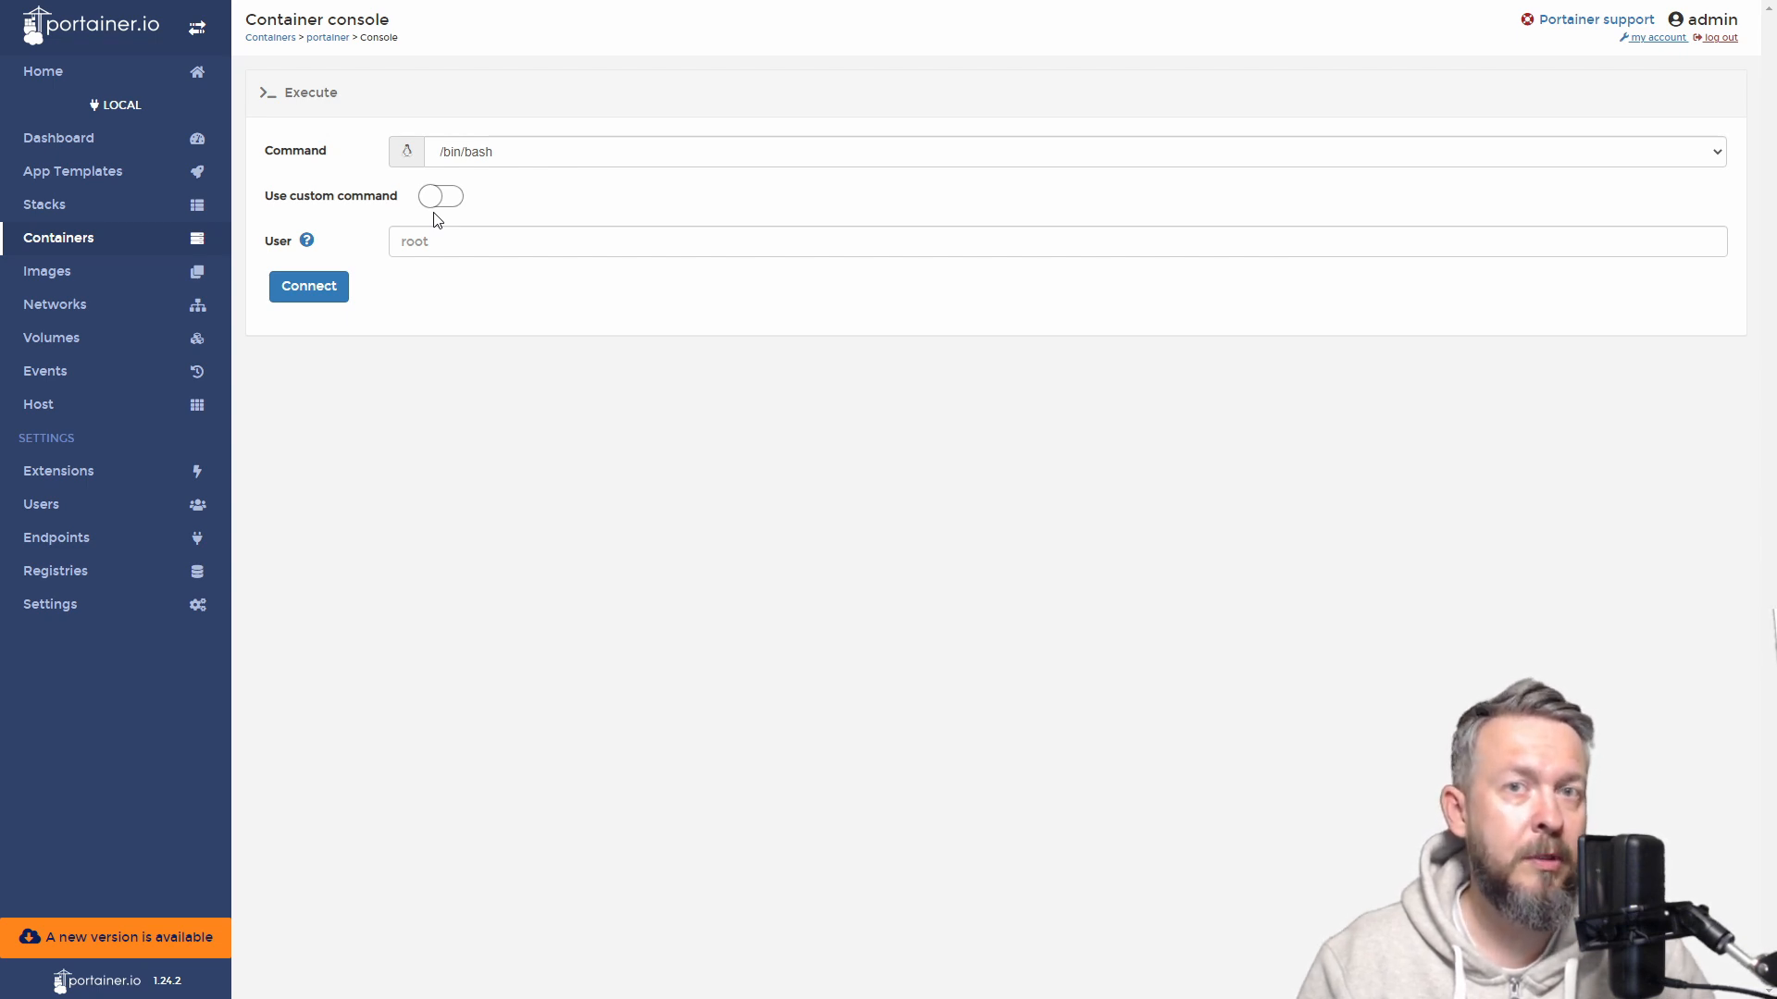
{"action": "mouse_move", "coordinate": [285, 52]}
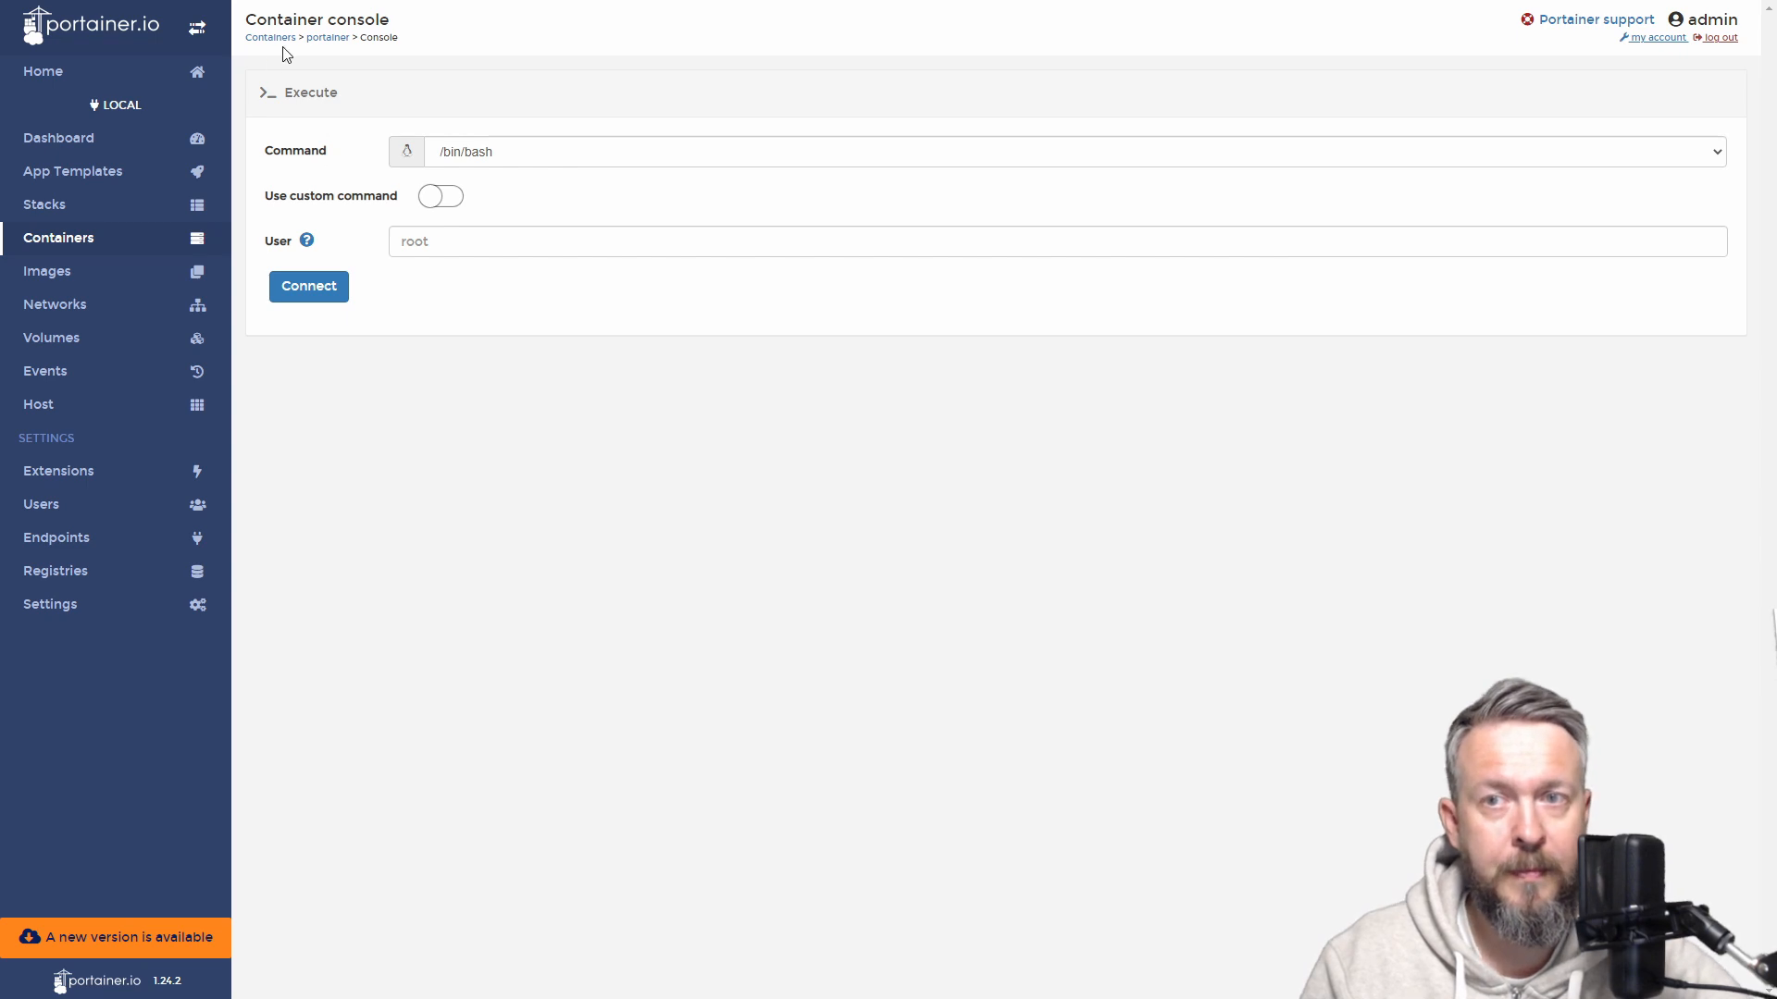
{"action": "left_click", "coordinate": [326, 37]}
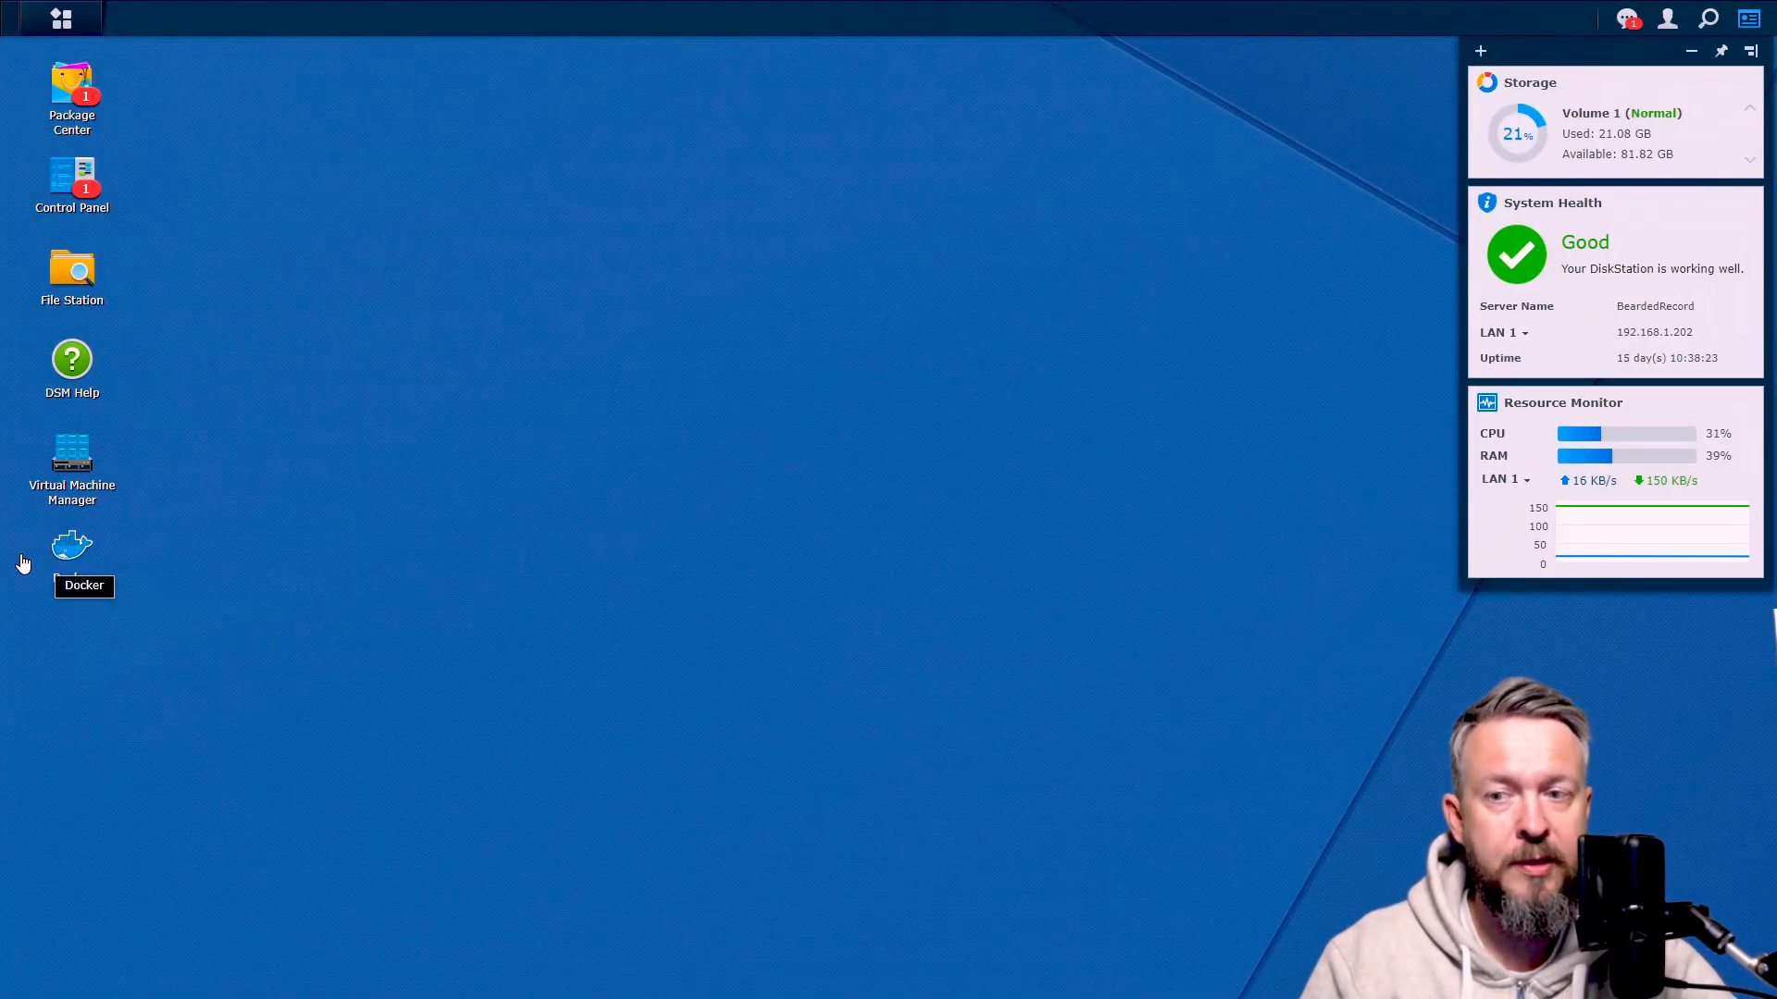
Delete the stopped portainer container in DSM Docker, leaving only zigbee2mqtt.
{"action": "double_click", "coordinate": [72, 544]}
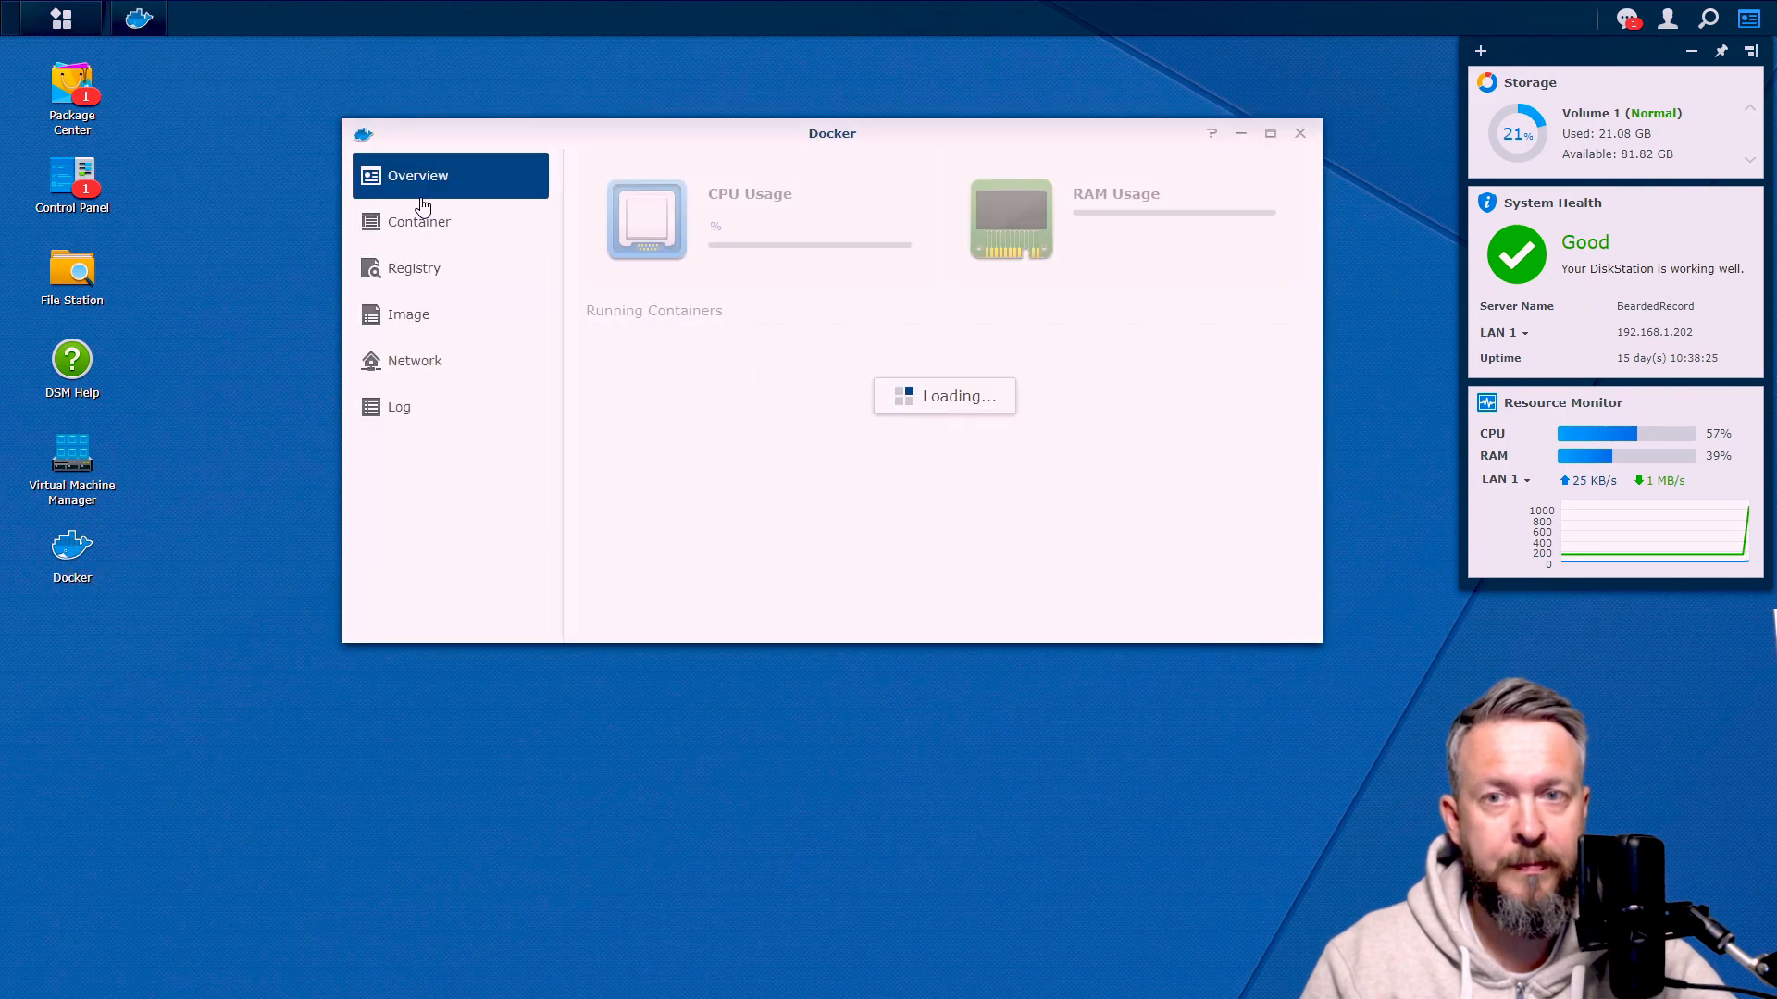
{"action": "left_click", "coordinate": [418, 222]}
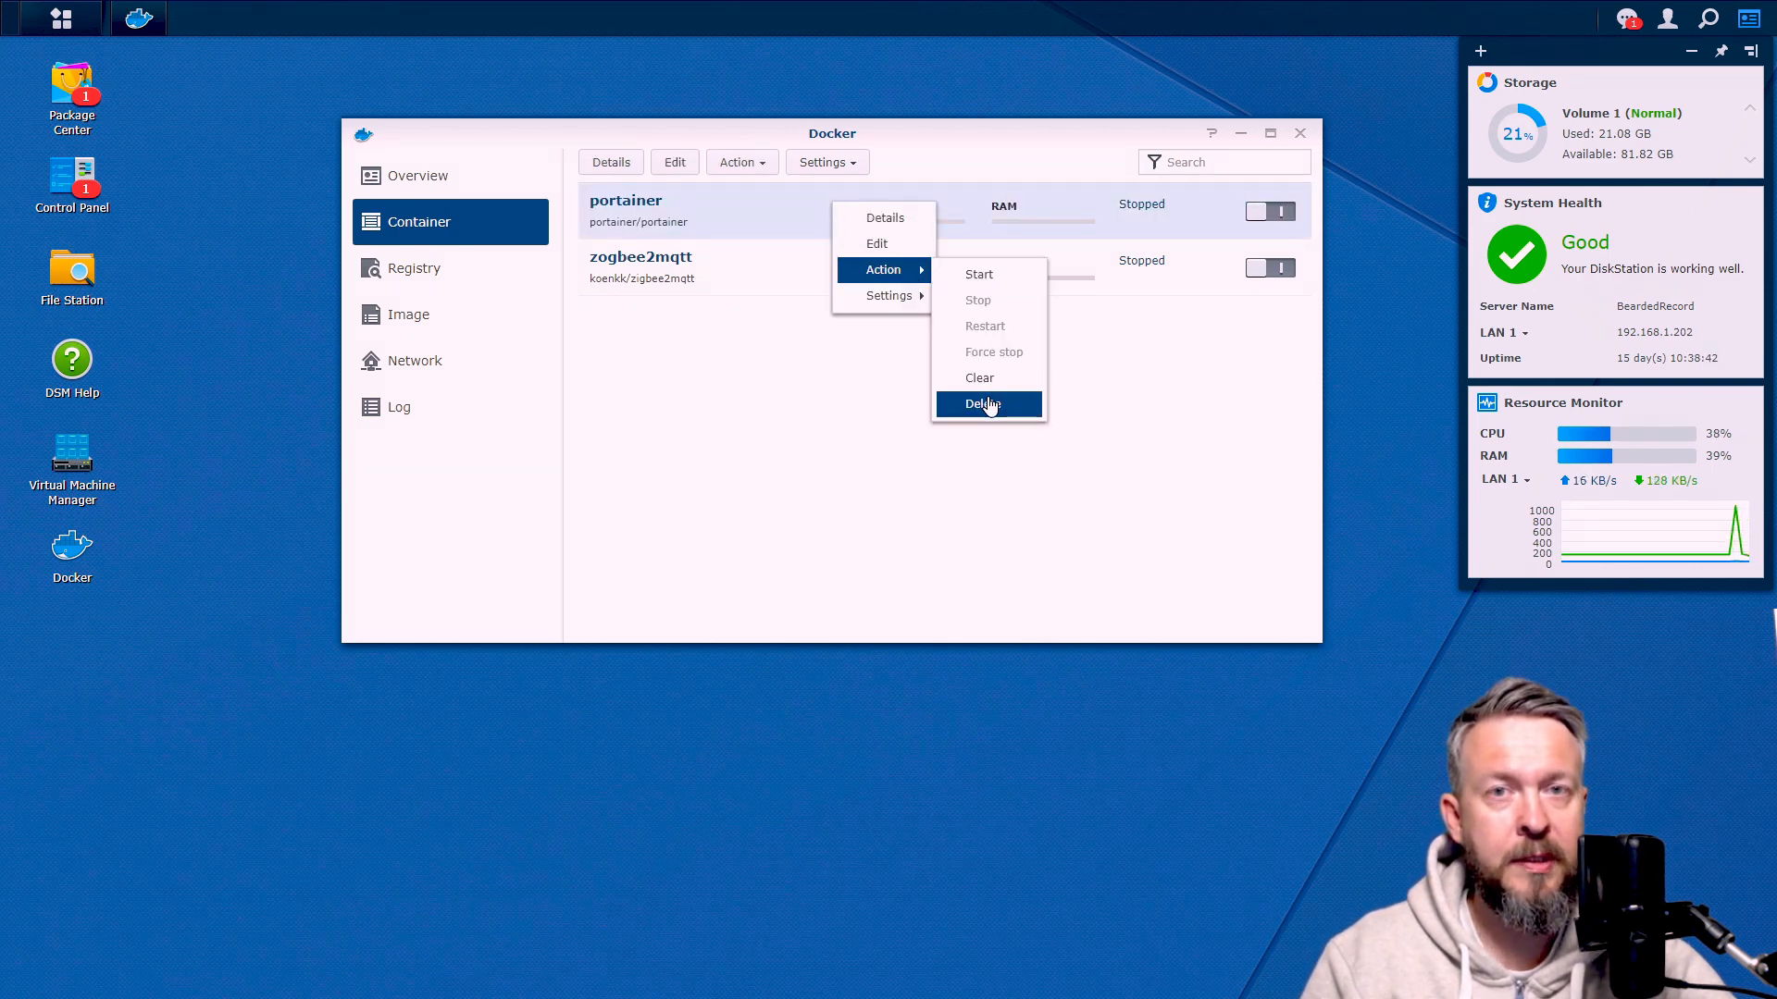
{"action": "left_click", "coordinate": [985, 403]}
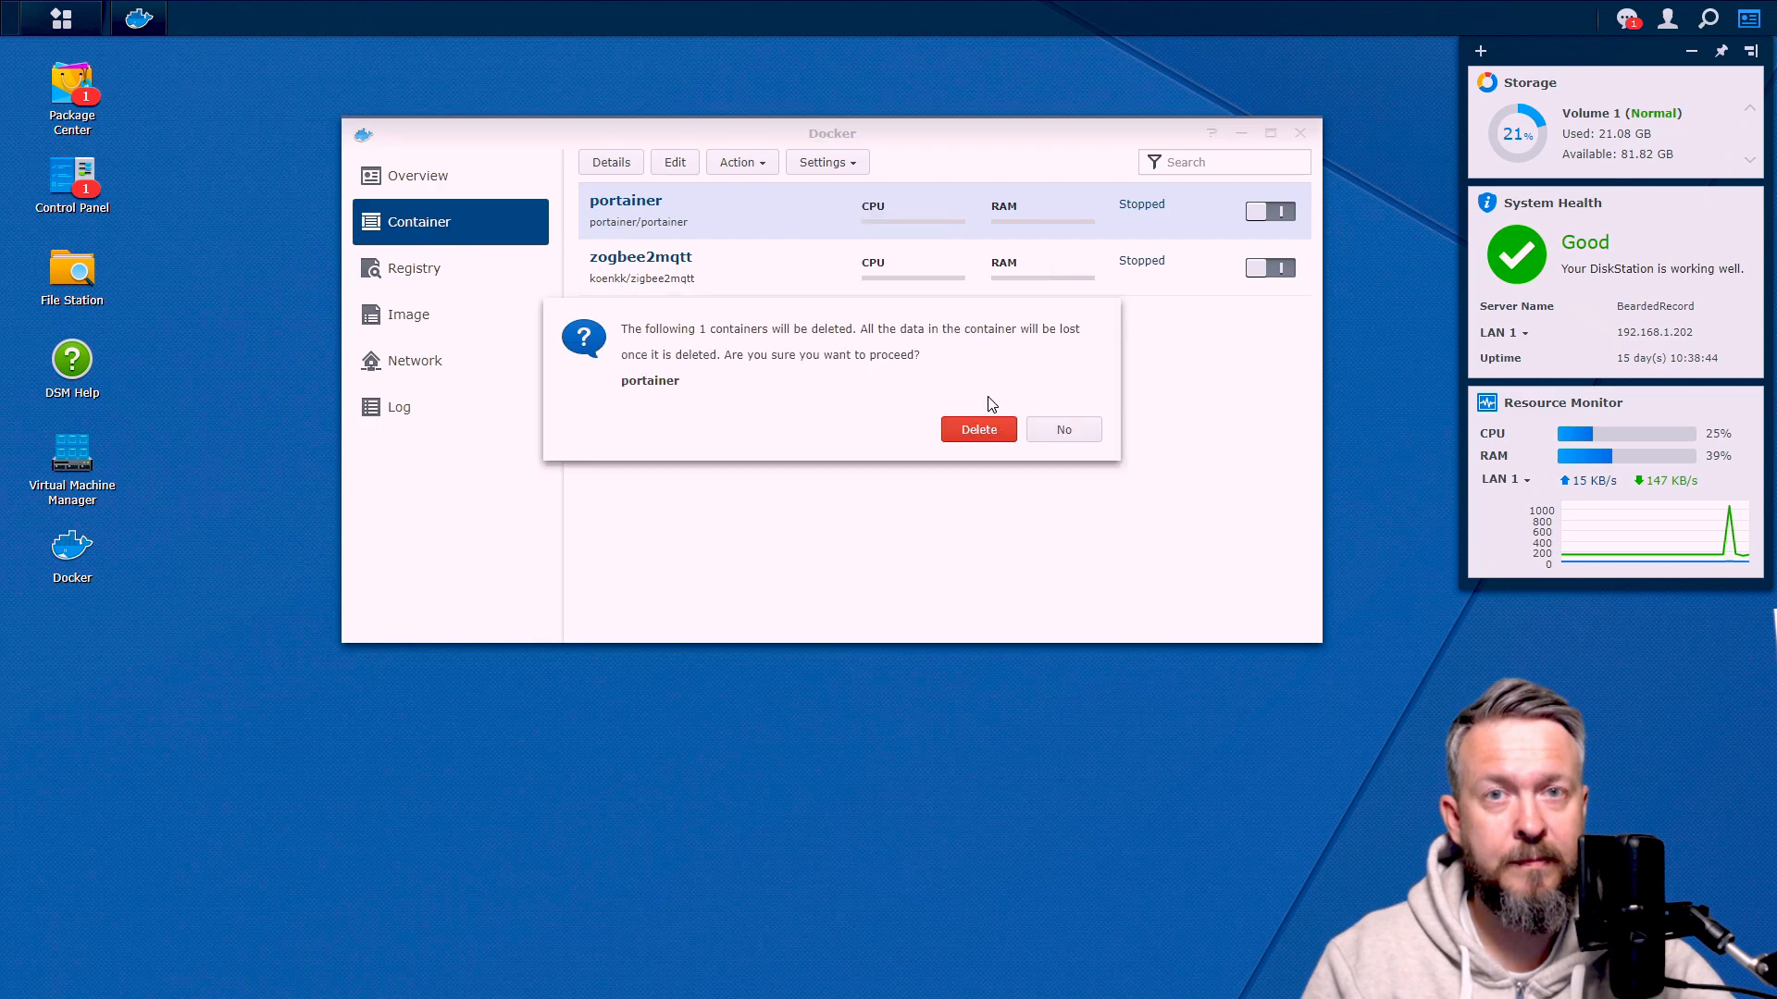
{"action": "left_click", "coordinate": [977, 429]}
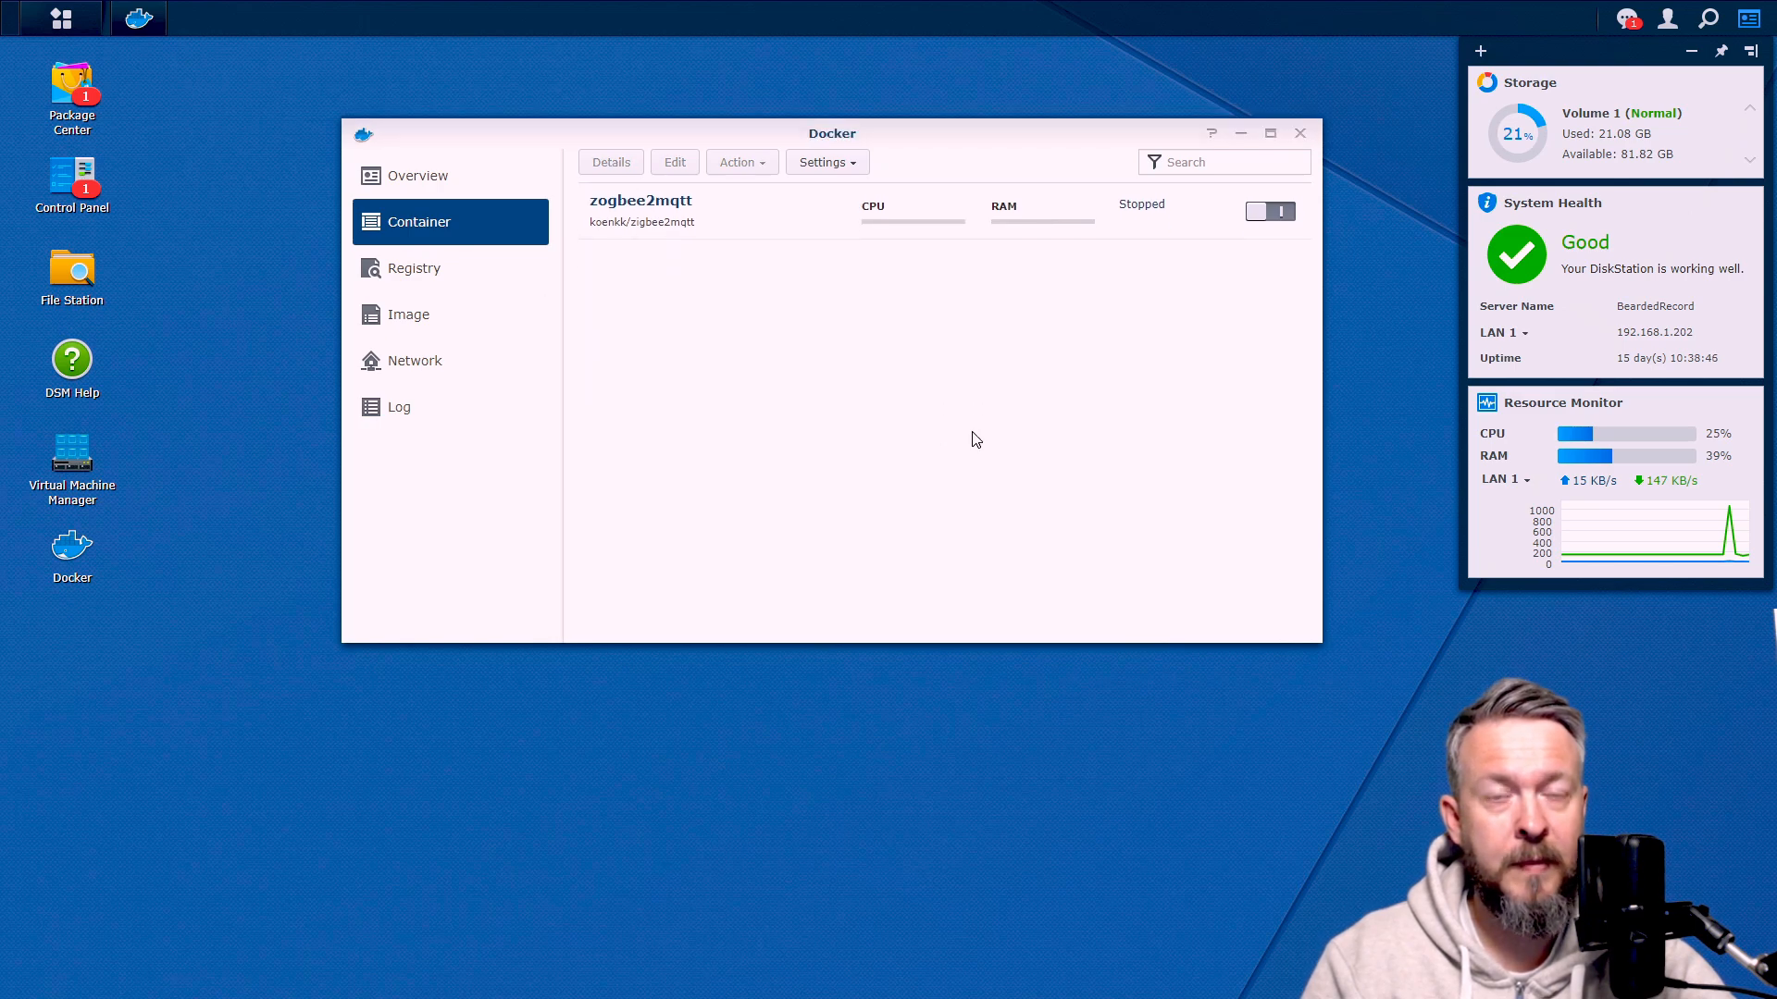
{"action": "mouse_move", "coordinate": [962, 420]}
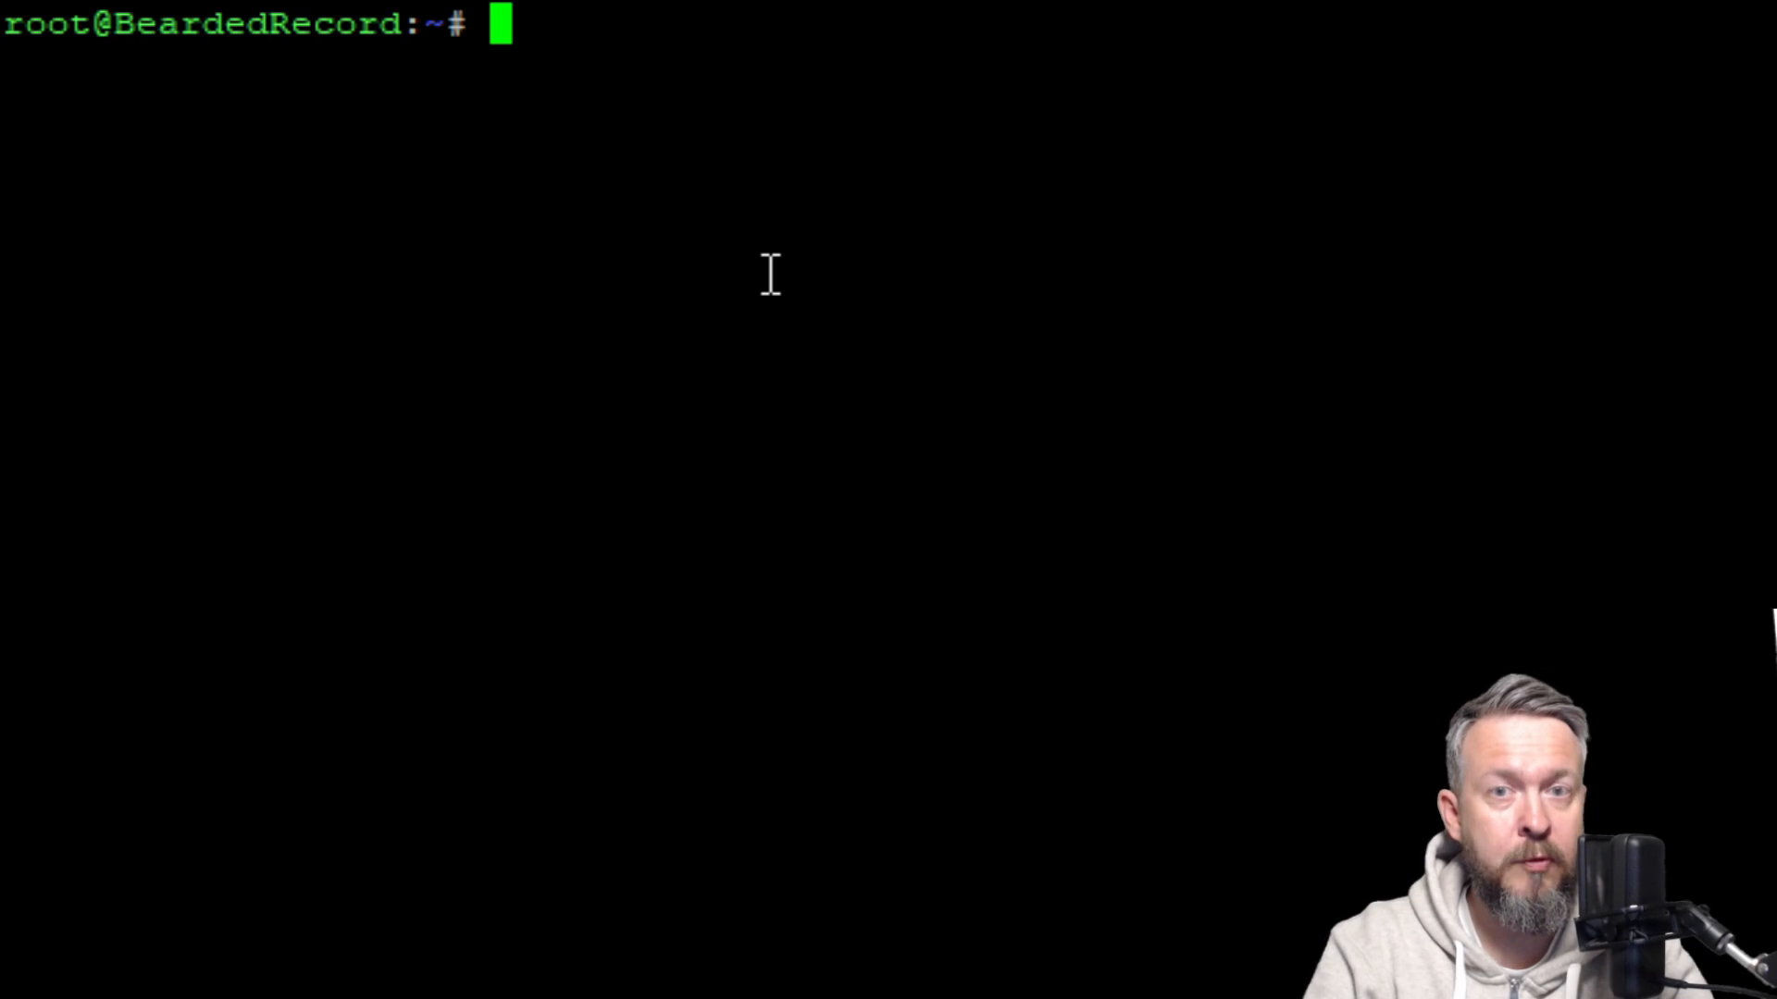
Change directory to /volume1/docker and list its contents.
{"action": "type", "text": "cd"}
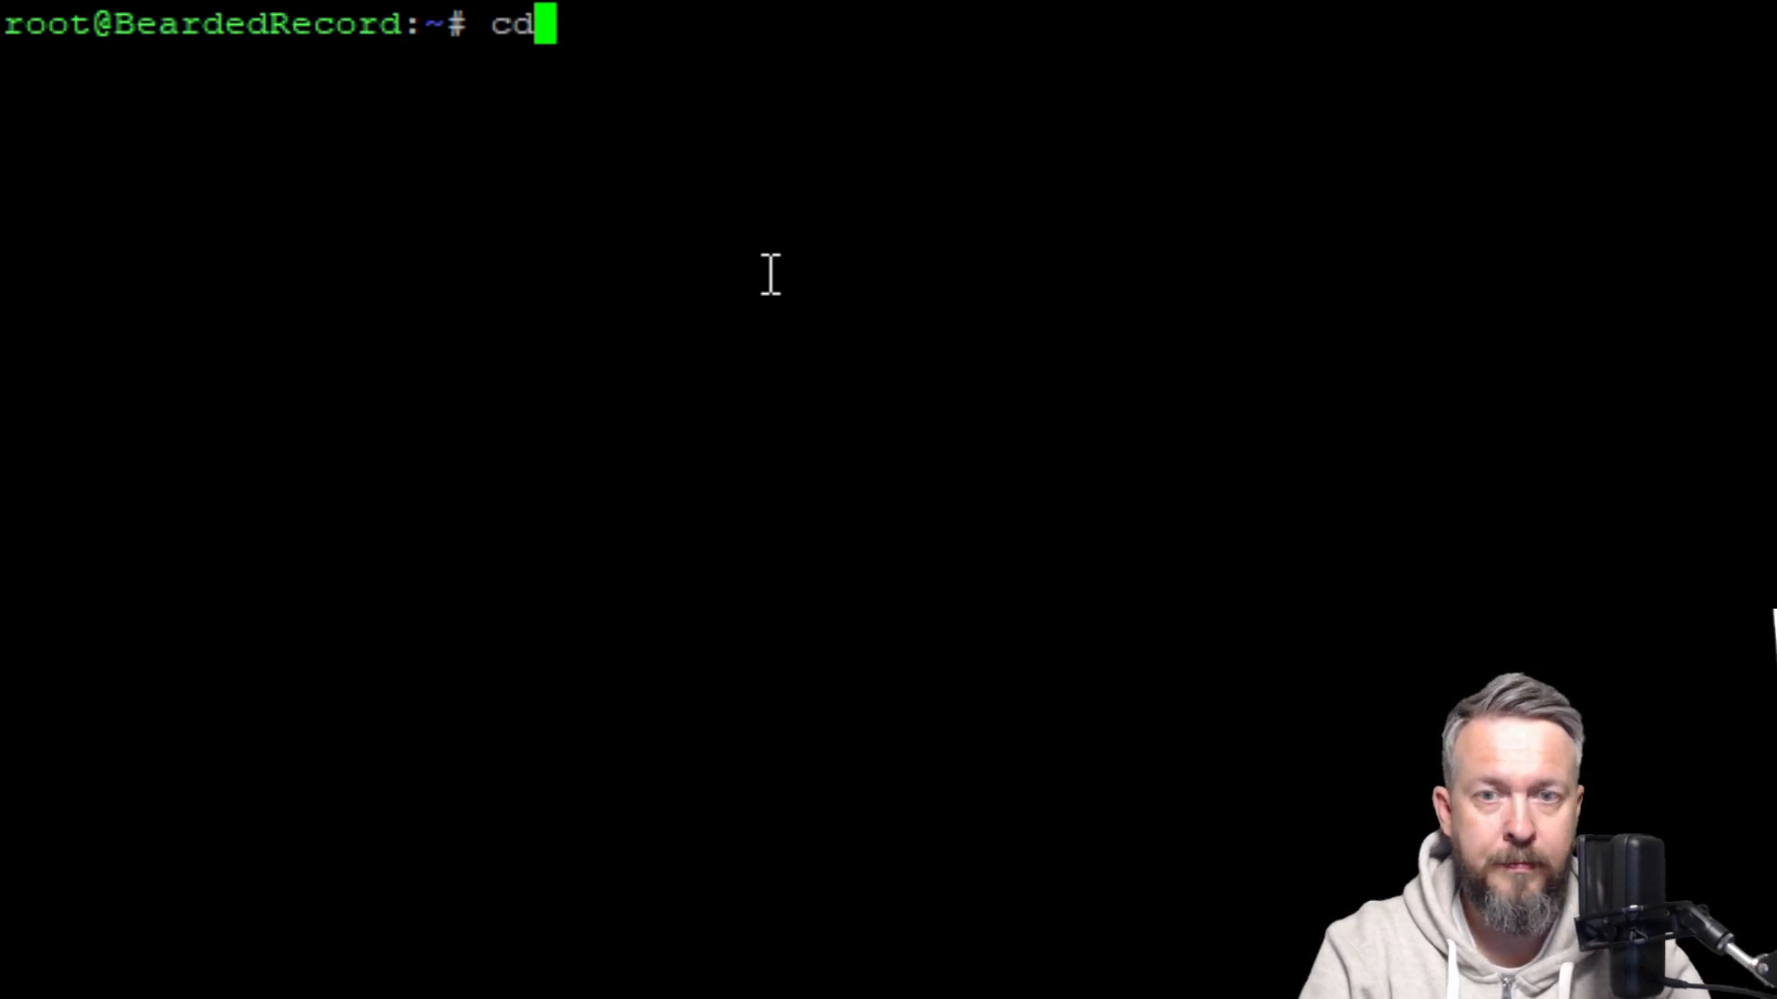
{"action": "type", "text": "/volume"}
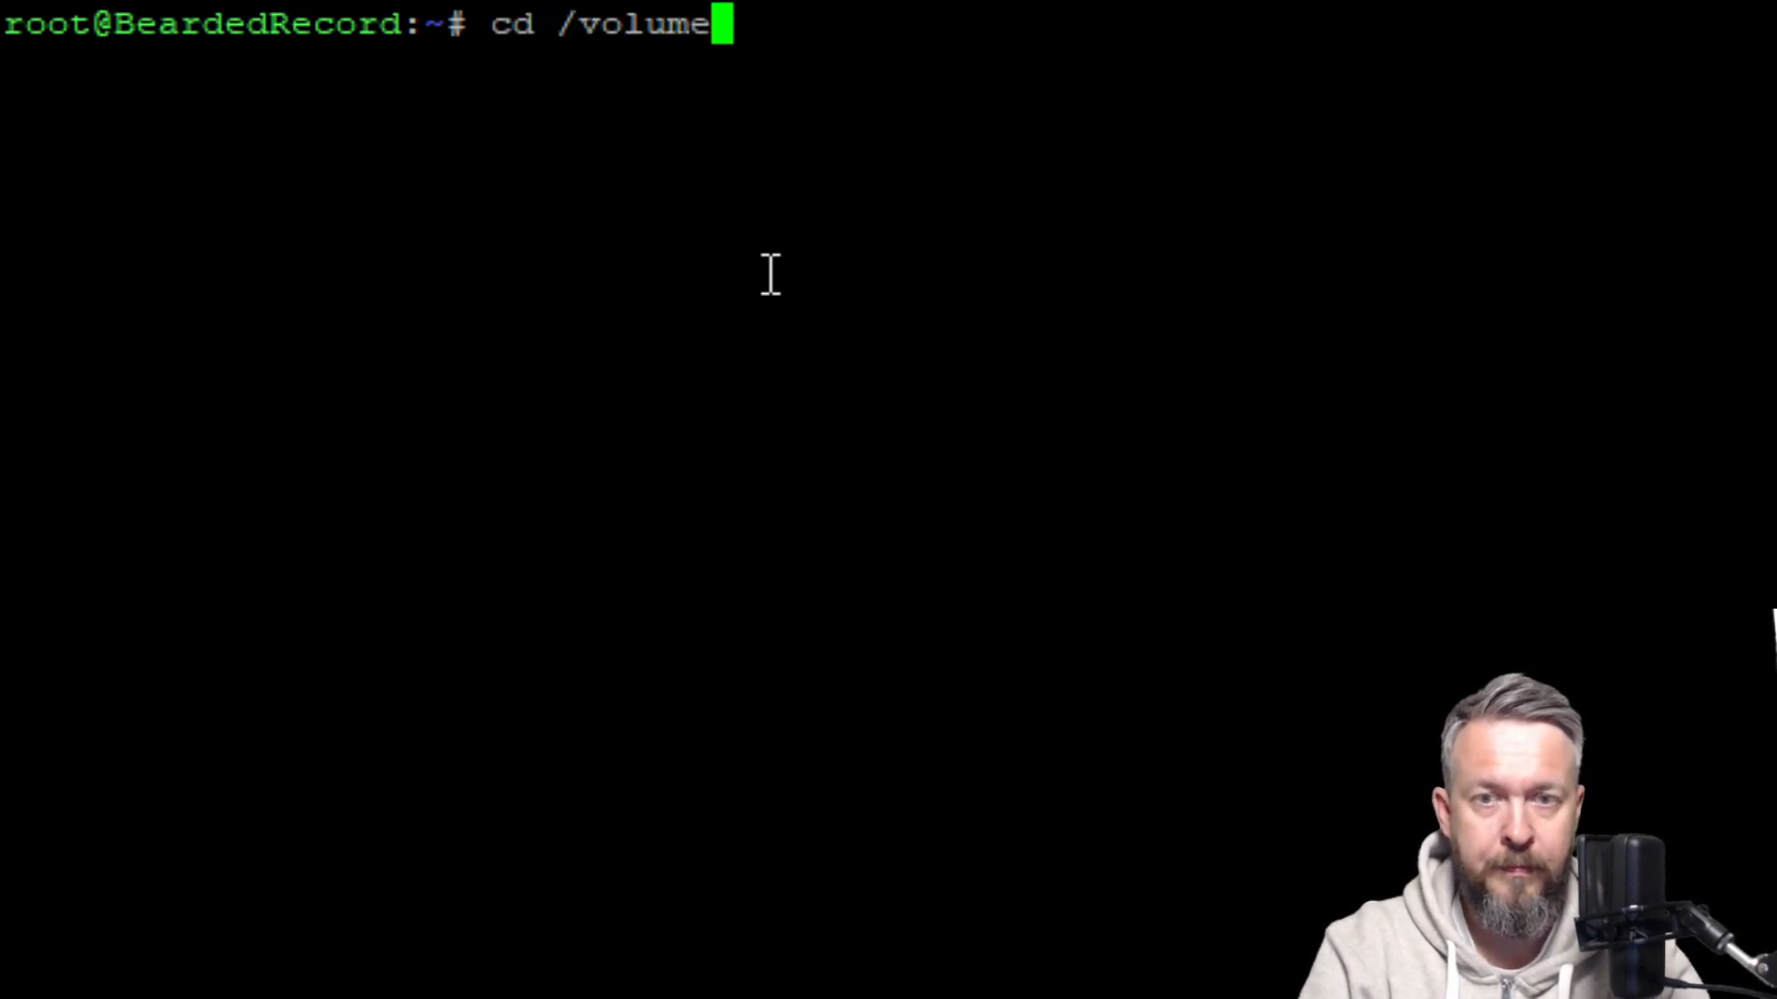
{"action": "type", "text": "1/docker"}
{"action": "type", "text": "ls"}
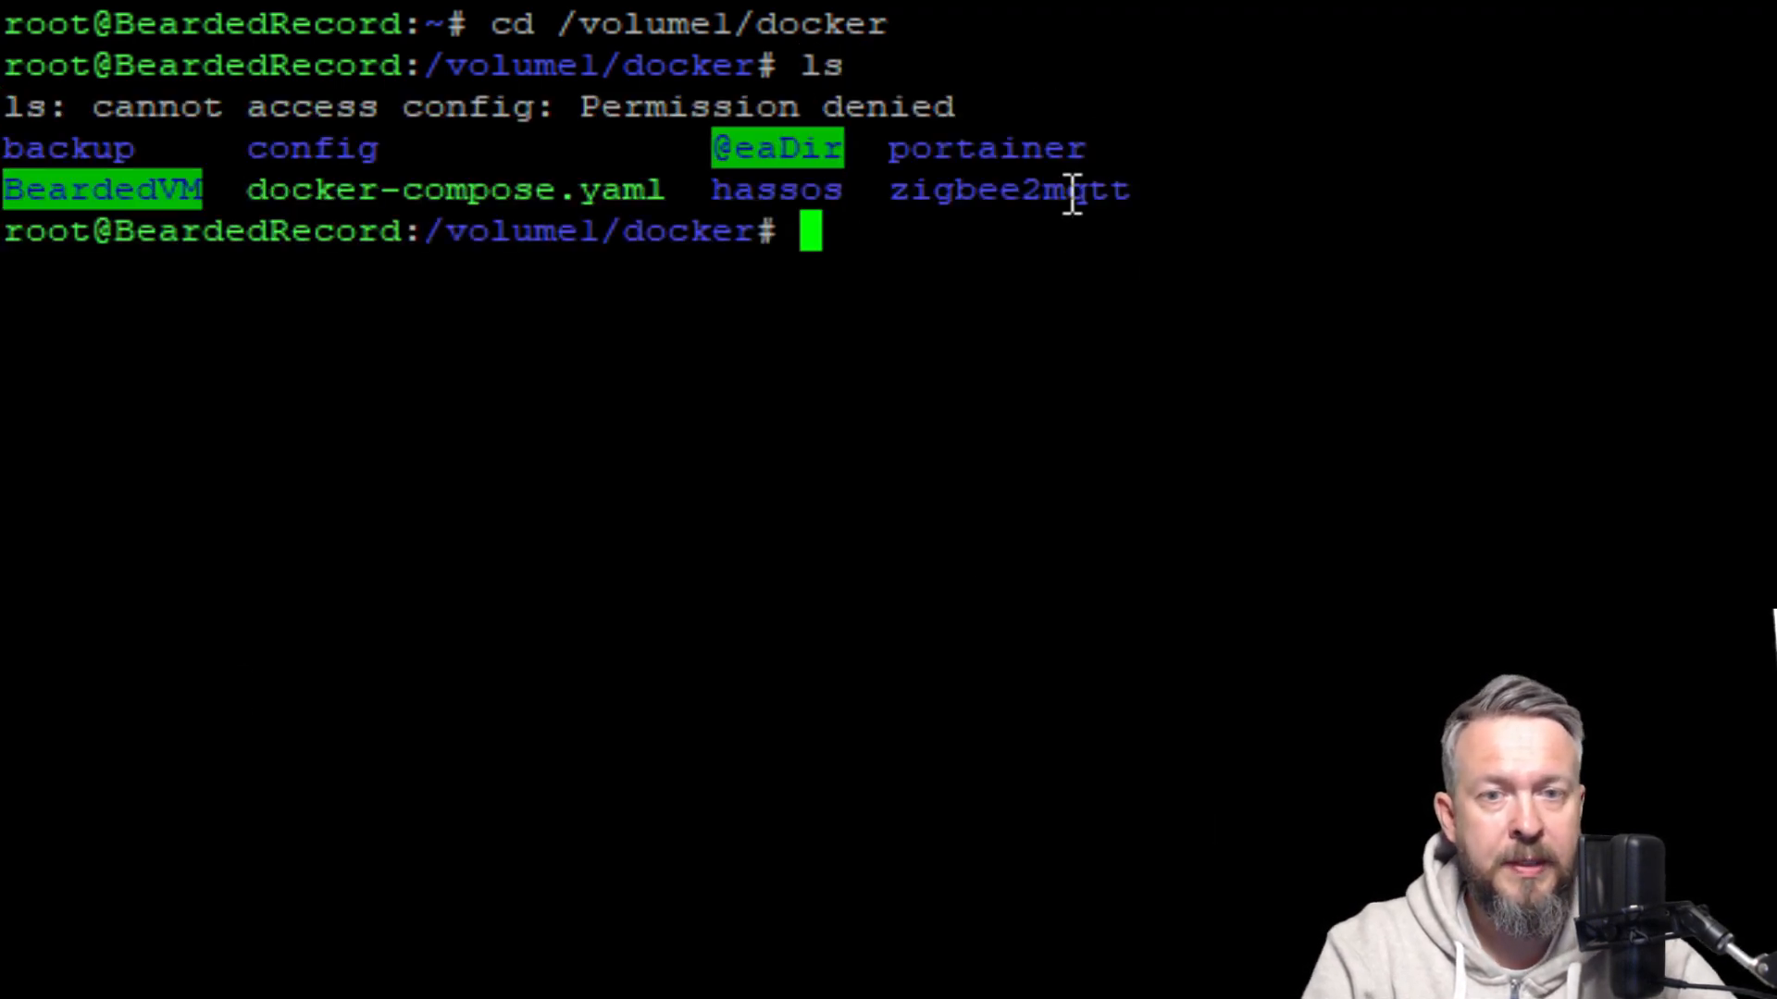
{"action": "mouse_move", "coordinate": [905, 157]}
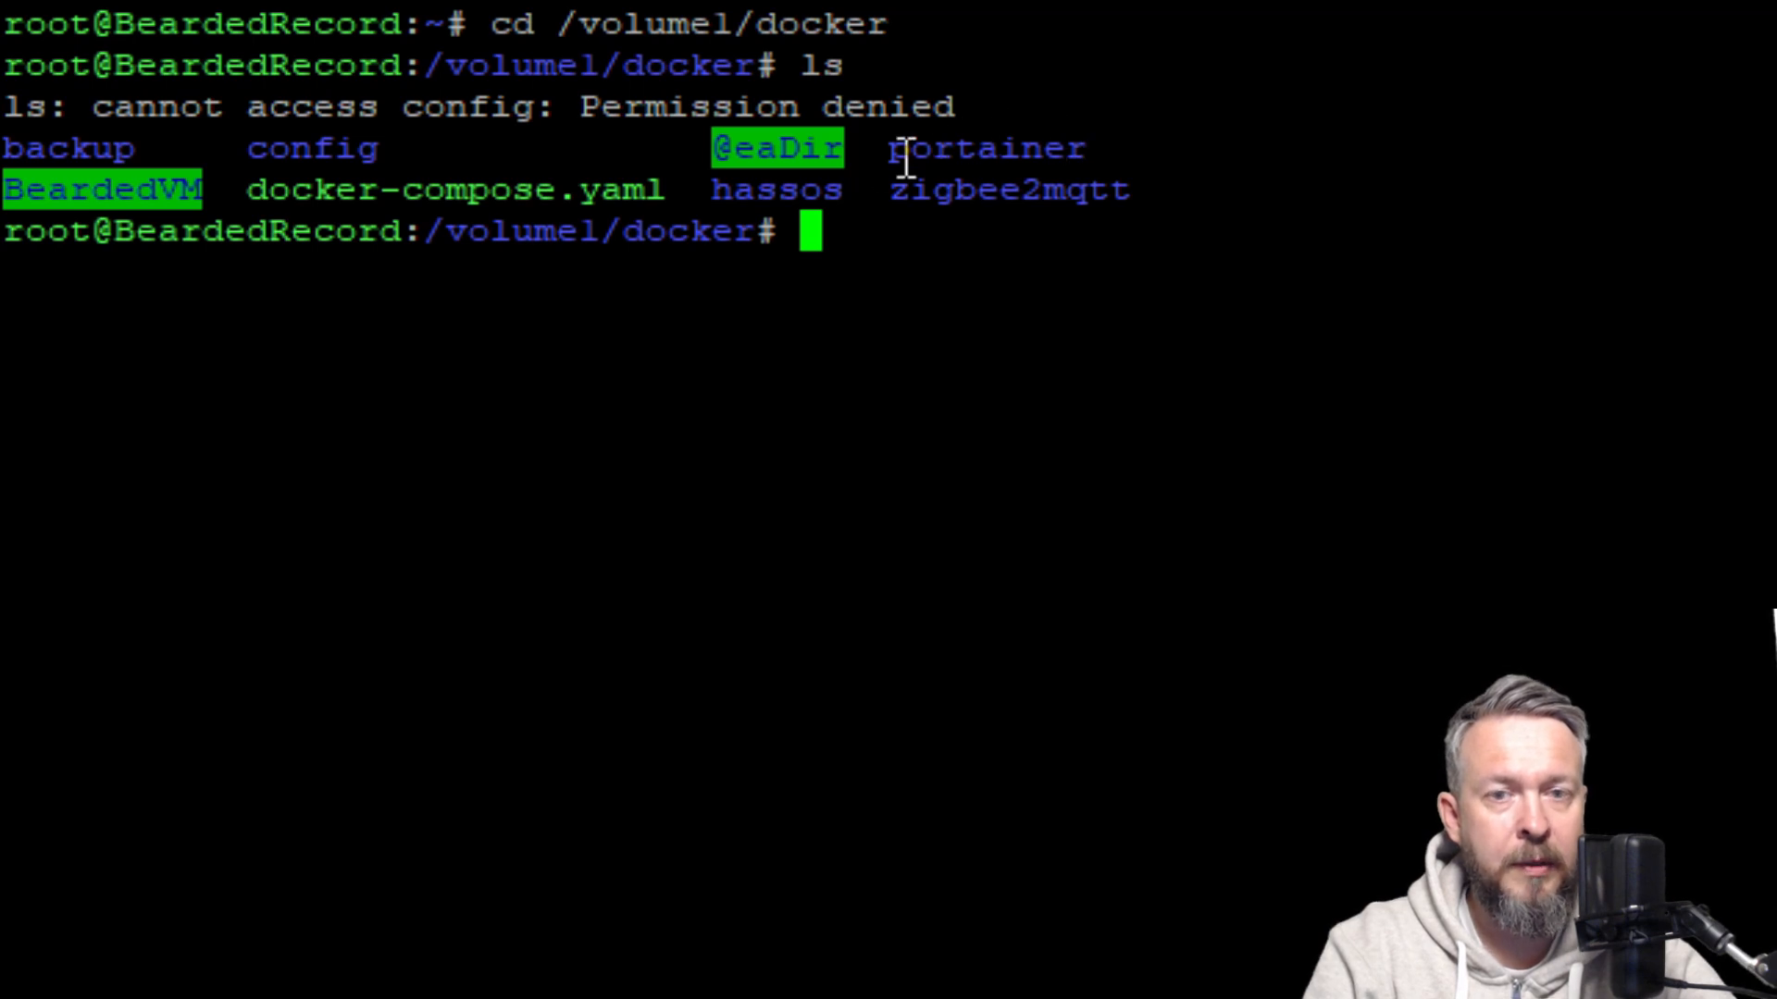
{"action": "mouse_move", "coordinate": [1058, 185]}
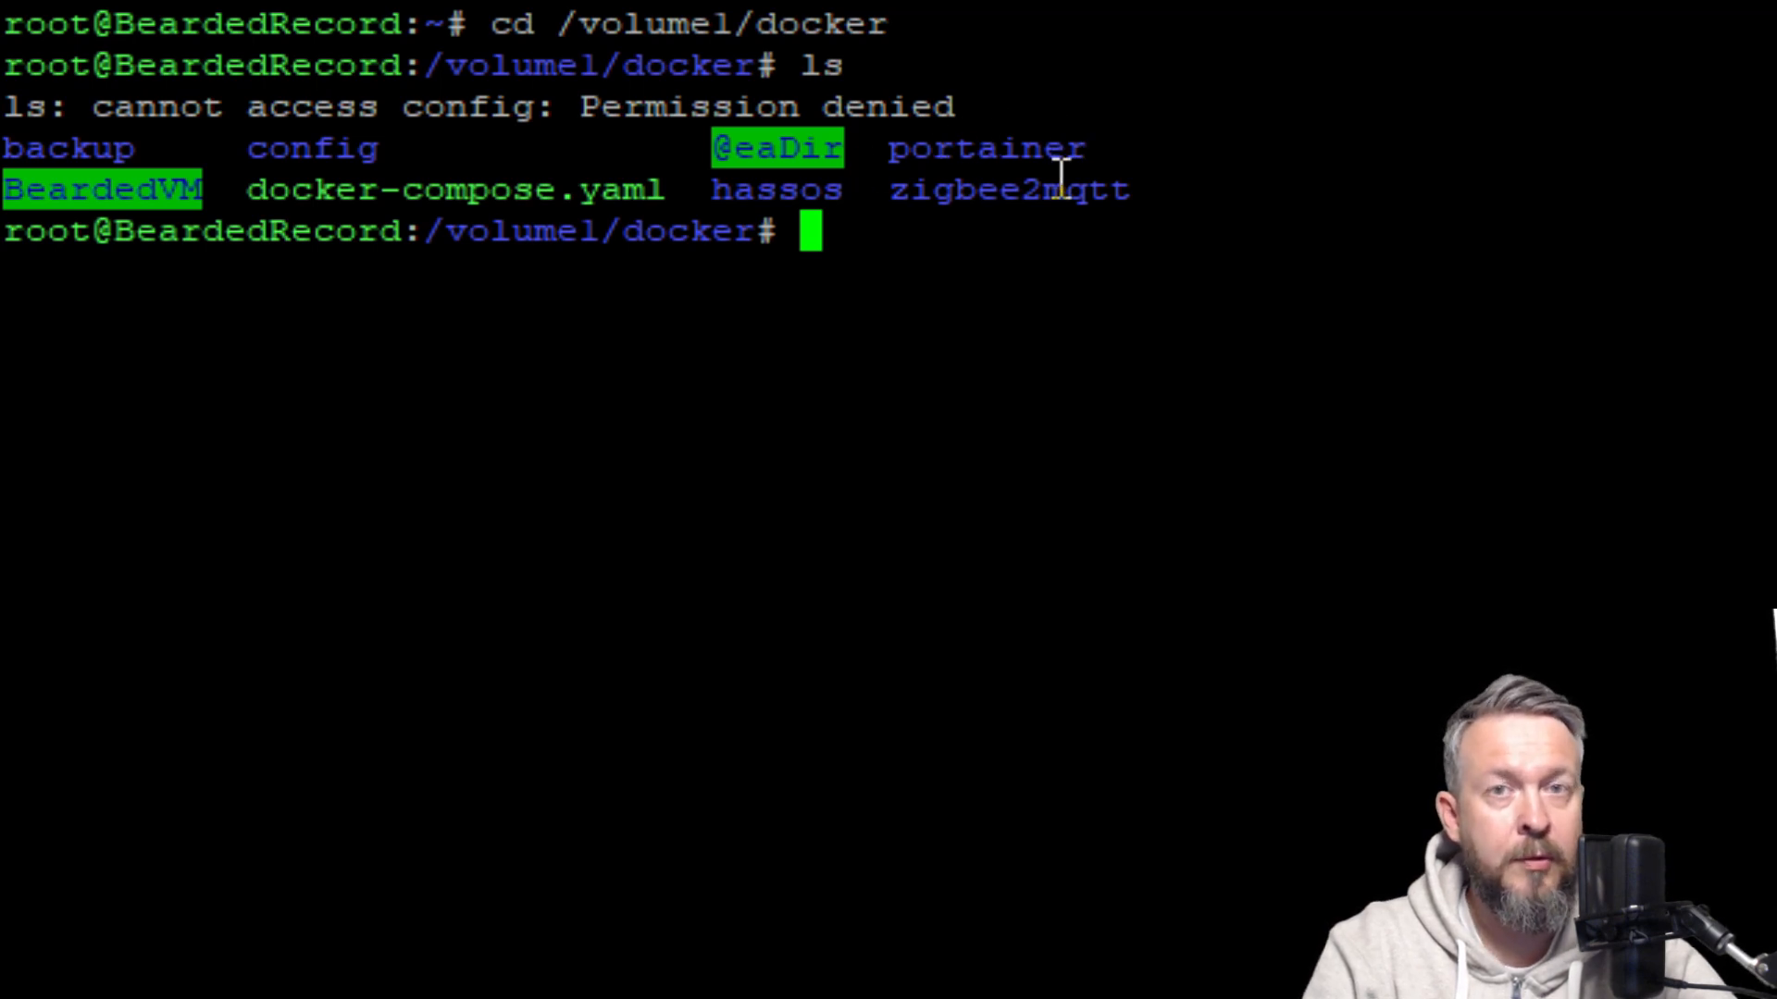
{"action": "mouse_move", "coordinate": [1108, 239]}
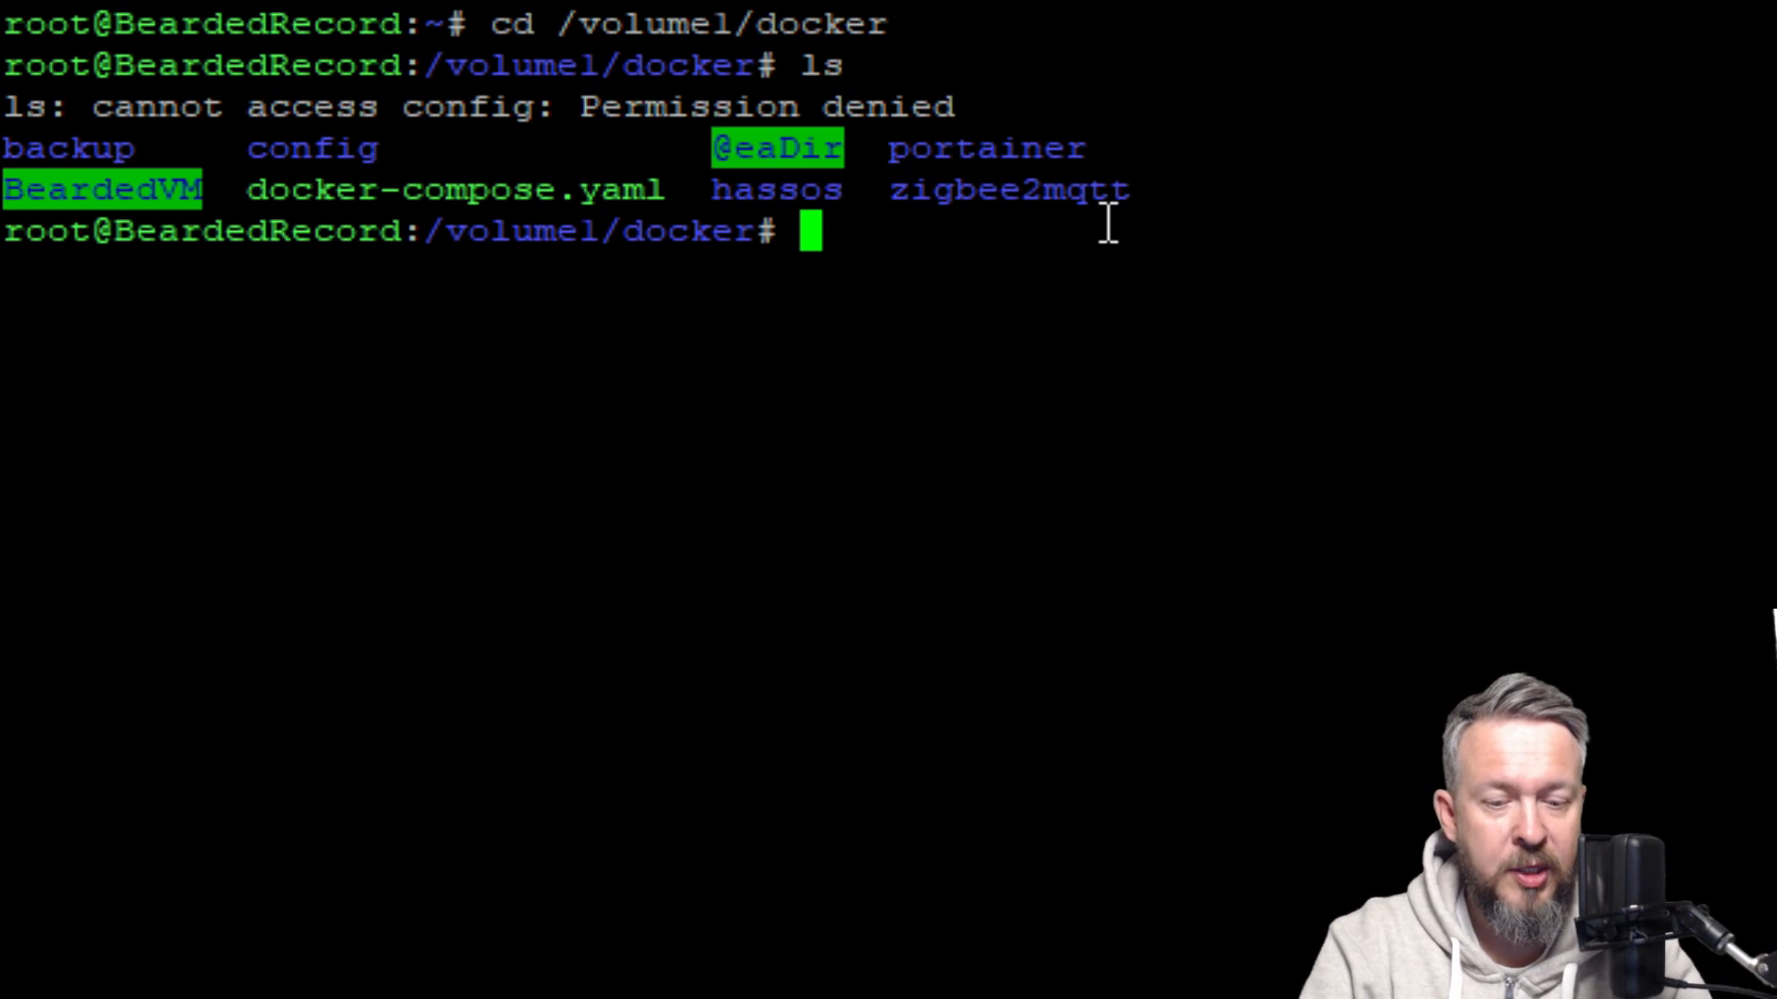
Run mkdir /volume1/docker/portainer (folder already exists), then clear the screen.
{"action": "type", "text": "mk"}
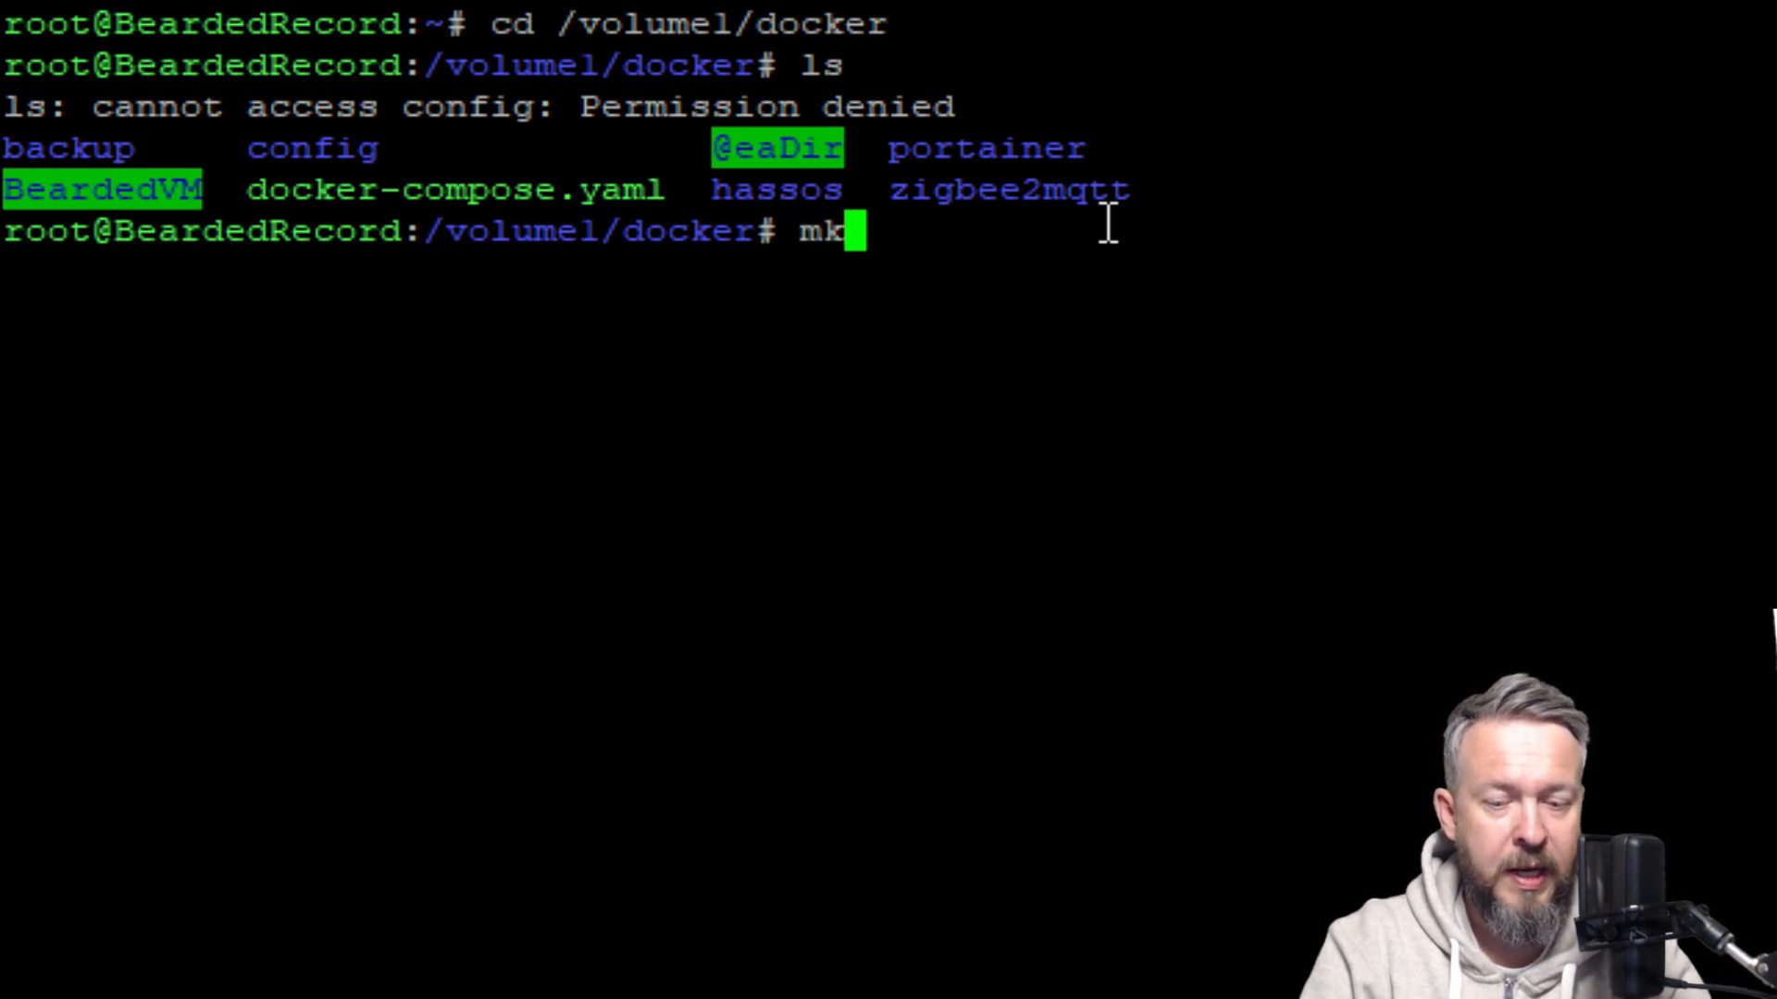
{"action": "type", "text": "ir"}
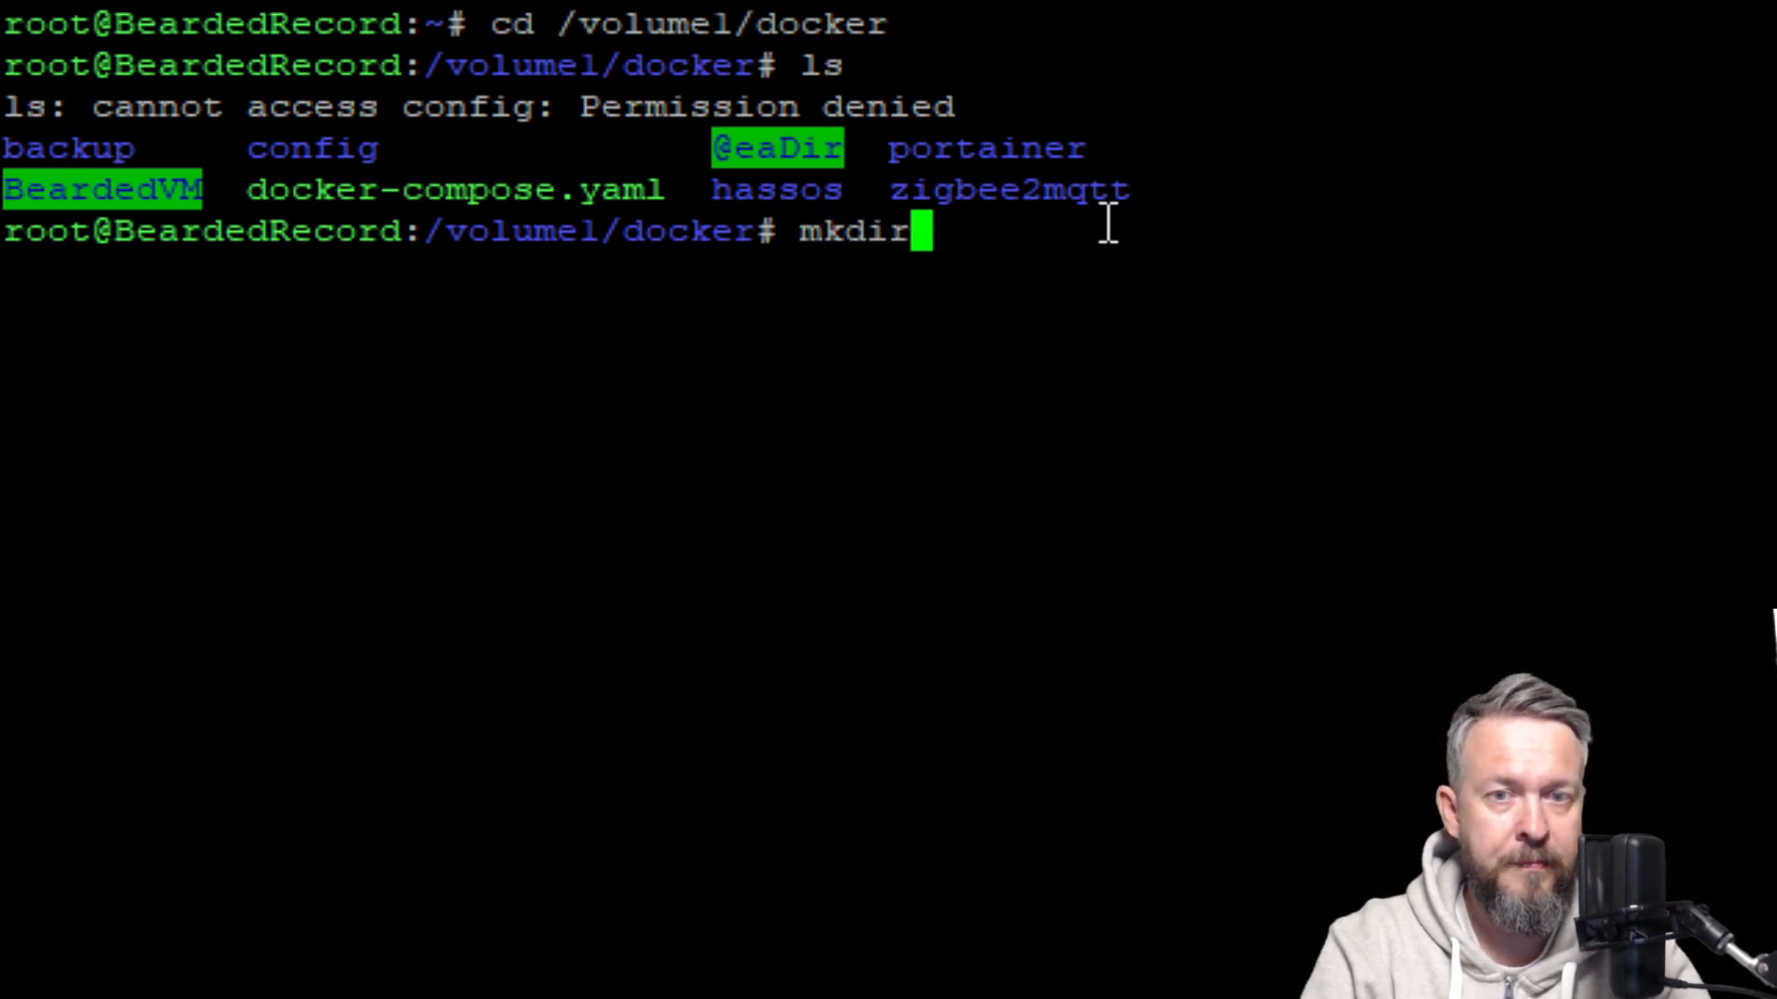
{"action": "type", "text": "/"}
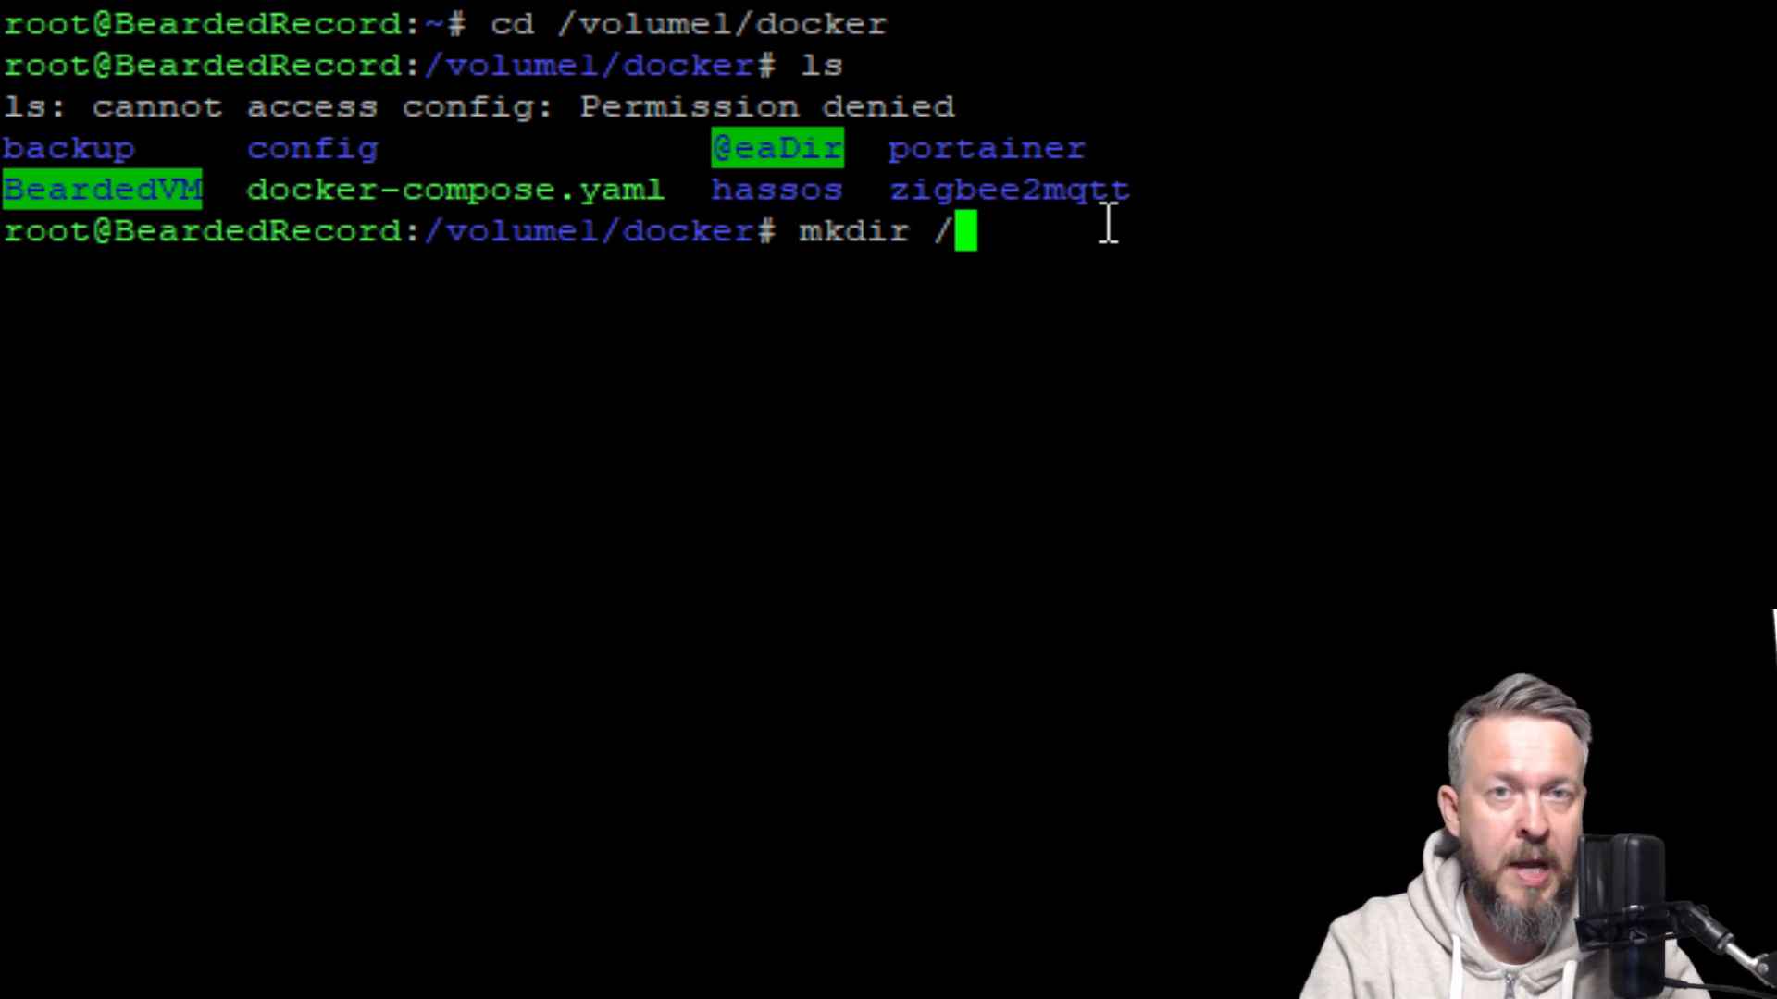
{"action": "type", "text": "vol"}
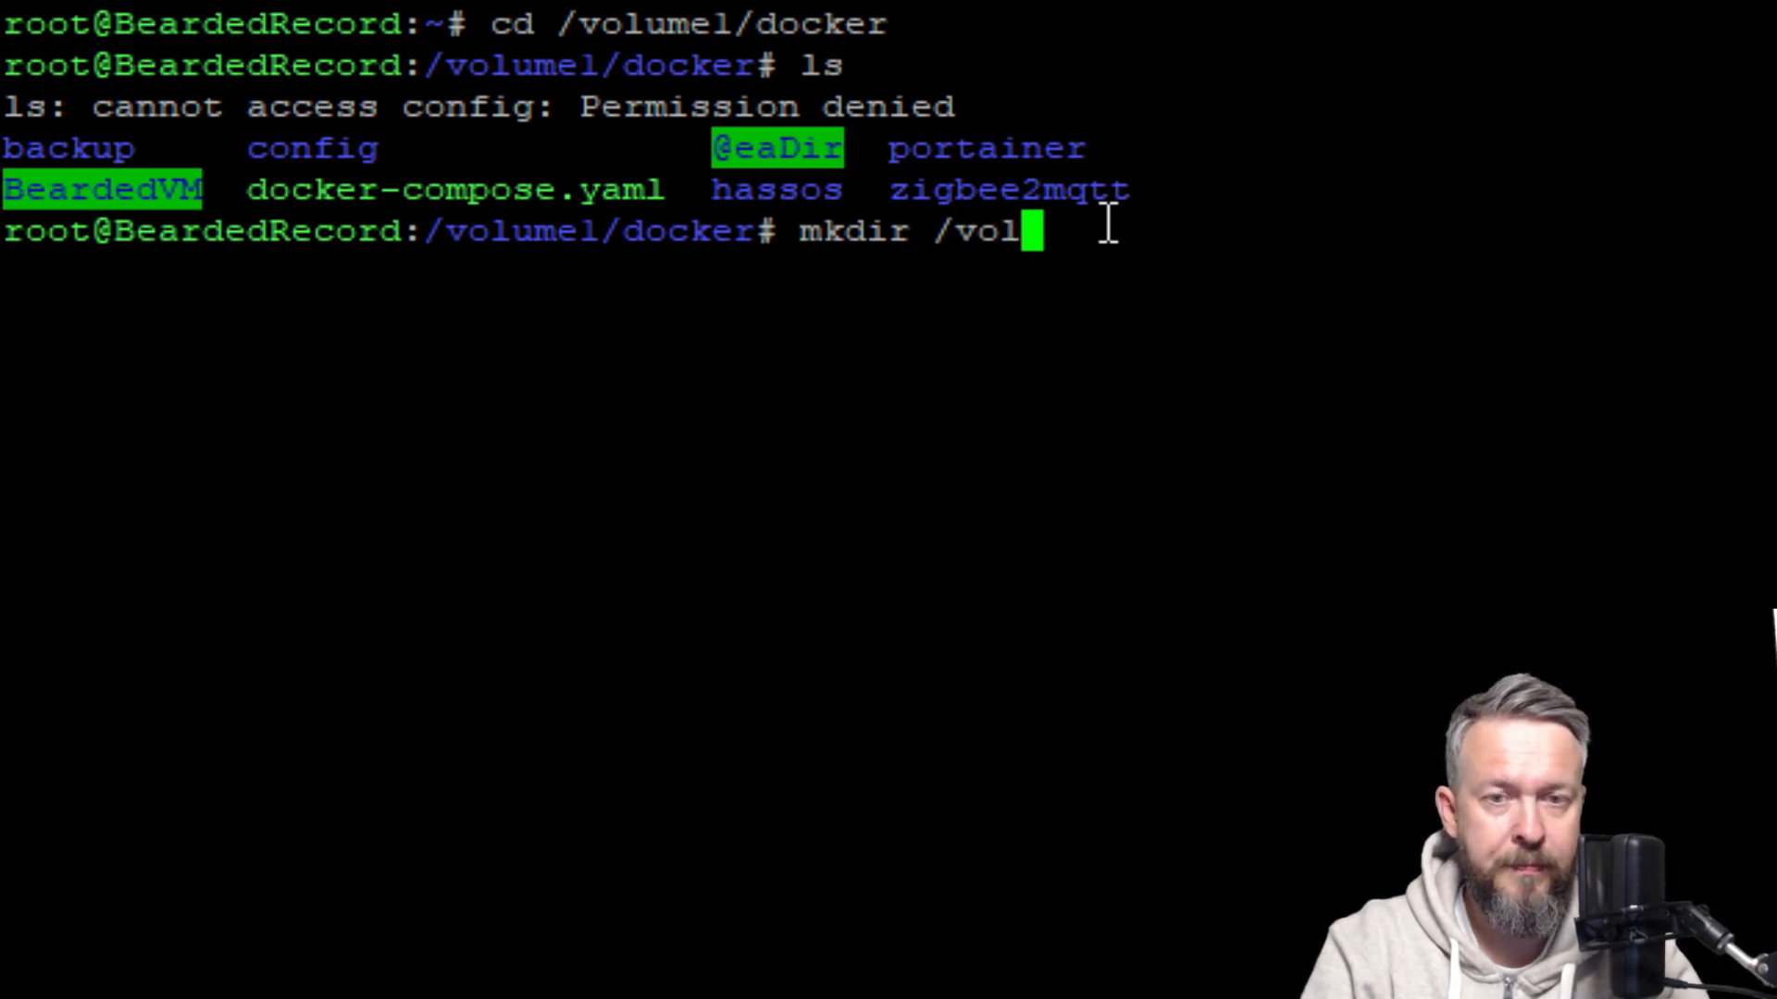
{"action": "type", "text": "ume1/"}
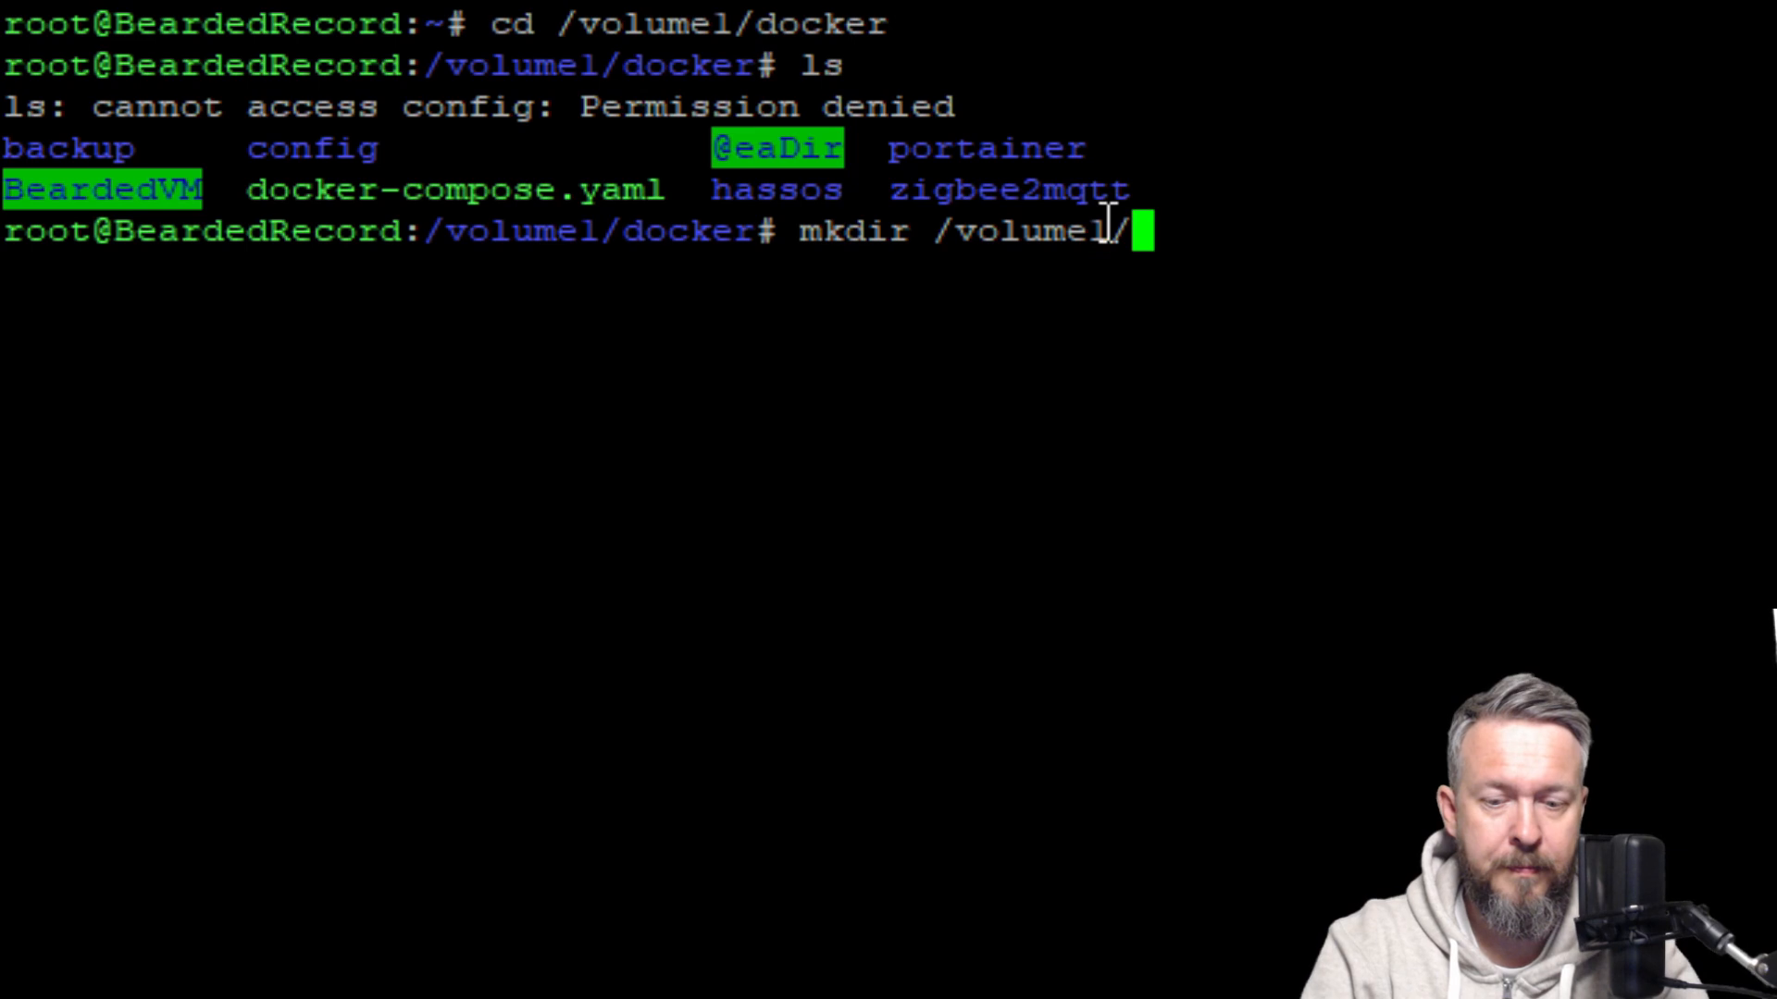
{"action": "type", "text": "docker/"}
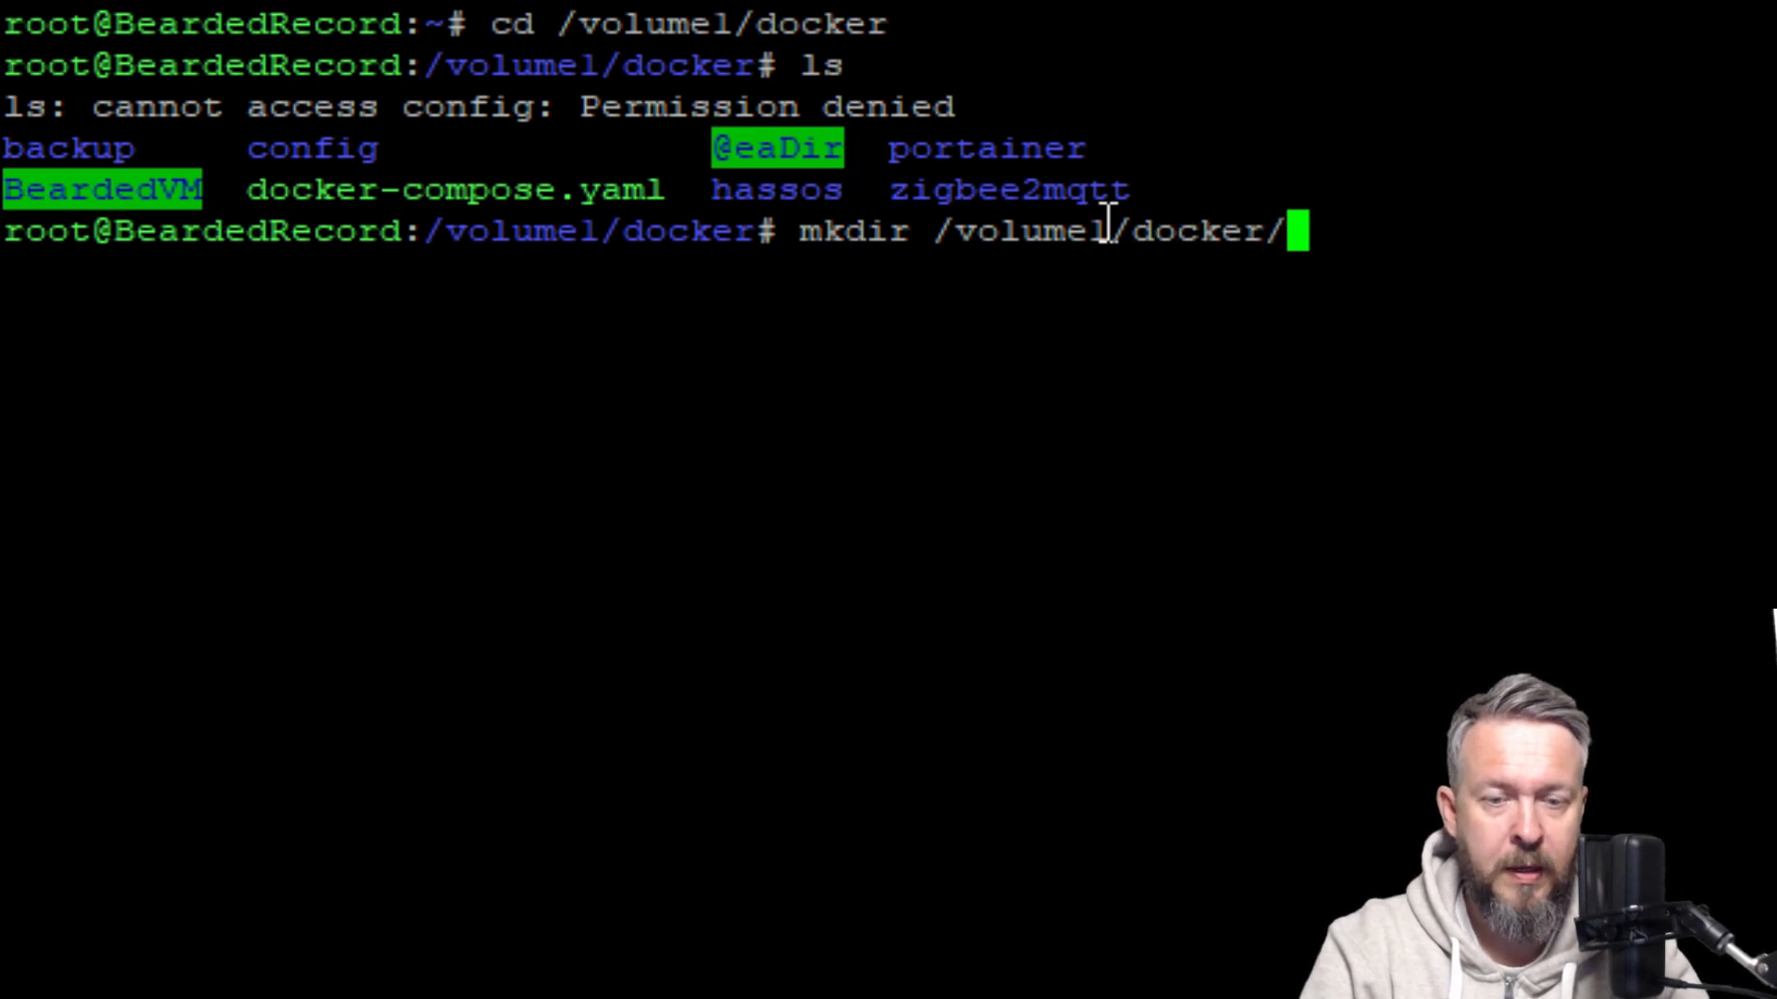
{"action": "type", "text": "porta"}
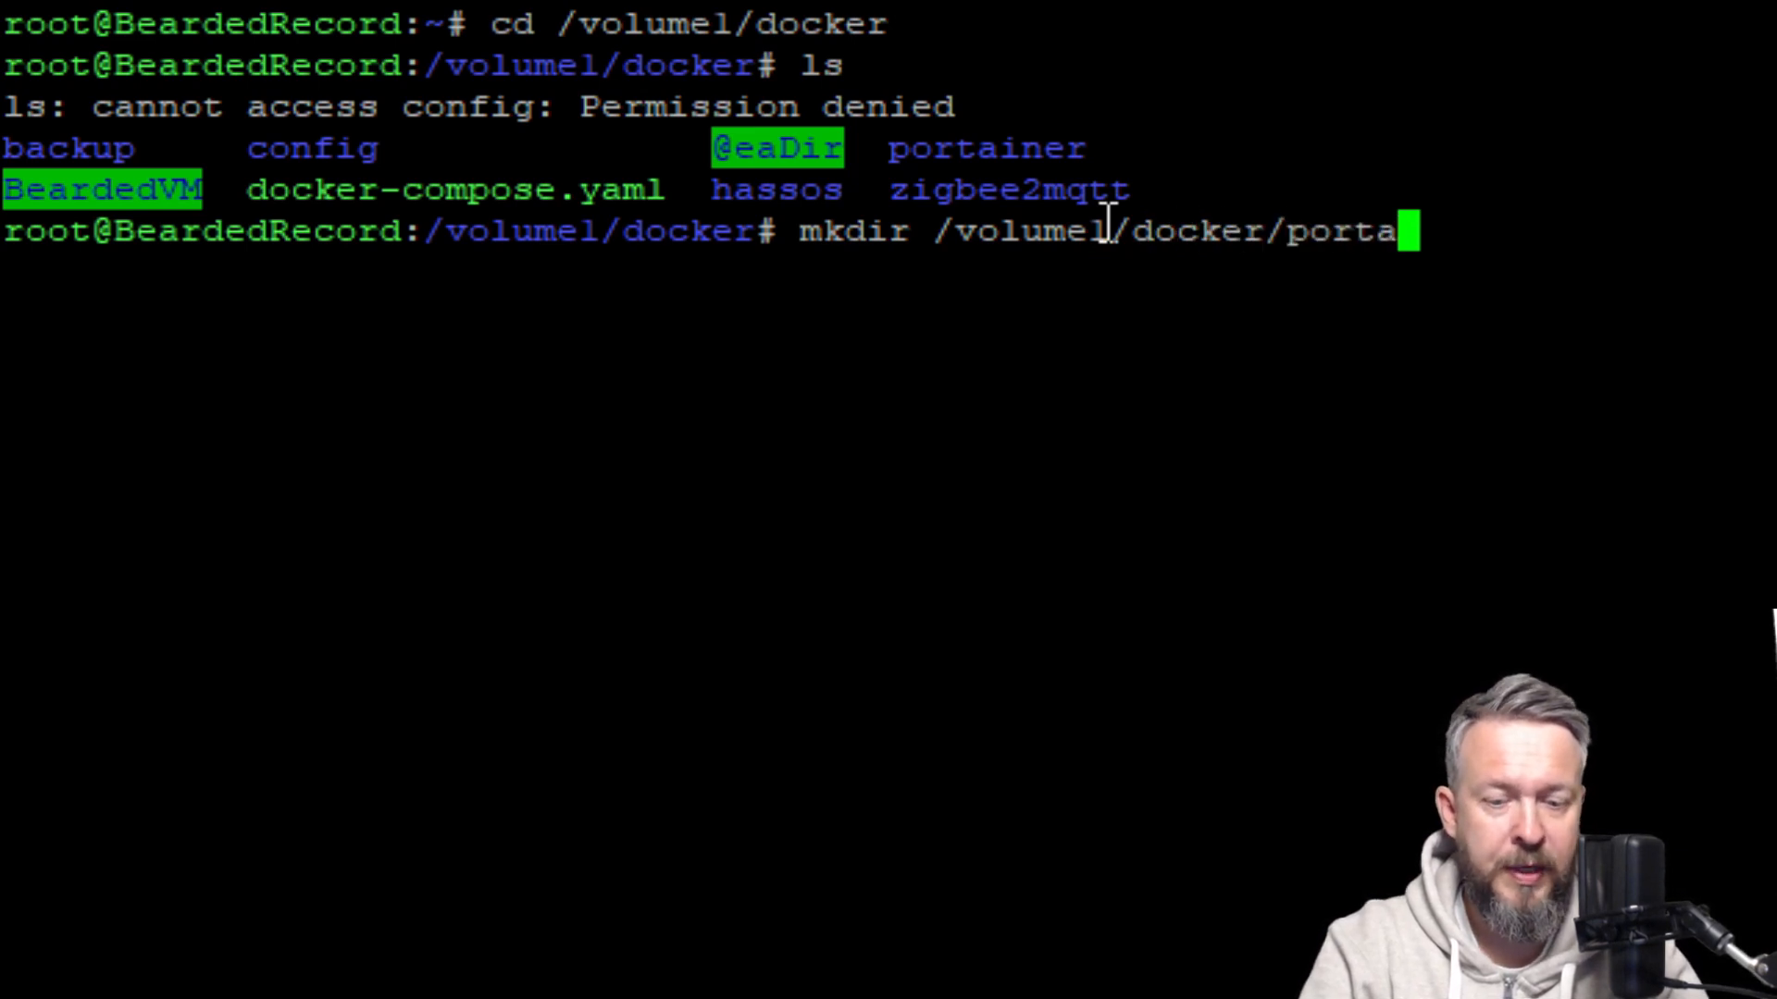
{"action": "type", "text": "iner"}
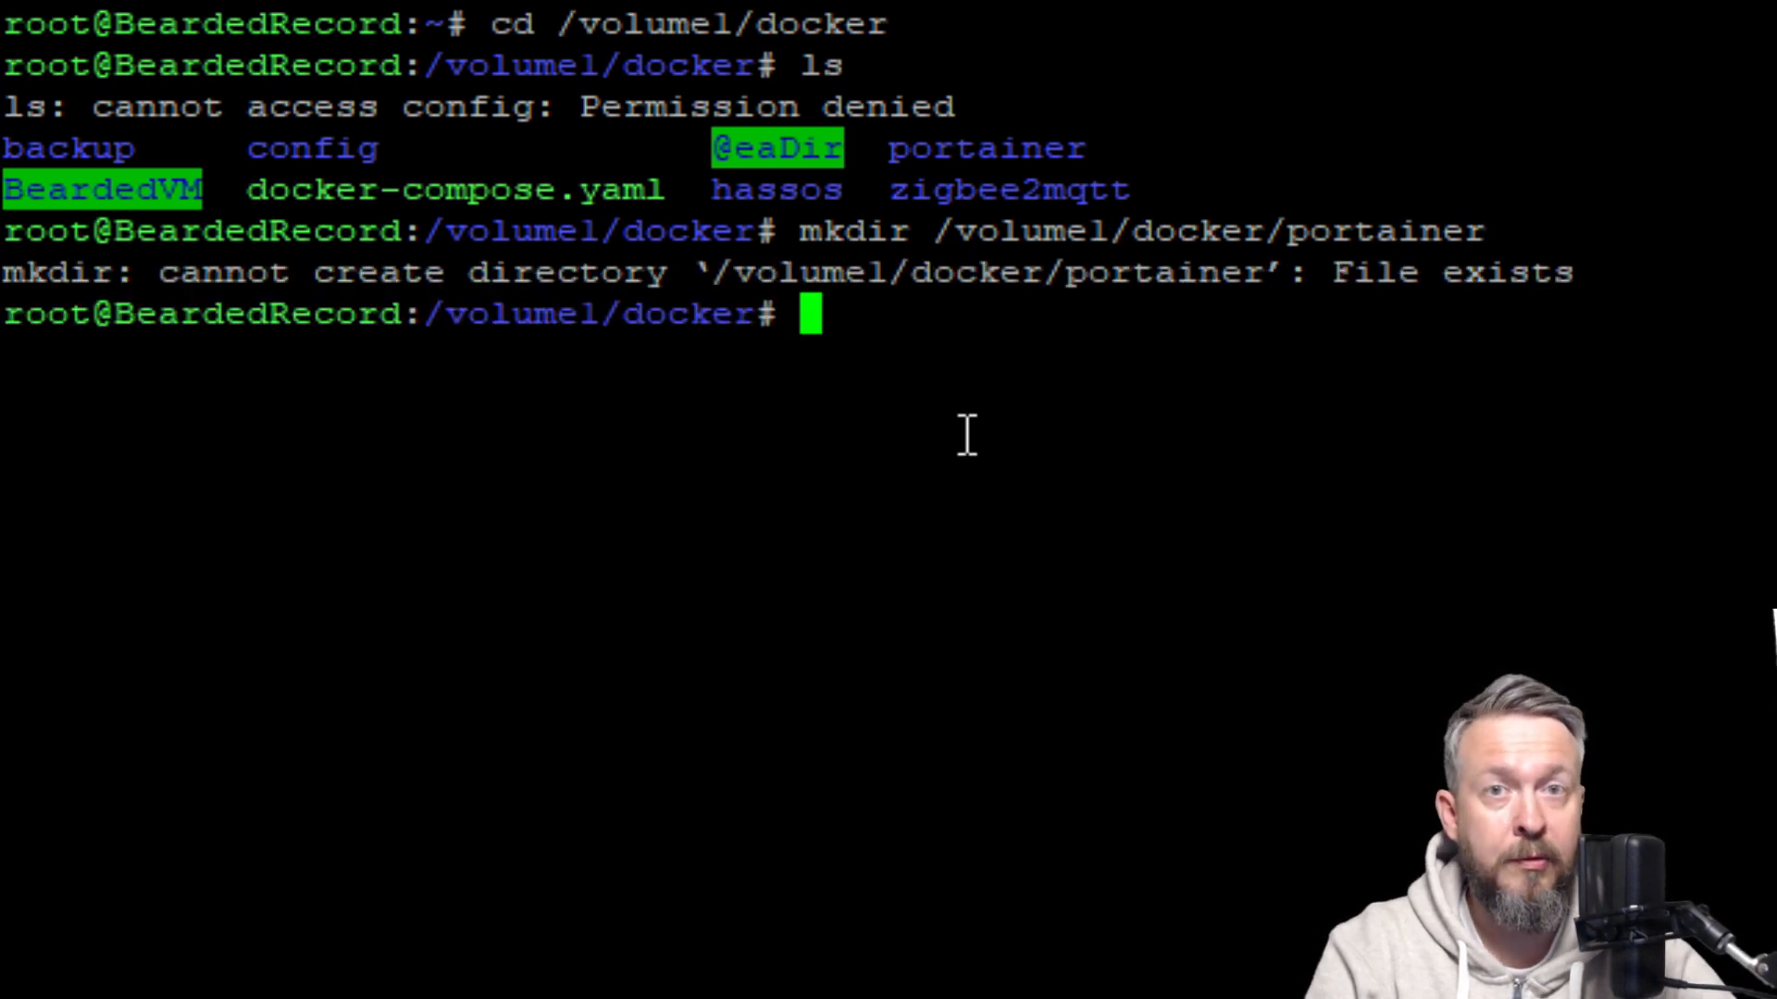
{"action": "mouse_move", "coordinate": [1359, 162]}
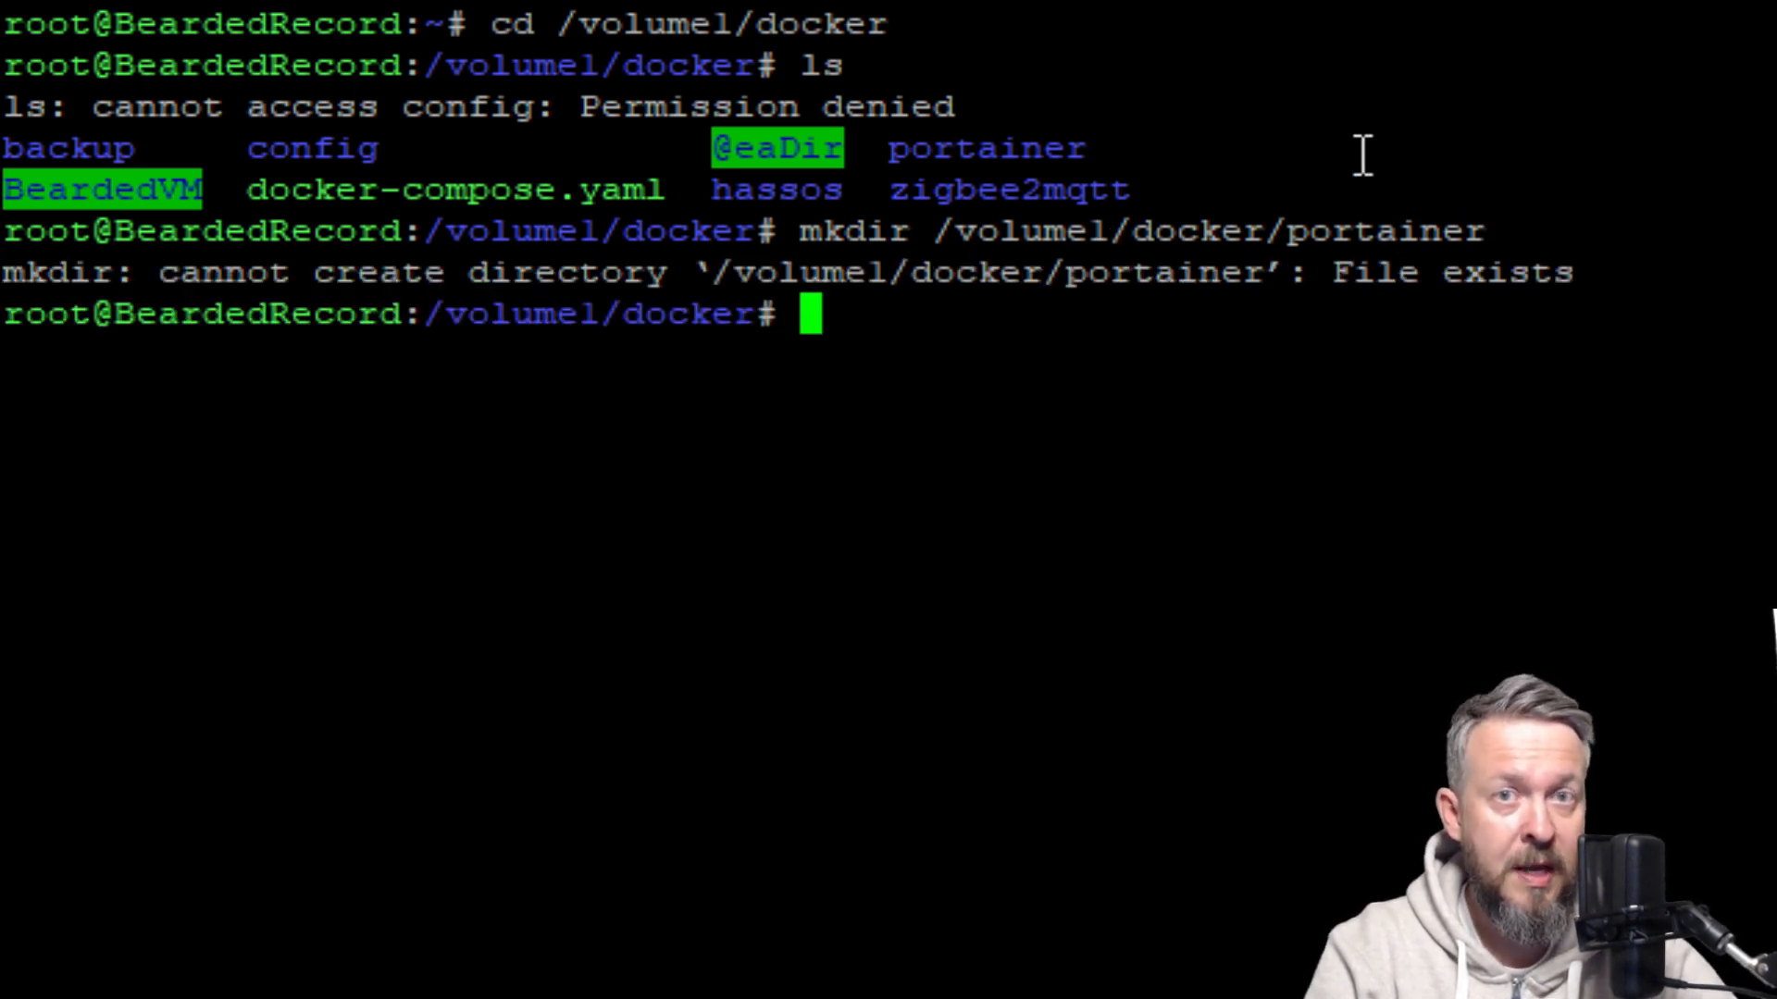
{"action": "mouse_move", "coordinate": [1323, 89]}
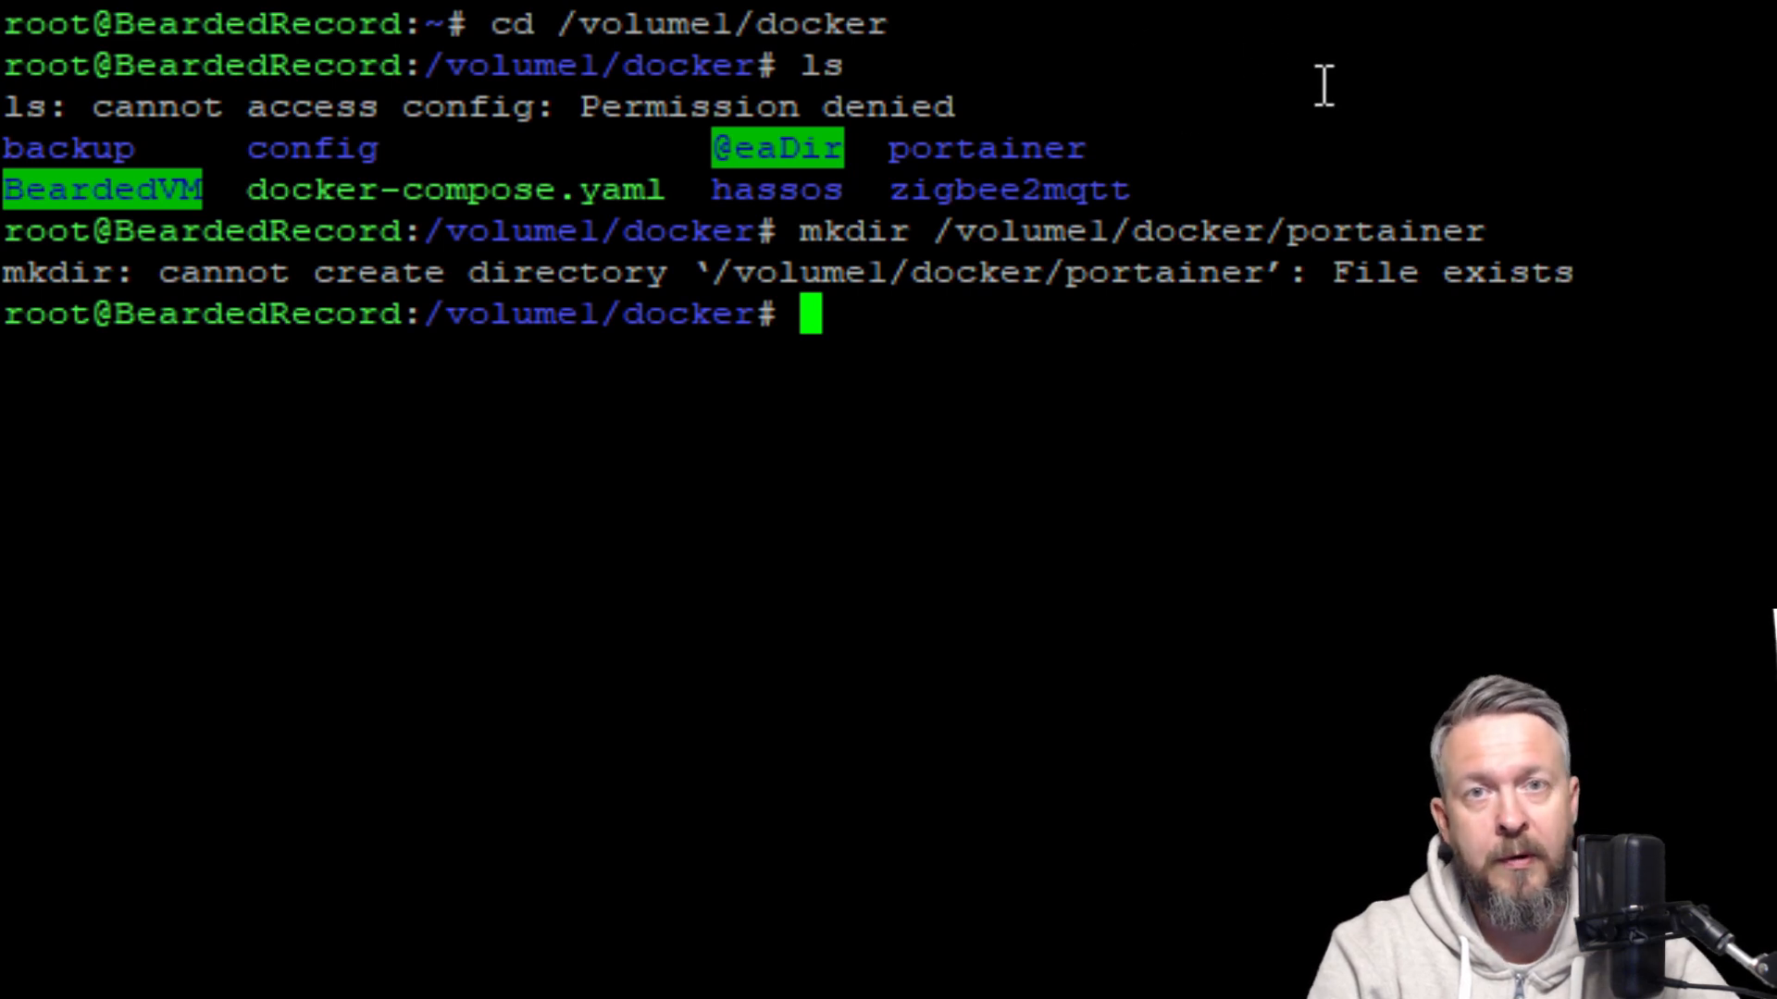
{"action": "mouse_move", "coordinate": [1275, 163]}
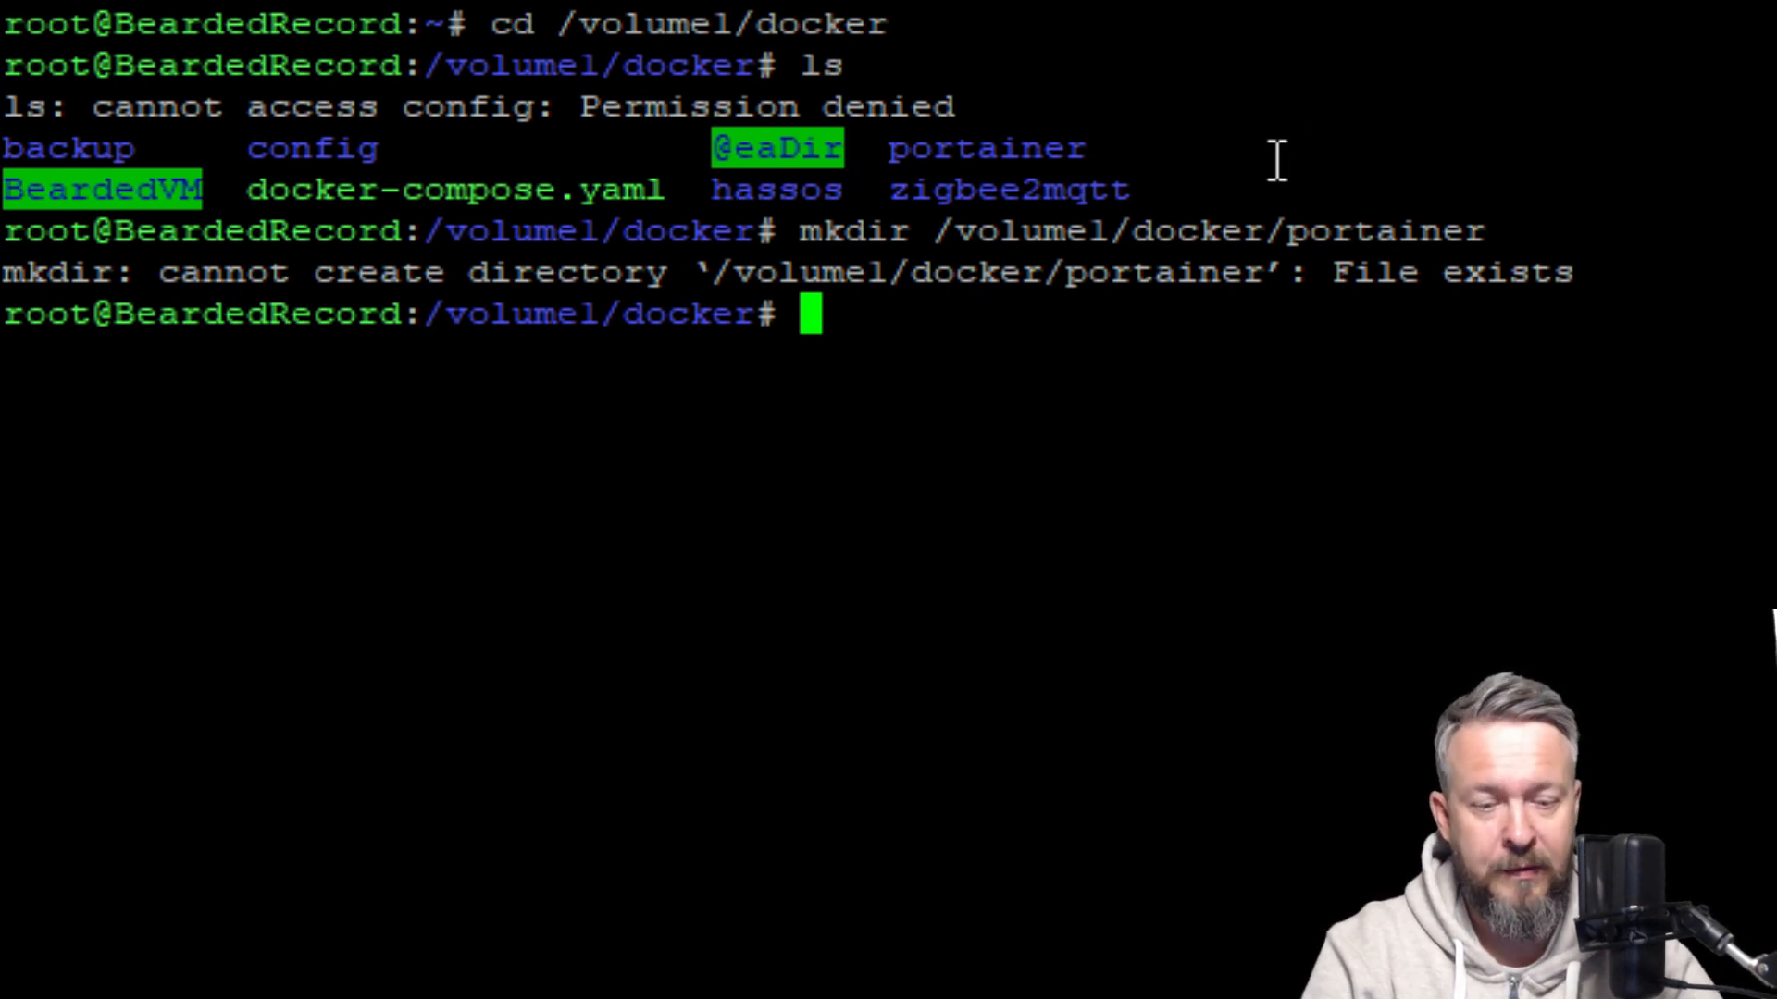
{"action": "type", "text": "clea"}
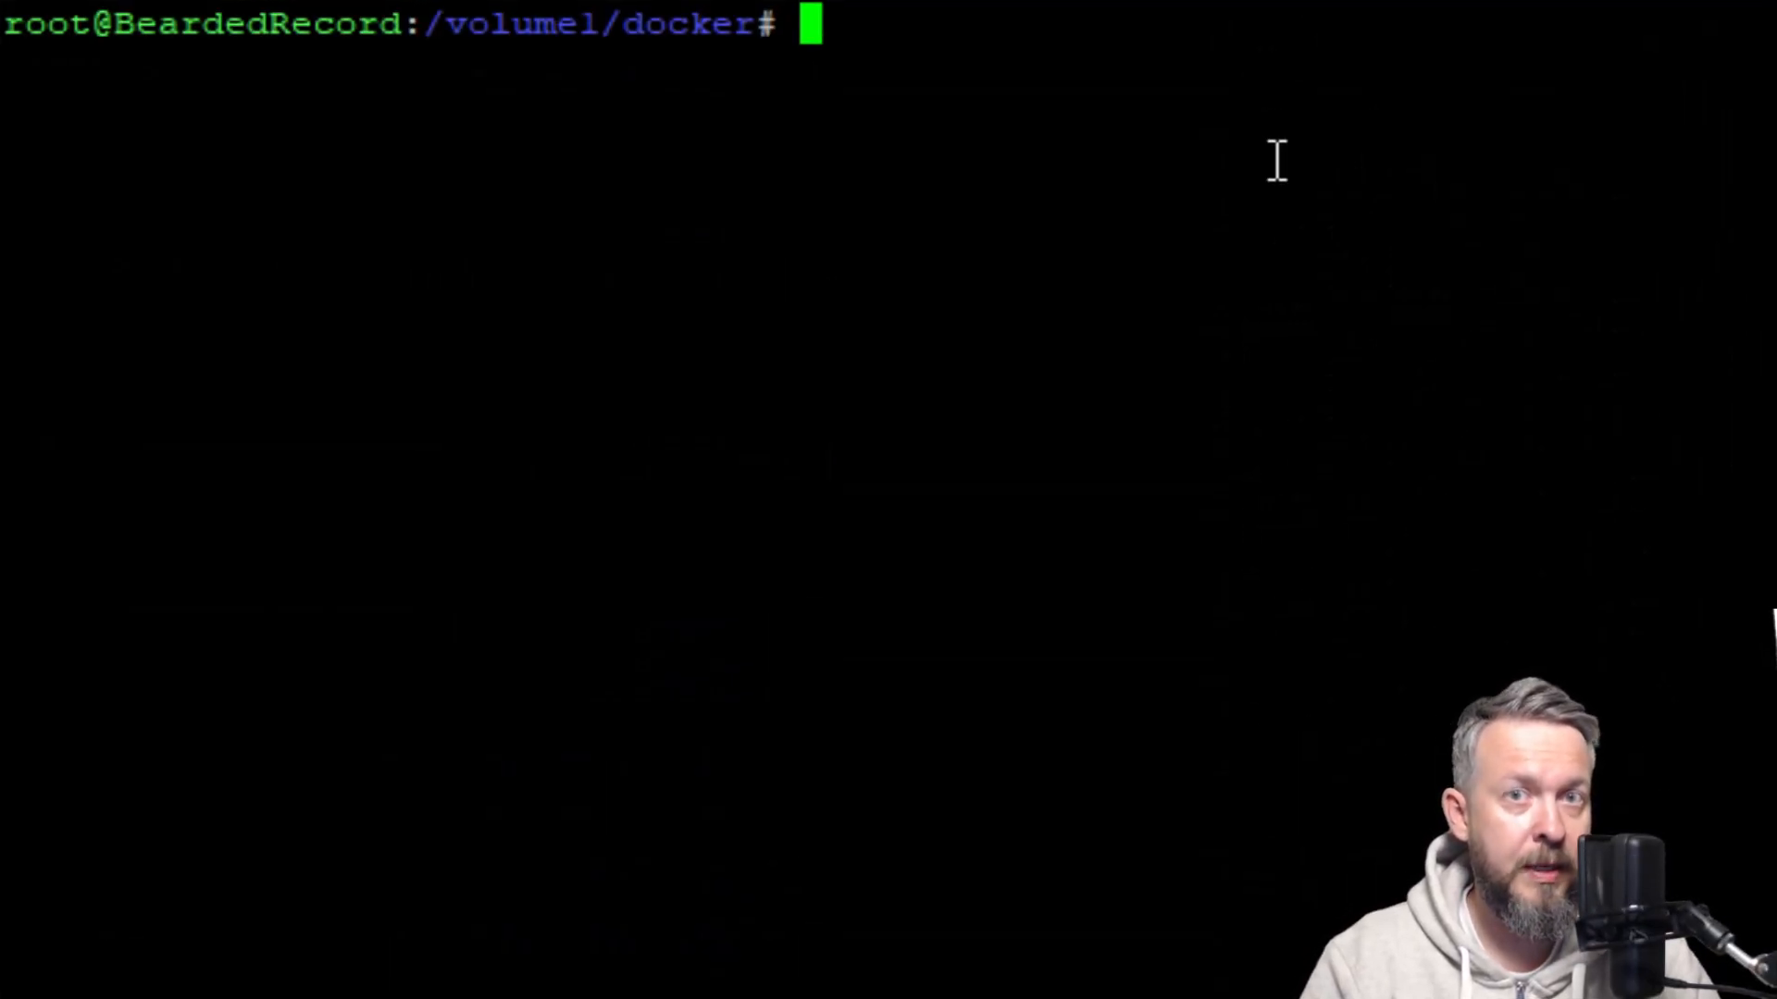
{"action": "mouse_move", "coordinate": [1105, 100]}
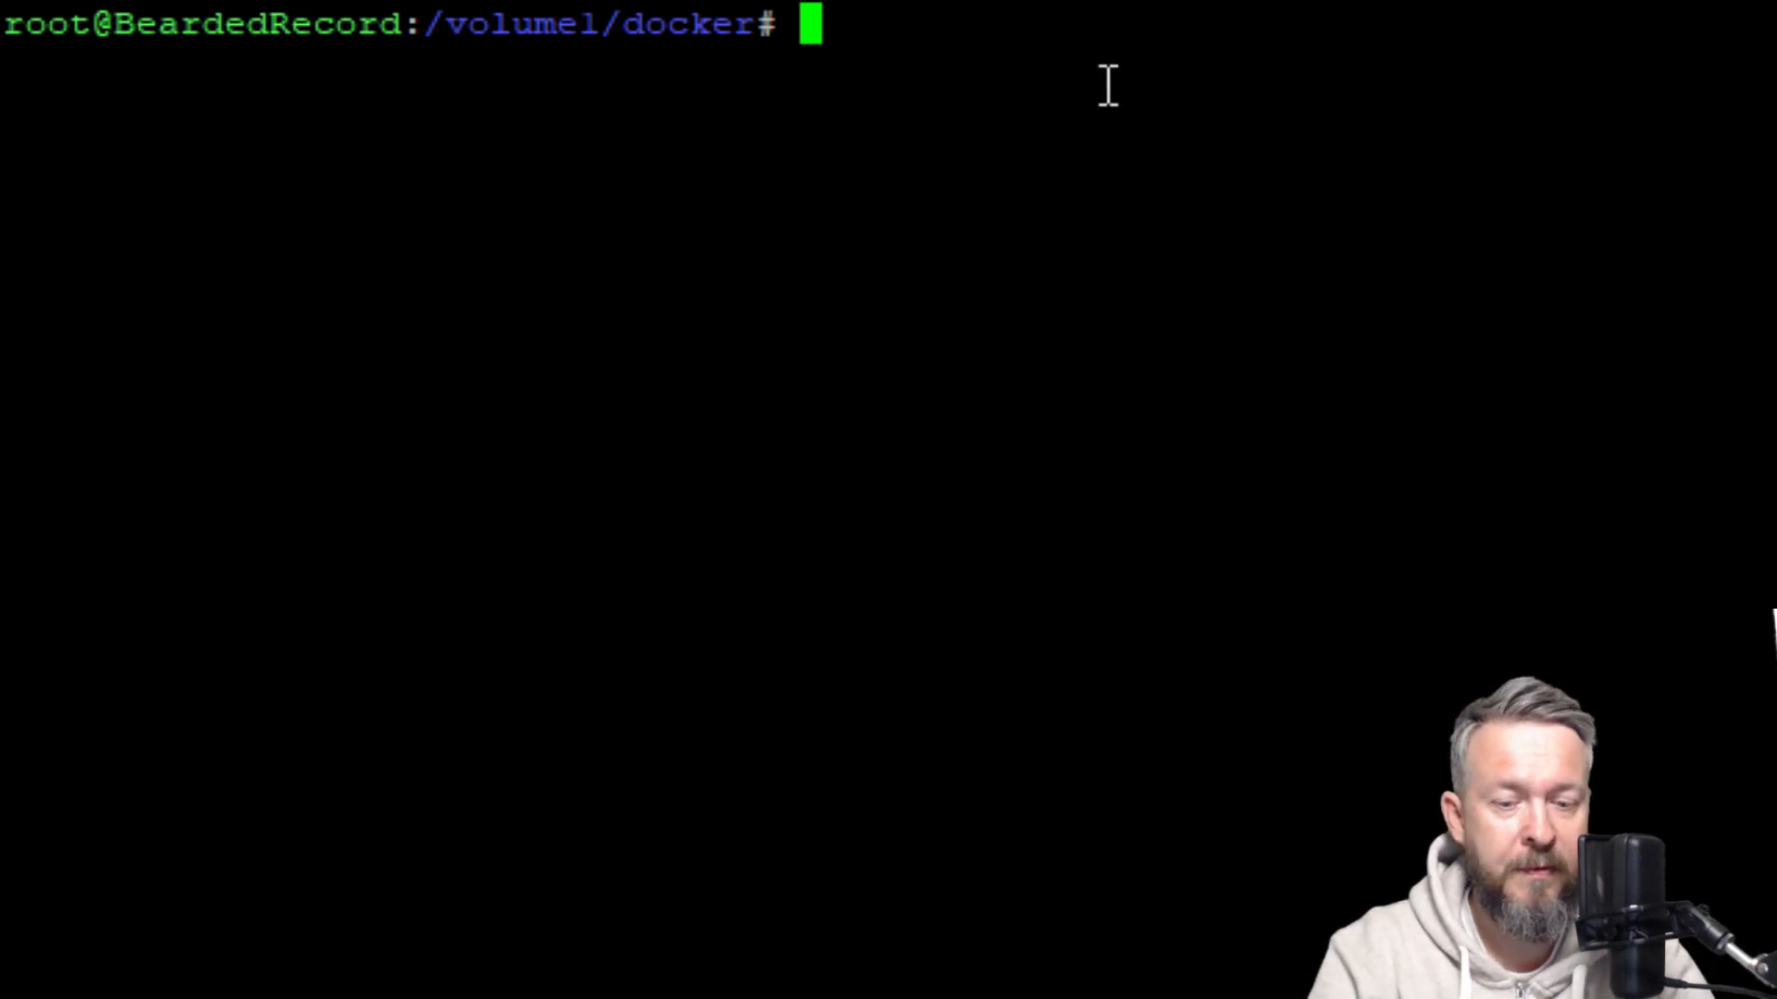
Begin sudo docker run with --name="portainer-ce".
{"action": "type", "text": "sudo"}
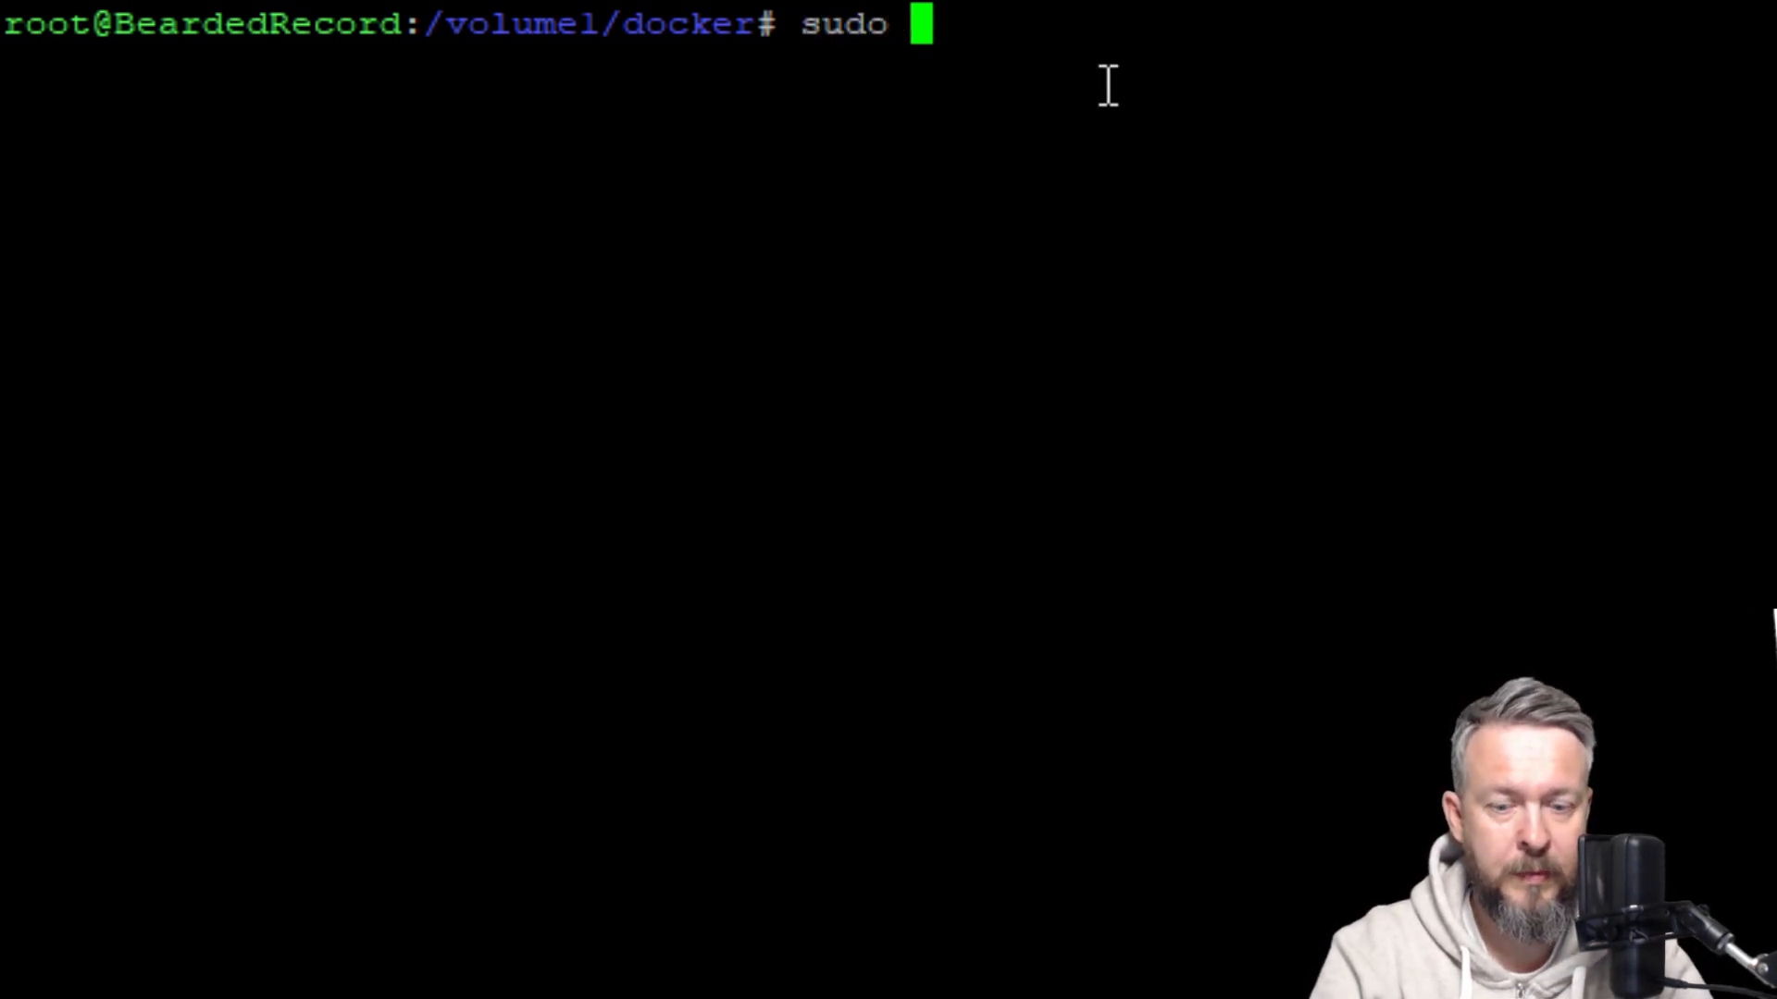
{"action": "type", "text": "docker ru"}
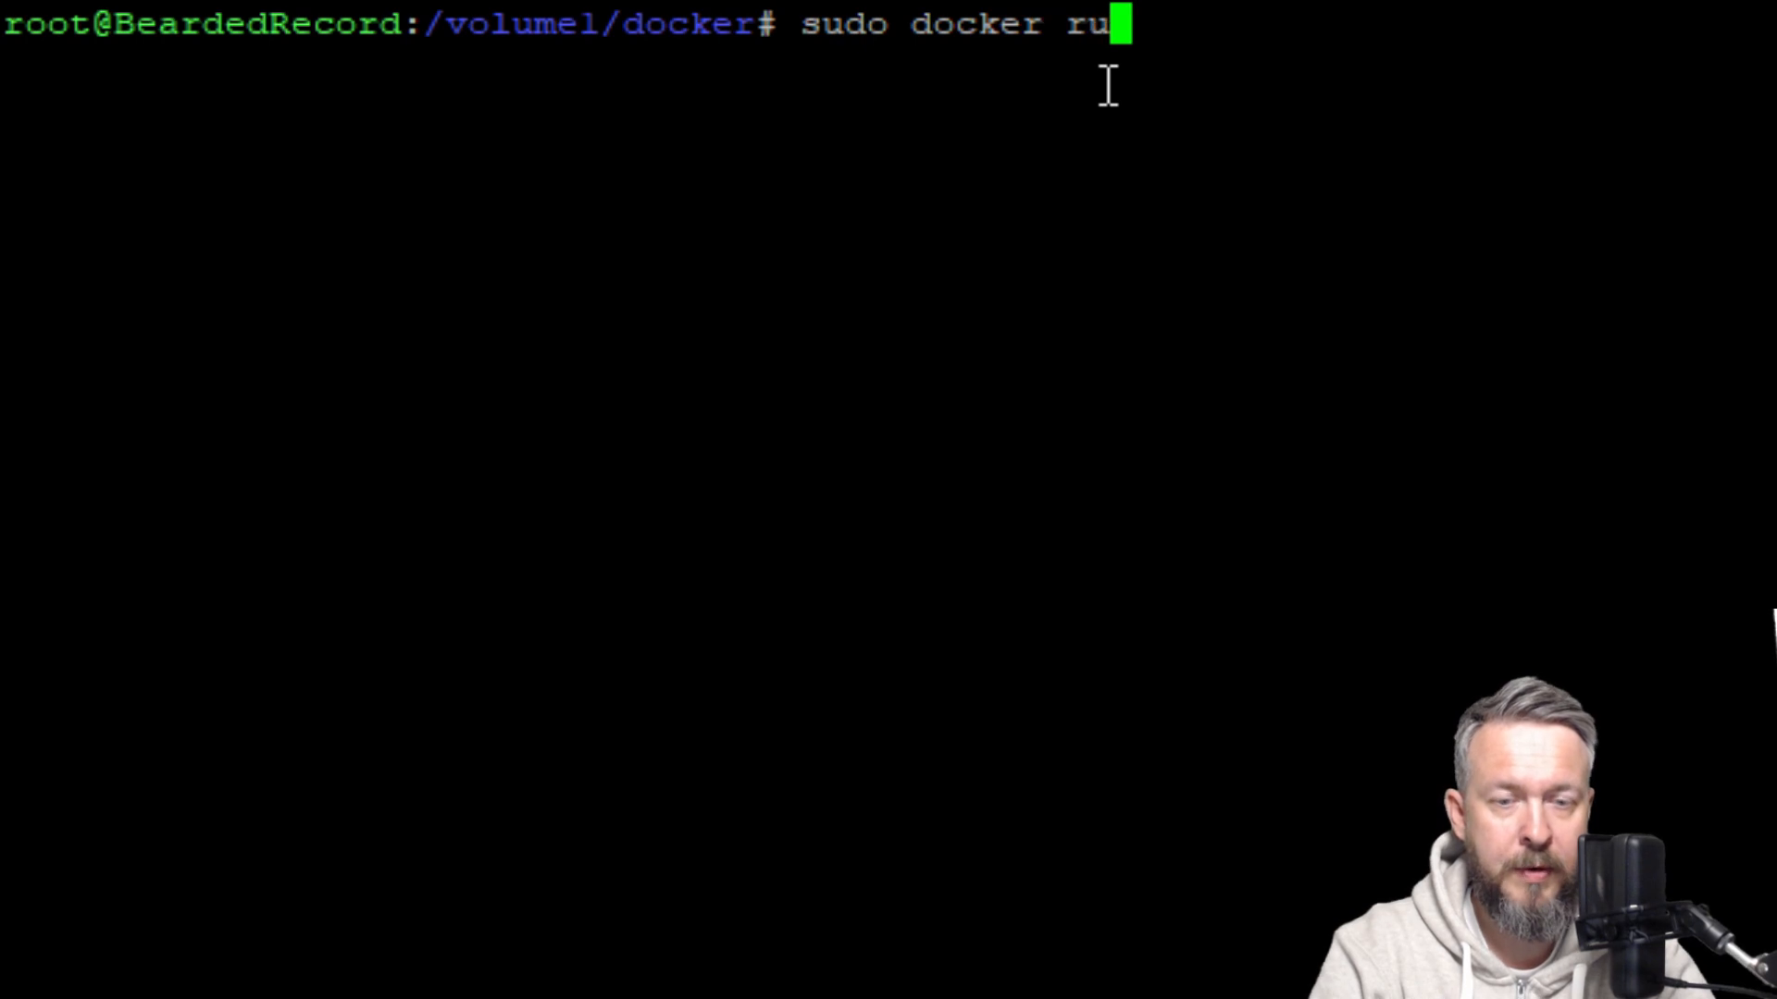
{"action": "type", "text": "n"}
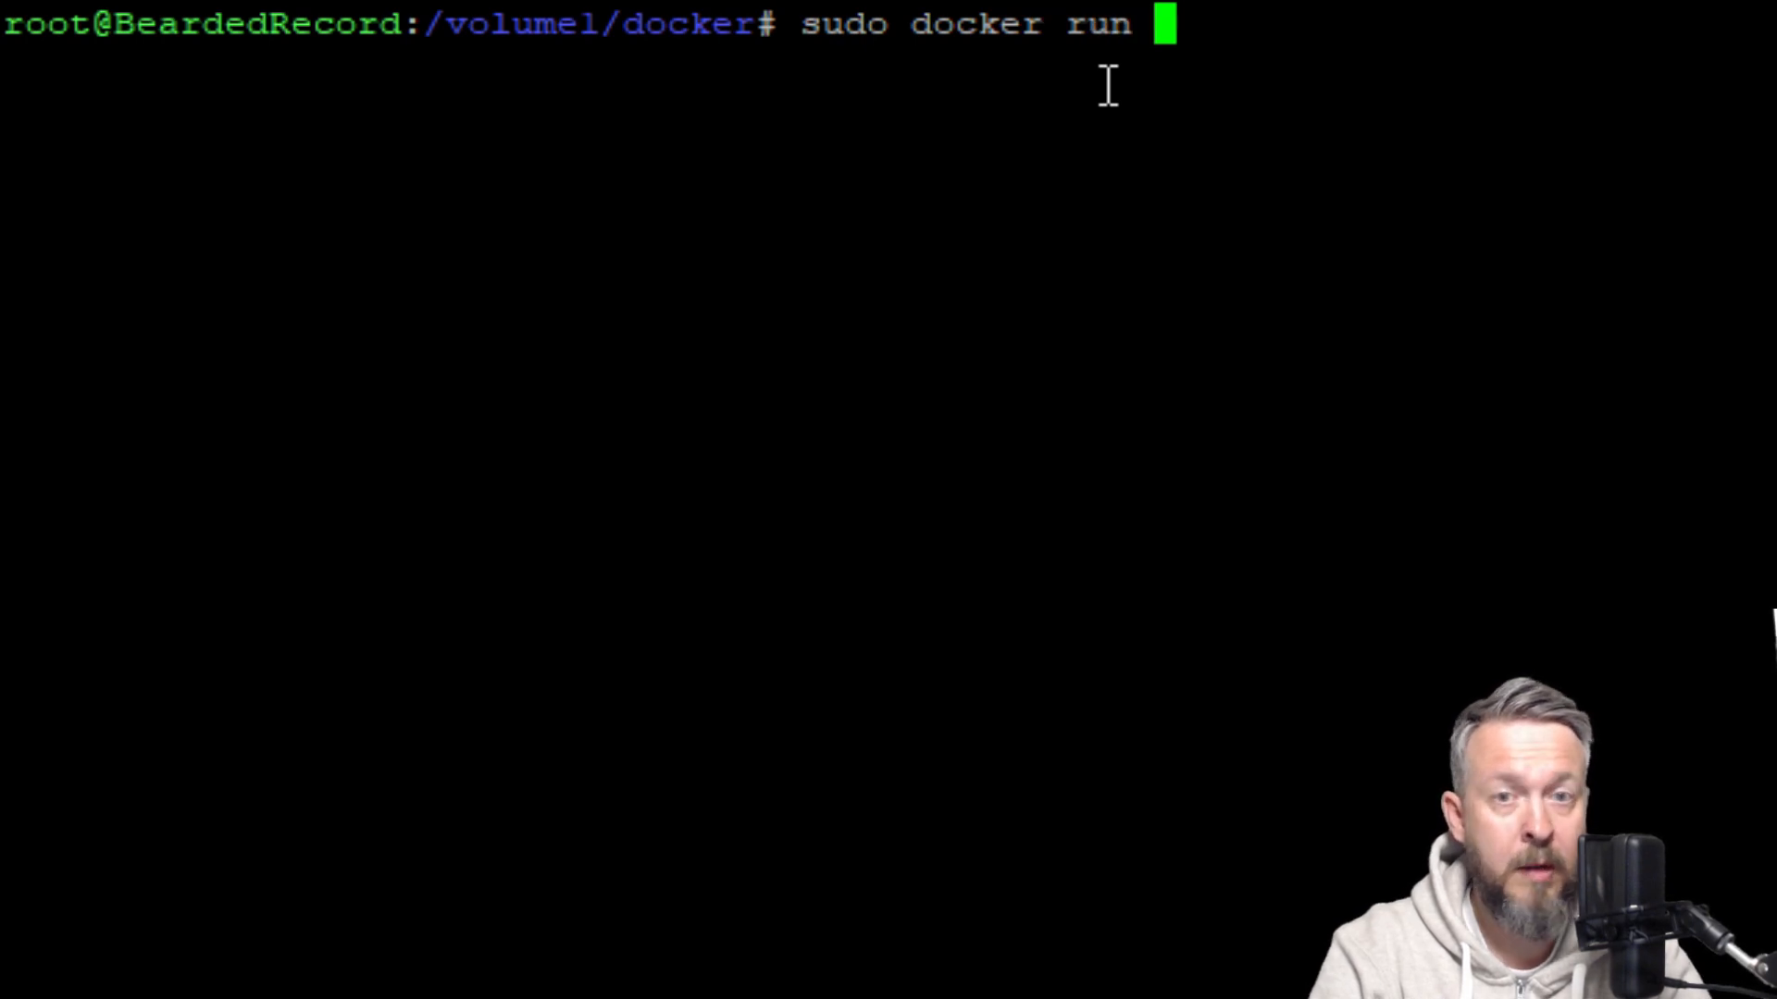
{"action": "type", "text": "--"}
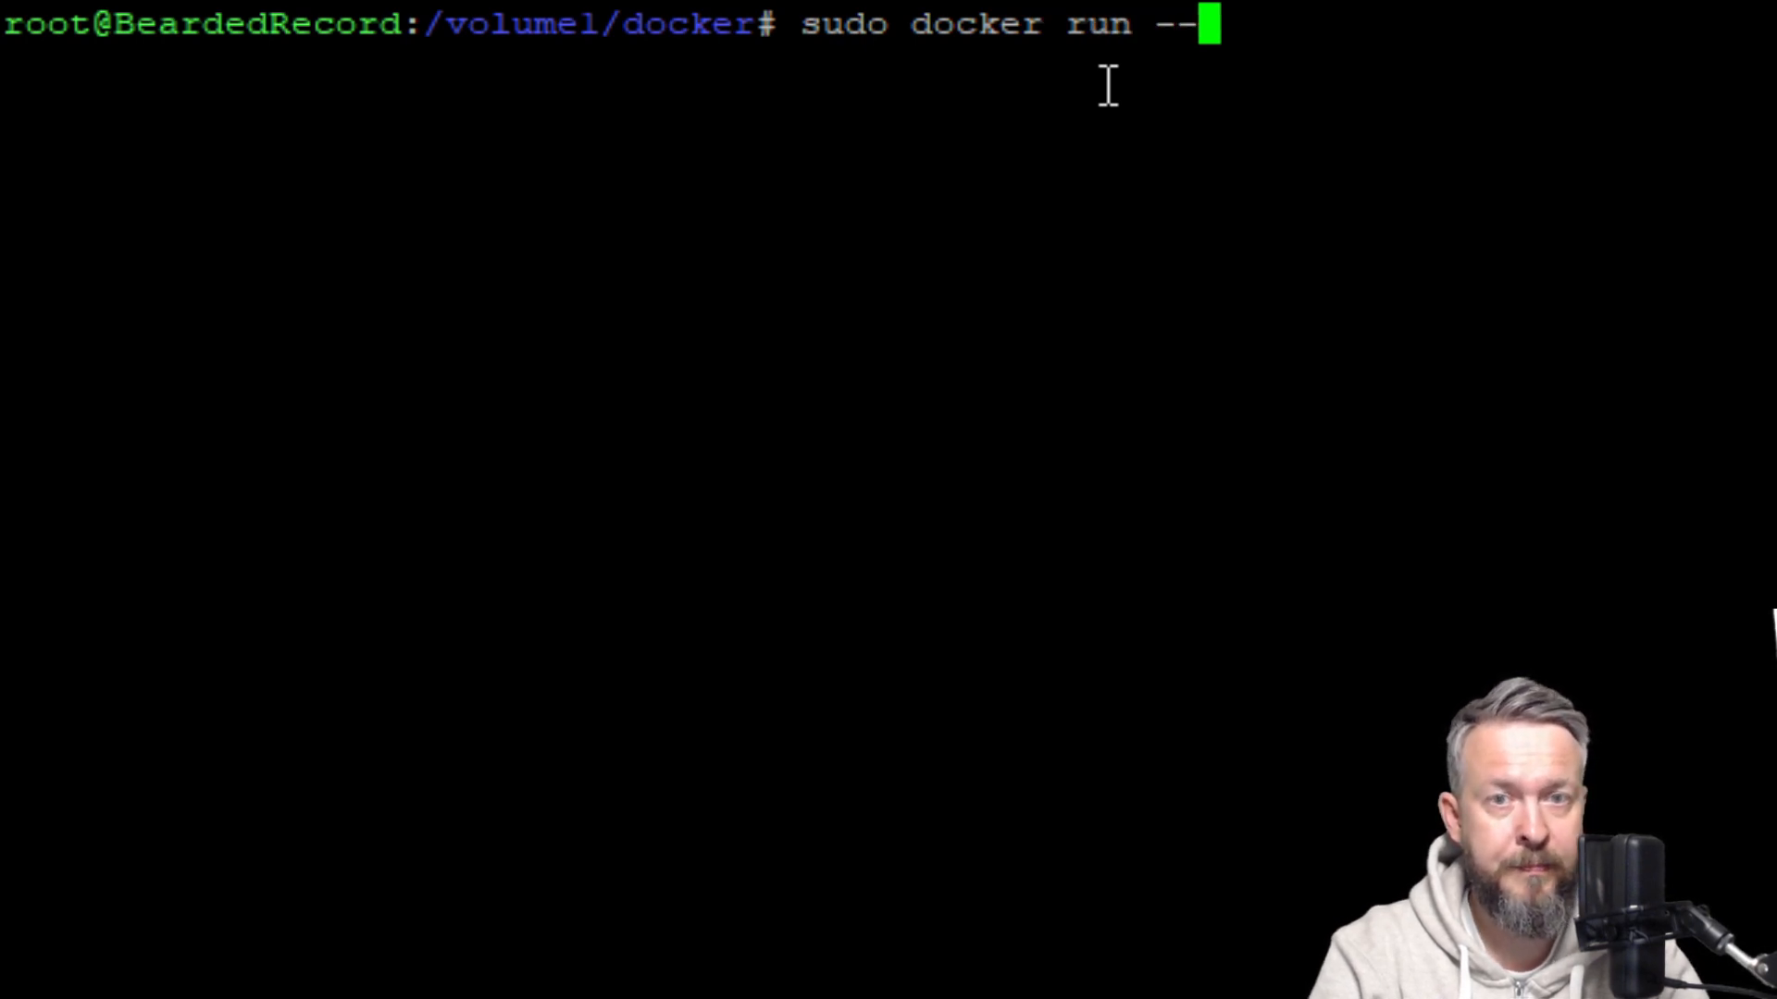
{"action": "type", "text": "name?"}
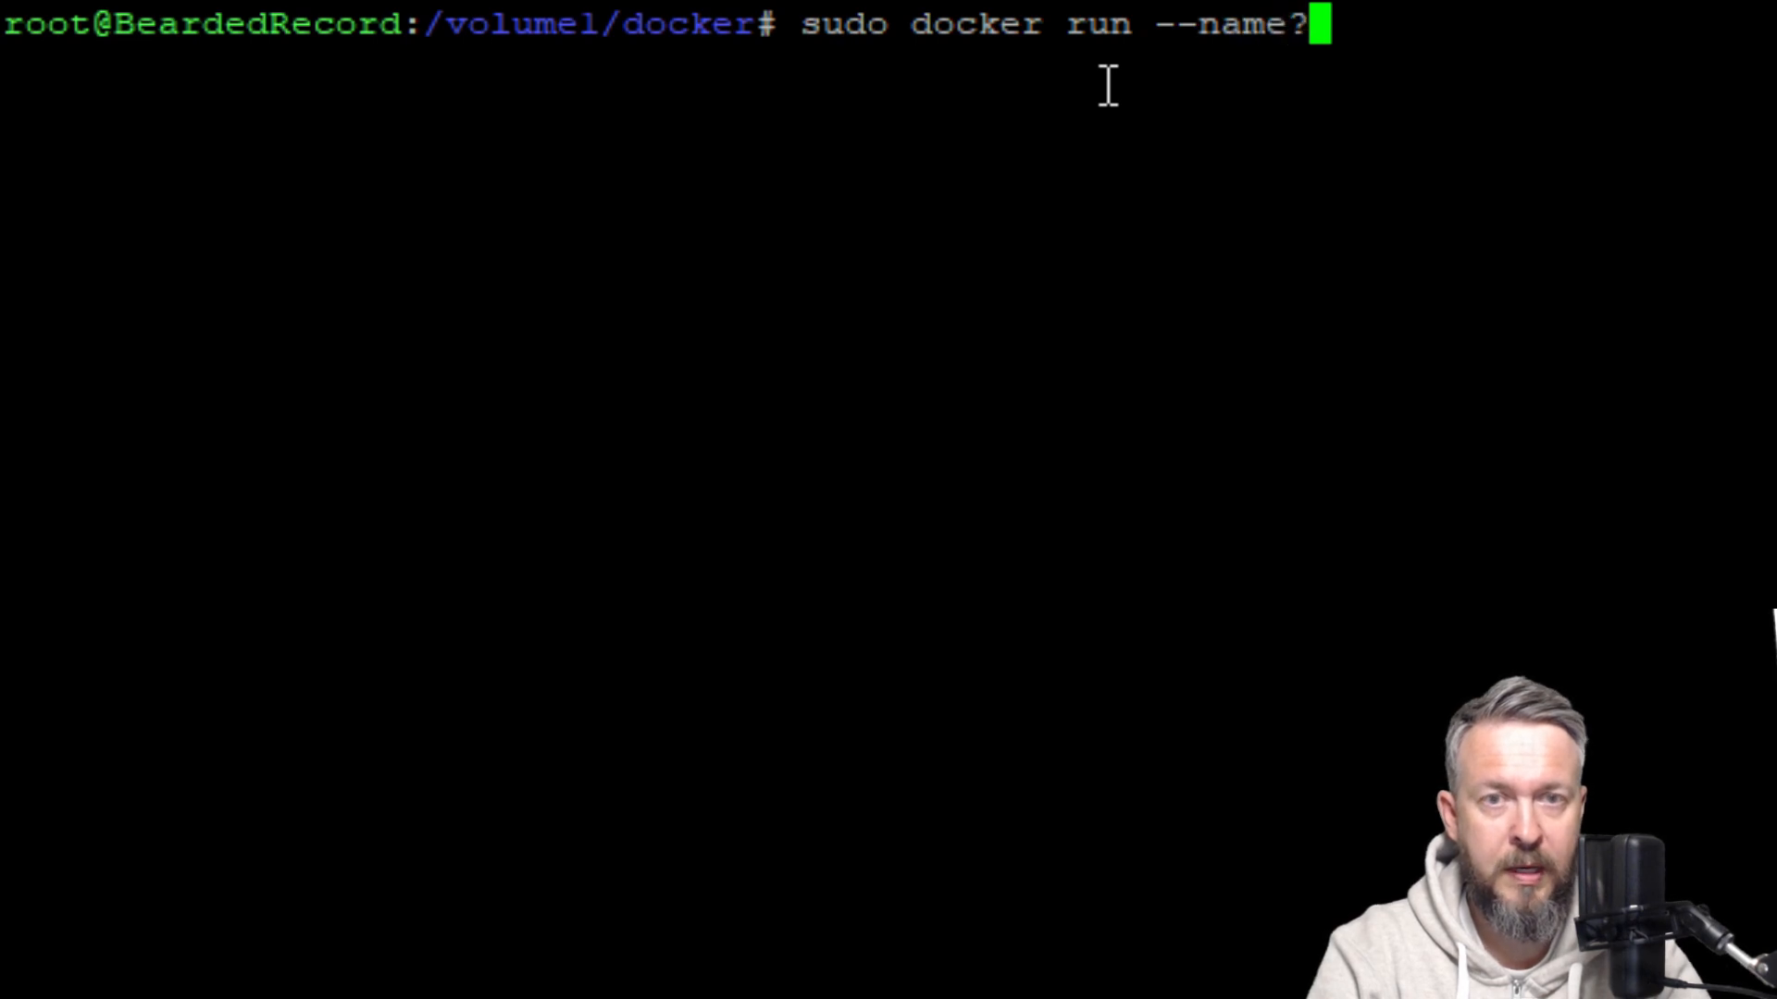
{"action": "type", "text": "="}
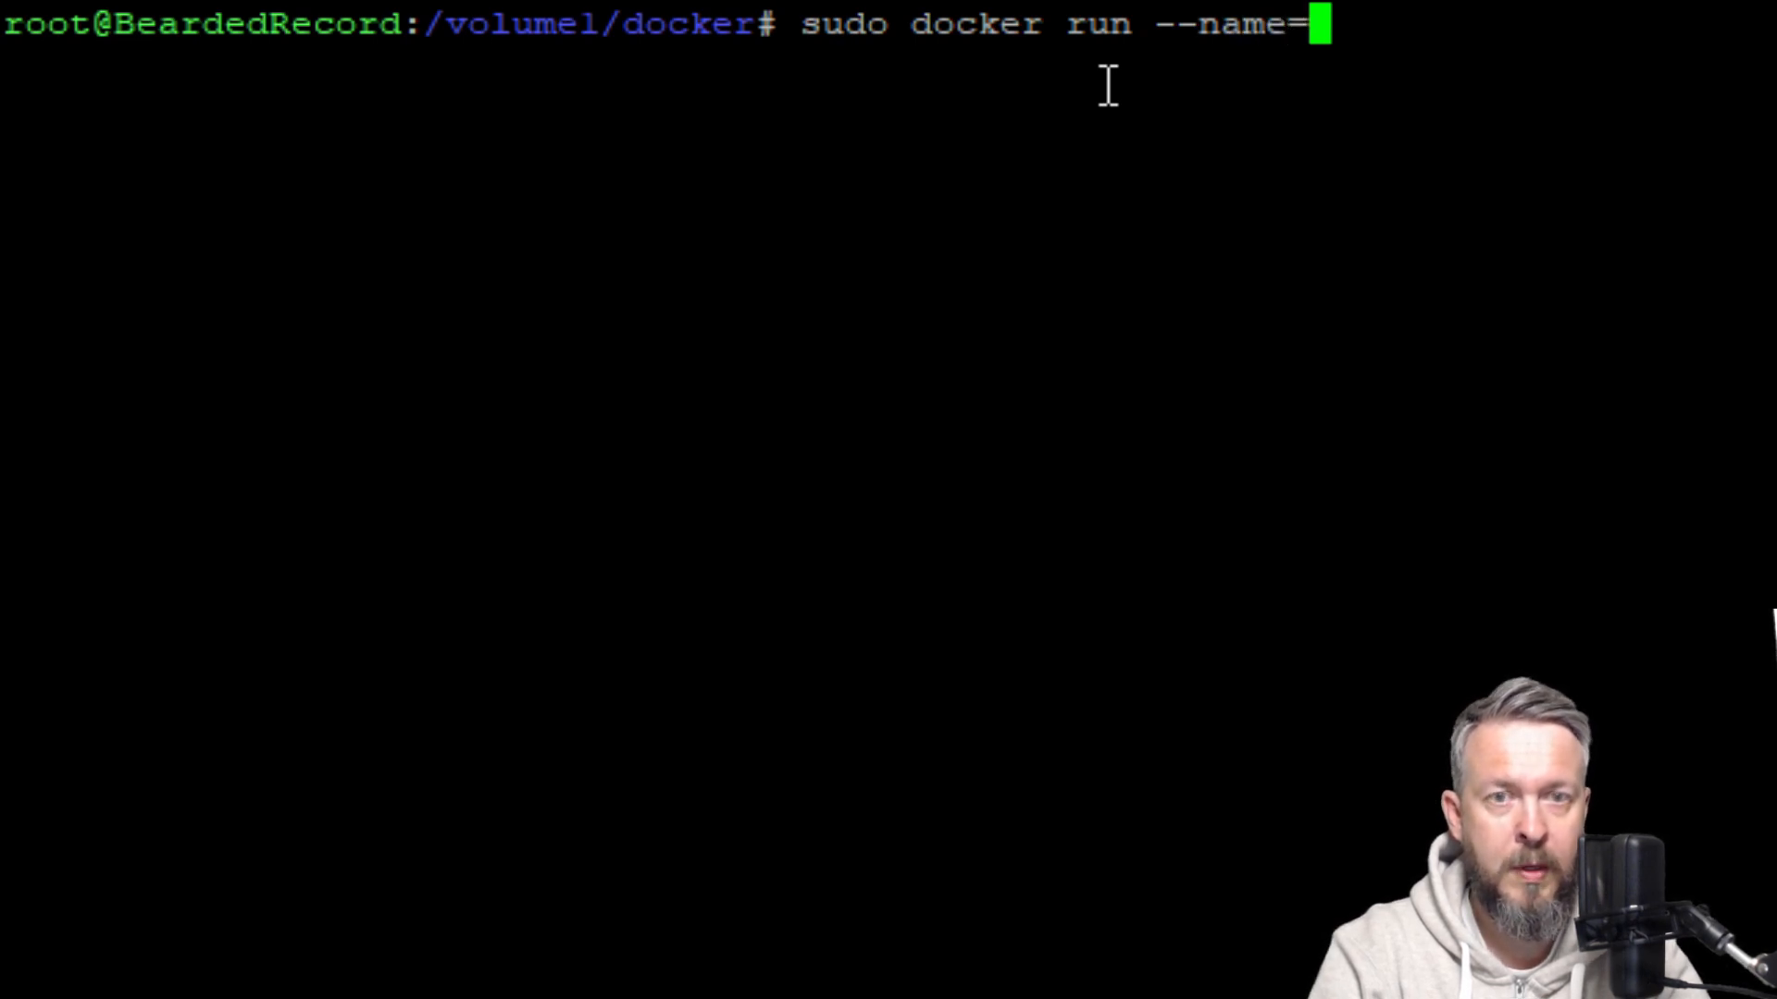
{"action": "type", "text": "\"por"}
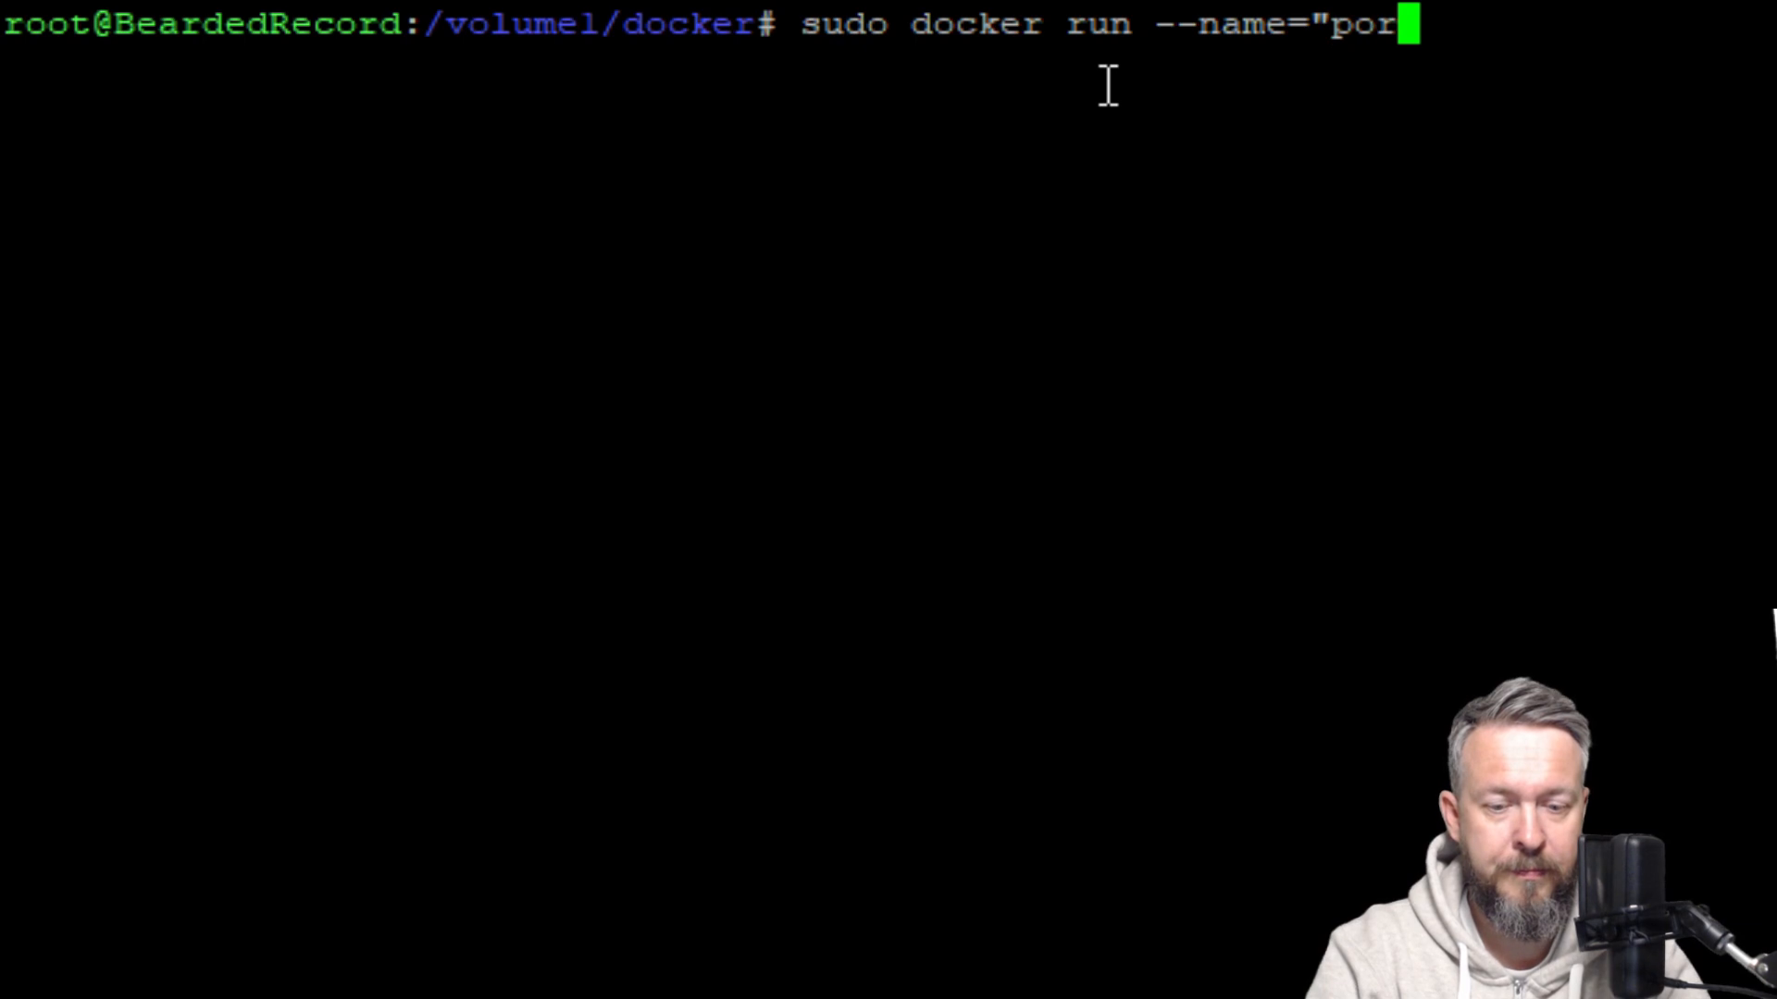
{"action": "type", "text": "tainer-"}
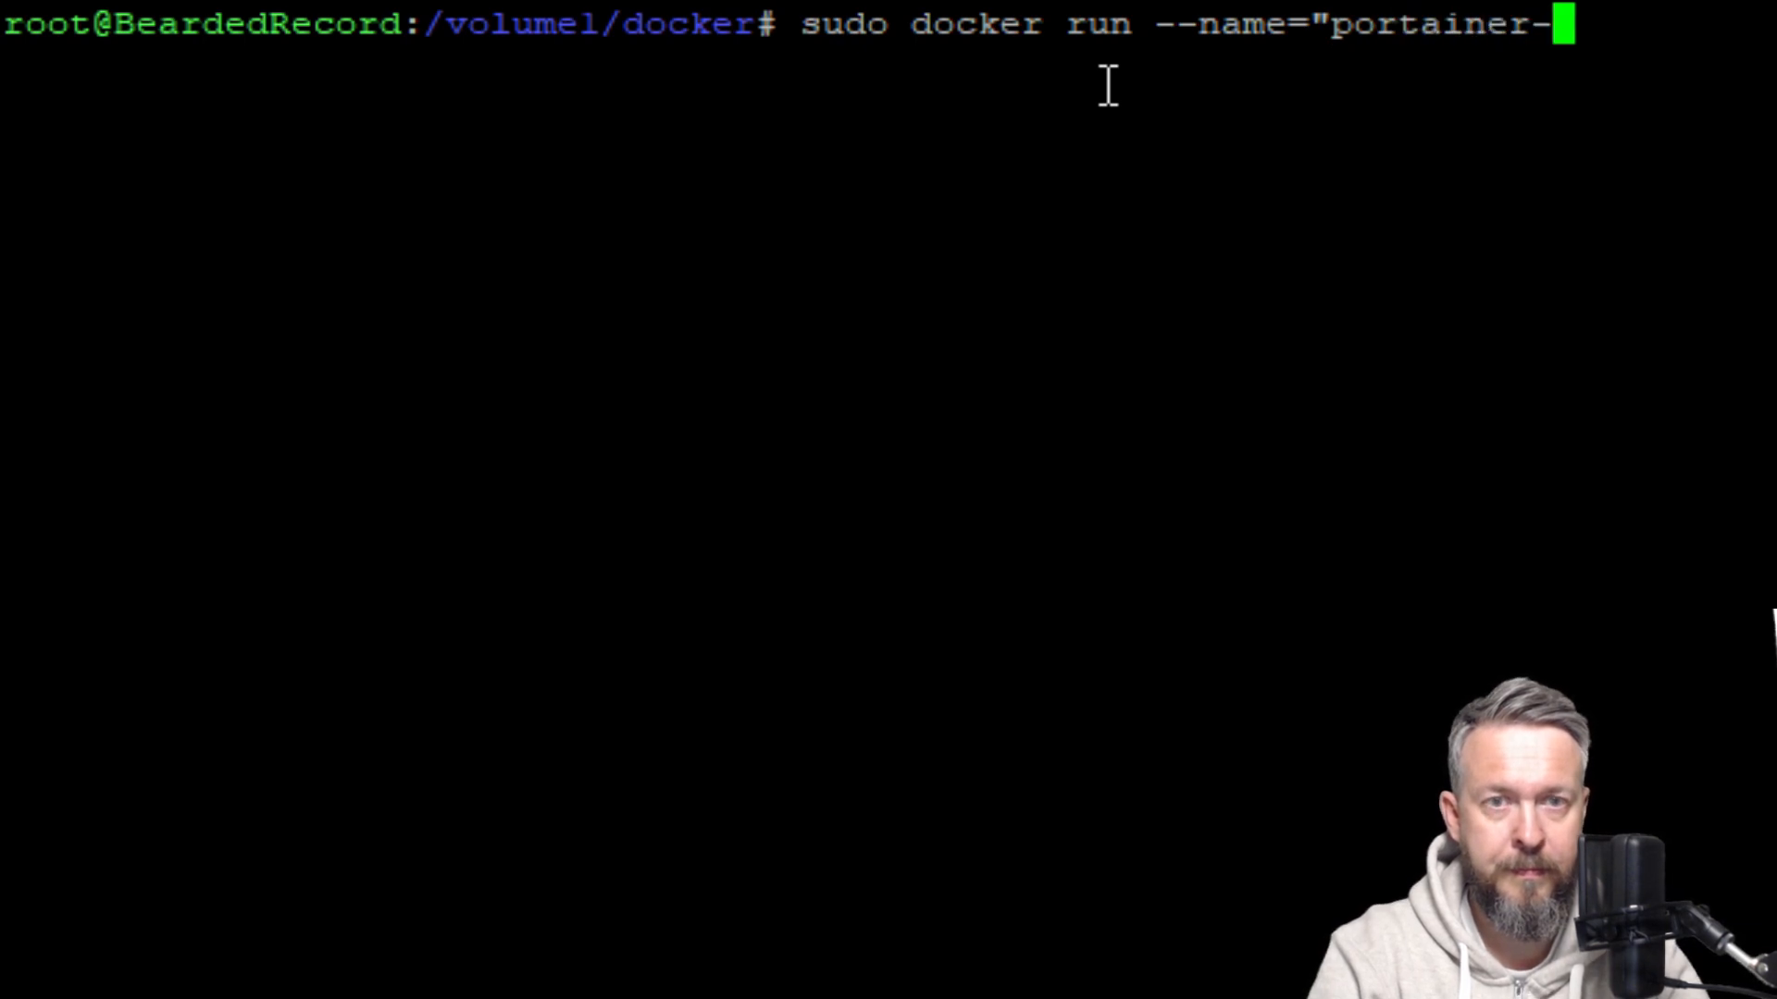
{"action": "type", "text": "ce\""}
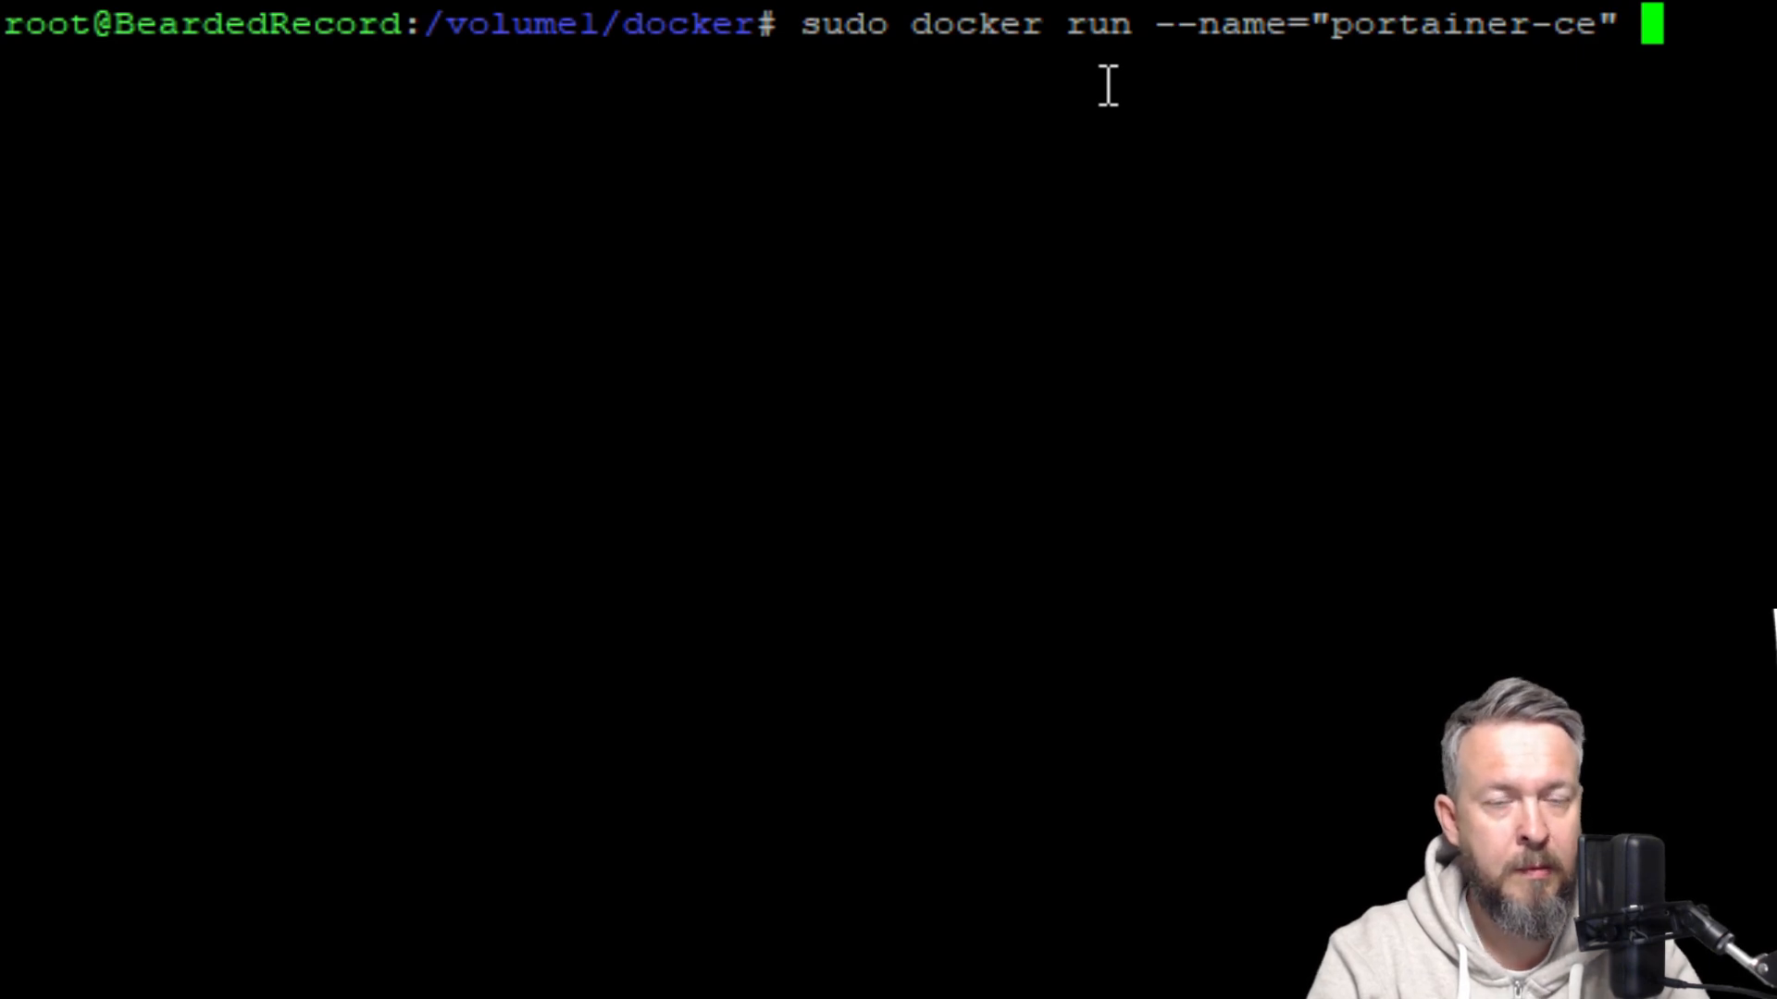
Add the -d detached flag and --net=host to the run command.
{"action": "type", "text": "-"}
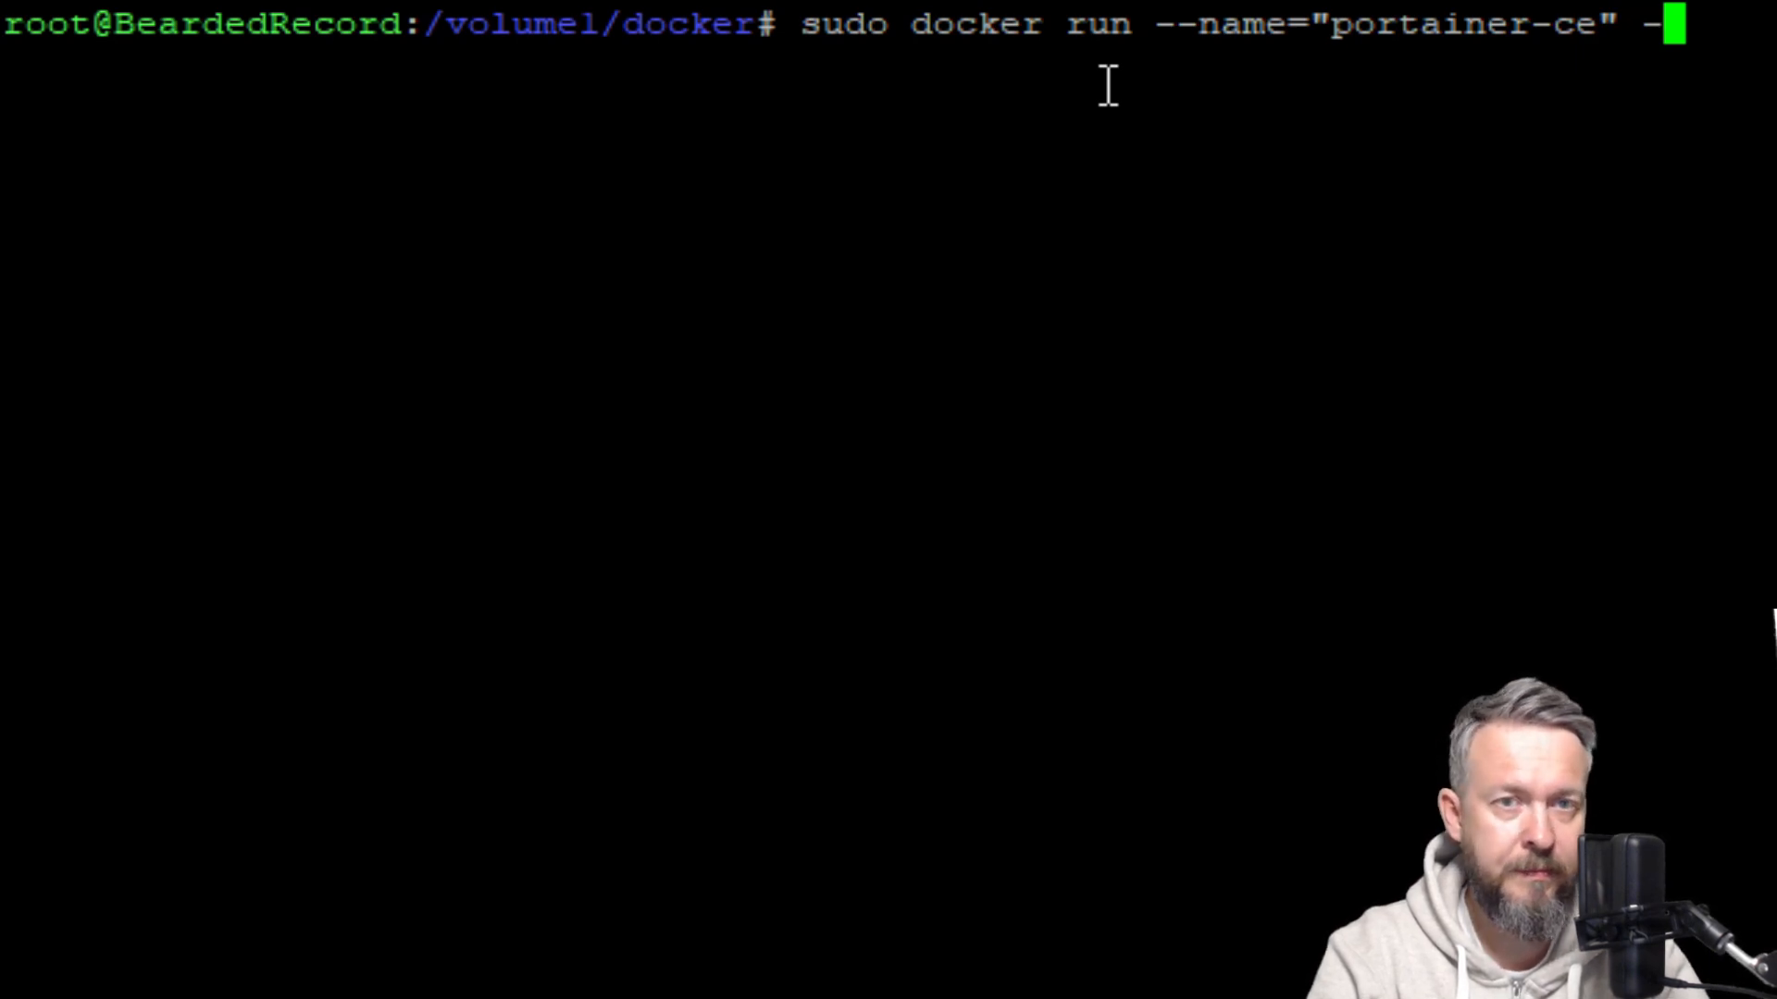
{"action": "type", "text": "d"}
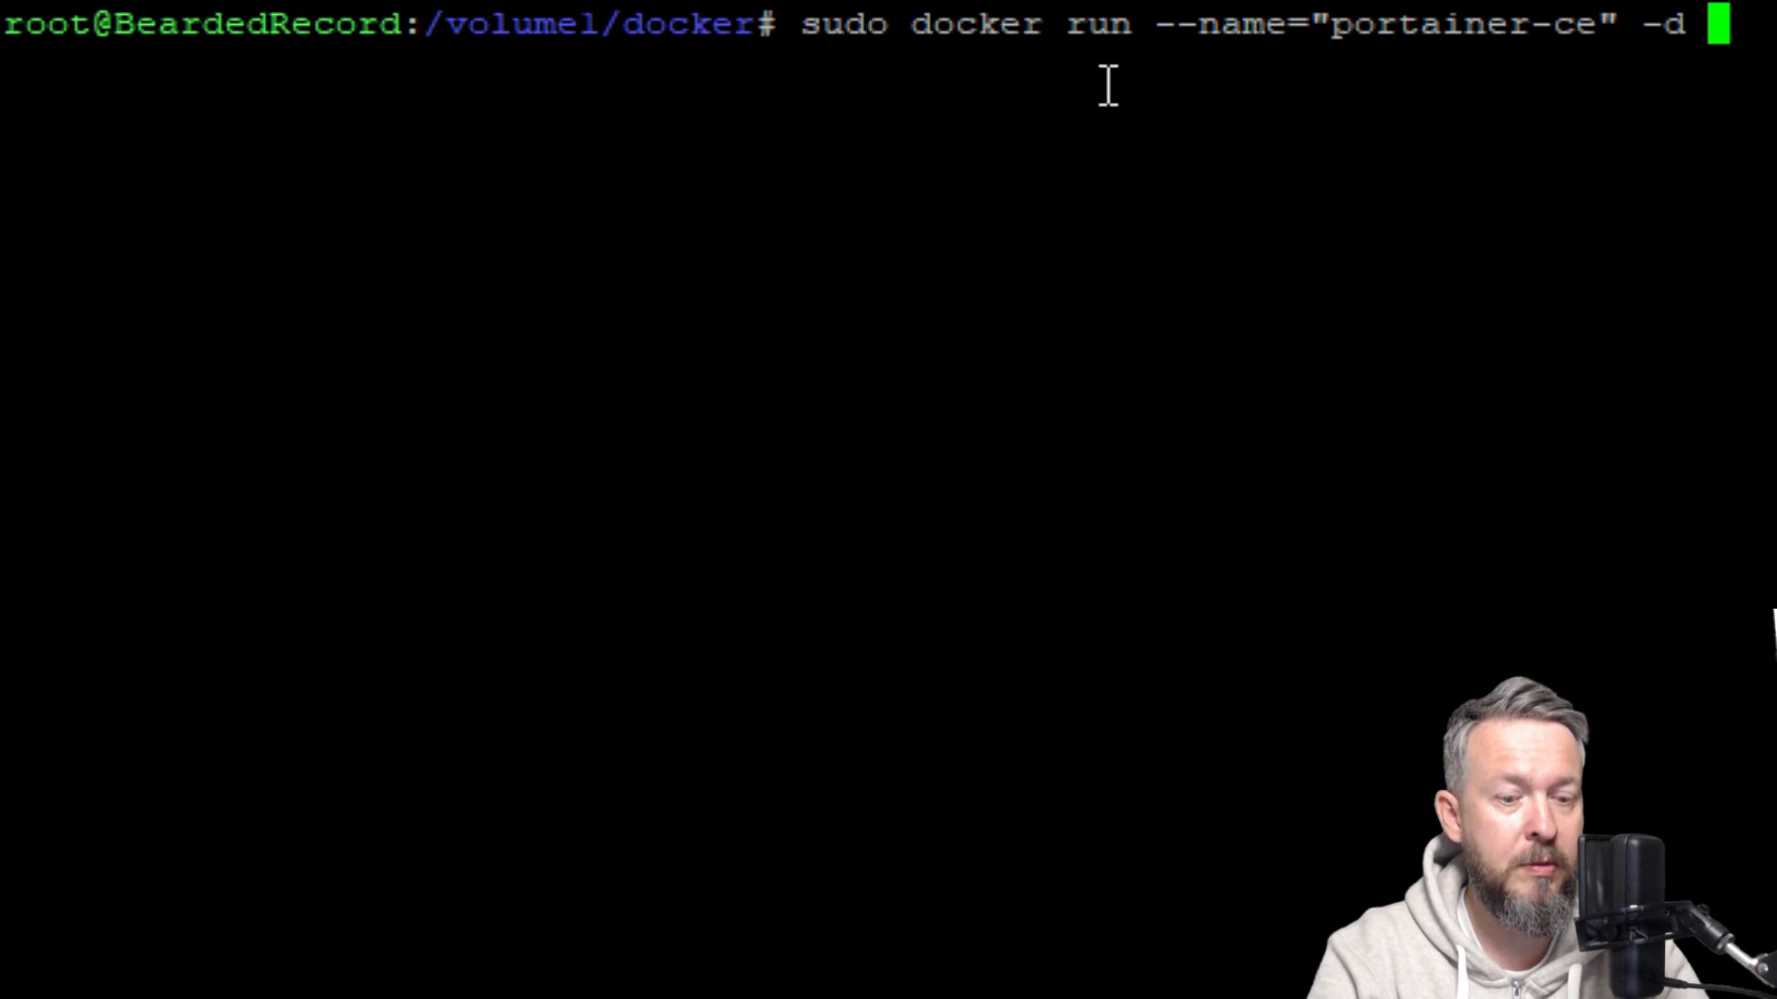
{"action": "type", "text": "--ne"}
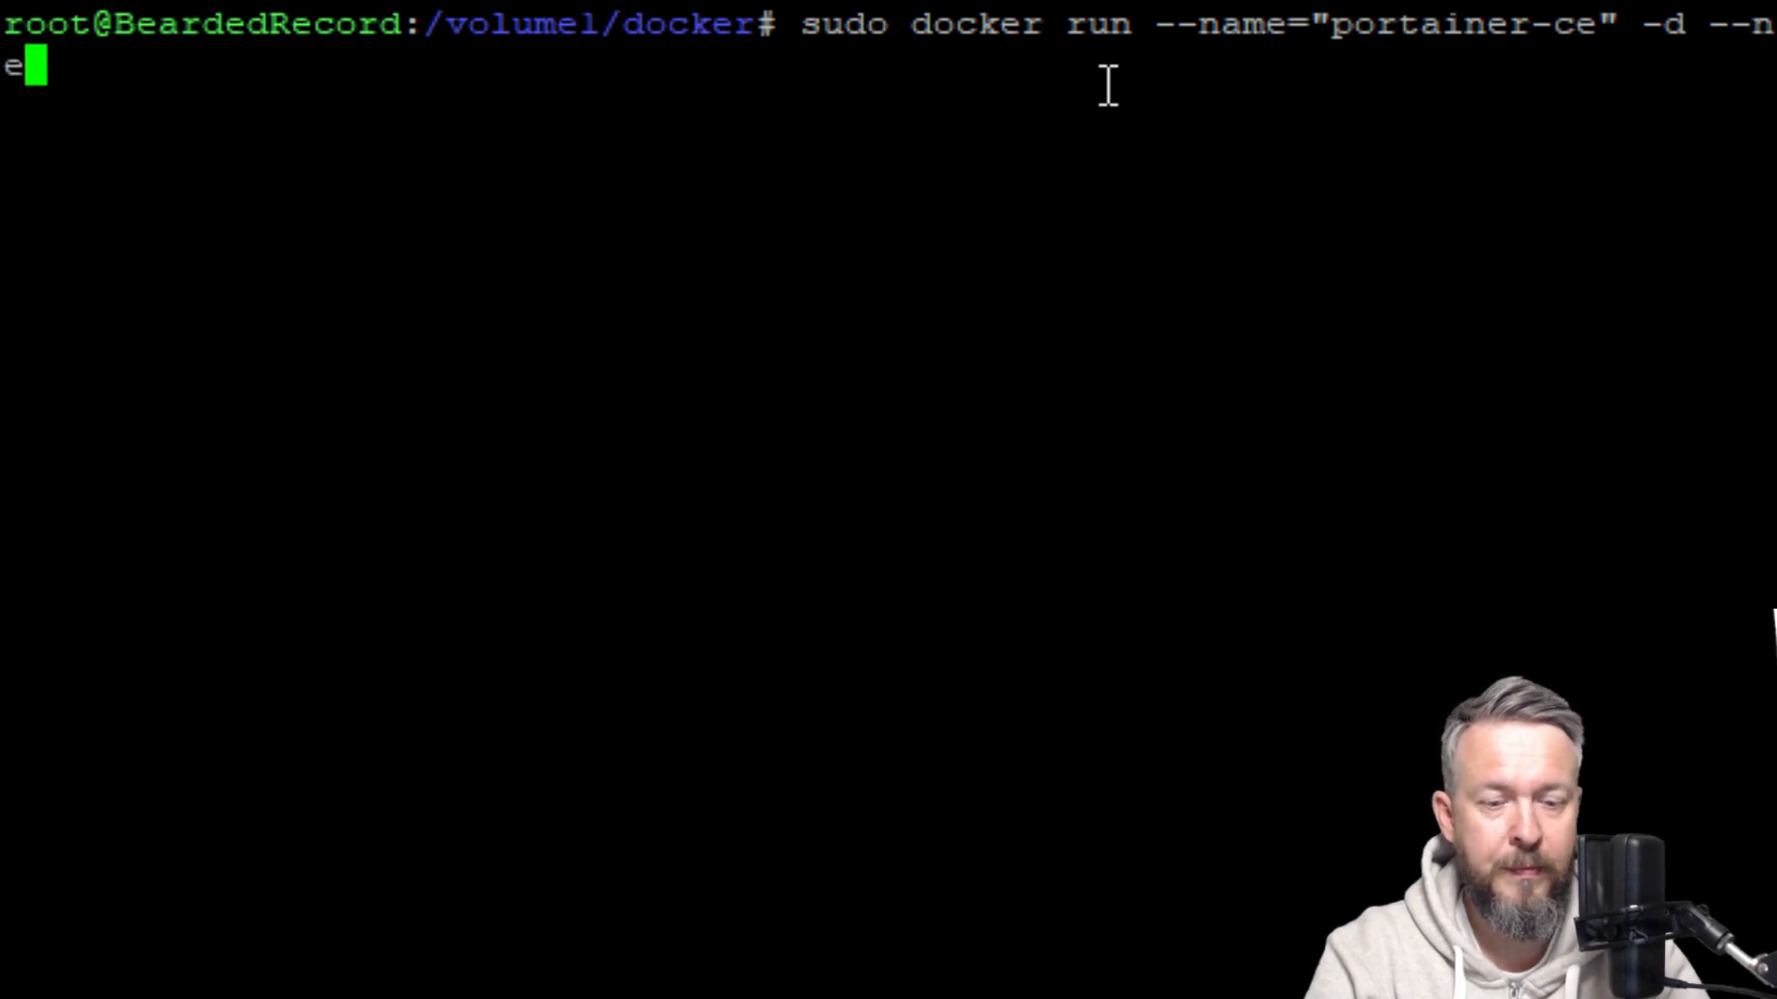
{"action": "type", "text": "t="}
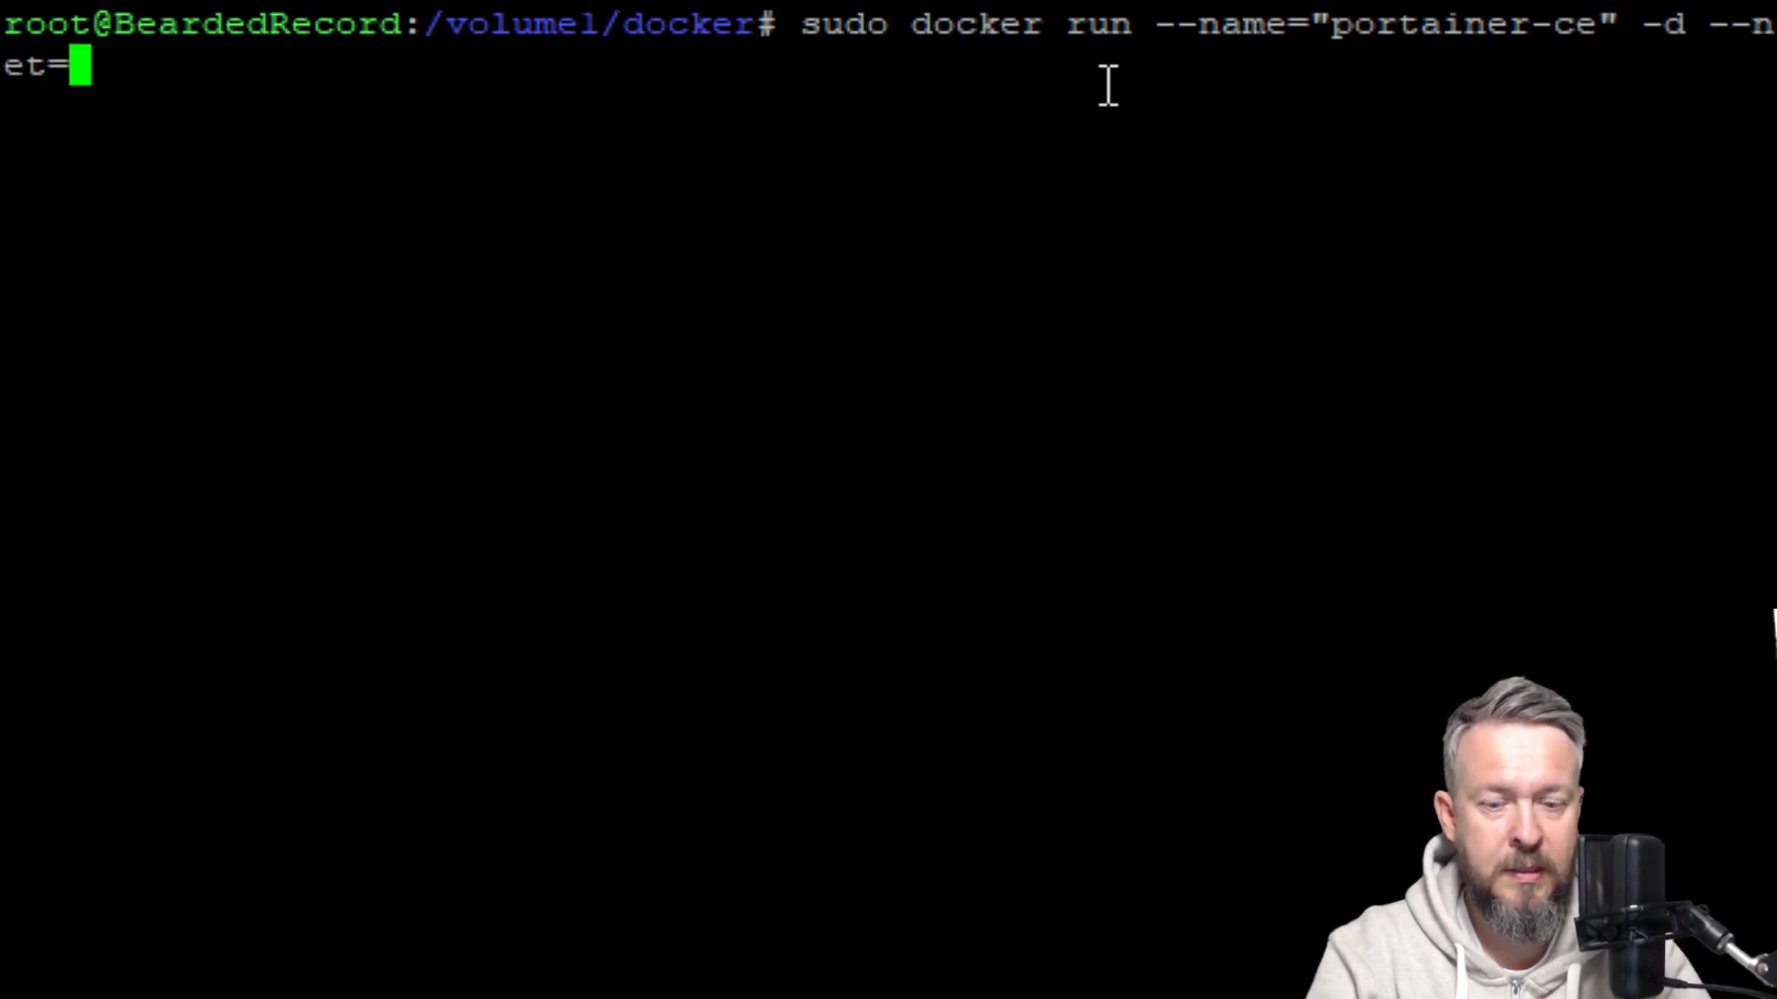
{"action": "type", "text": "host"}
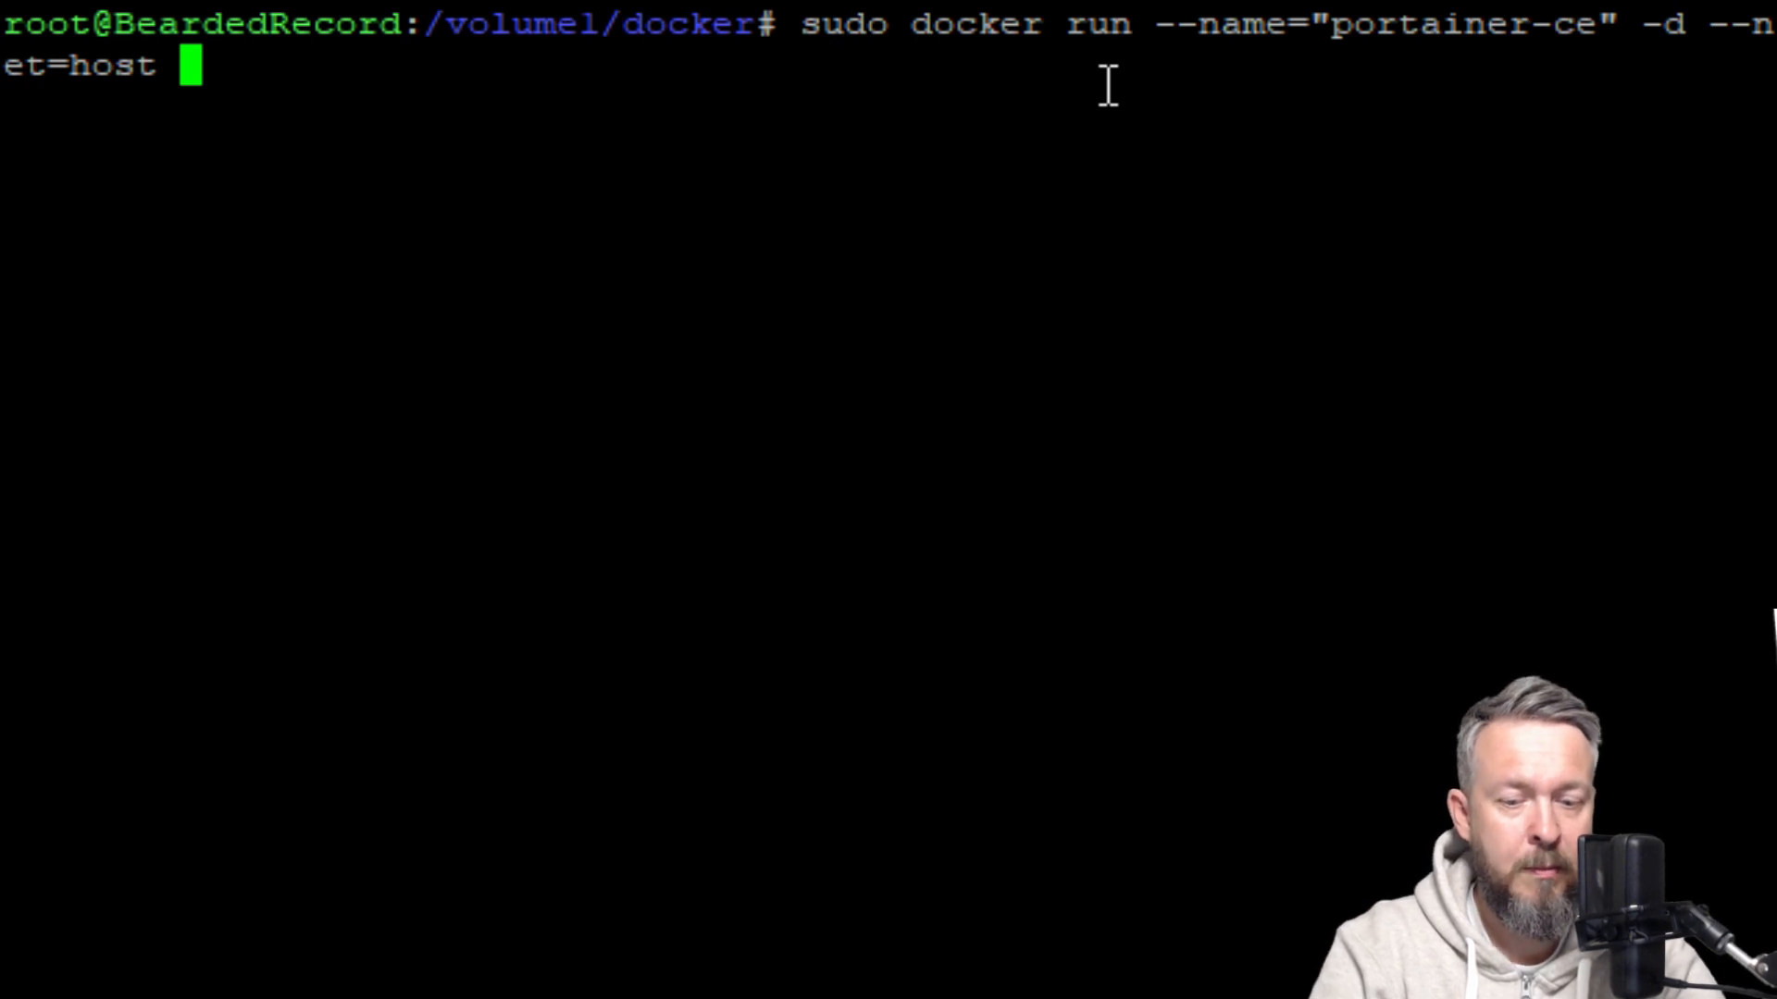
Mount /volume1/docker/portainer as /data with -v.
{"action": "type", "text": "-v /"}
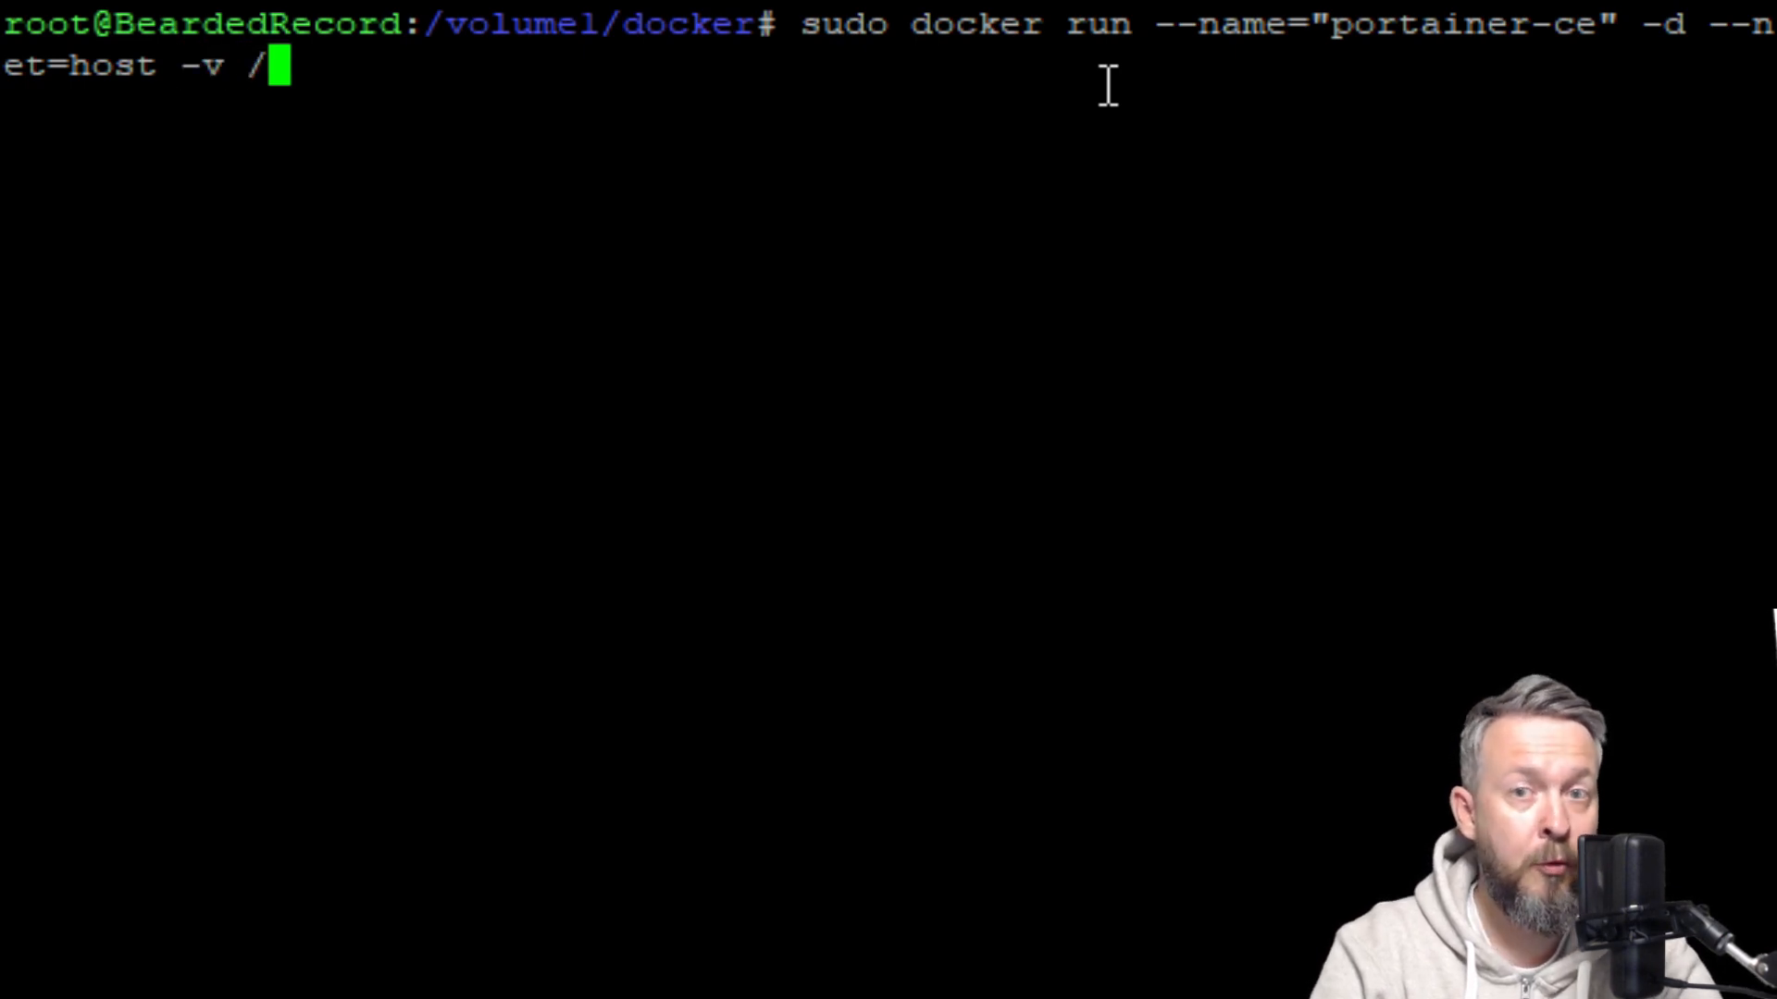
{"action": "type", "text": "volume1"}
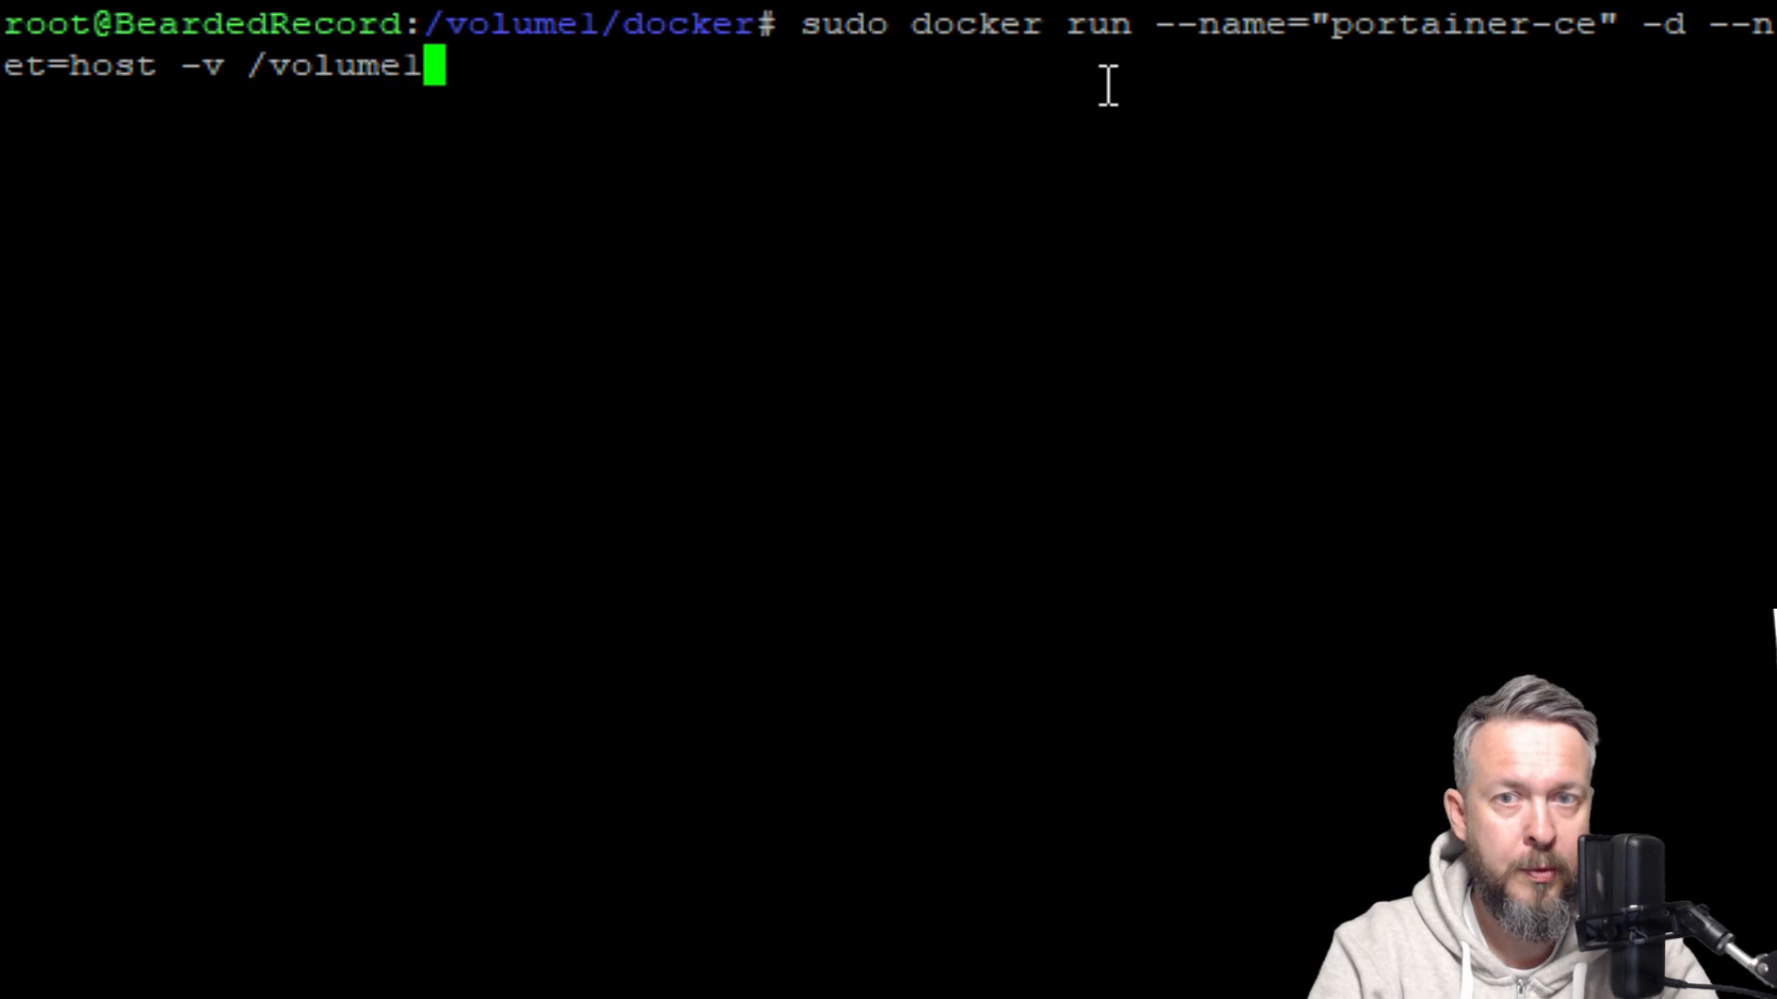
{"action": "type", "text": "/docker"}
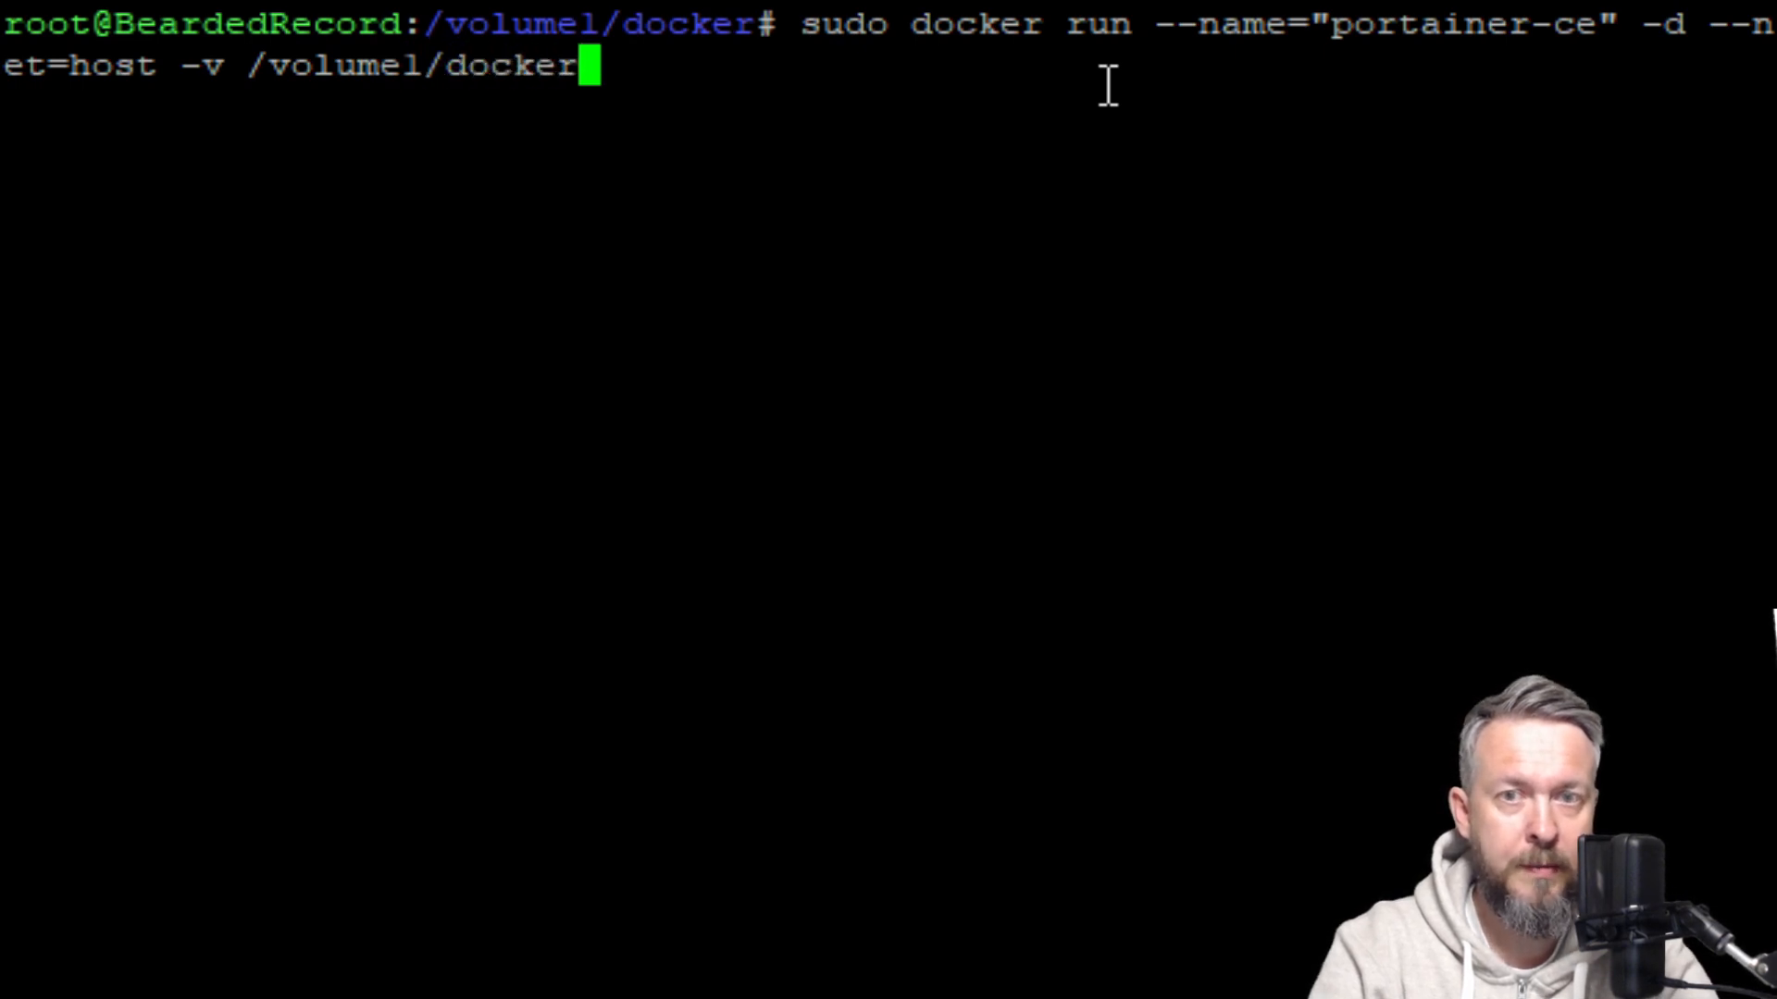
{"action": "type", "text": "/portainer"}
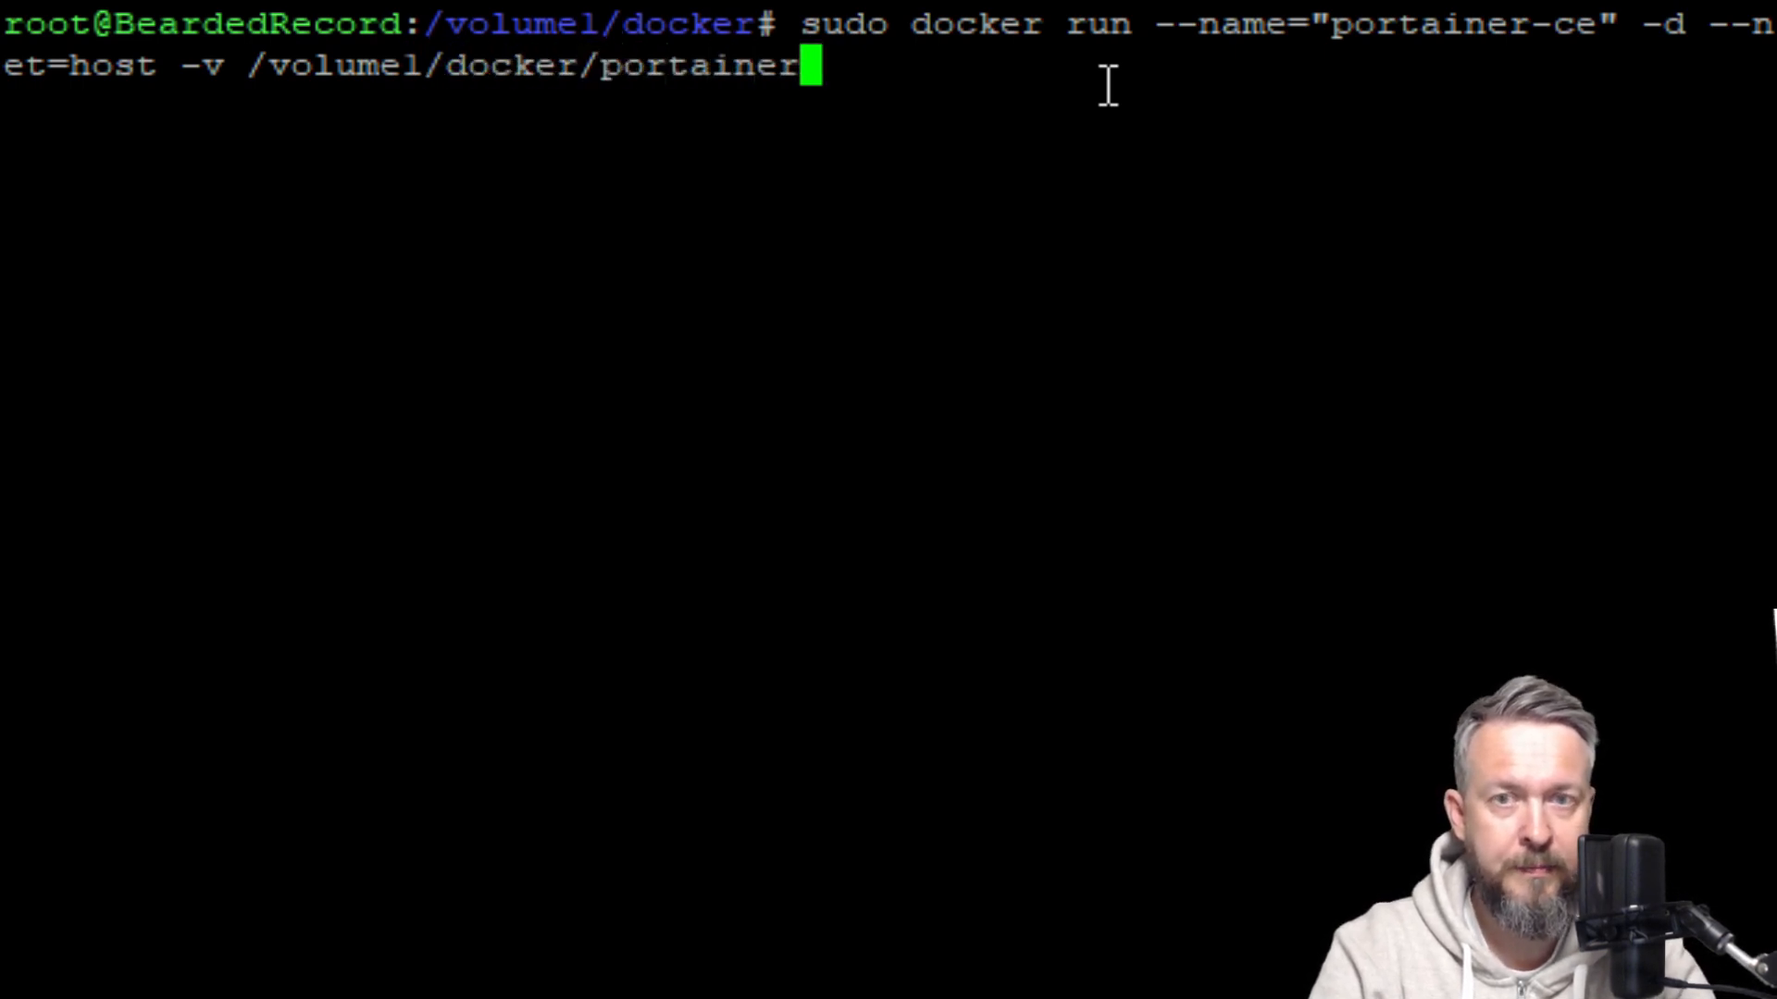
{"action": "type", "text": ":"}
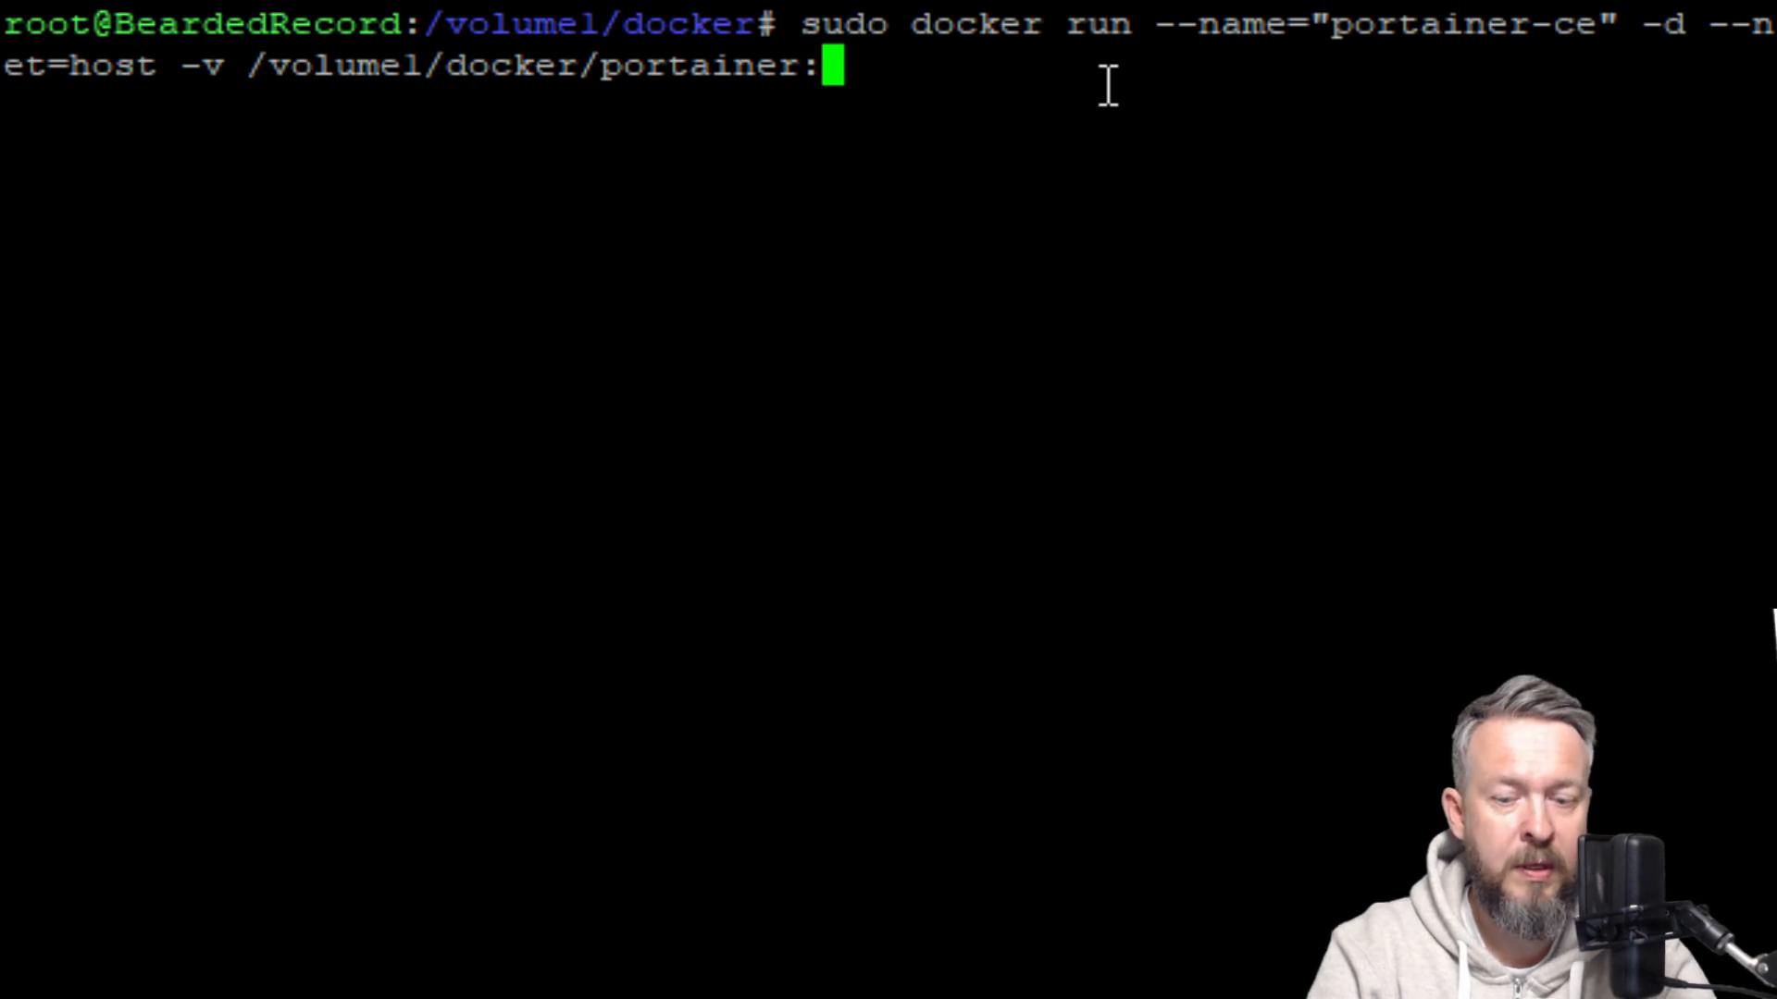
{"action": "type", "text": "/data"}
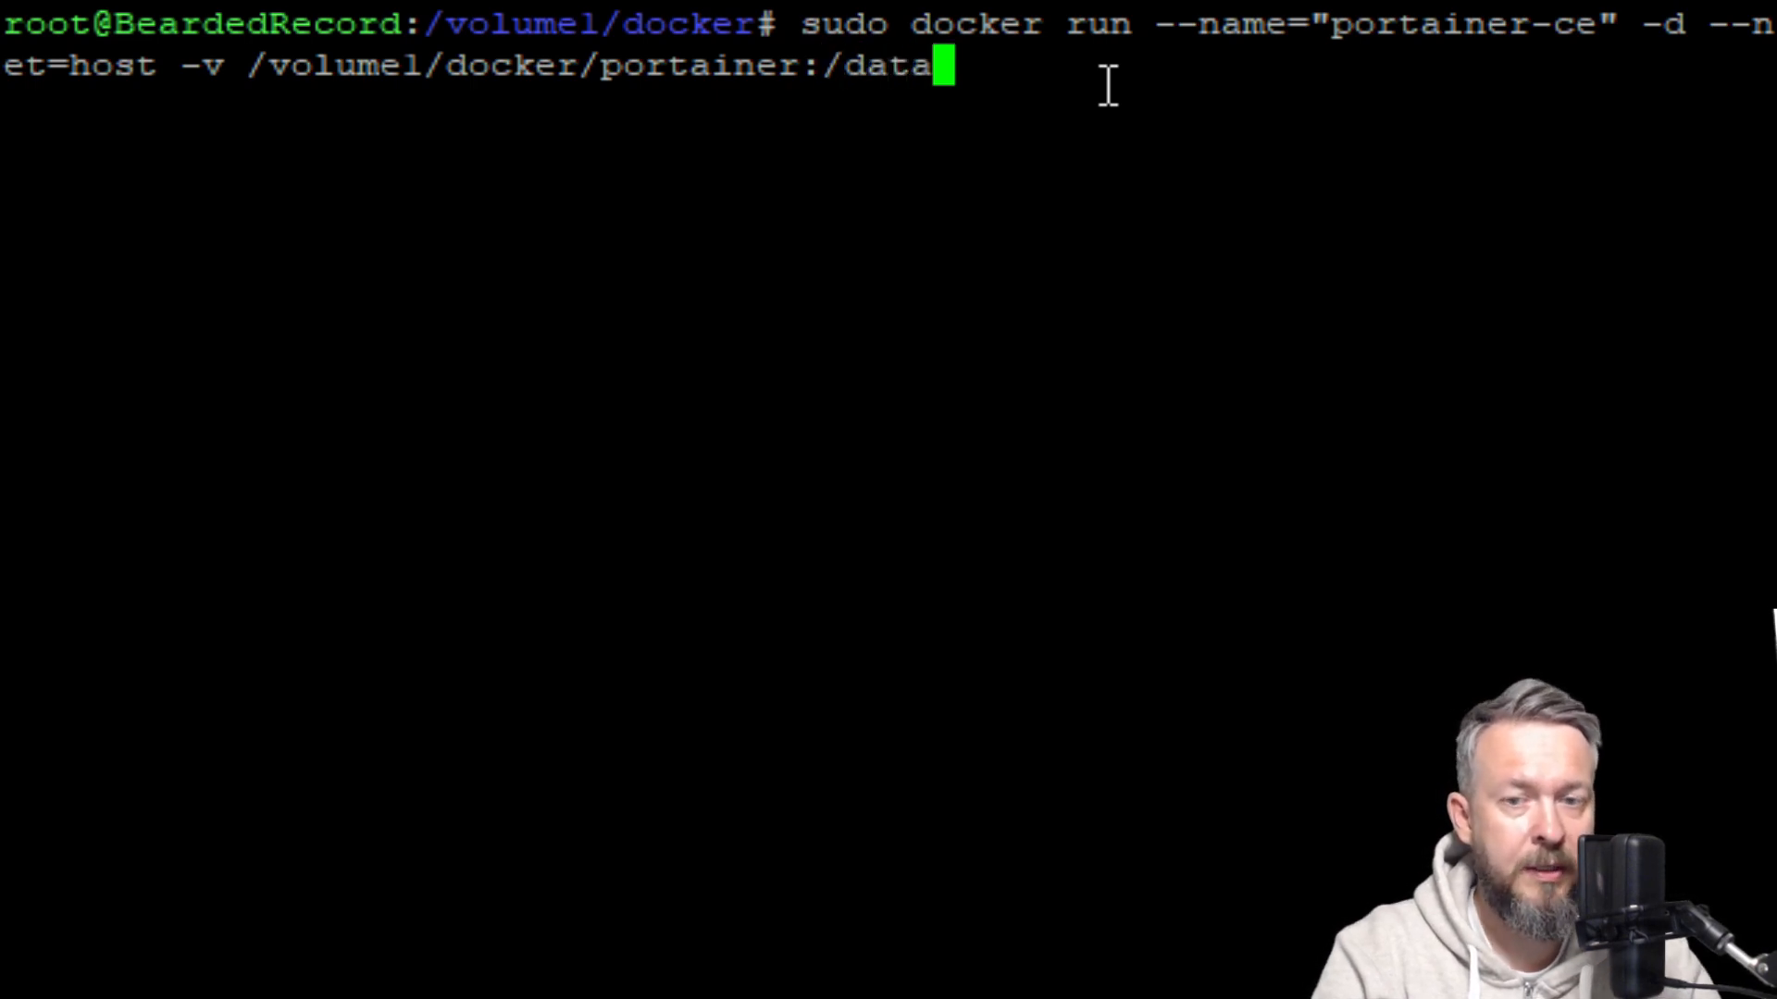
{"action": "key", "text": "space"}
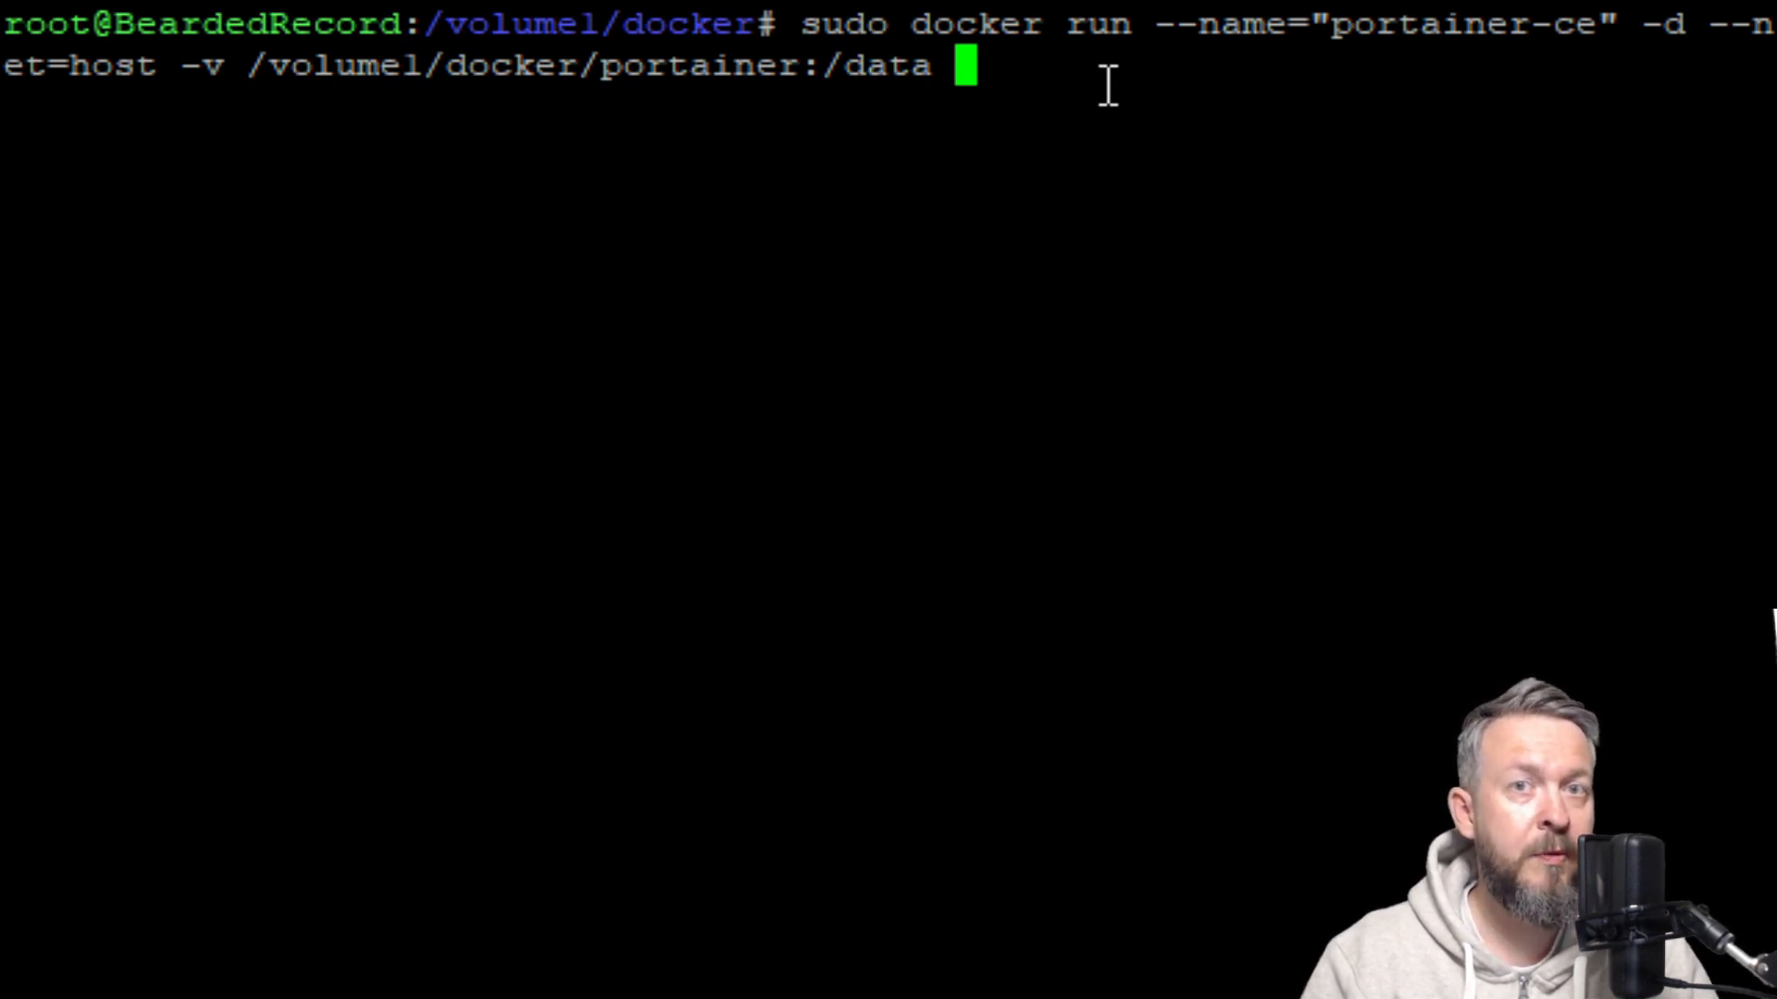
Mount /var/run/docker.sock into the container at /var/run/docker.sock.
{"action": "type", "text": "-v"}
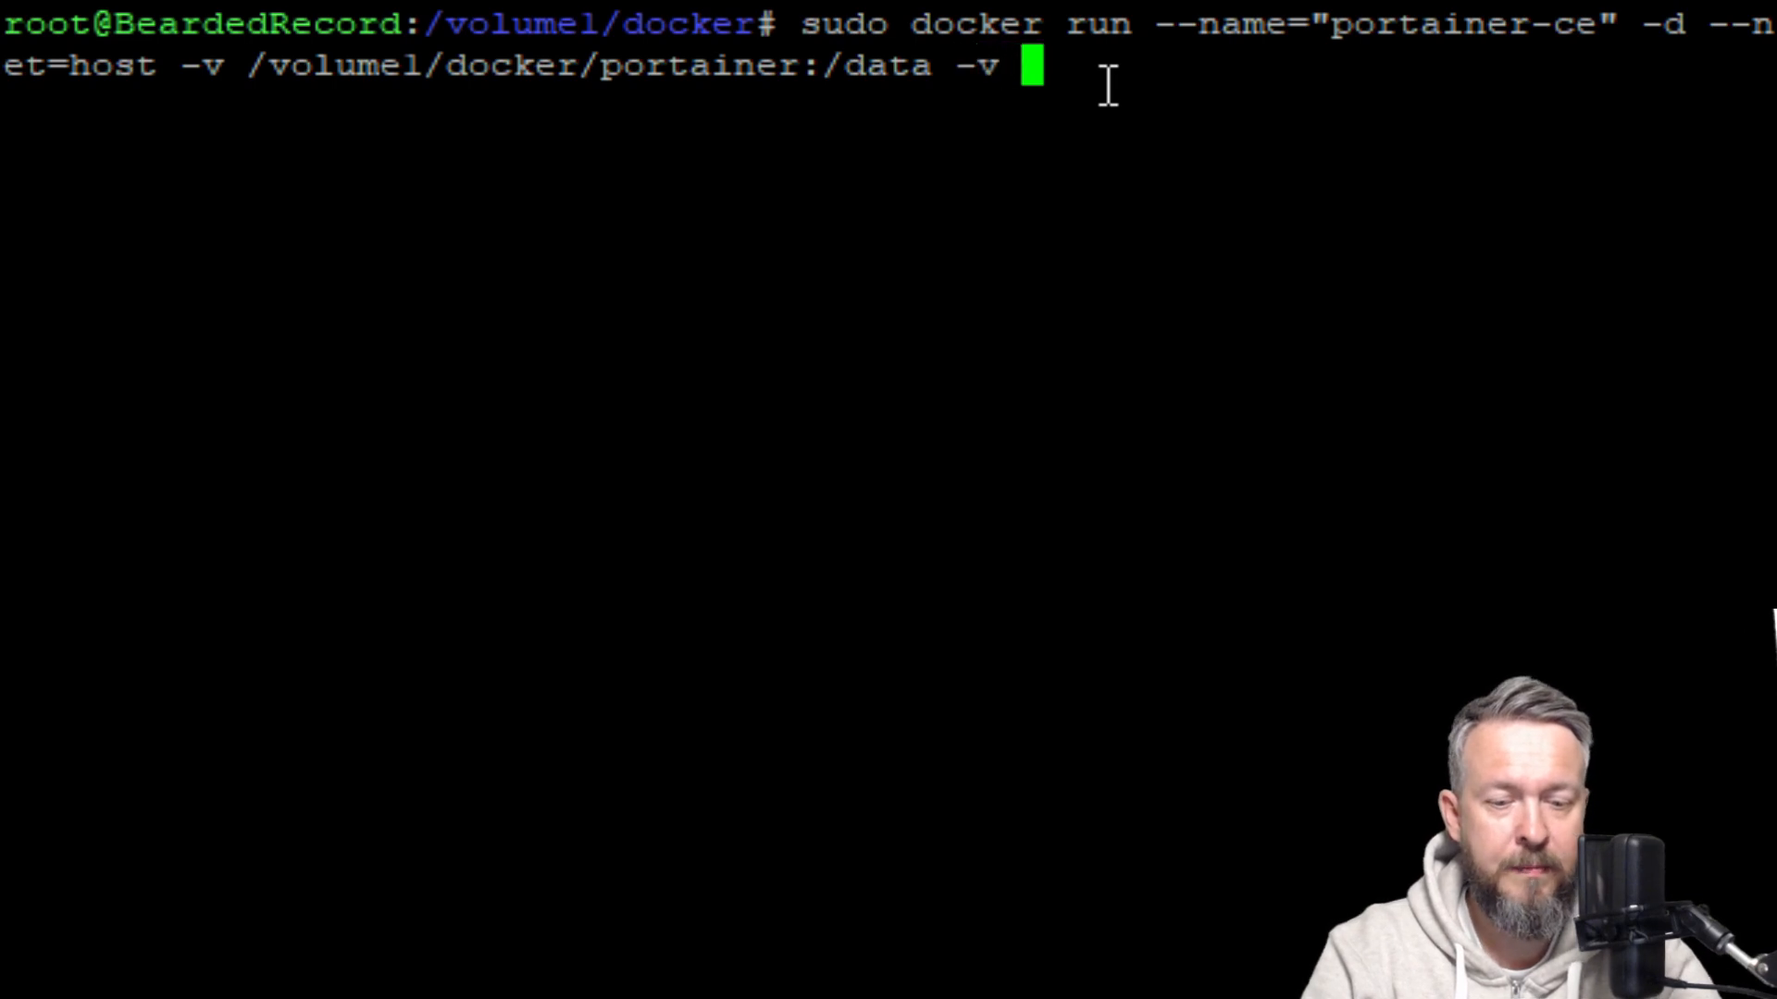
{"action": "type", "text": "/var/"}
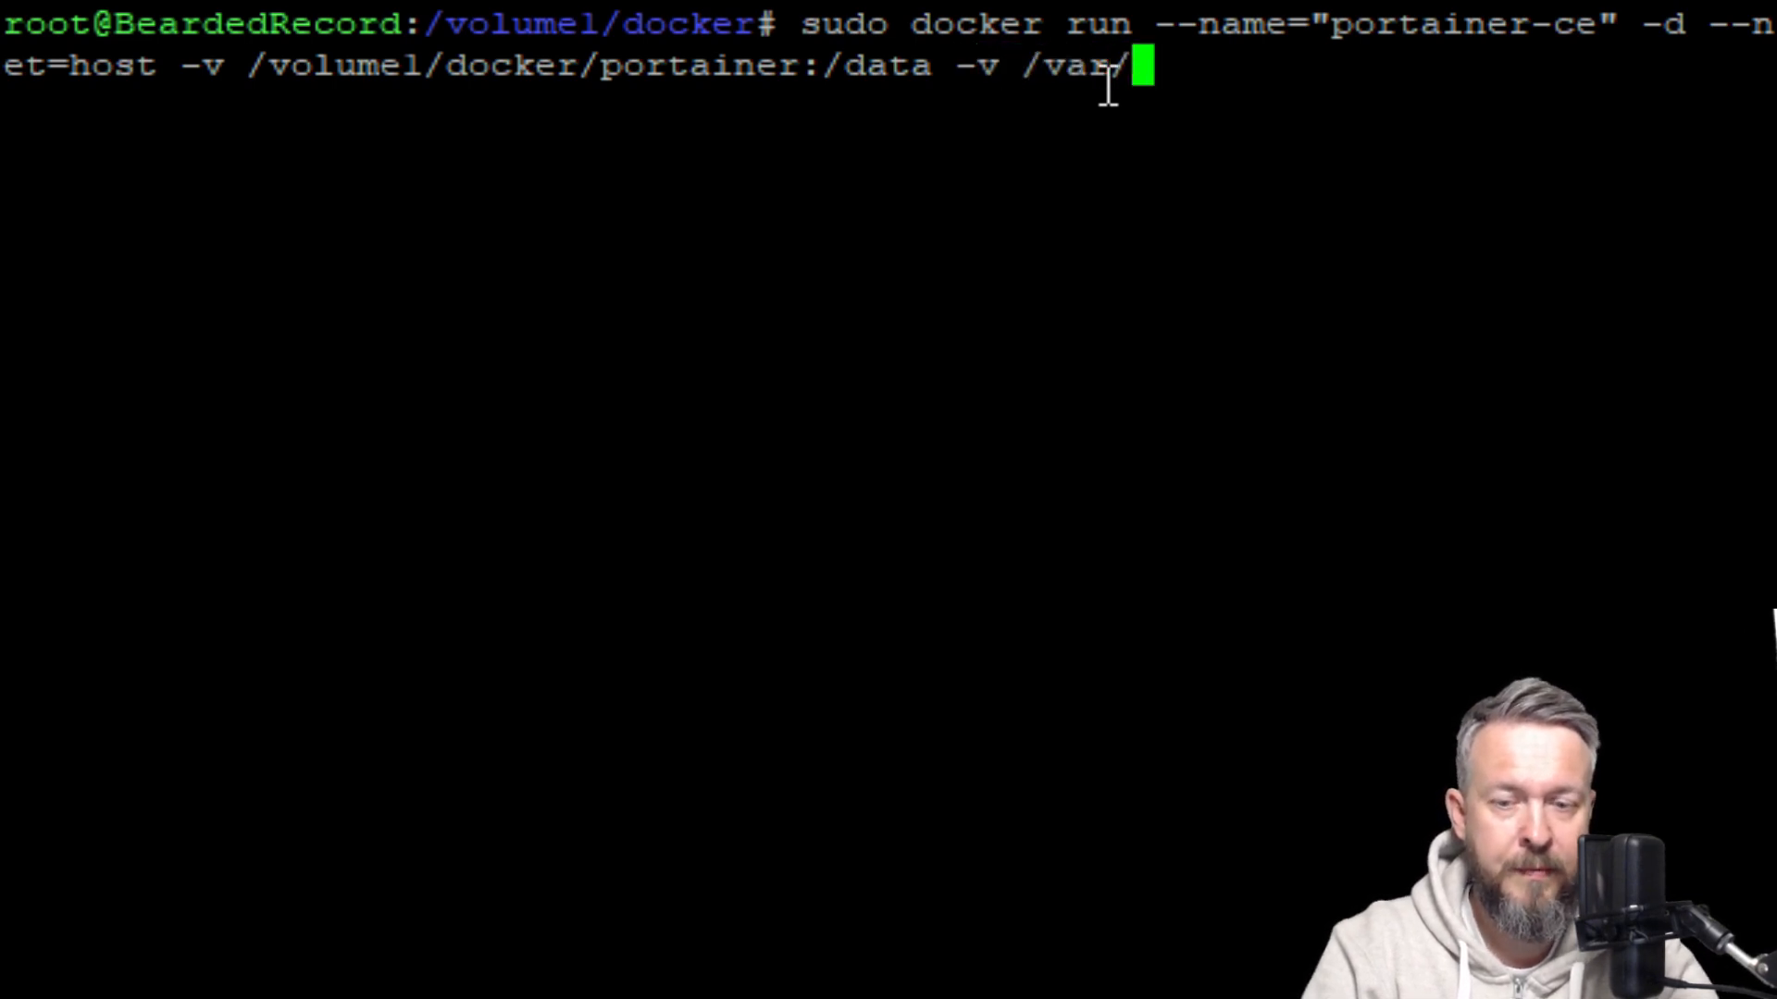
{"action": "type", "text": "run/"}
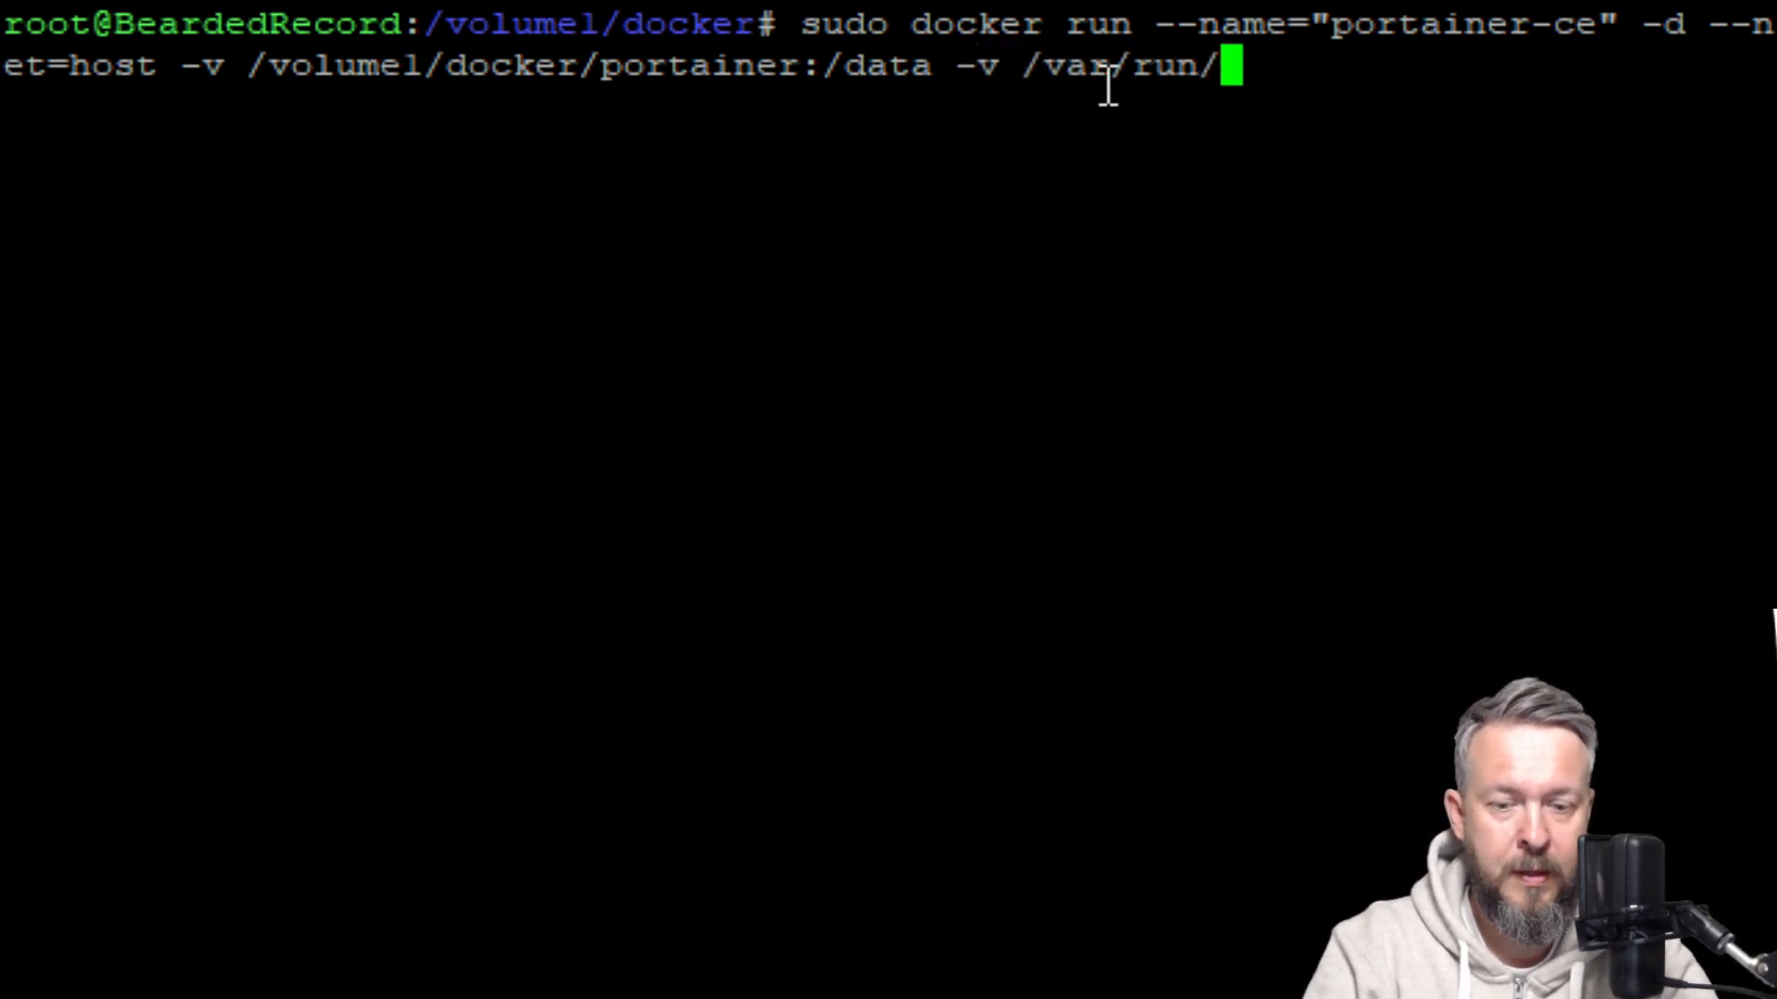
{"action": "type", "text": "docker.sock"}
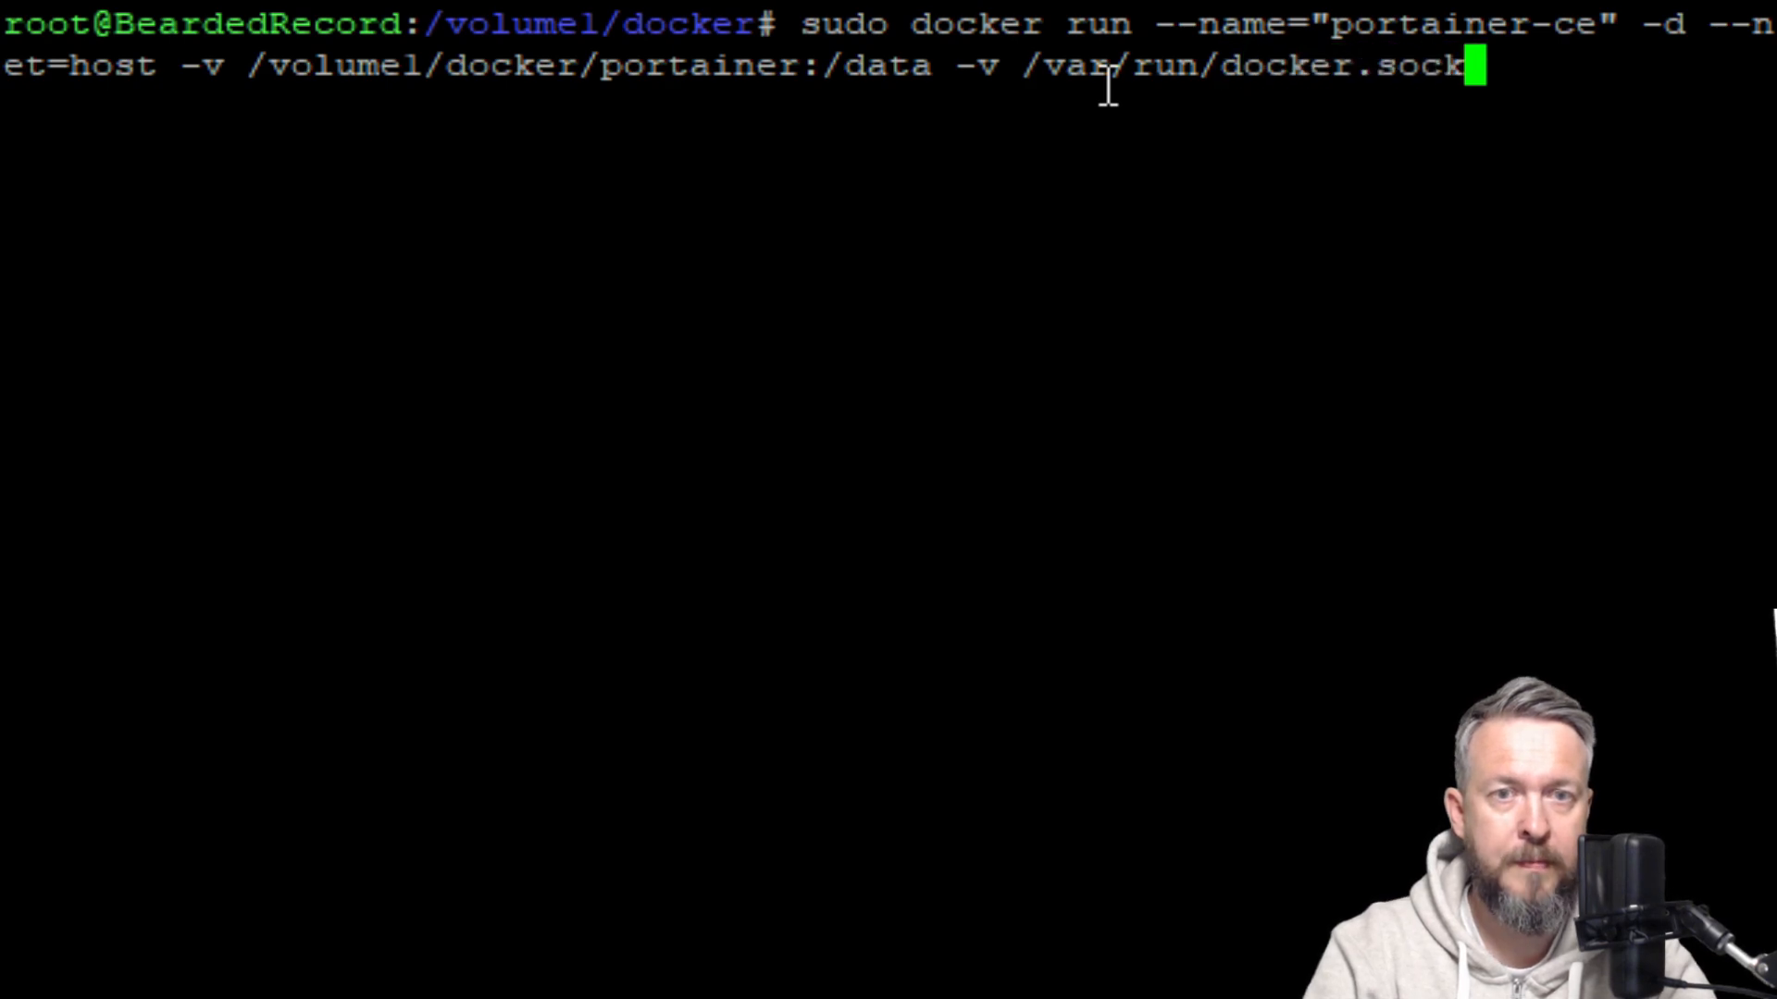
{"action": "type", "text": ":"}
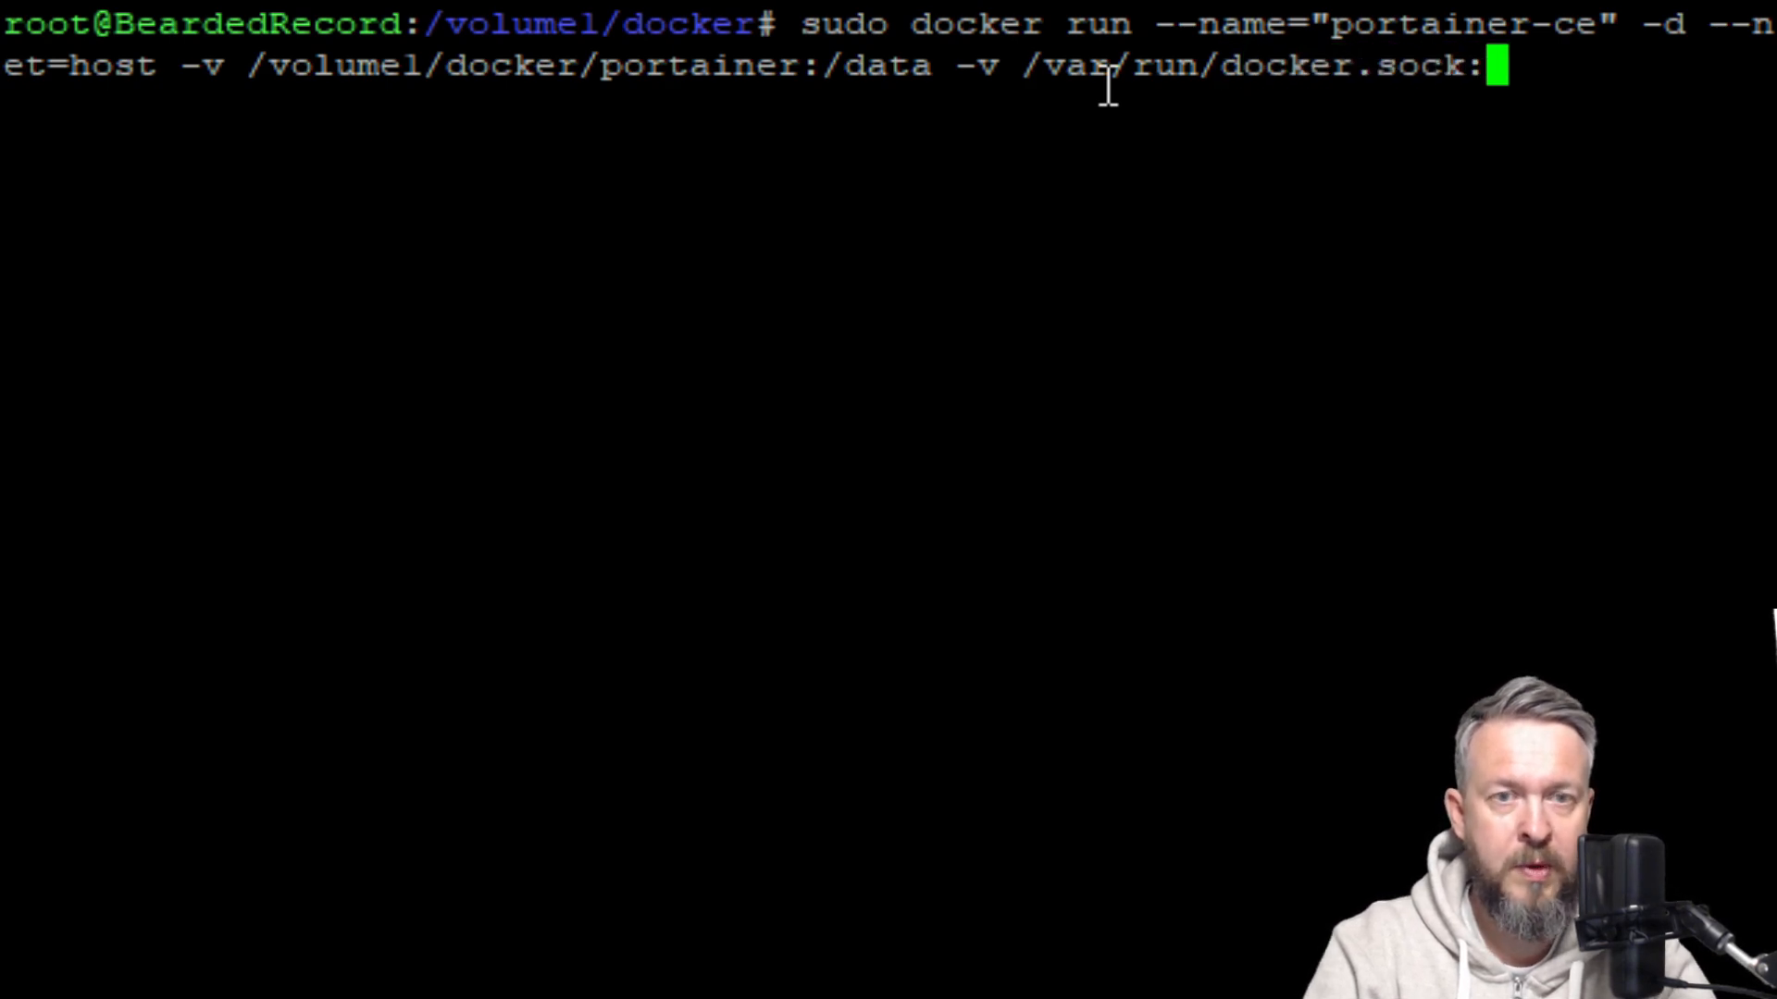
{"action": "type", "text": "/"}
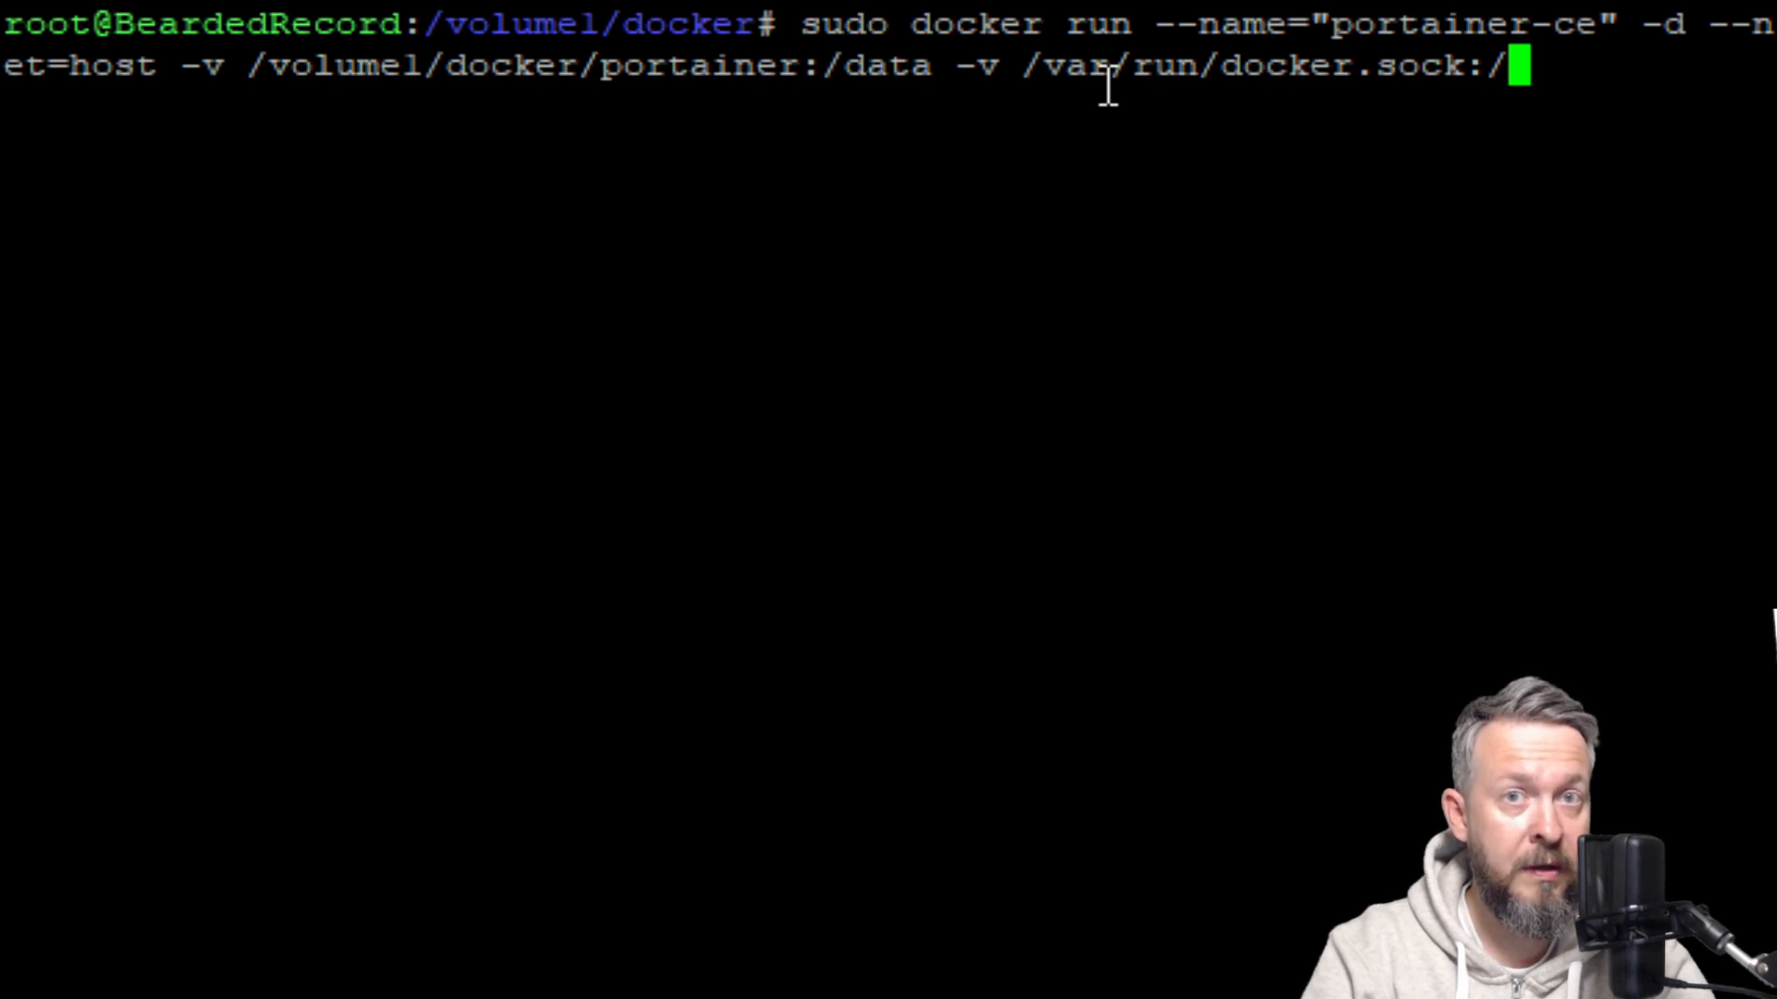
{"action": "type", "text": "va"}
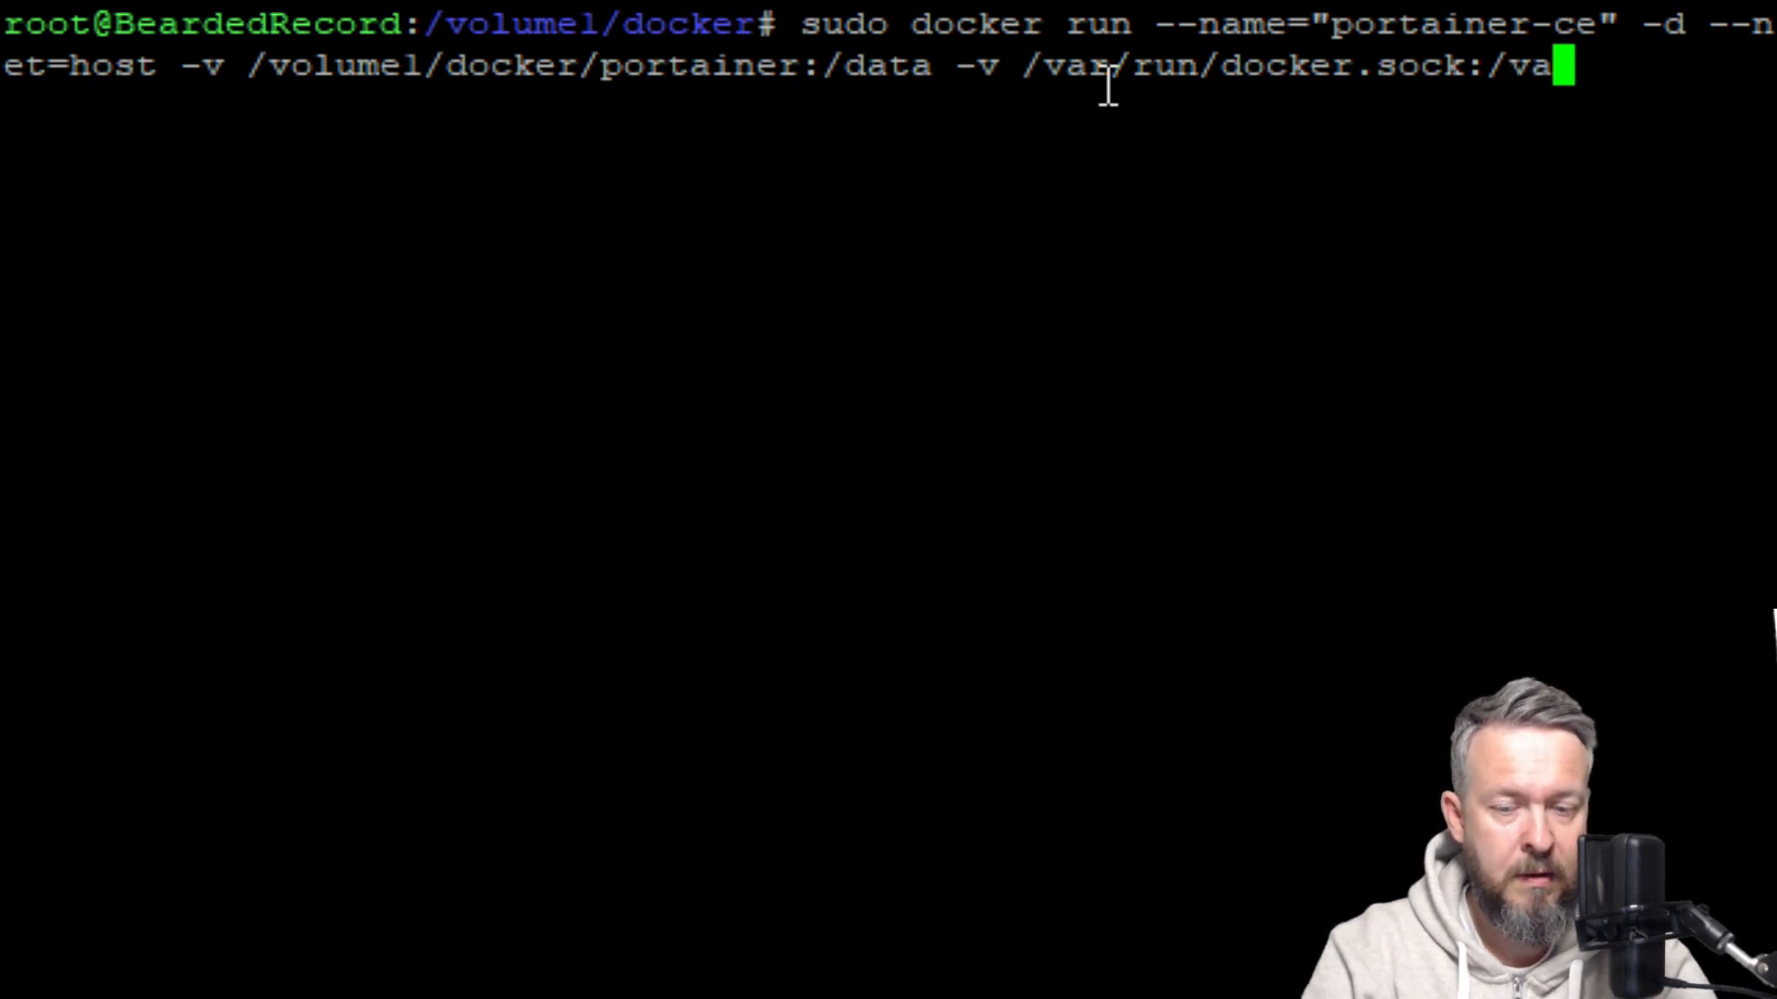
{"action": "type", "text": "/run/do"}
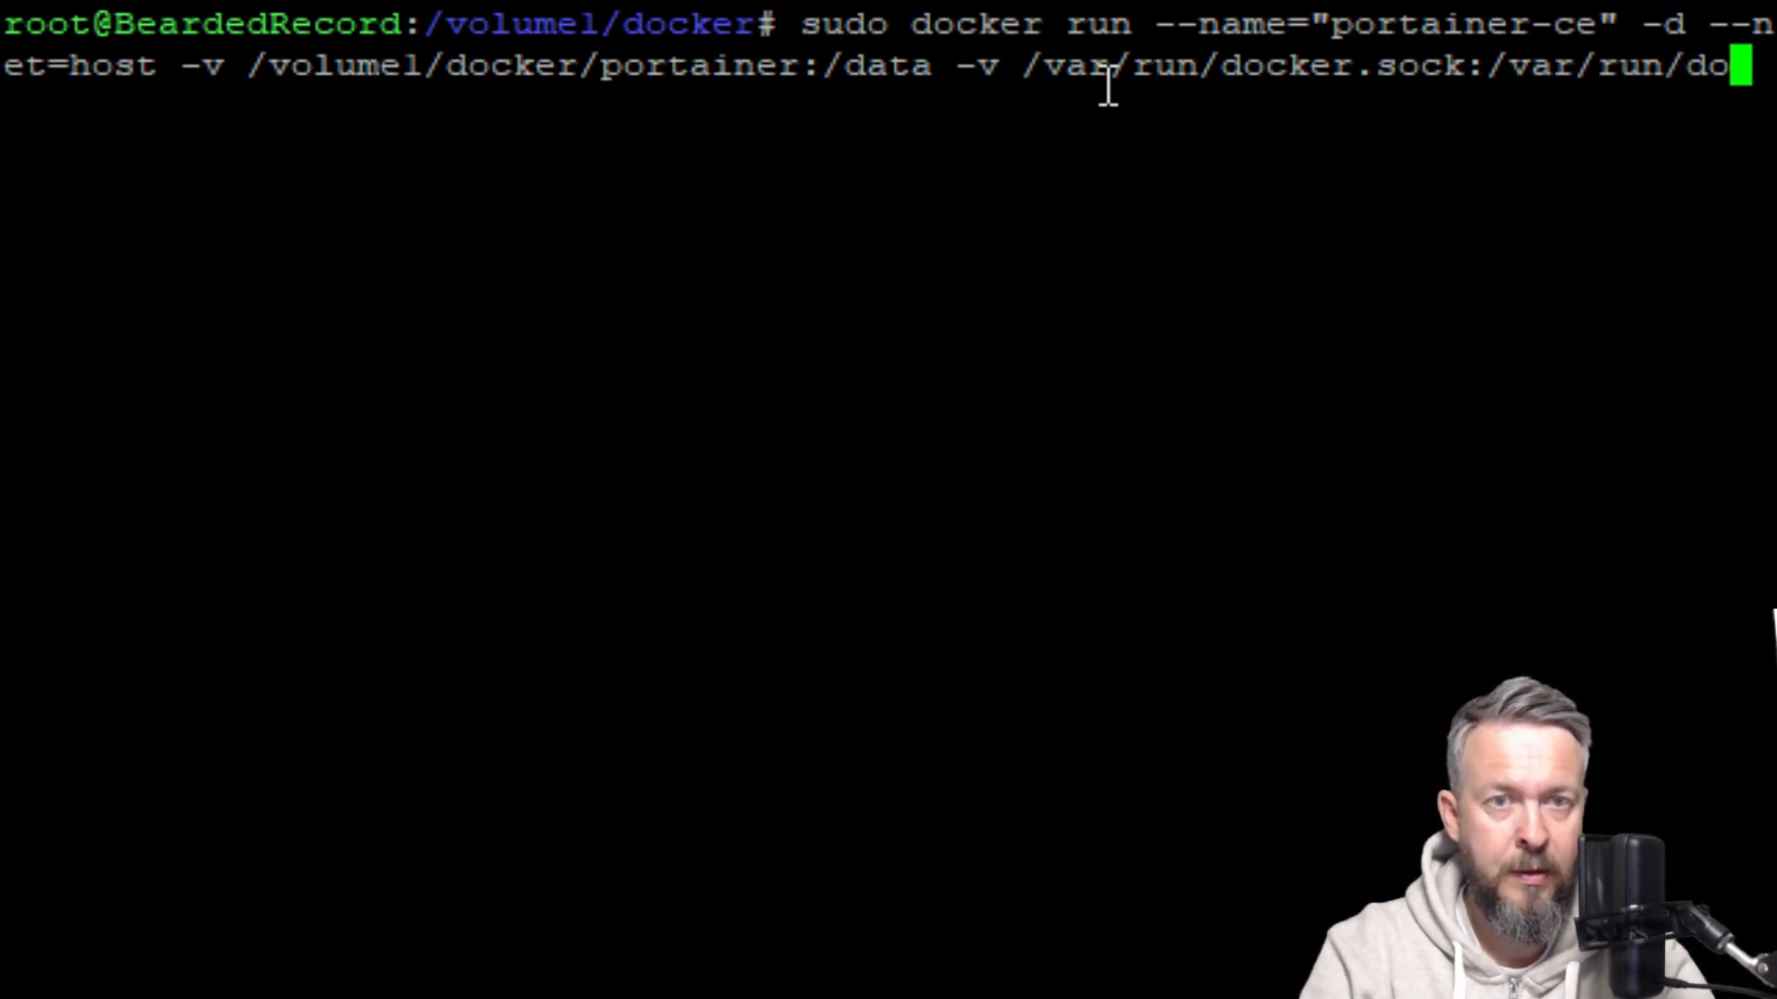
{"action": "type", "text": "er.sock"}
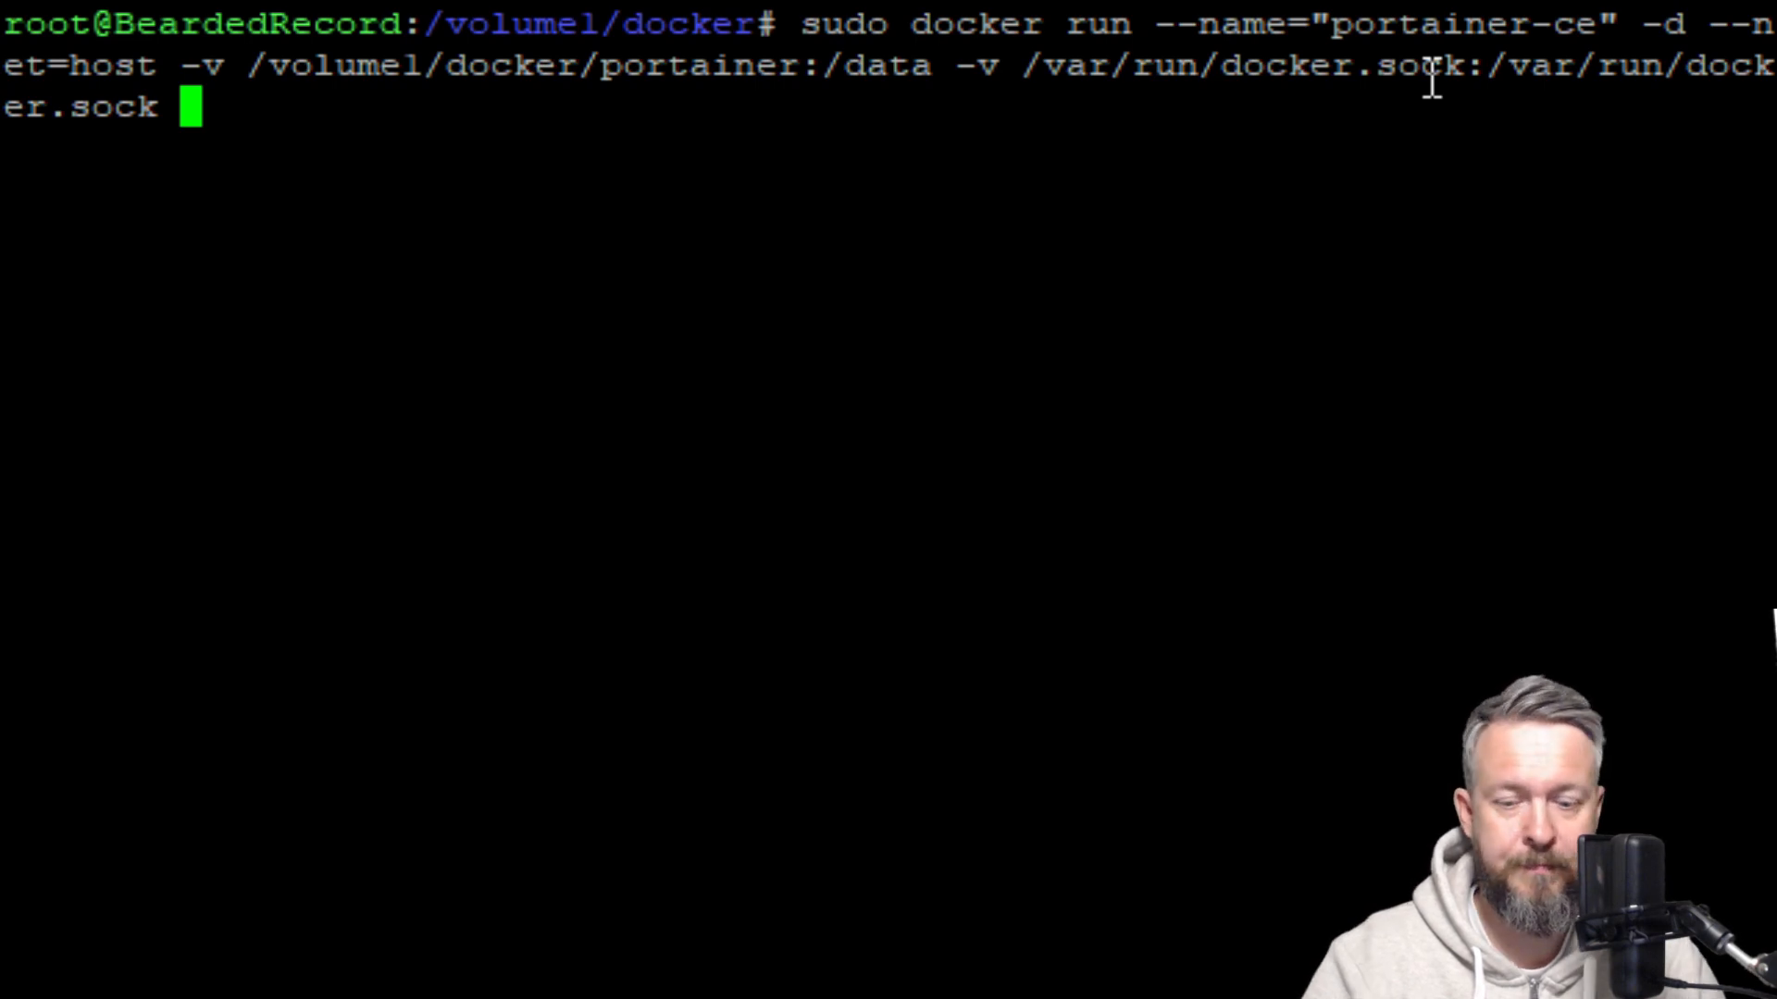
Complete the command with the portainer/portainer-ce image and run it.
{"action": "type", "text": "portainer/portainer"}
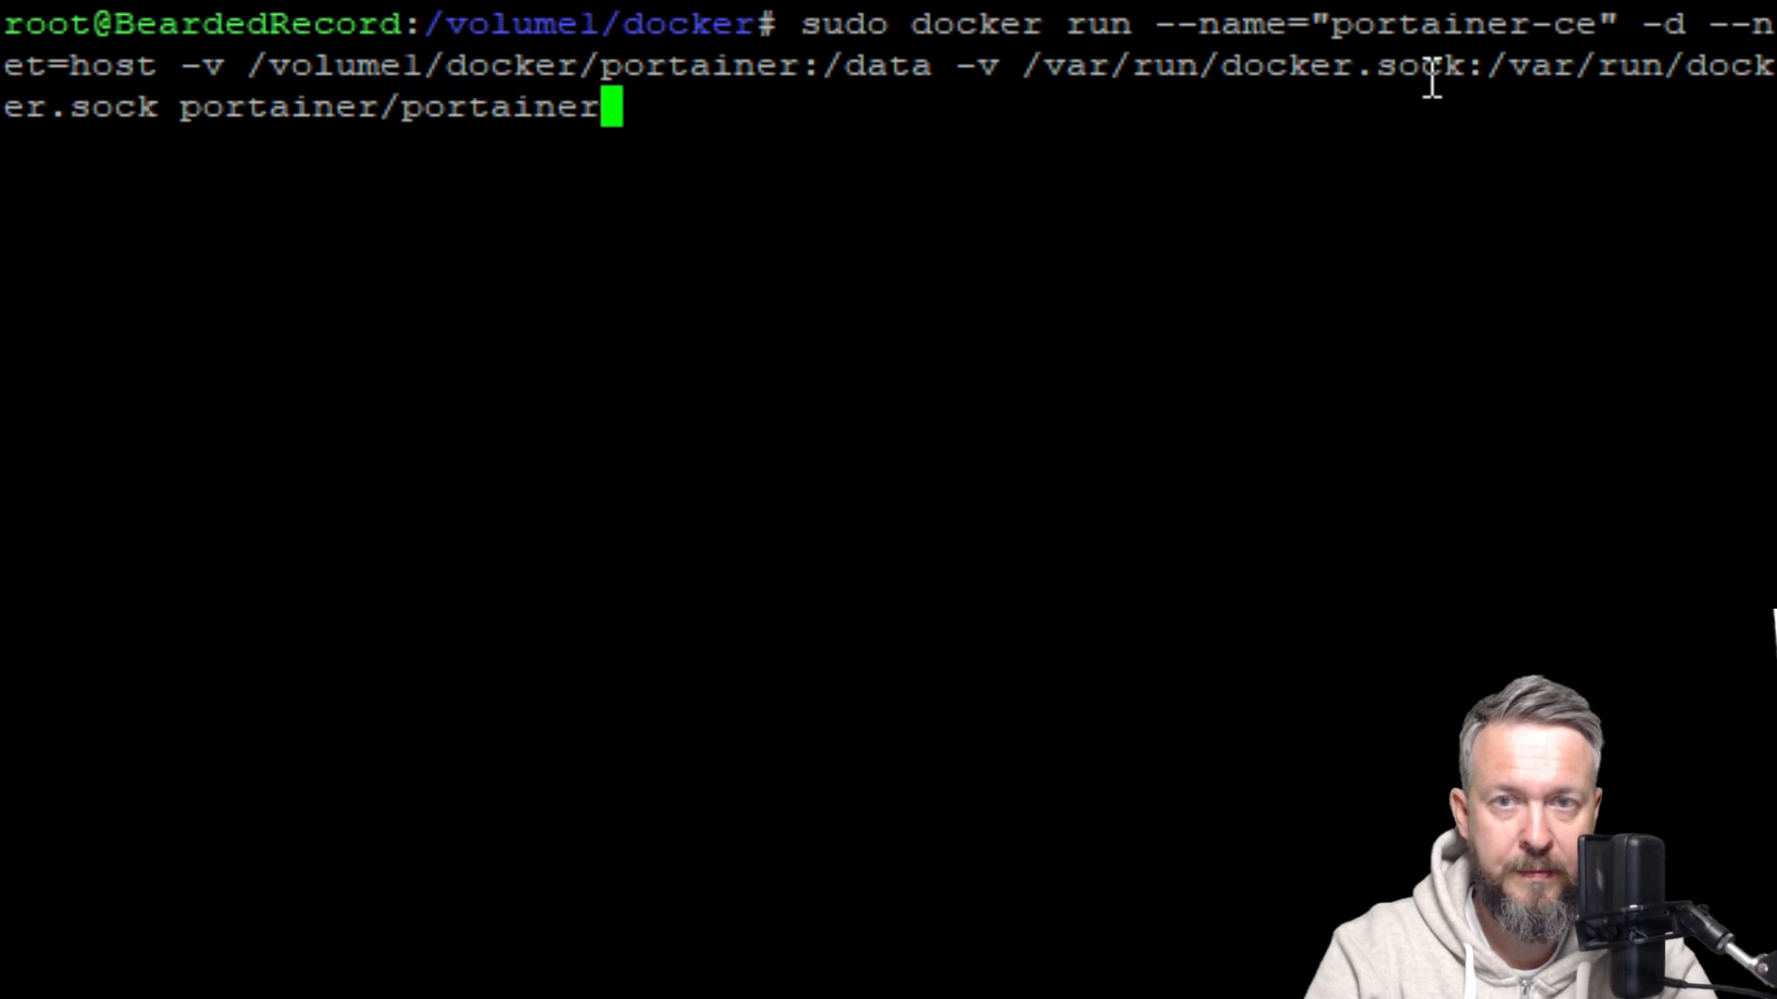
{"action": "type", "text": "-ce"}
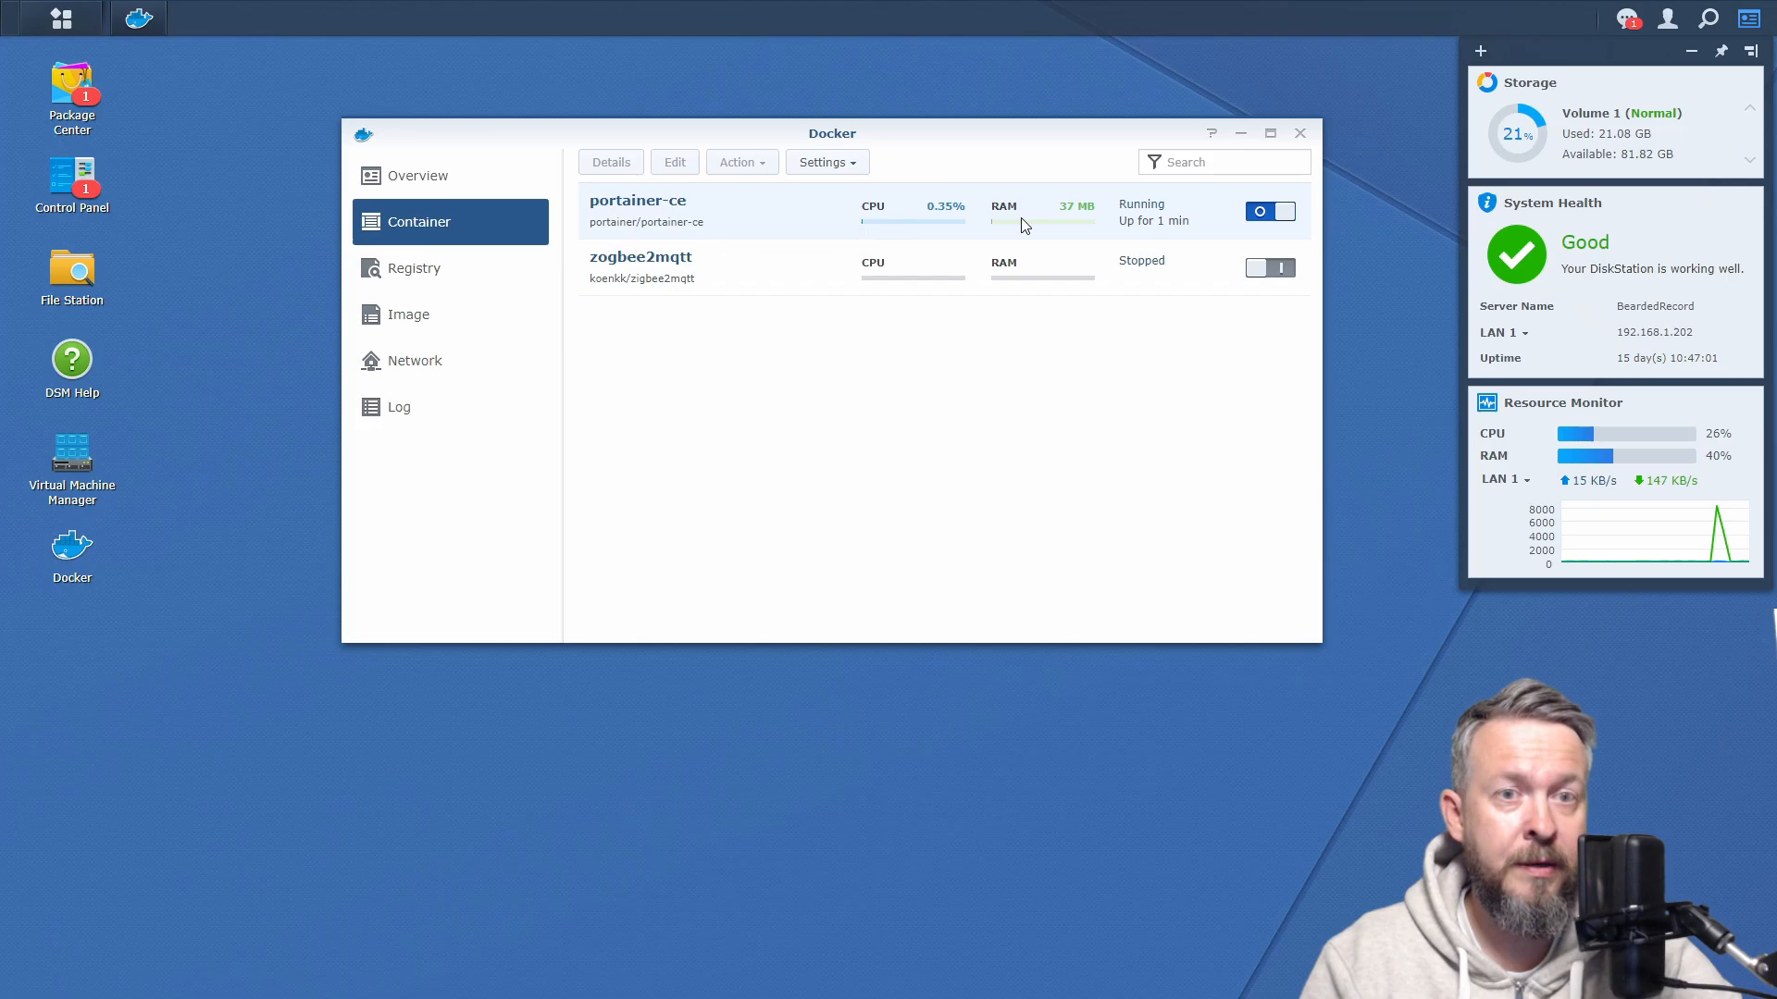
{"action": "mouse_move", "coordinate": [941, 221]}
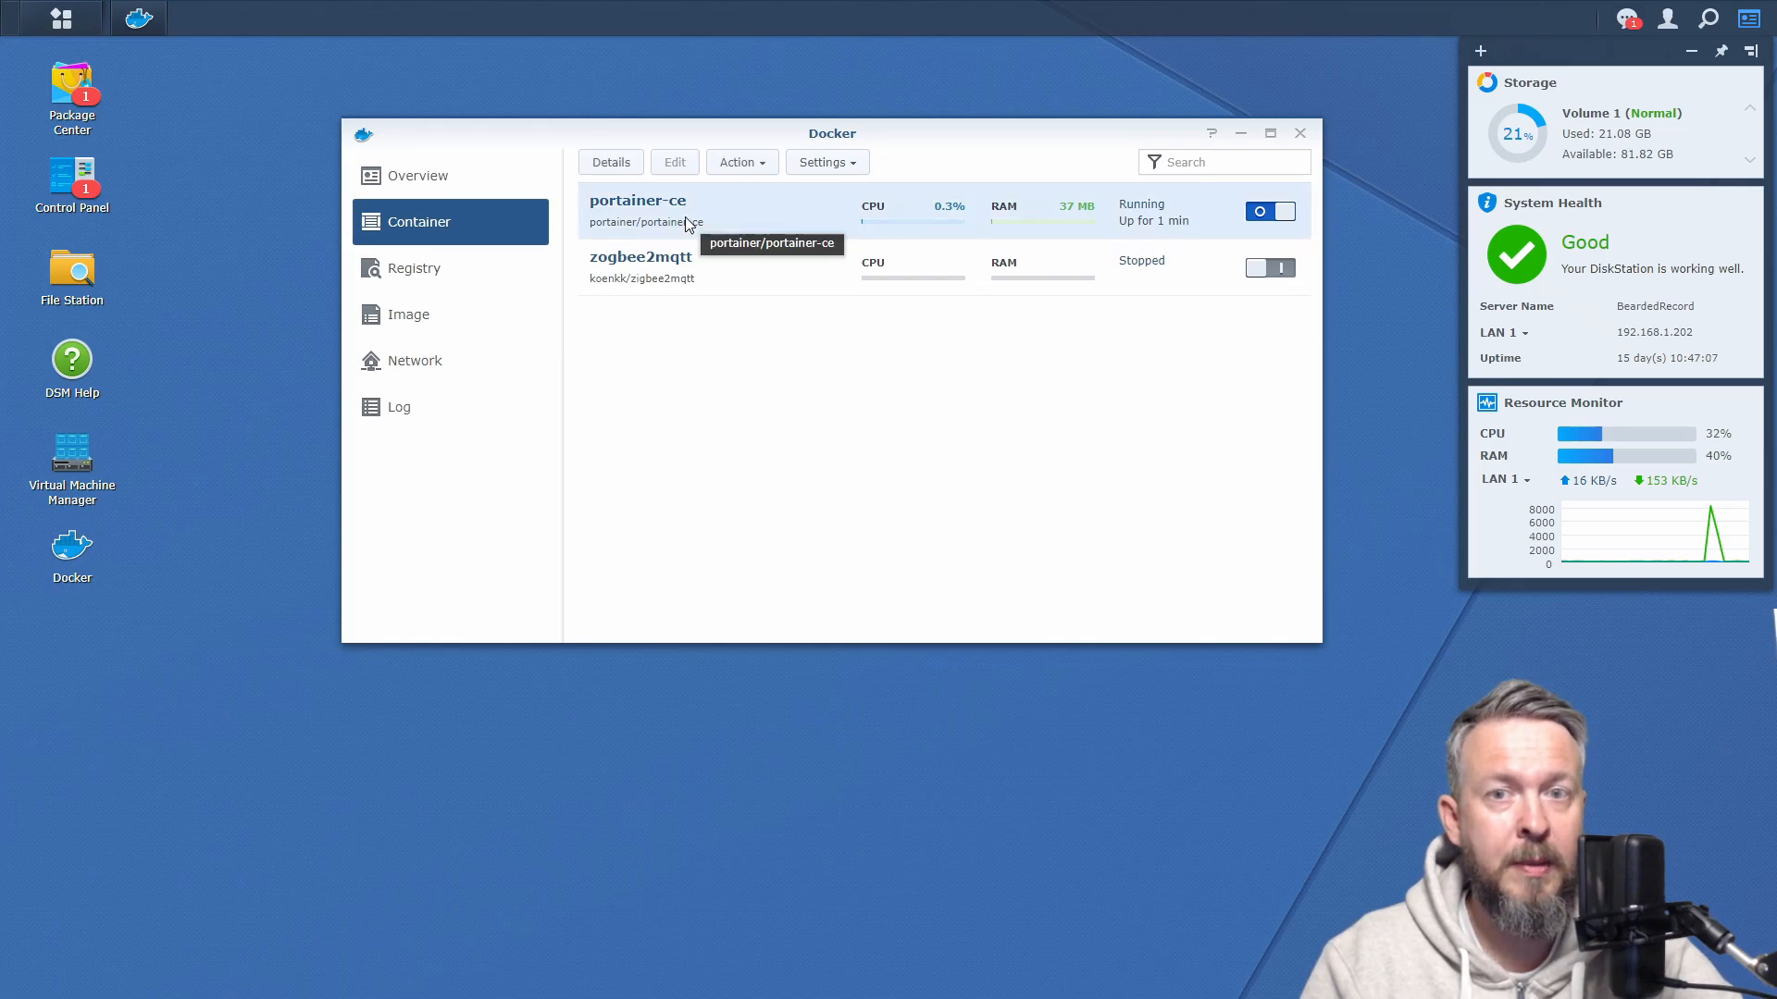
View the portainer-ce container's Log showing Portainer 2.1.1 listening on port 9000.
{"action": "double_click", "coordinate": [636, 207]}
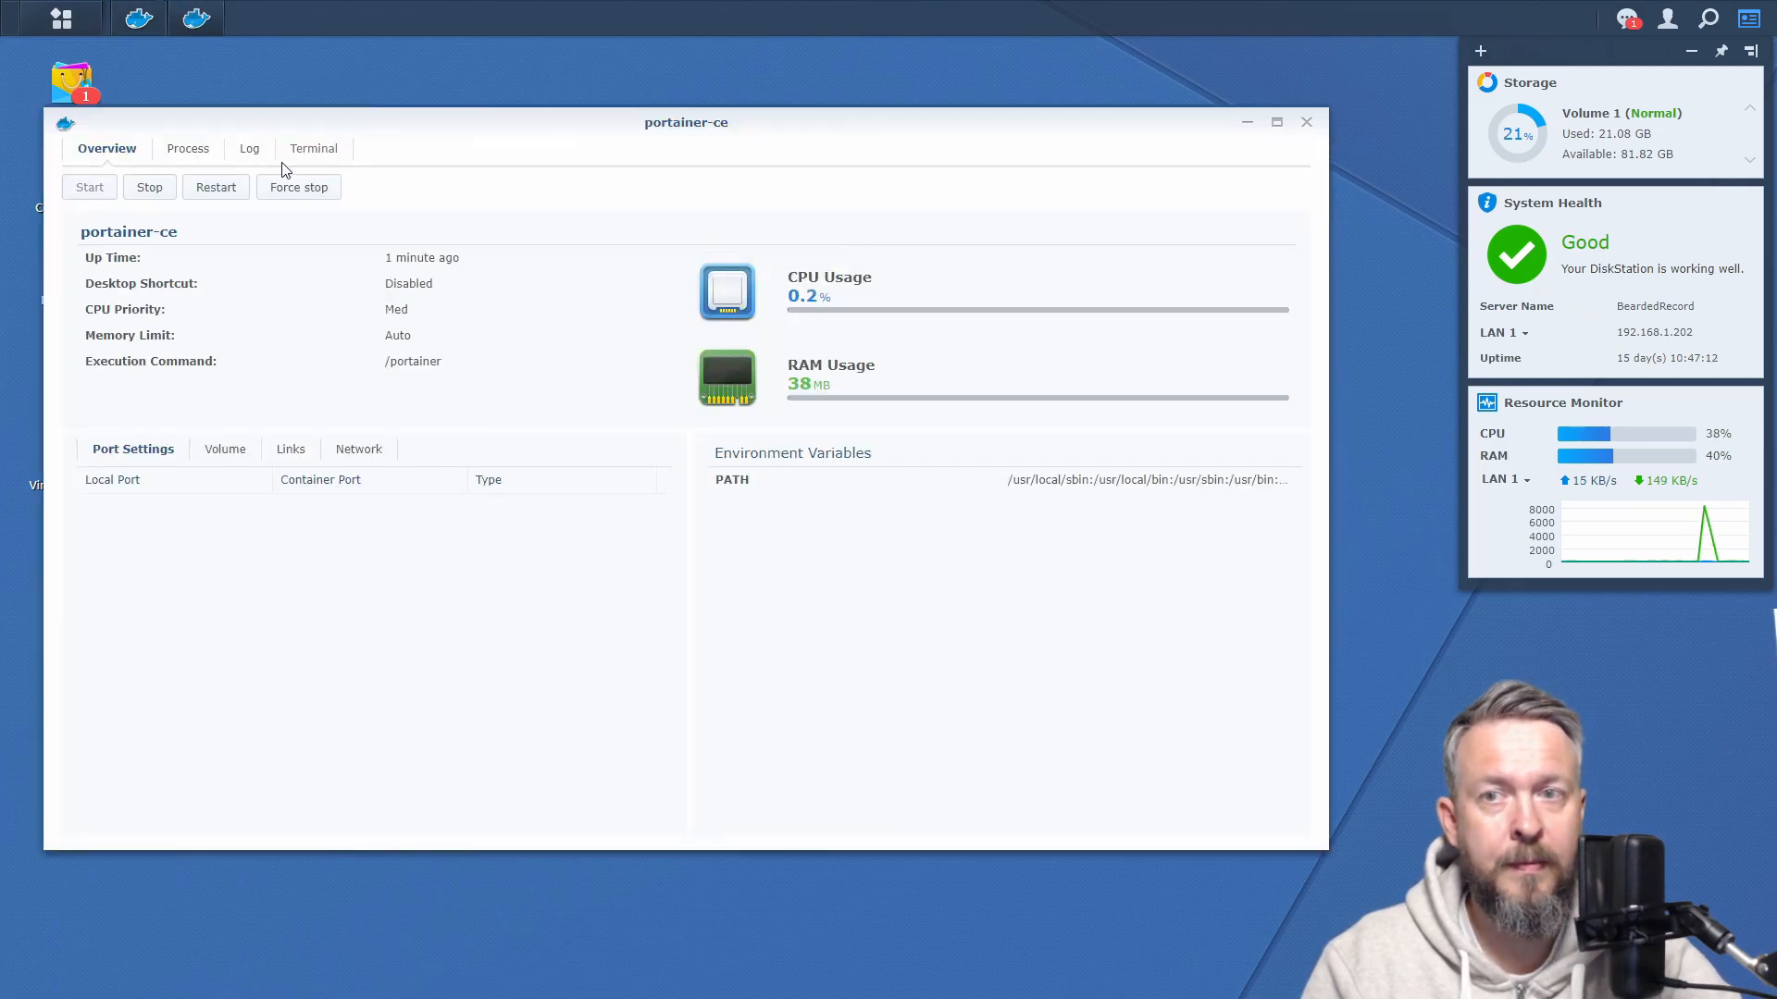
{"action": "left_click", "coordinate": [248, 148]}
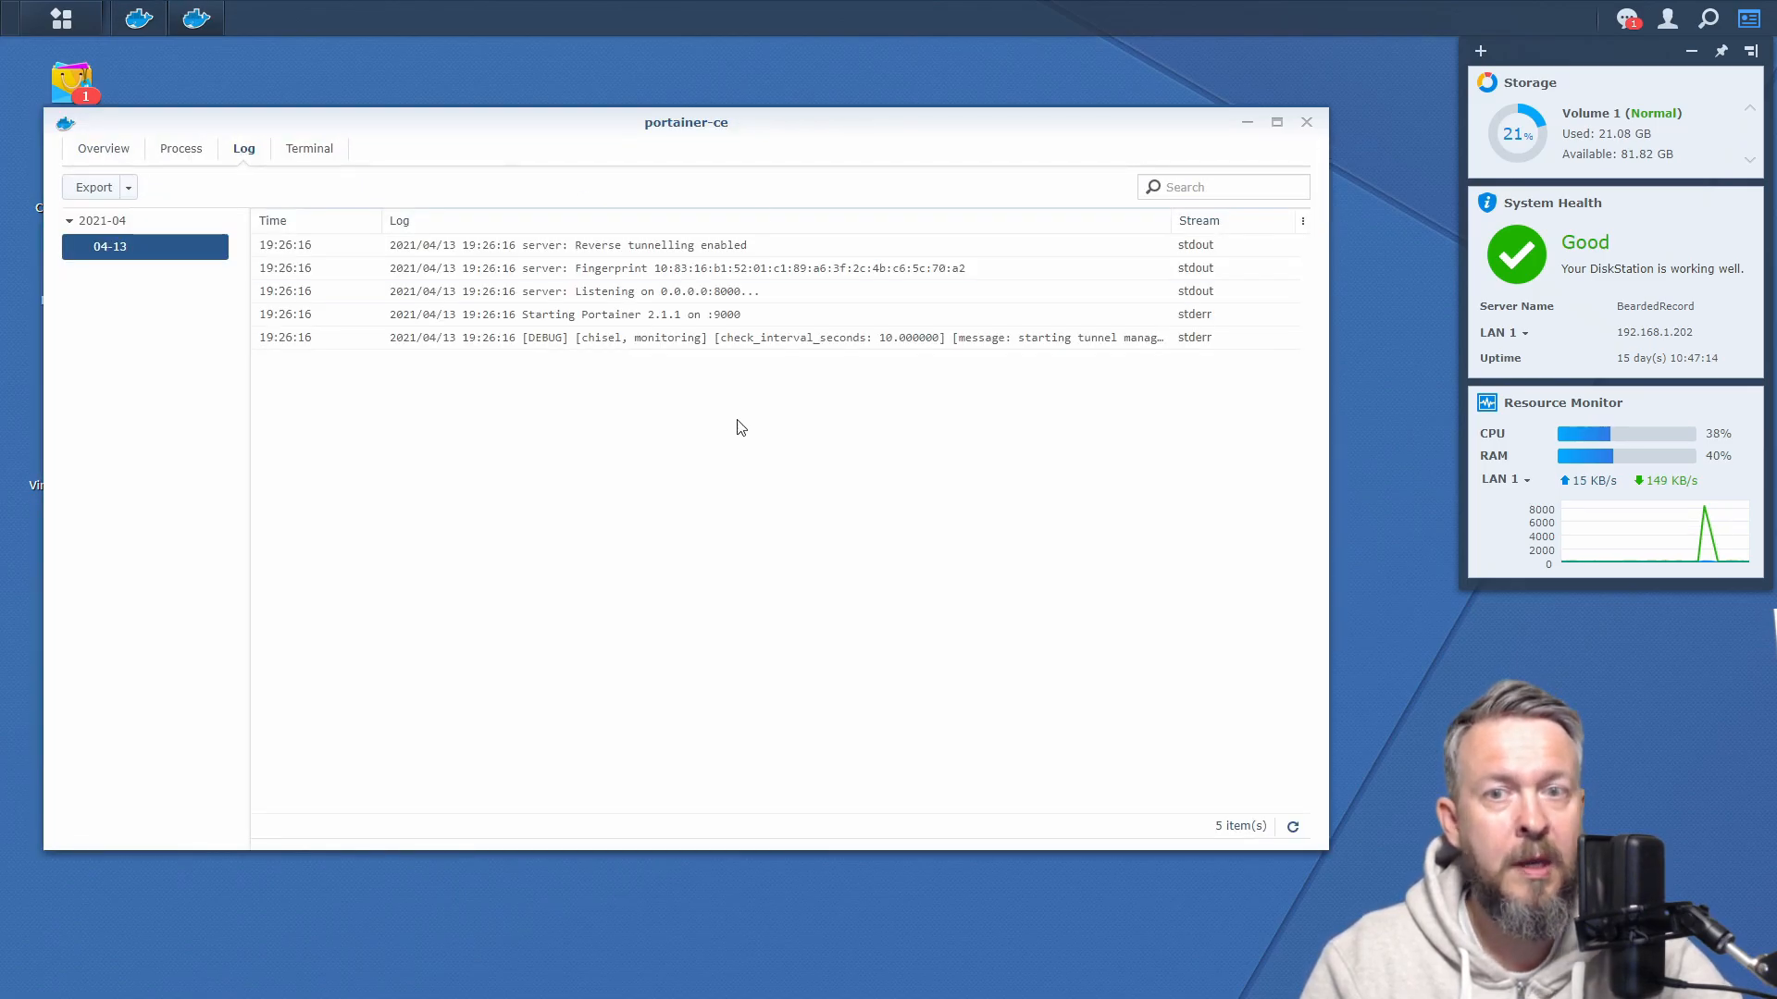
{"action": "mouse_move", "coordinate": [718, 307]}
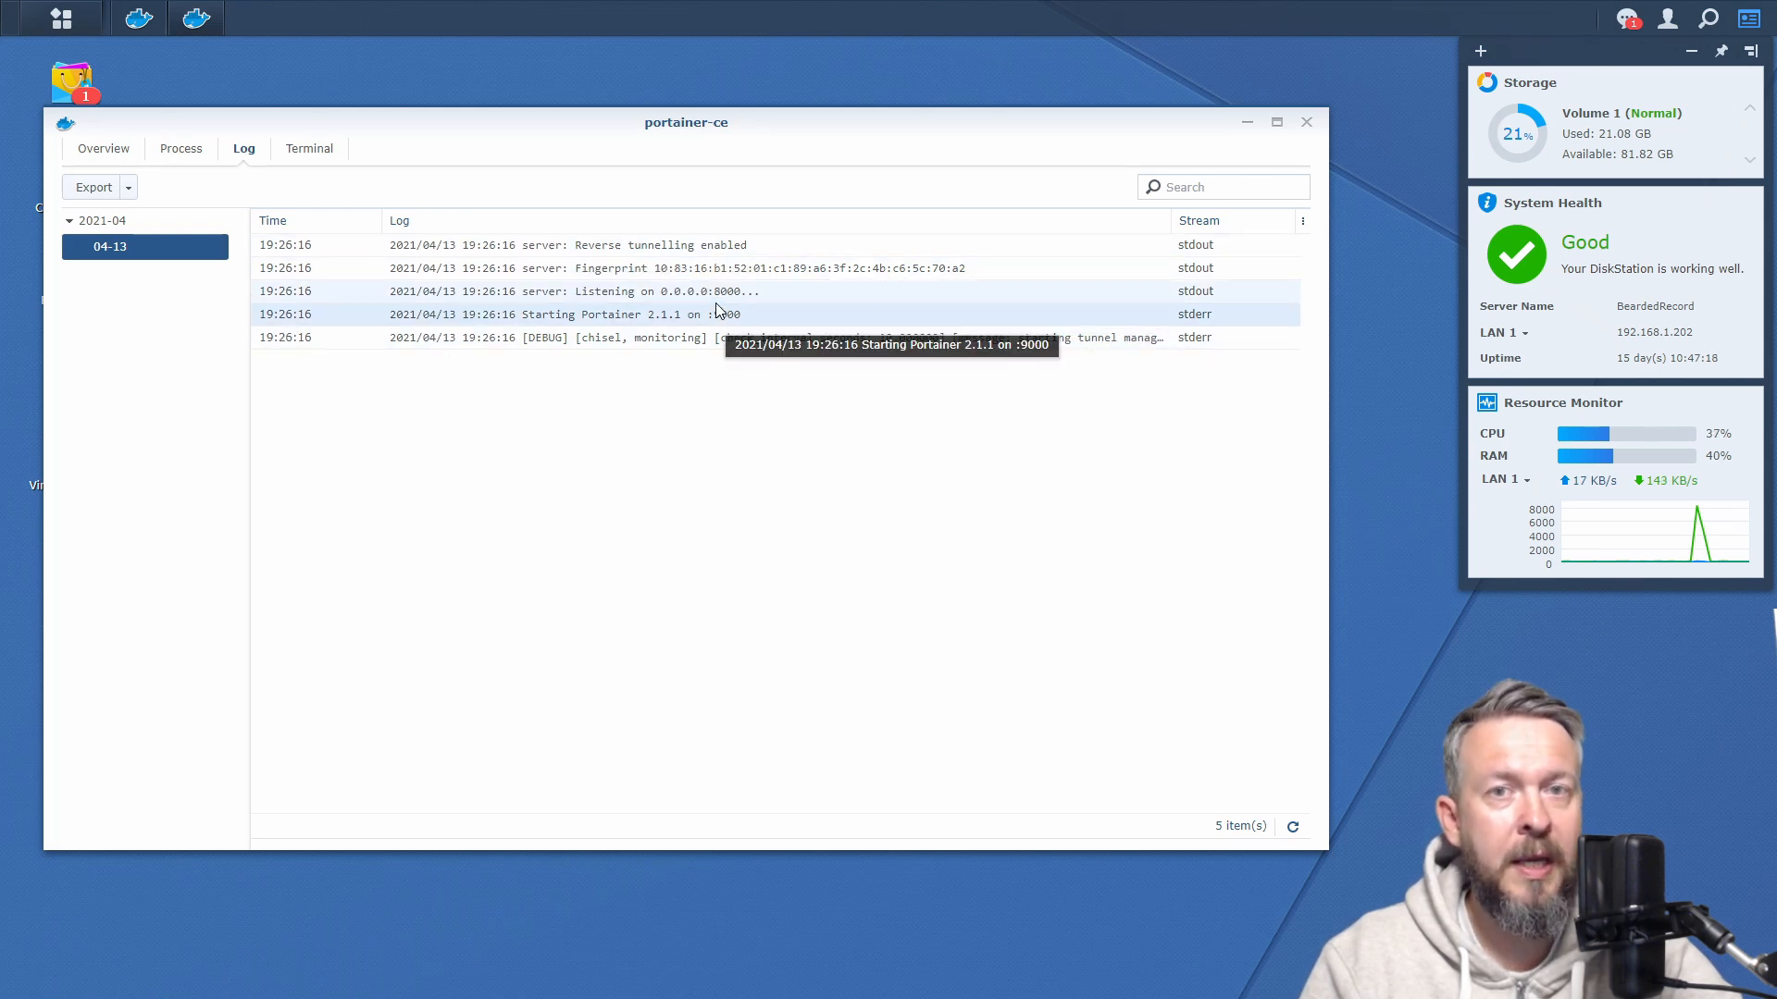
{"action": "mouse_move", "coordinate": [873, 418]}
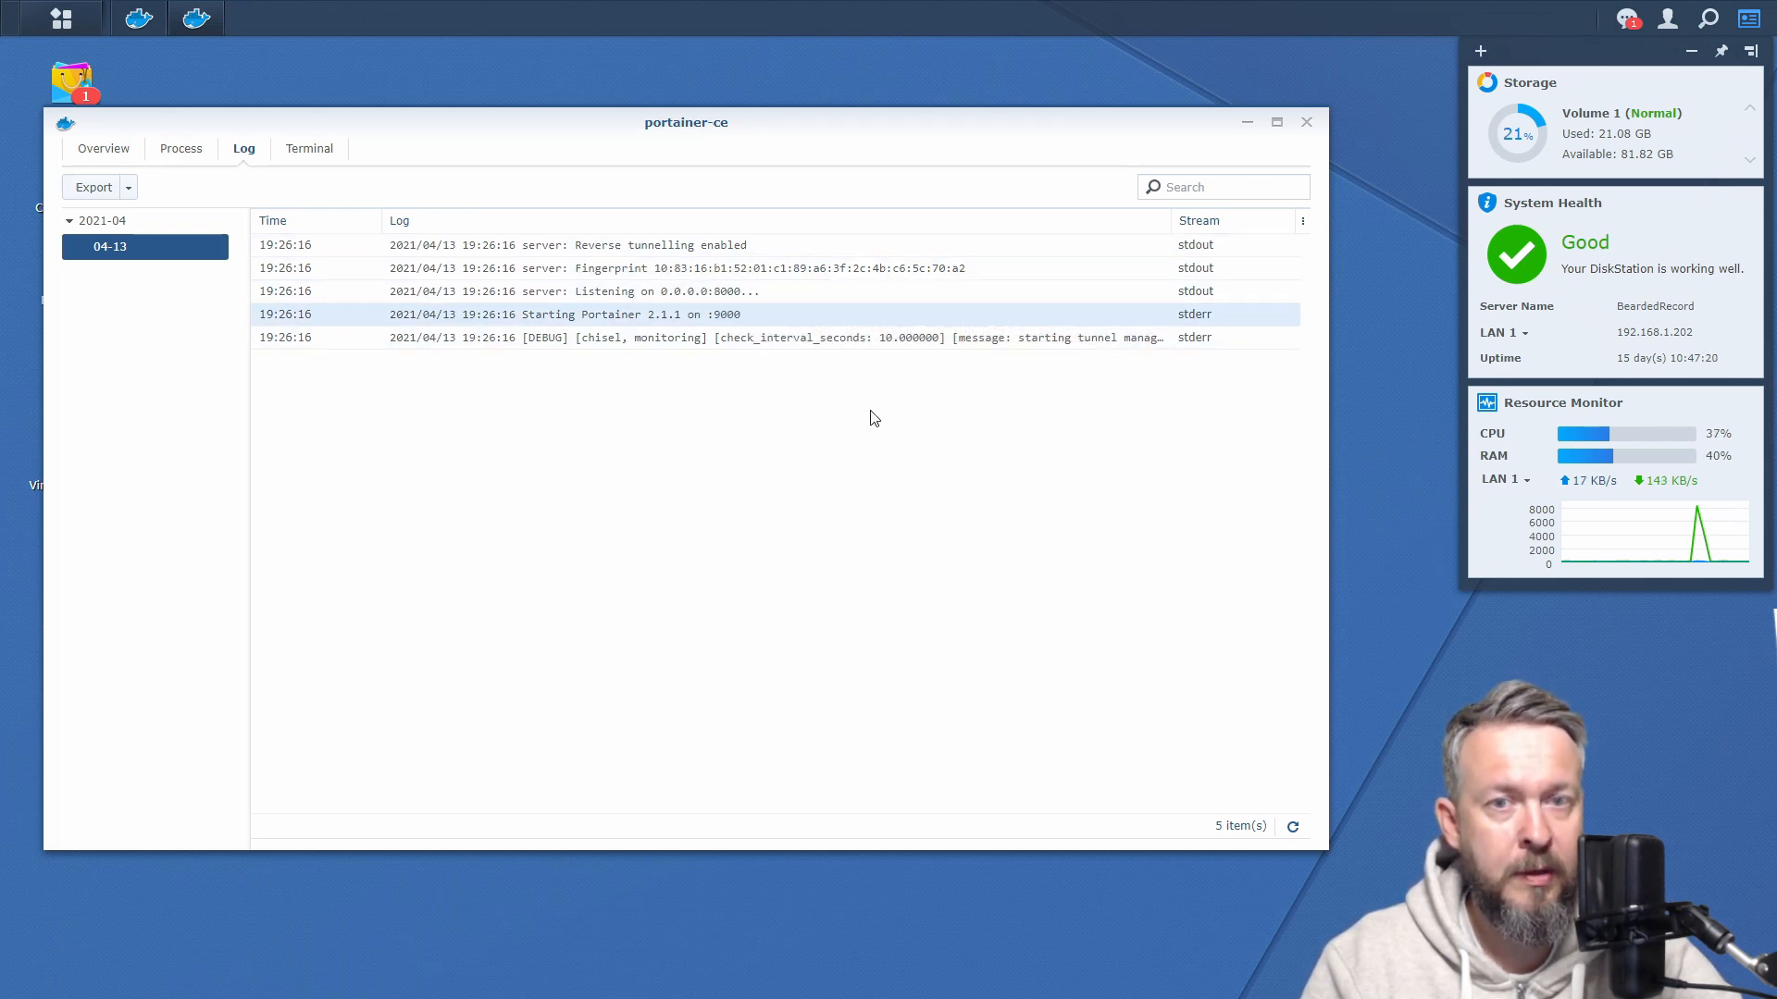
{"action": "mouse_move", "coordinate": [868, 424]}
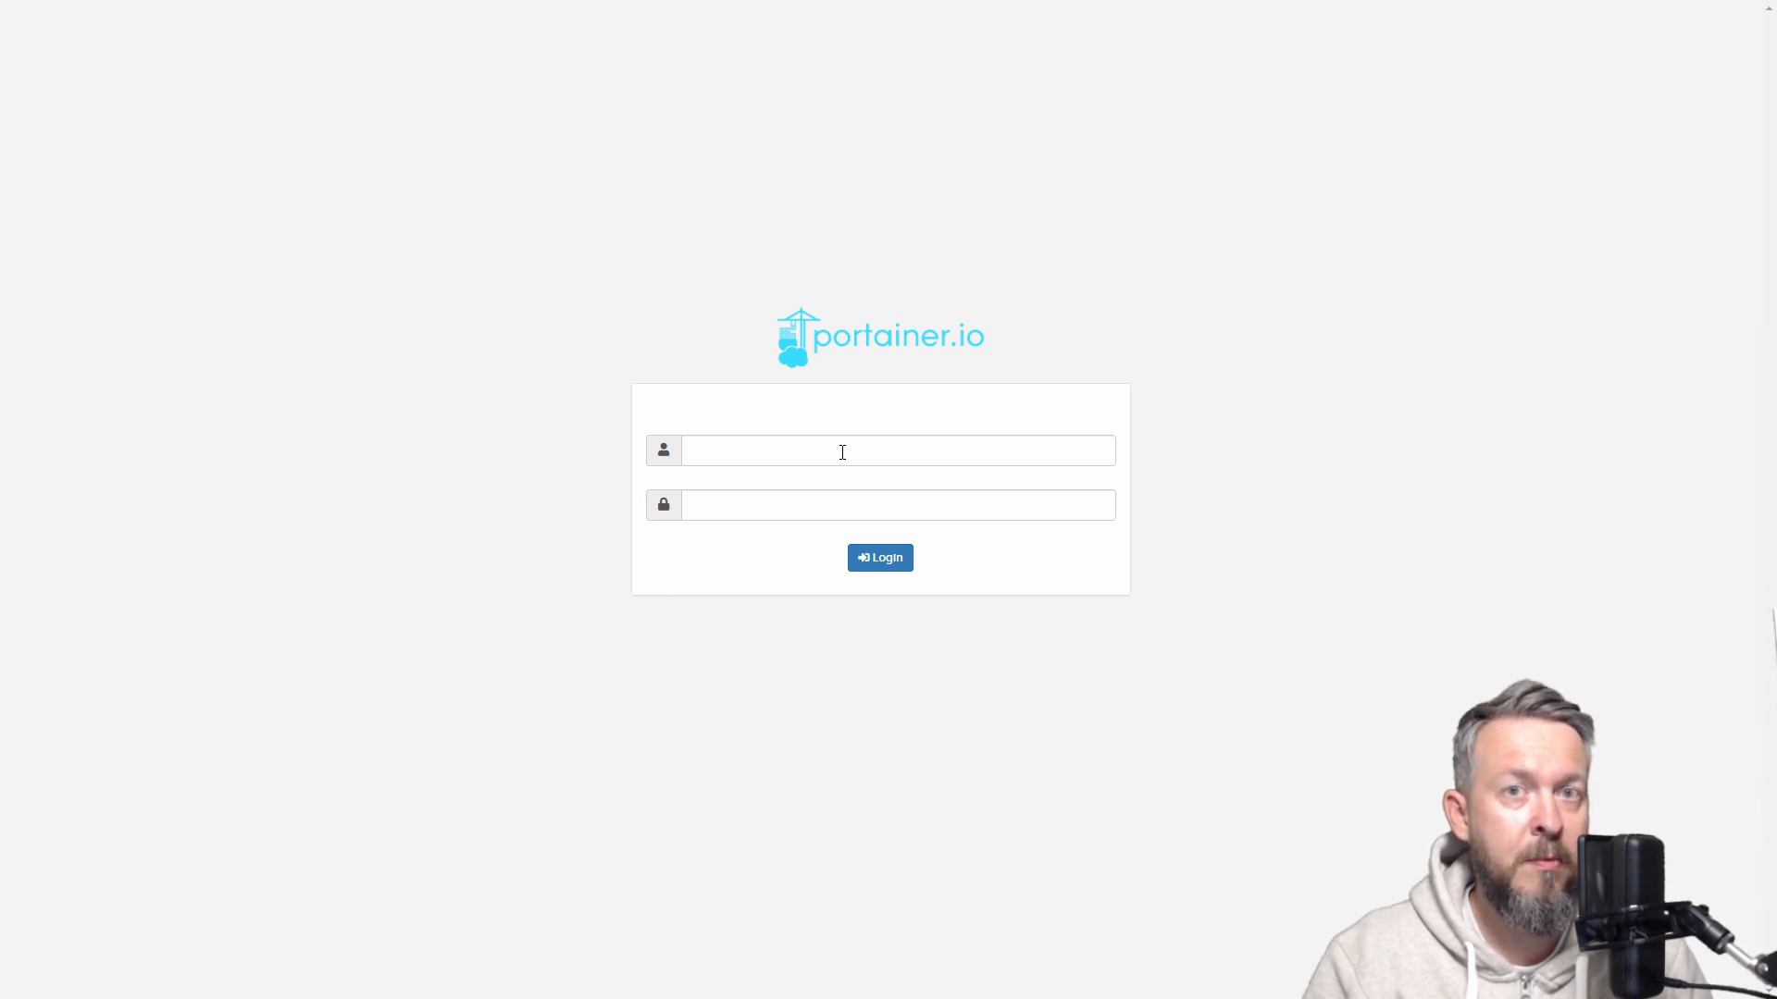
{"action": "mouse_move", "coordinate": [817, 612]}
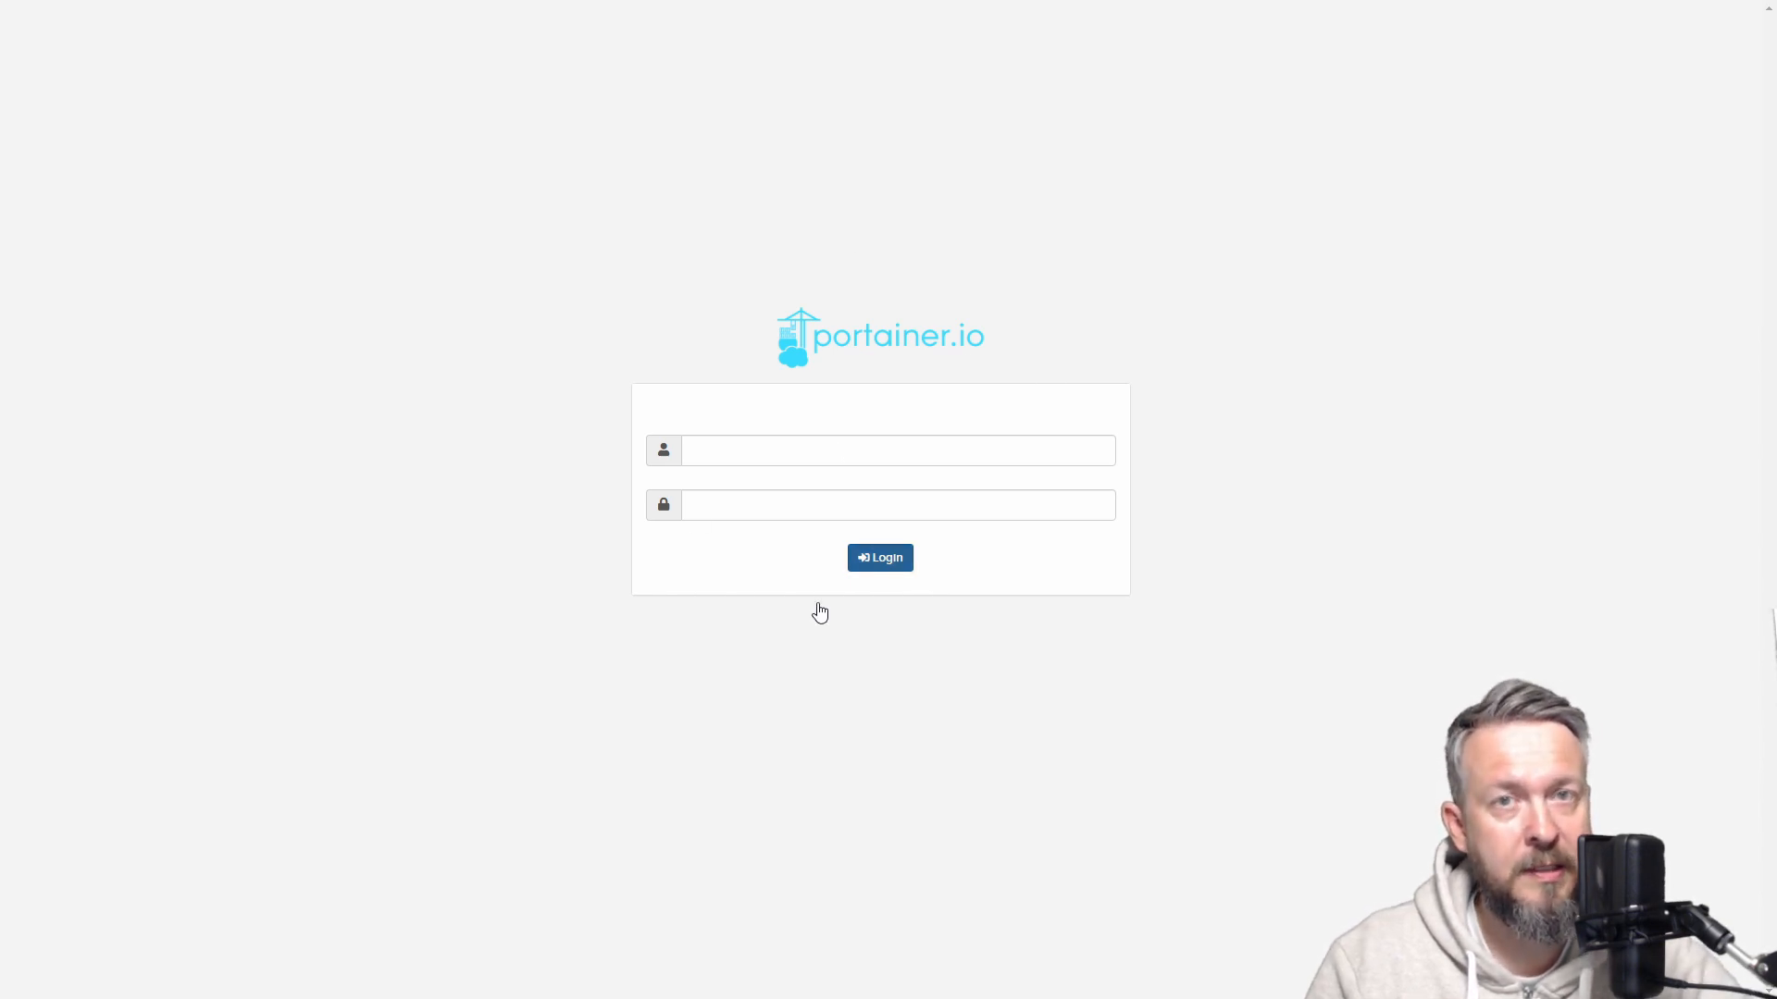
Log in as admin, dismiss the news banner and enter the local Docker endpoint.
{"action": "type", "text": "admin"}
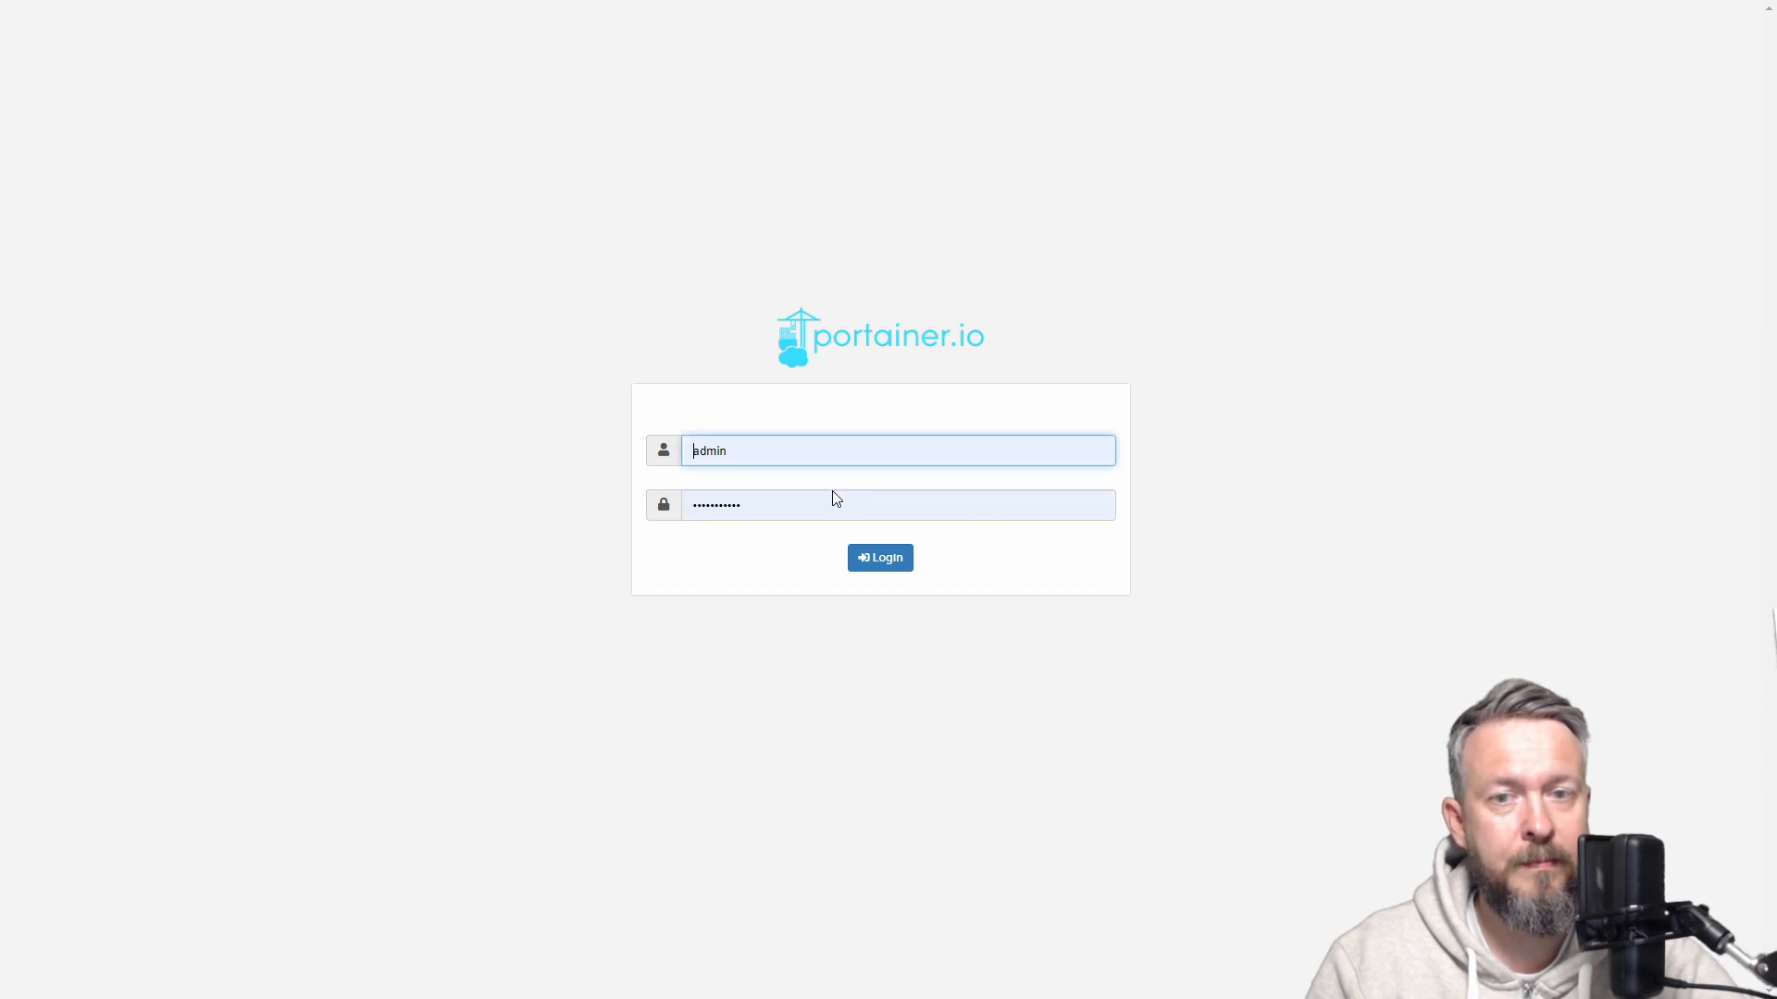
{"action": "left_click", "coordinate": [881, 557]}
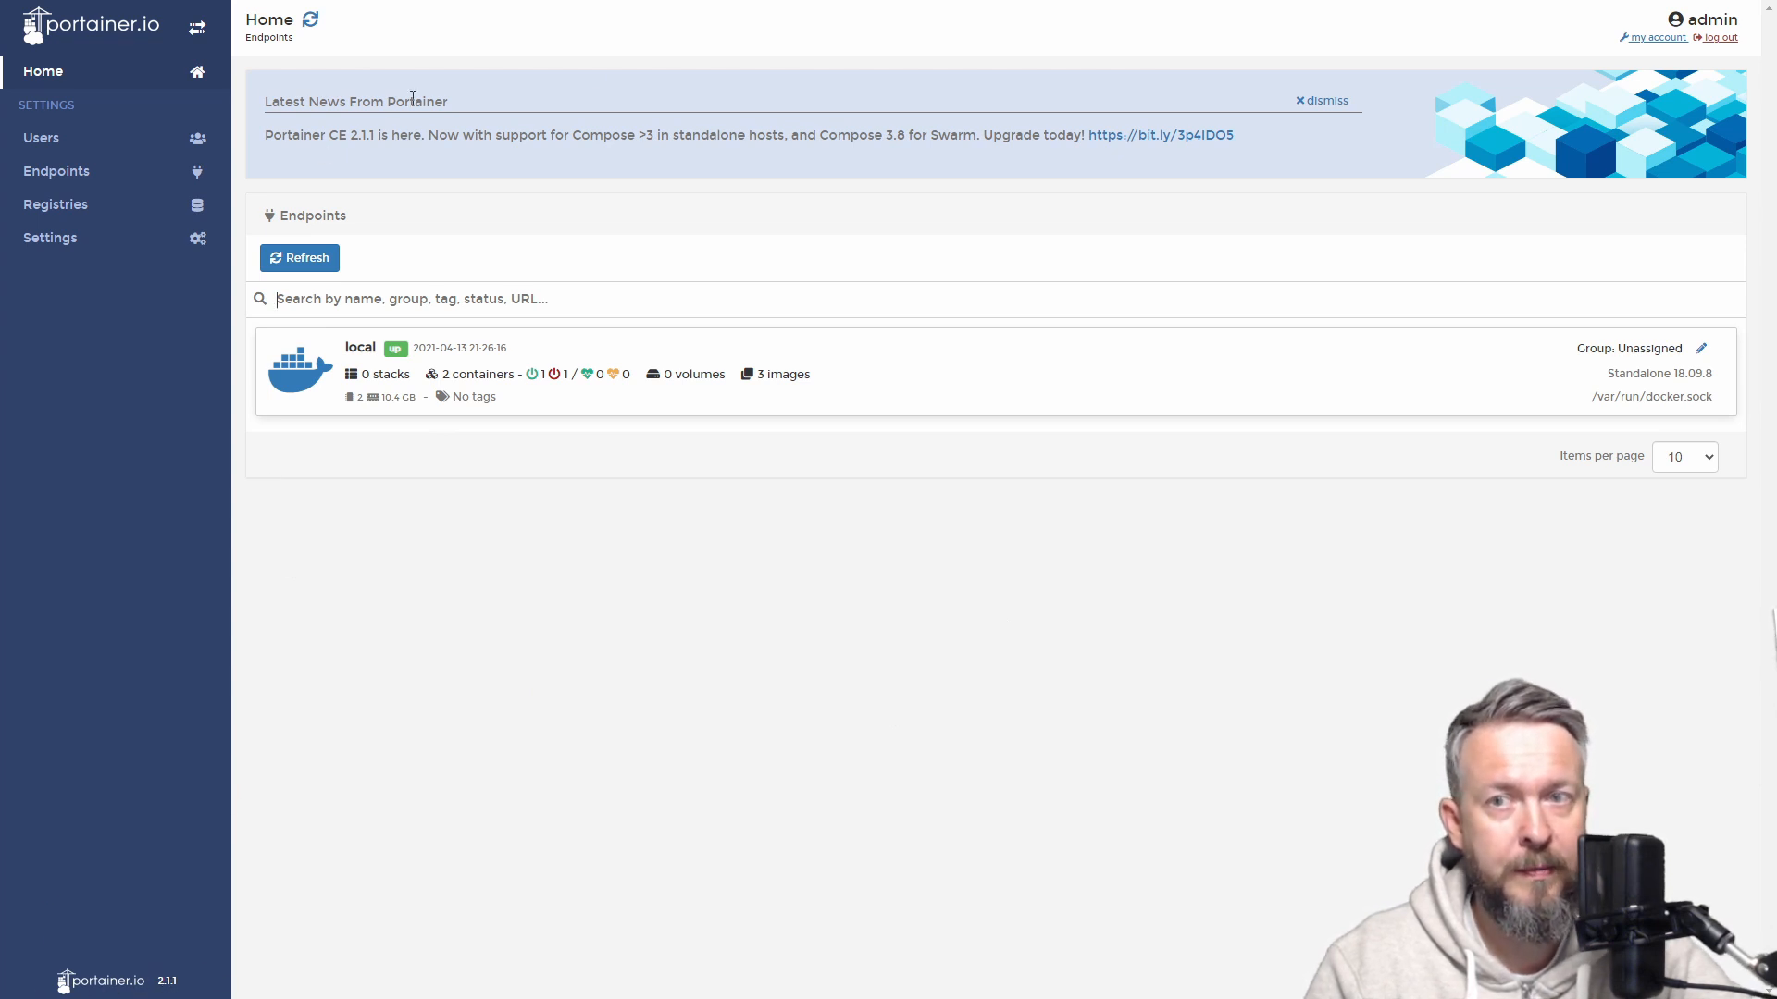
{"action": "left_click", "coordinate": [1321, 100]}
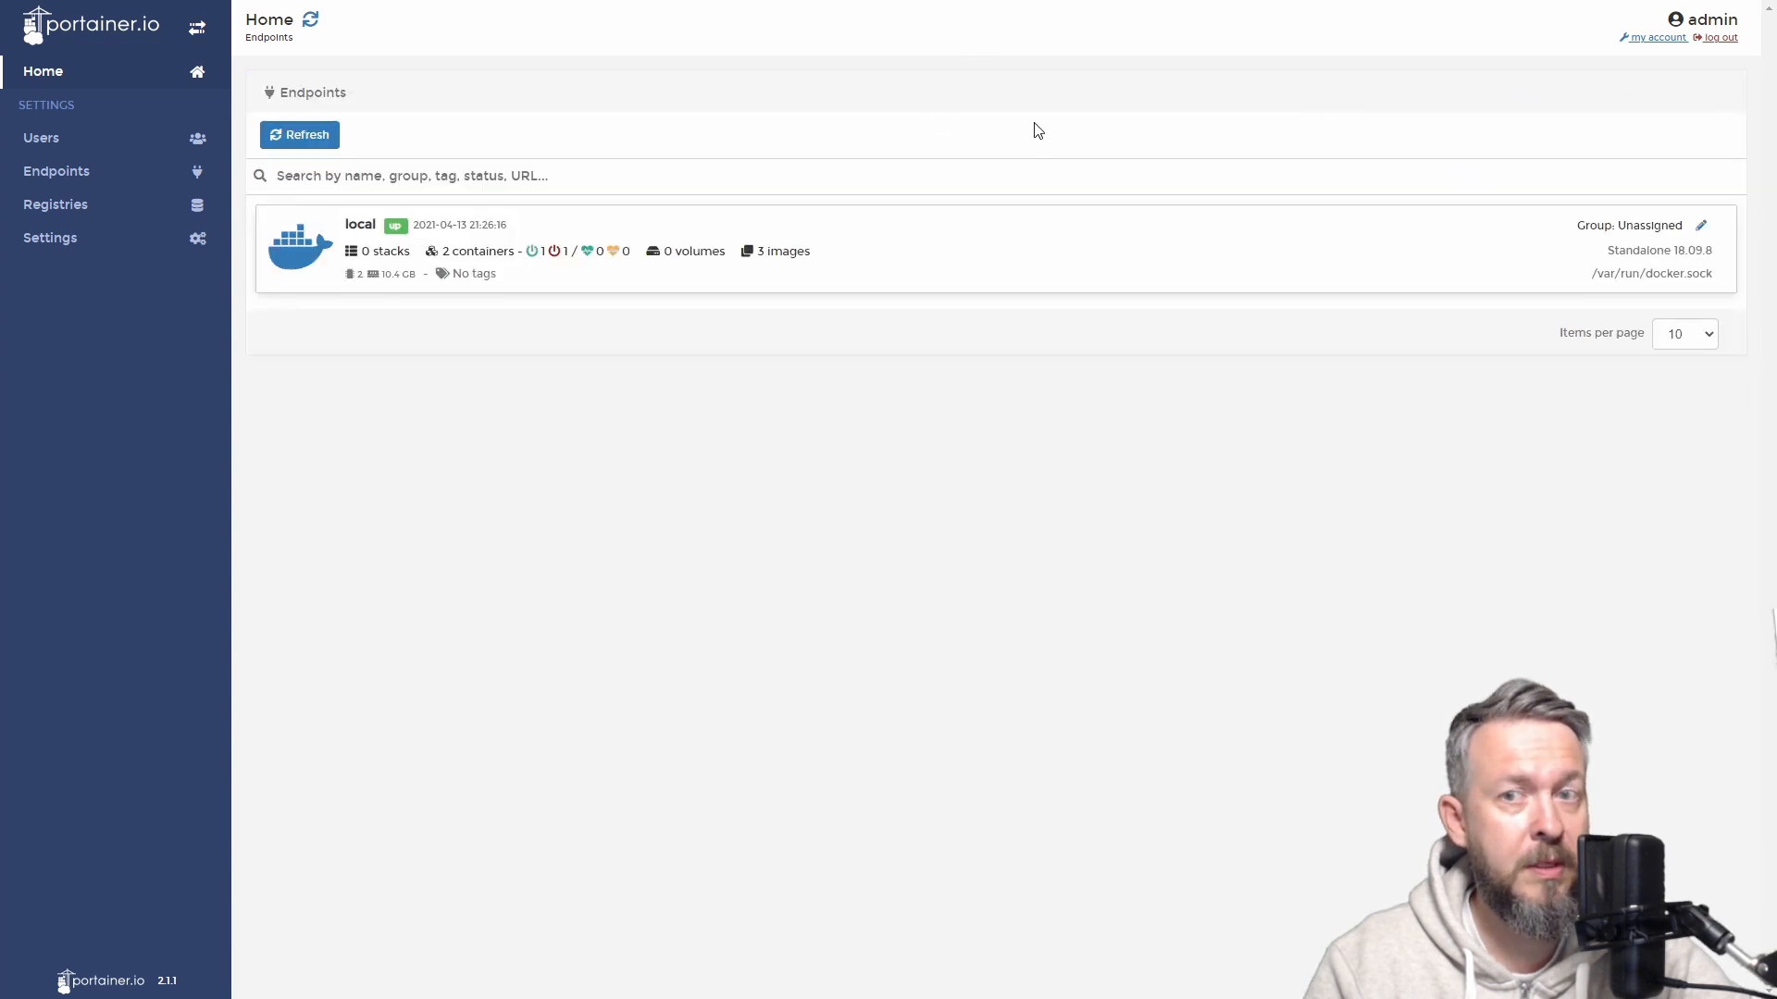
{"action": "mouse_move", "coordinate": [220, 115]}
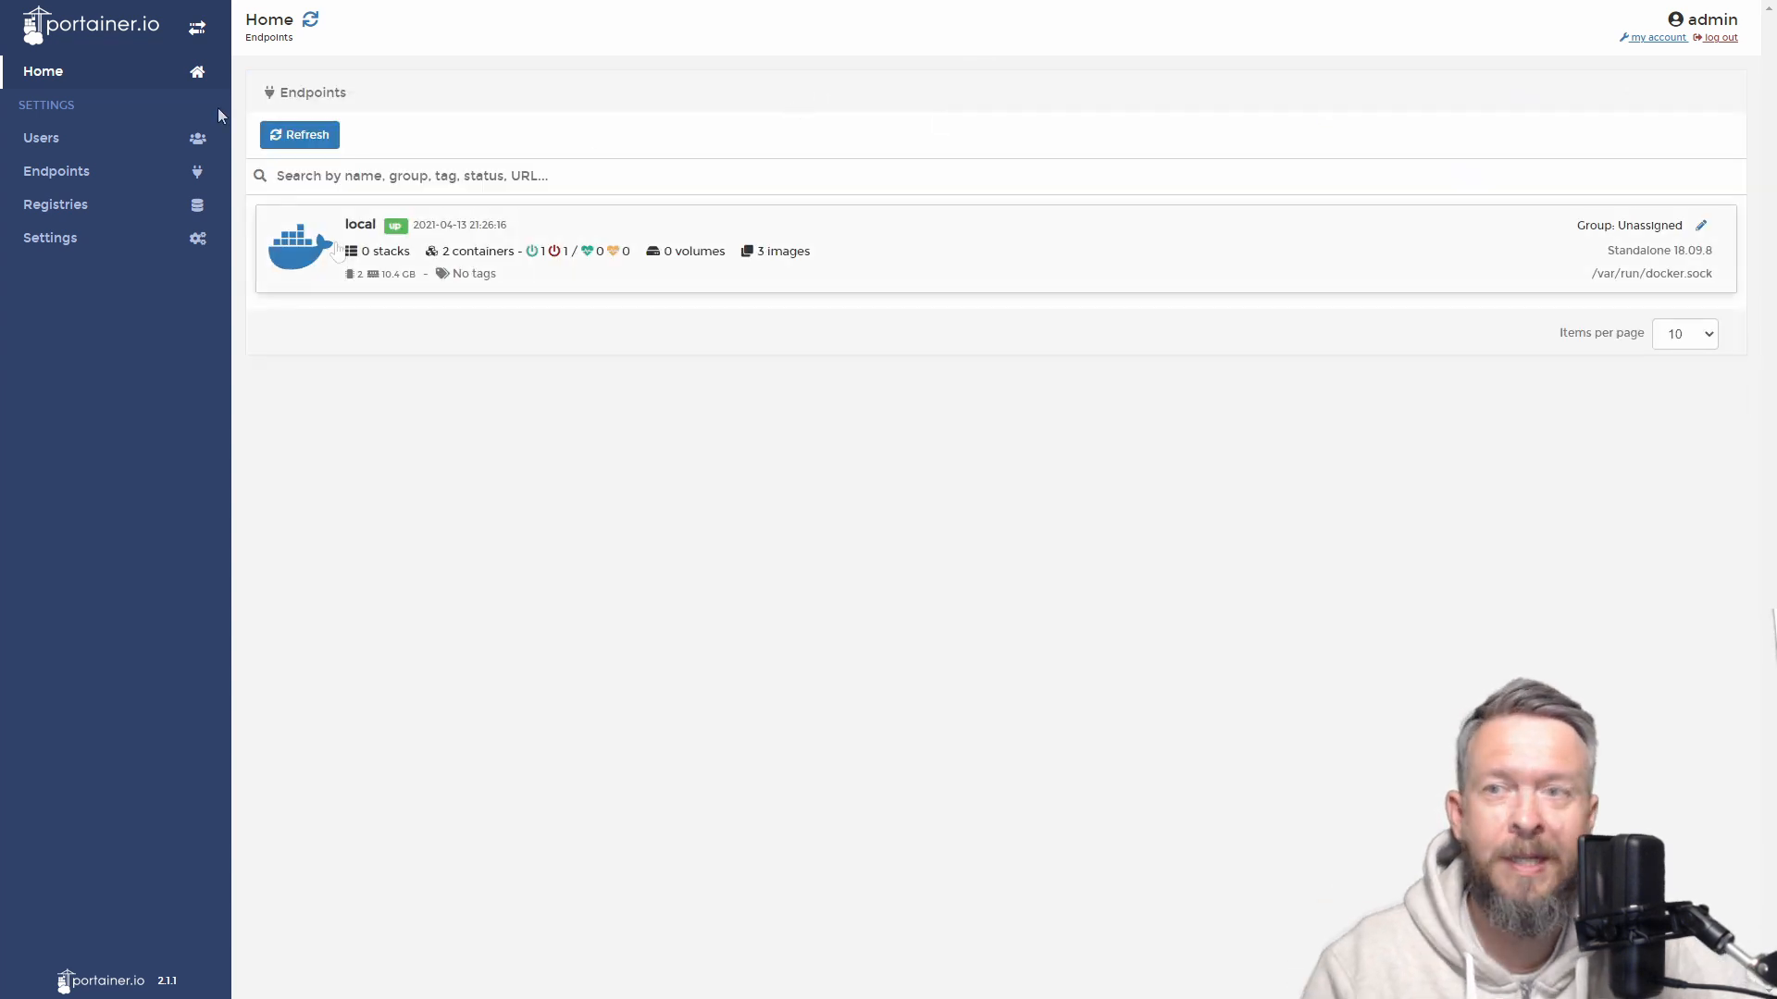
{"action": "mouse_move", "coordinate": [337, 257]}
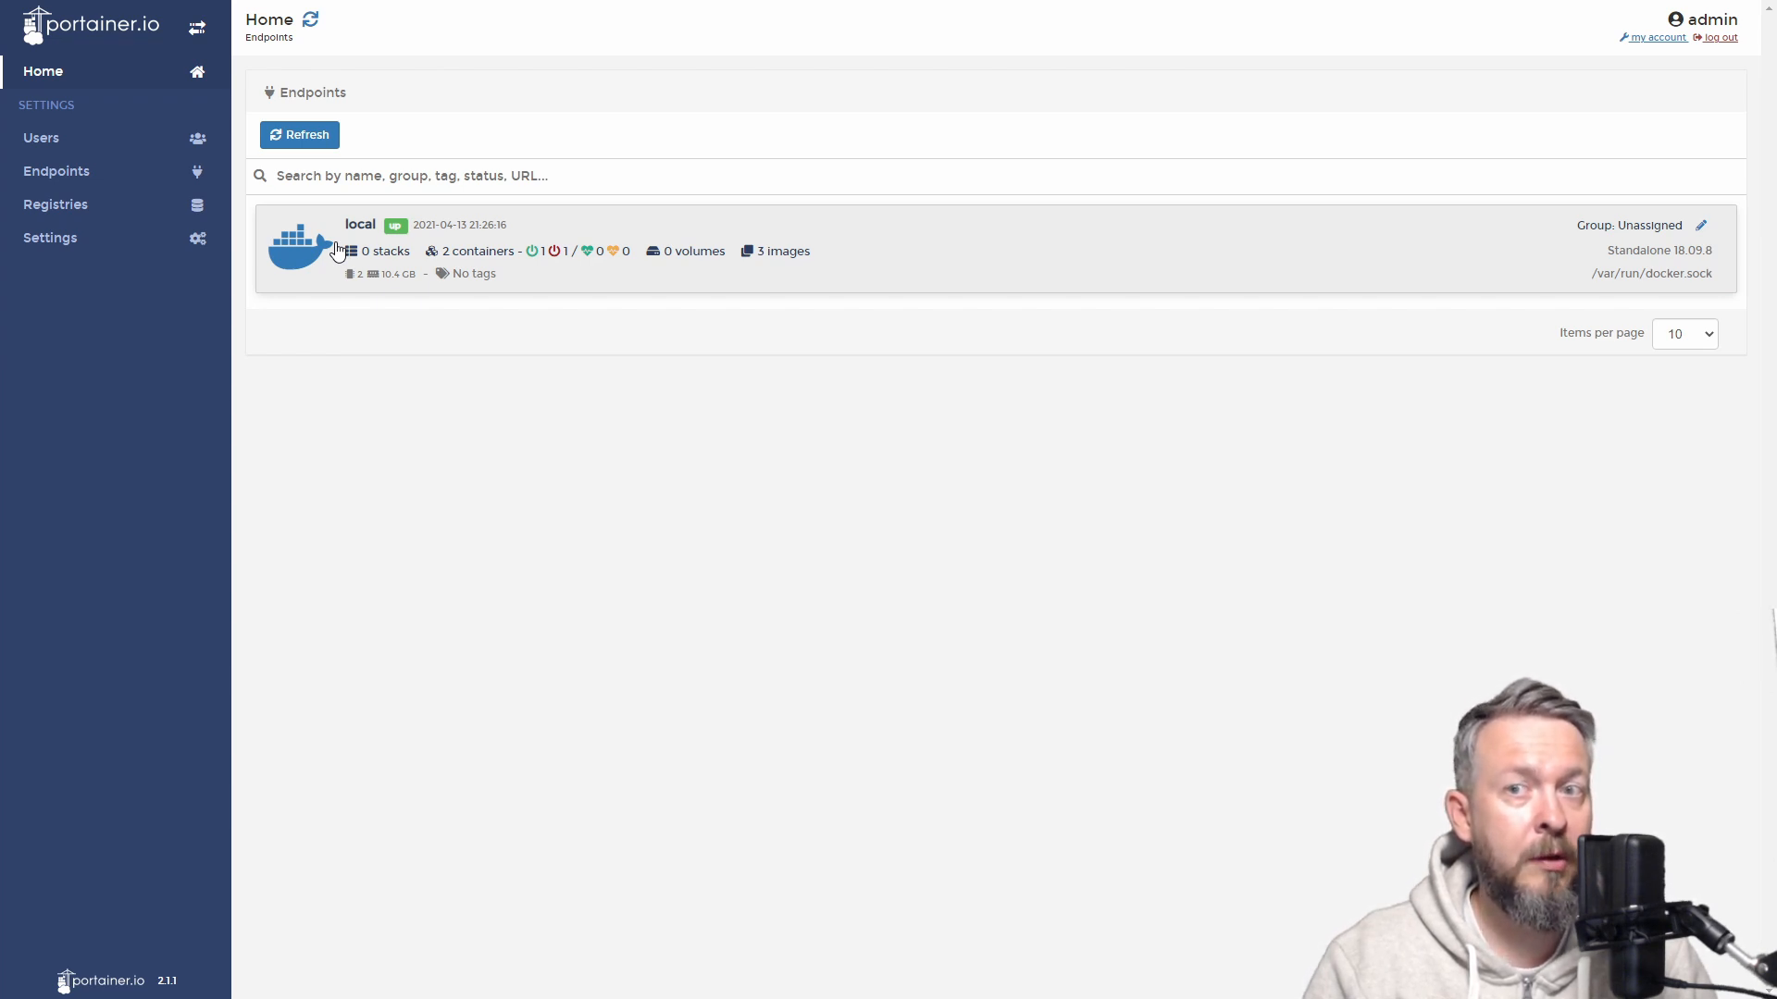
{"action": "left_click", "coordinate": [359, 250]}
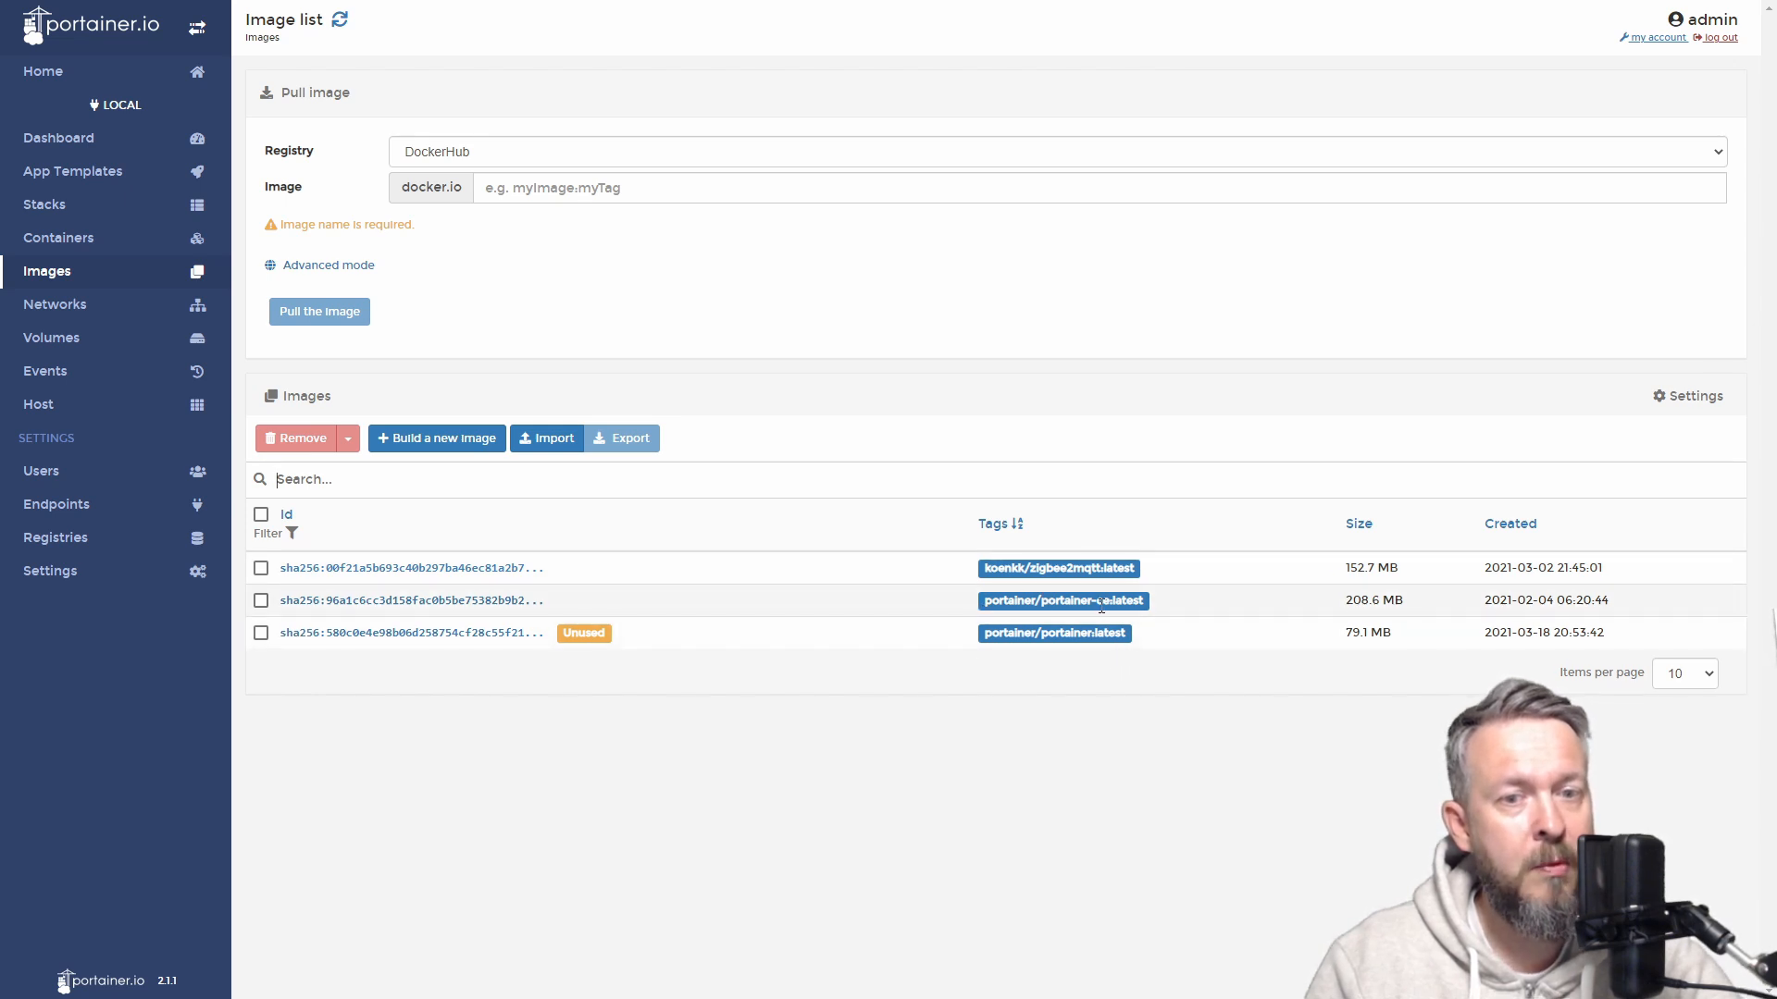
{"action": "mouse_move", "coordinate": [1092, 585]}
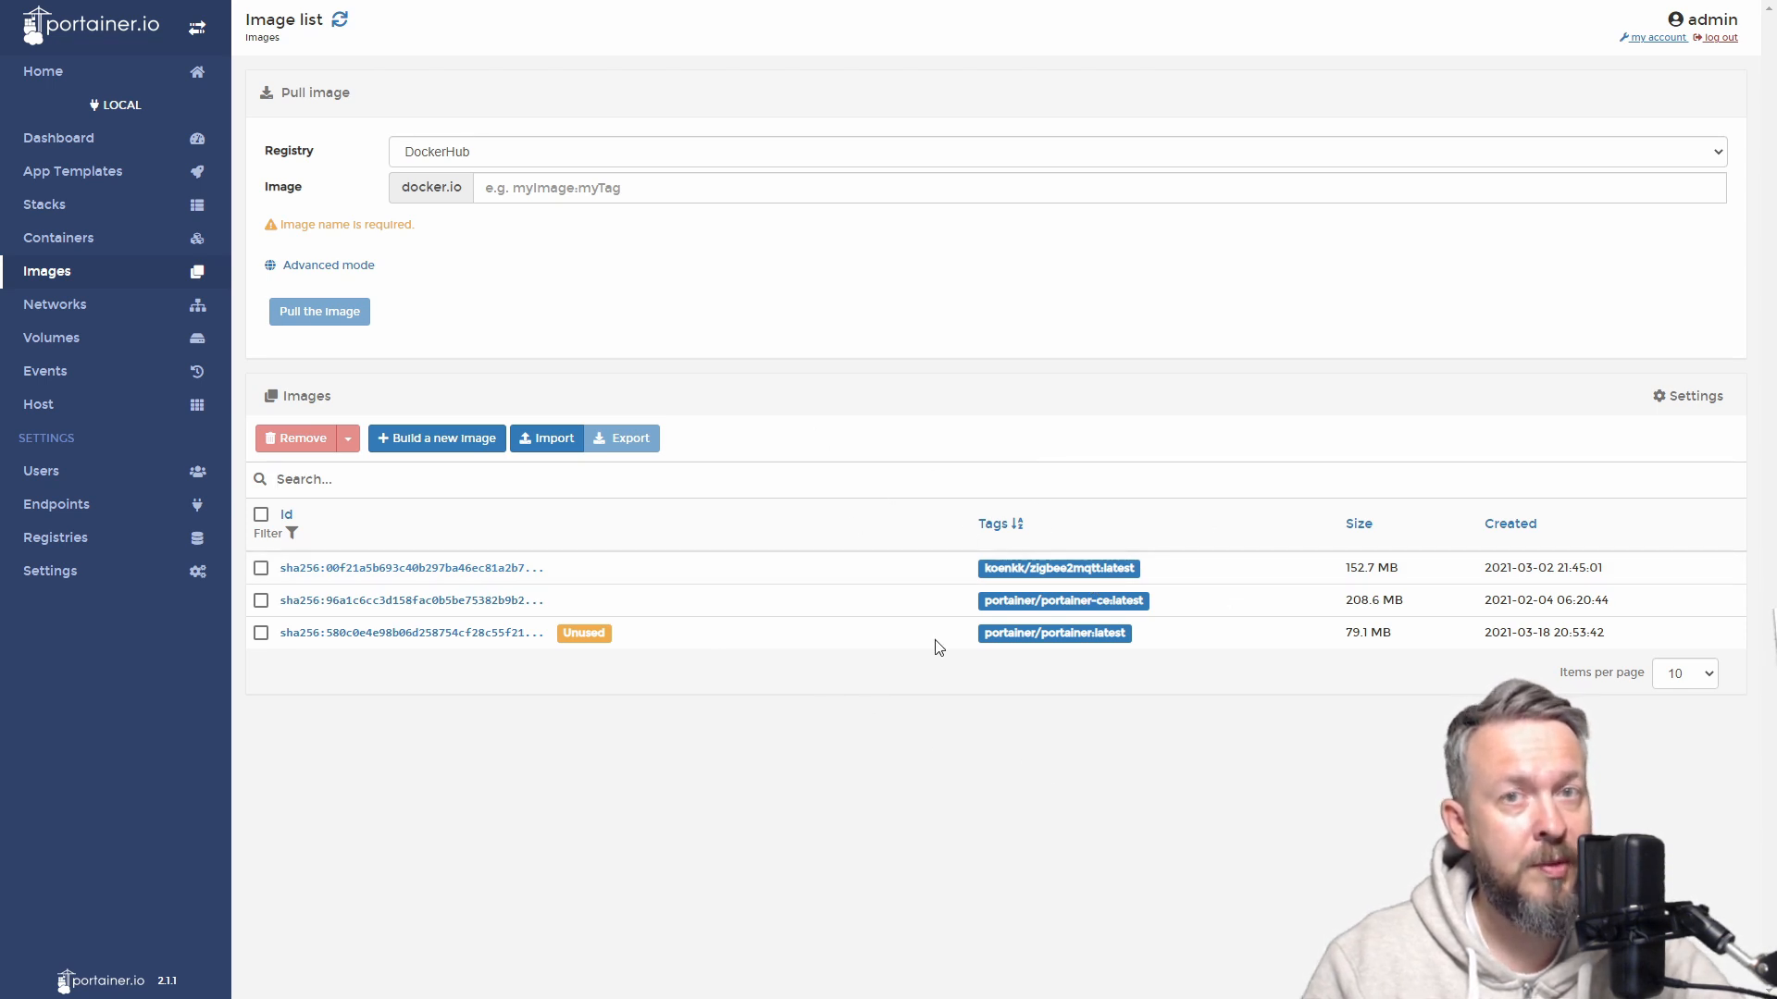
{"action": "mouse_move", "coordinate": [990, 339]}
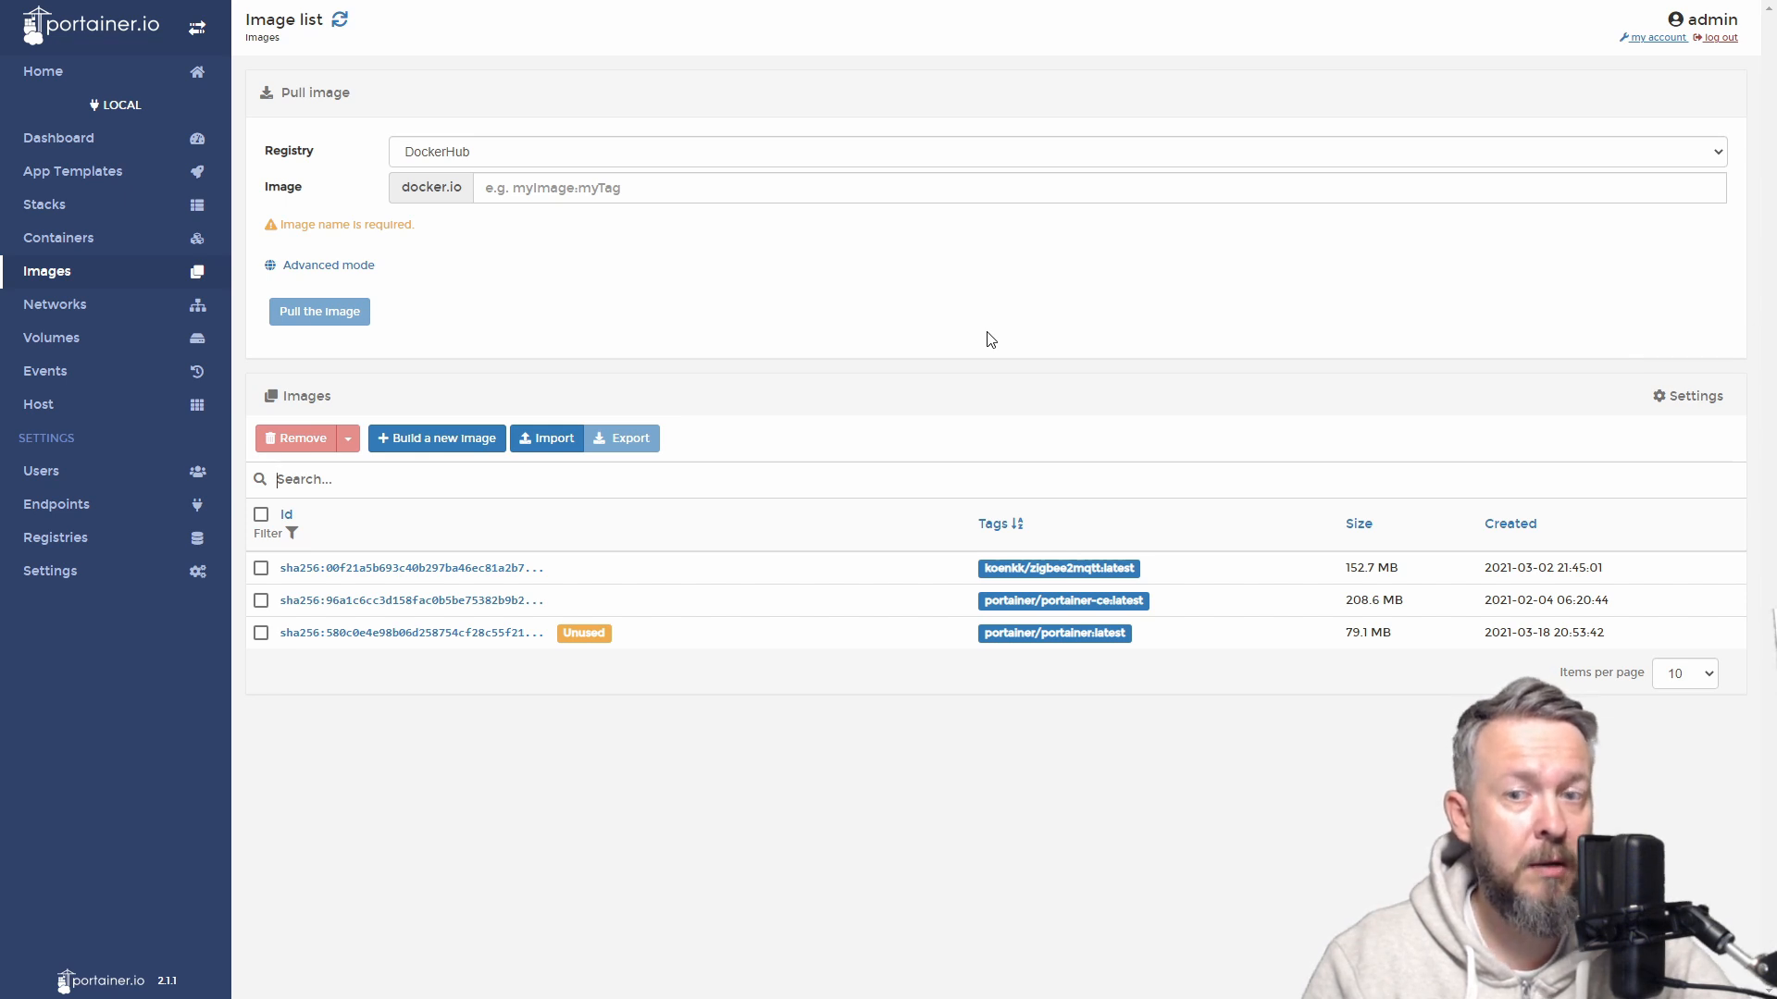
Remove the unused portainer/portainer:latest image, leaving only zigbee2mqtt and portainer-ce.
{"action": "left_click", "coordinate": [261, 633]}
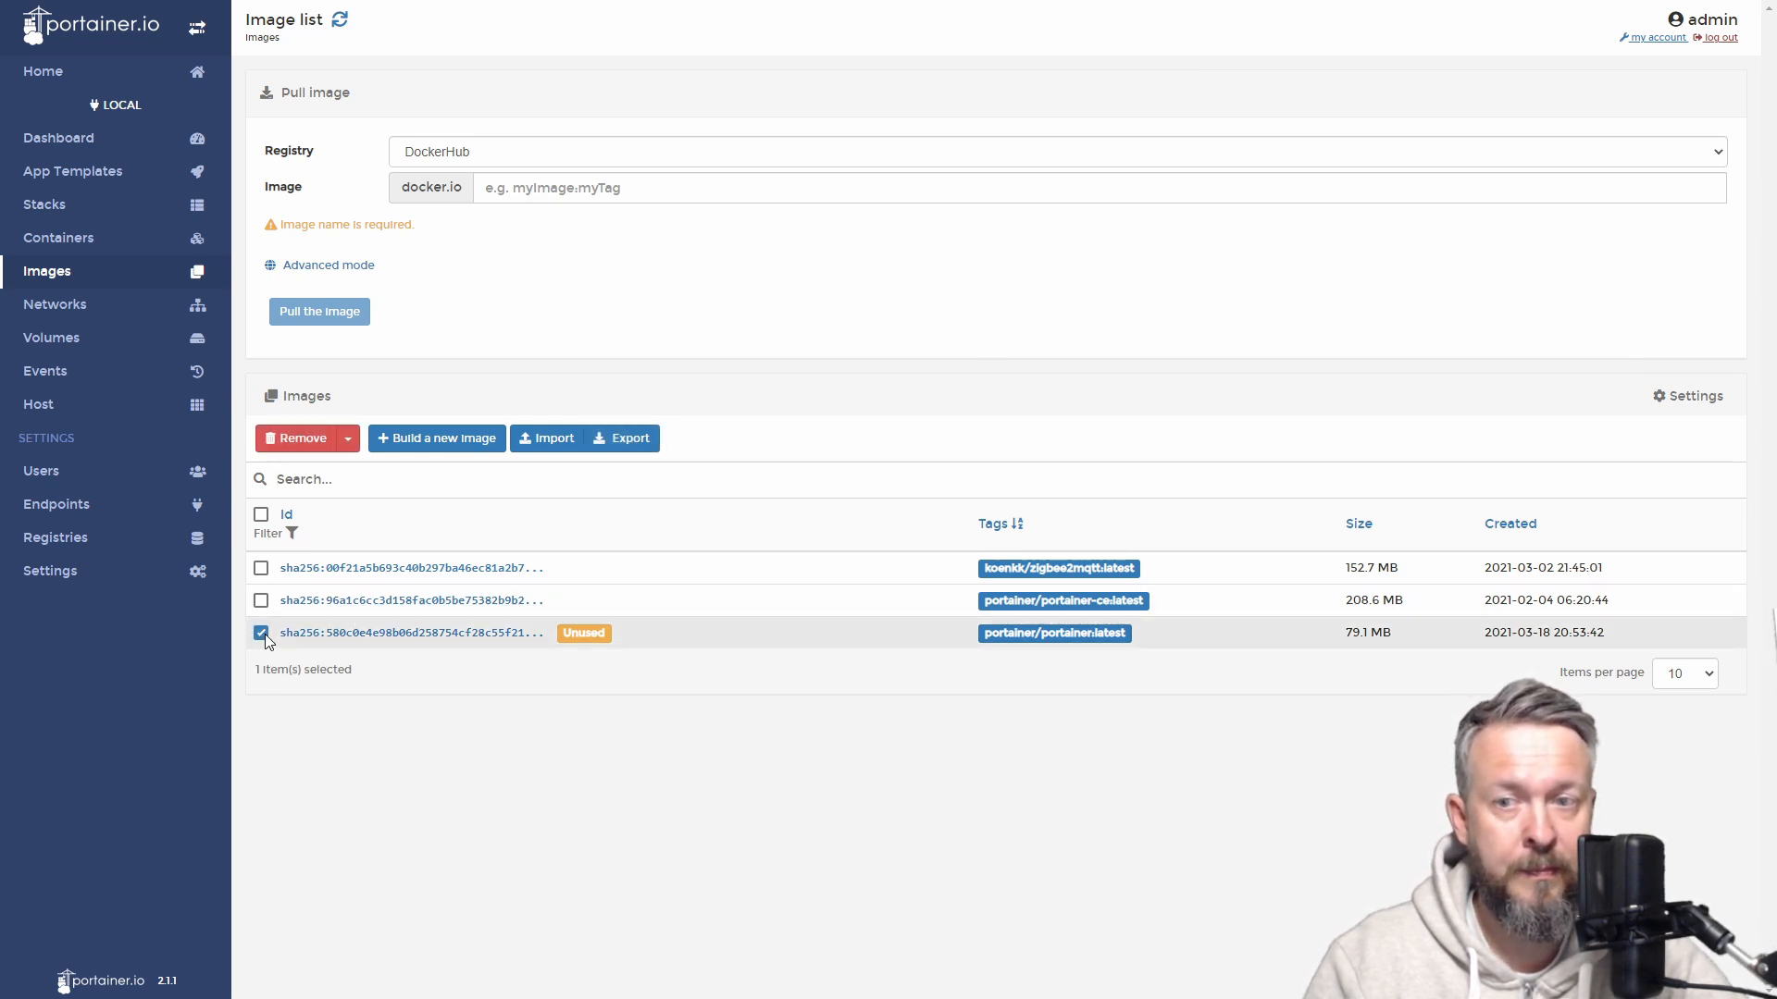
{"action": "left_click", "coordinate": [301, 437]}
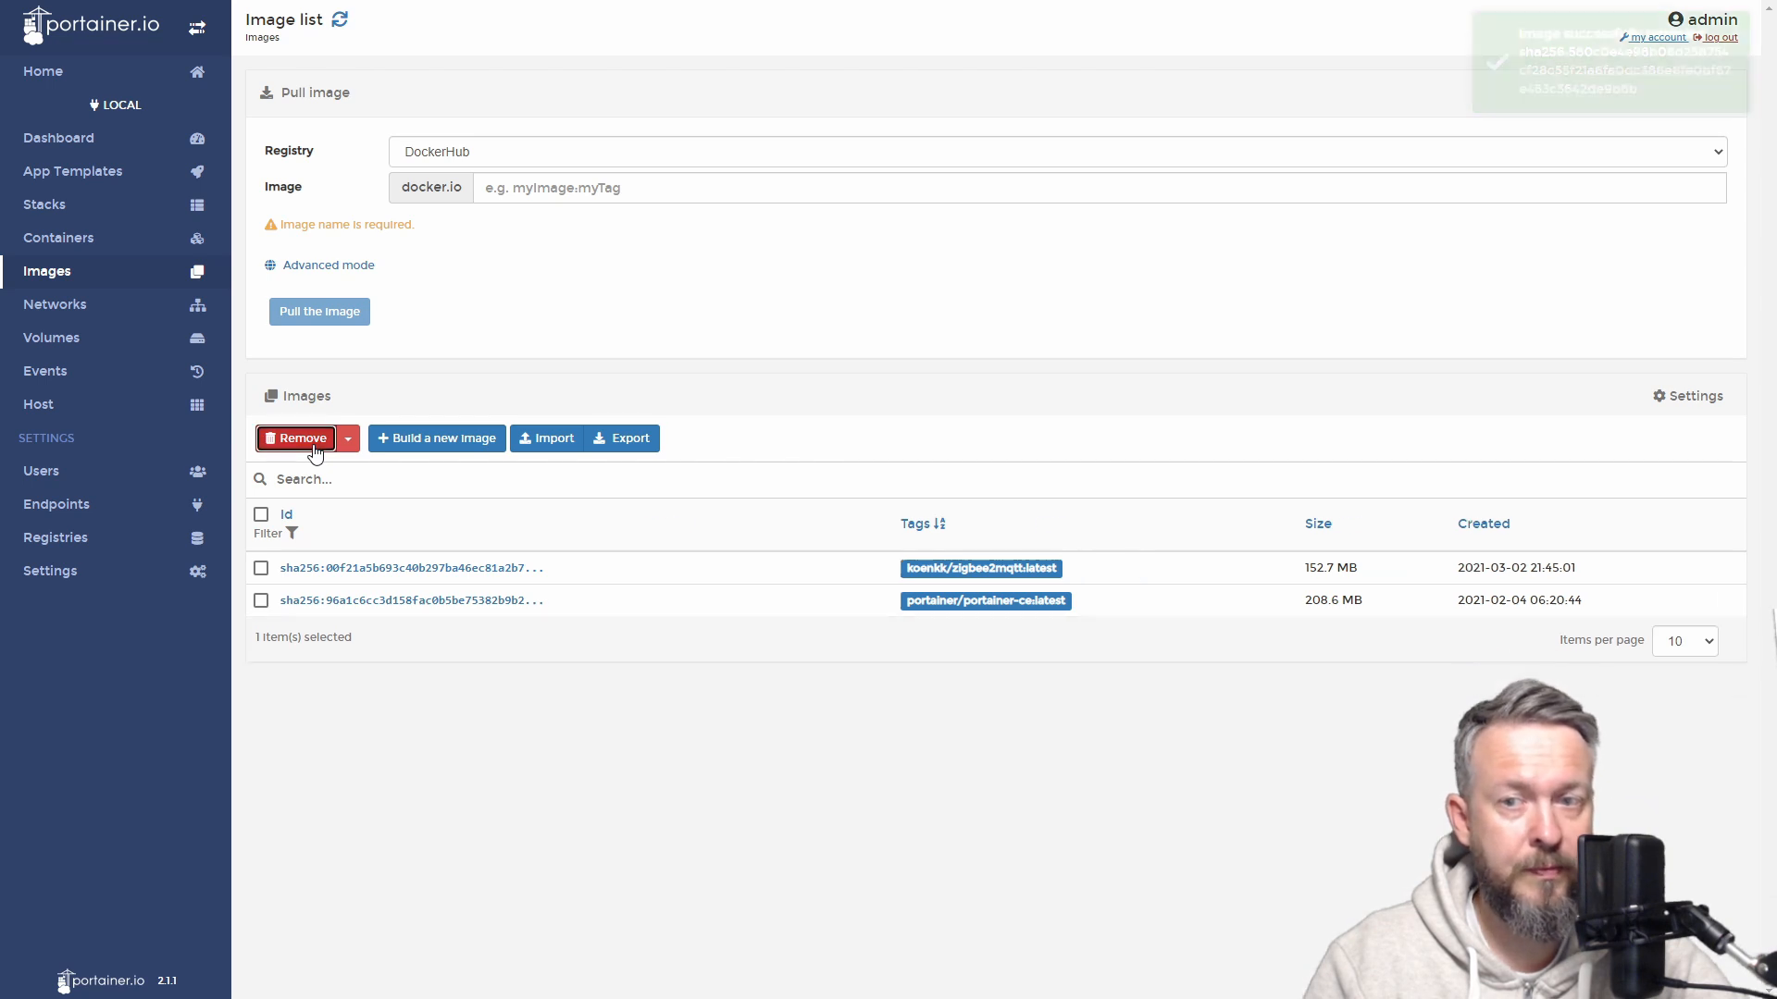
{"action": "left_click", "coordinate": [296, 439]}
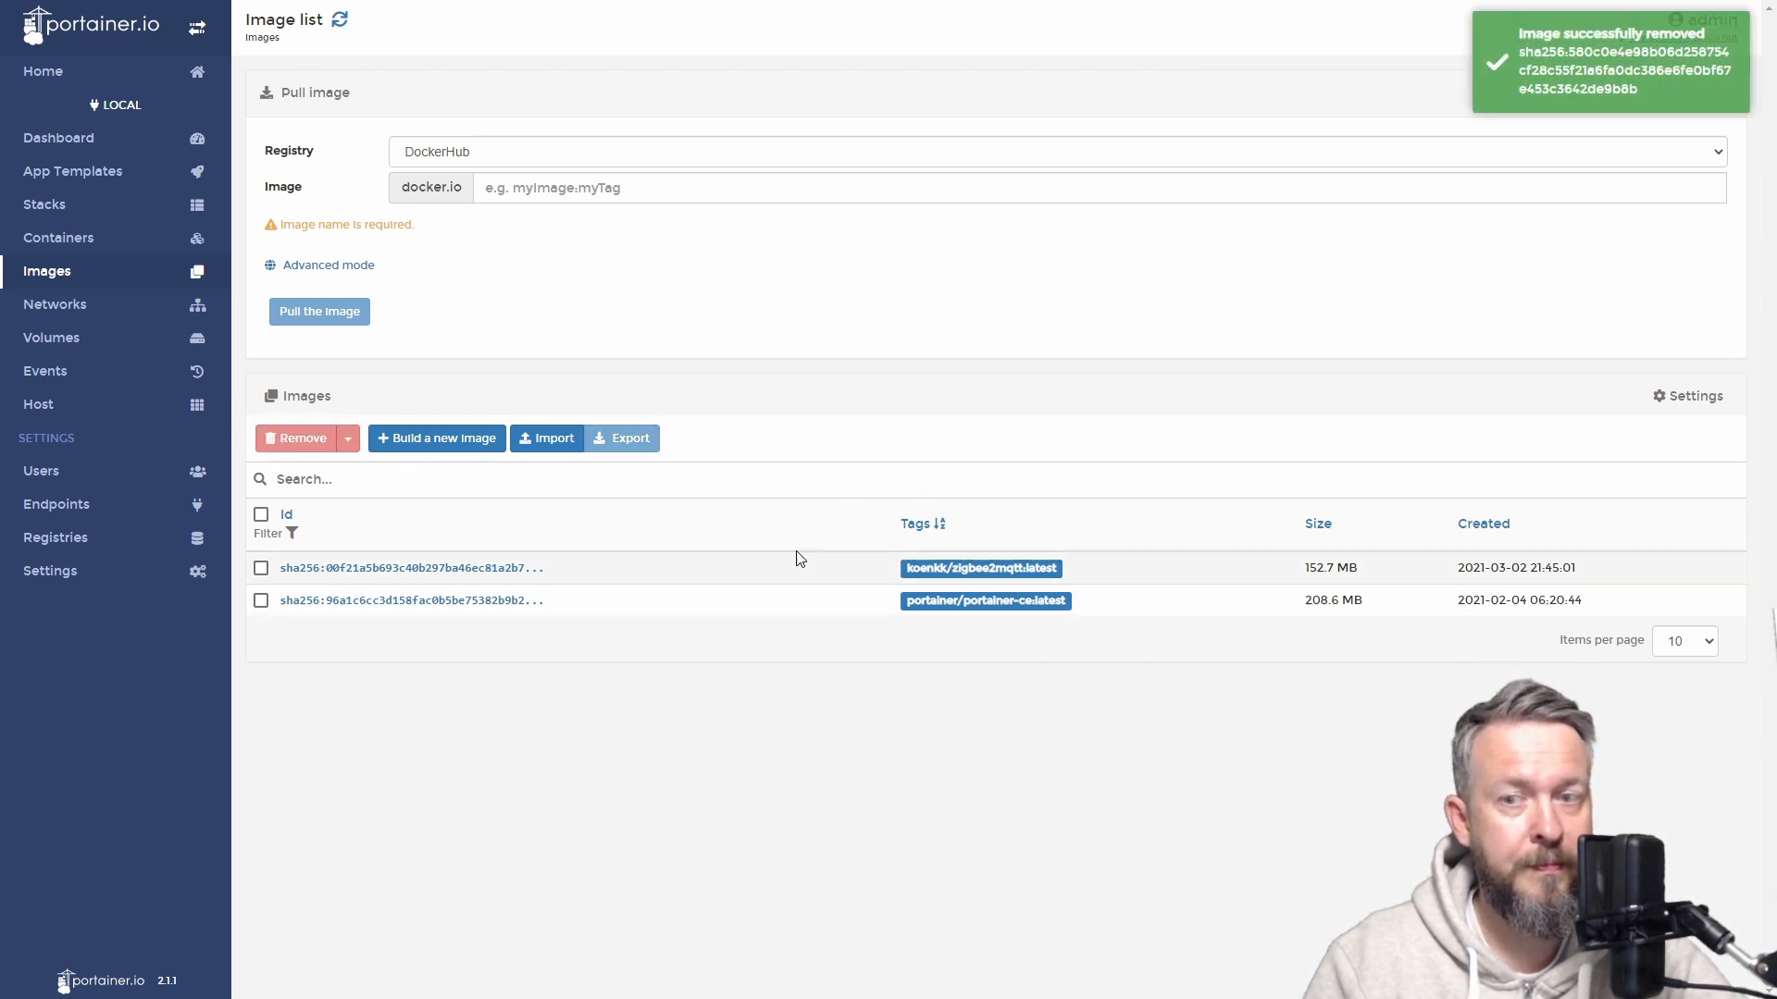
Show the container list with portainer-ce running and zigbee2mqtt stopped.
{"action": "left_click", "coordinate": [57, 237]}
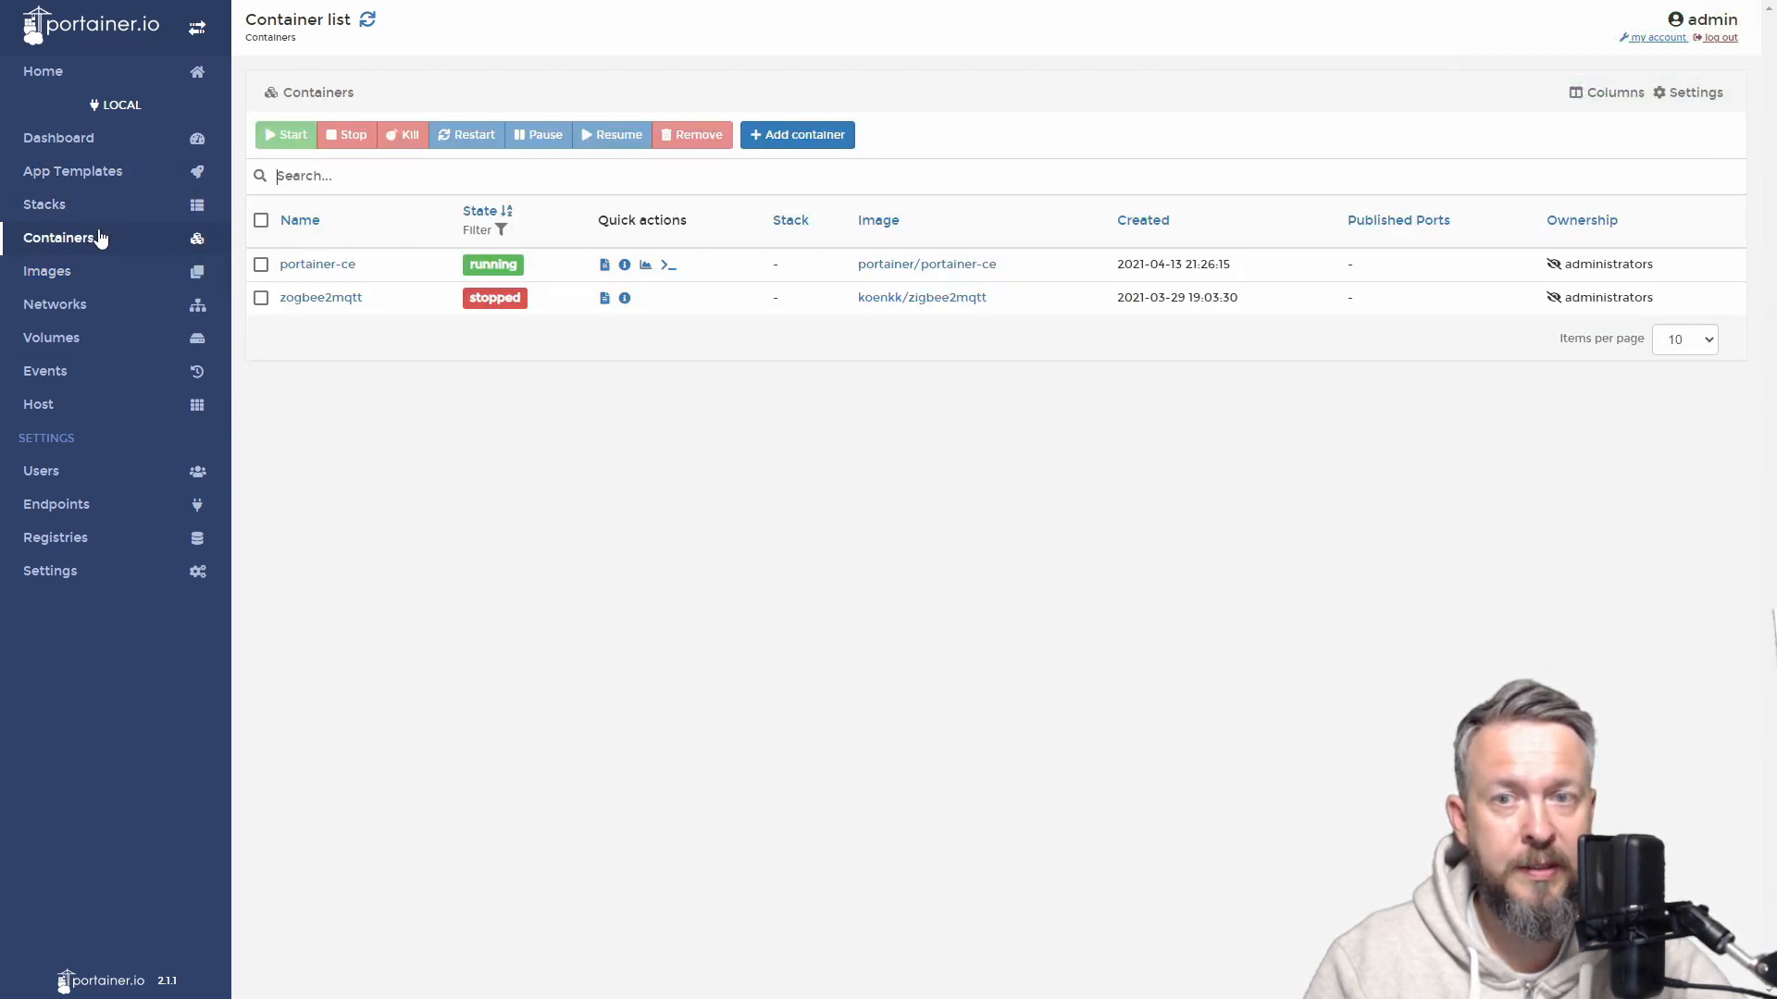
{"action": "mouse_move", "coordinate": [755, 317]}
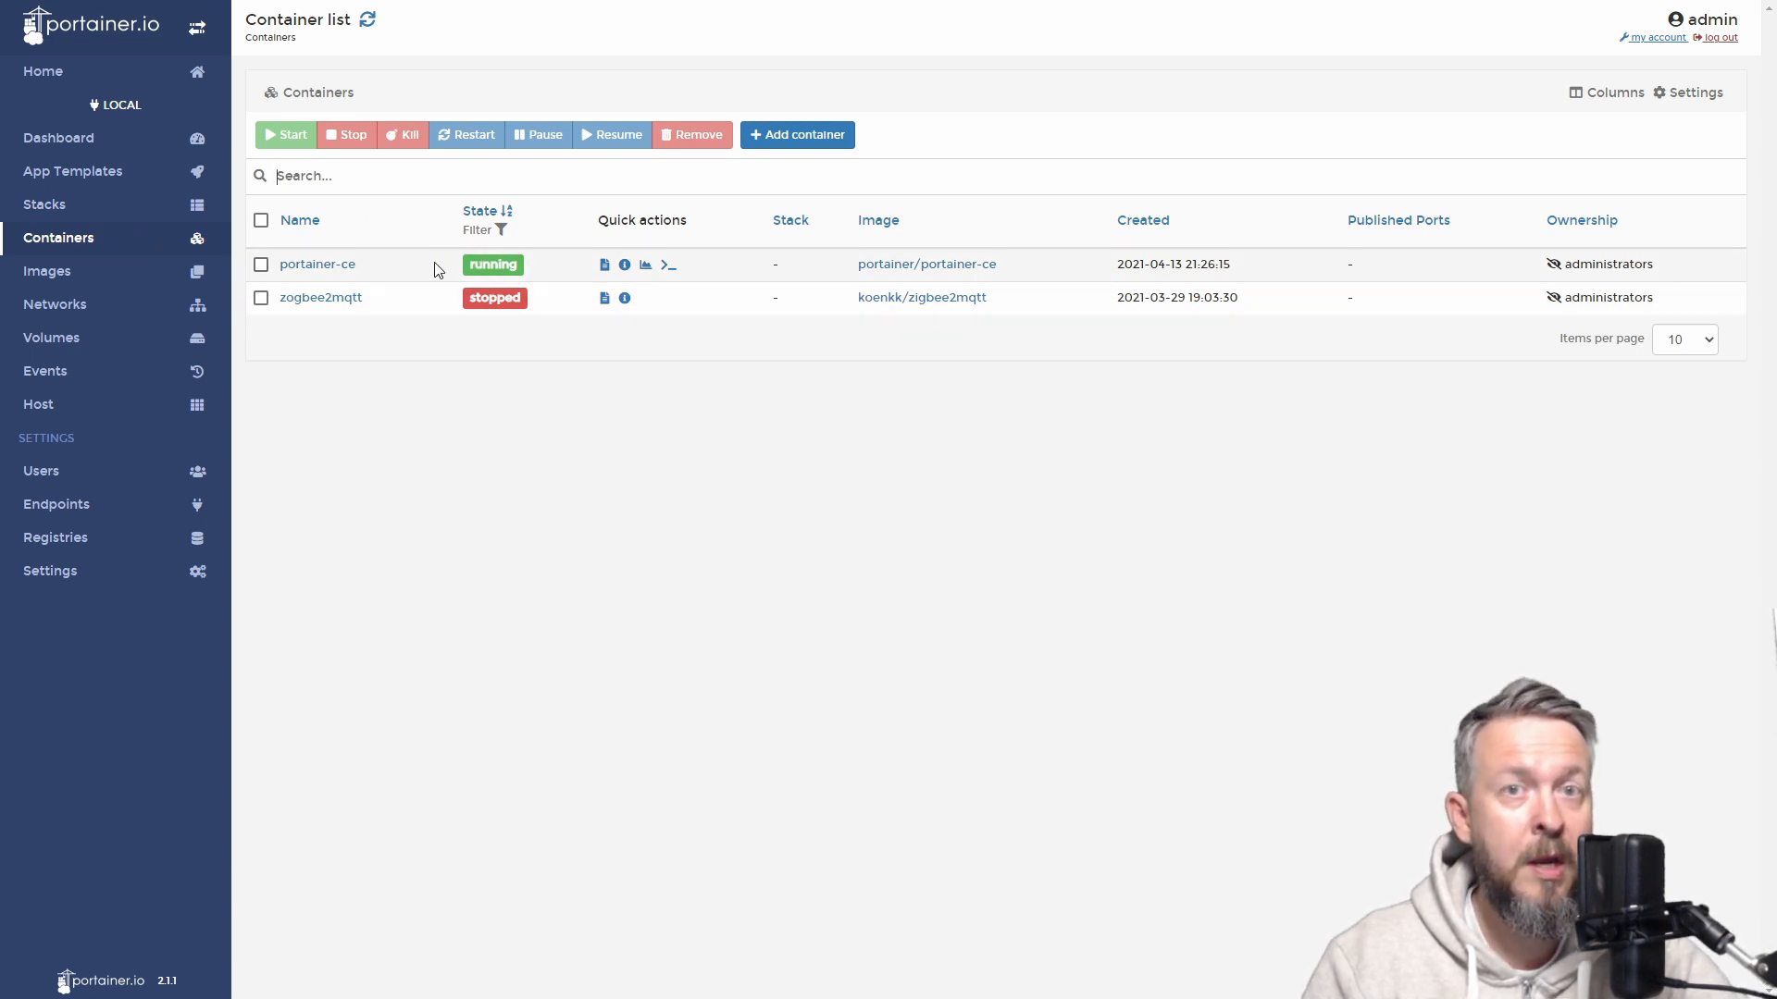
{"action": "mouse_move", "coordinate": [448, 323]}
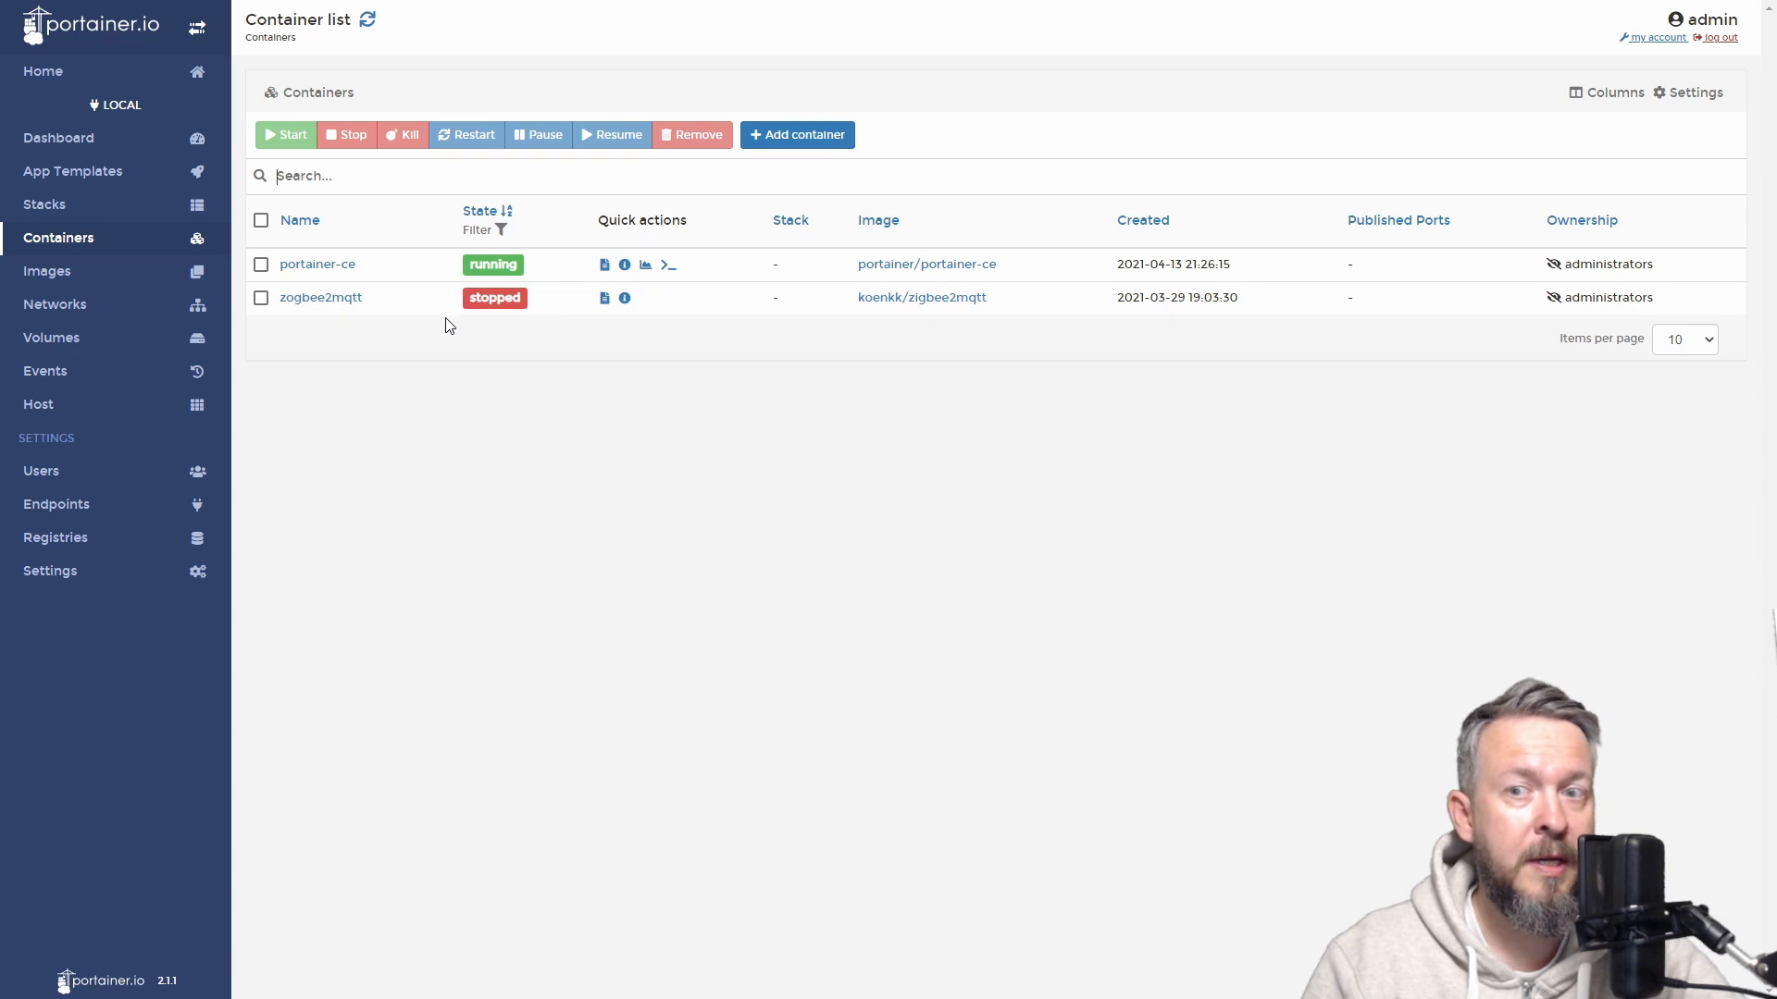
{"action": "mouse_move", "coordinate": [589, 266]}
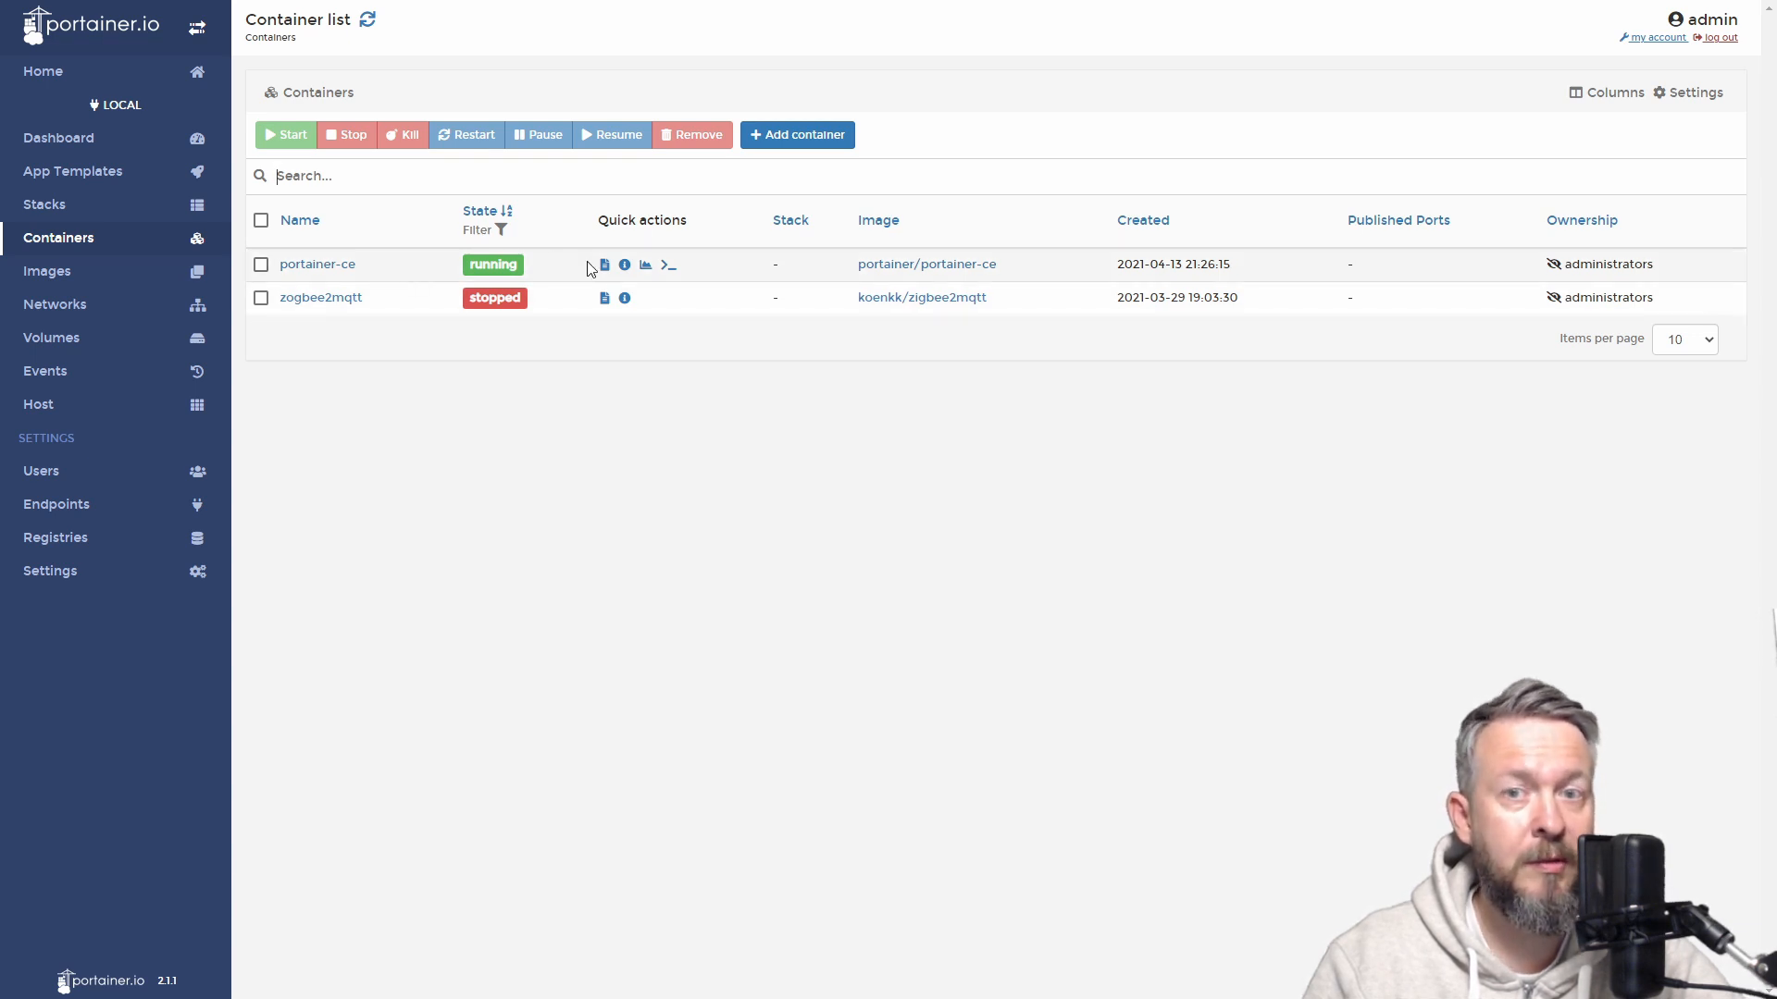
{"action": "mouse_move", "coordinate": [612, 306]}
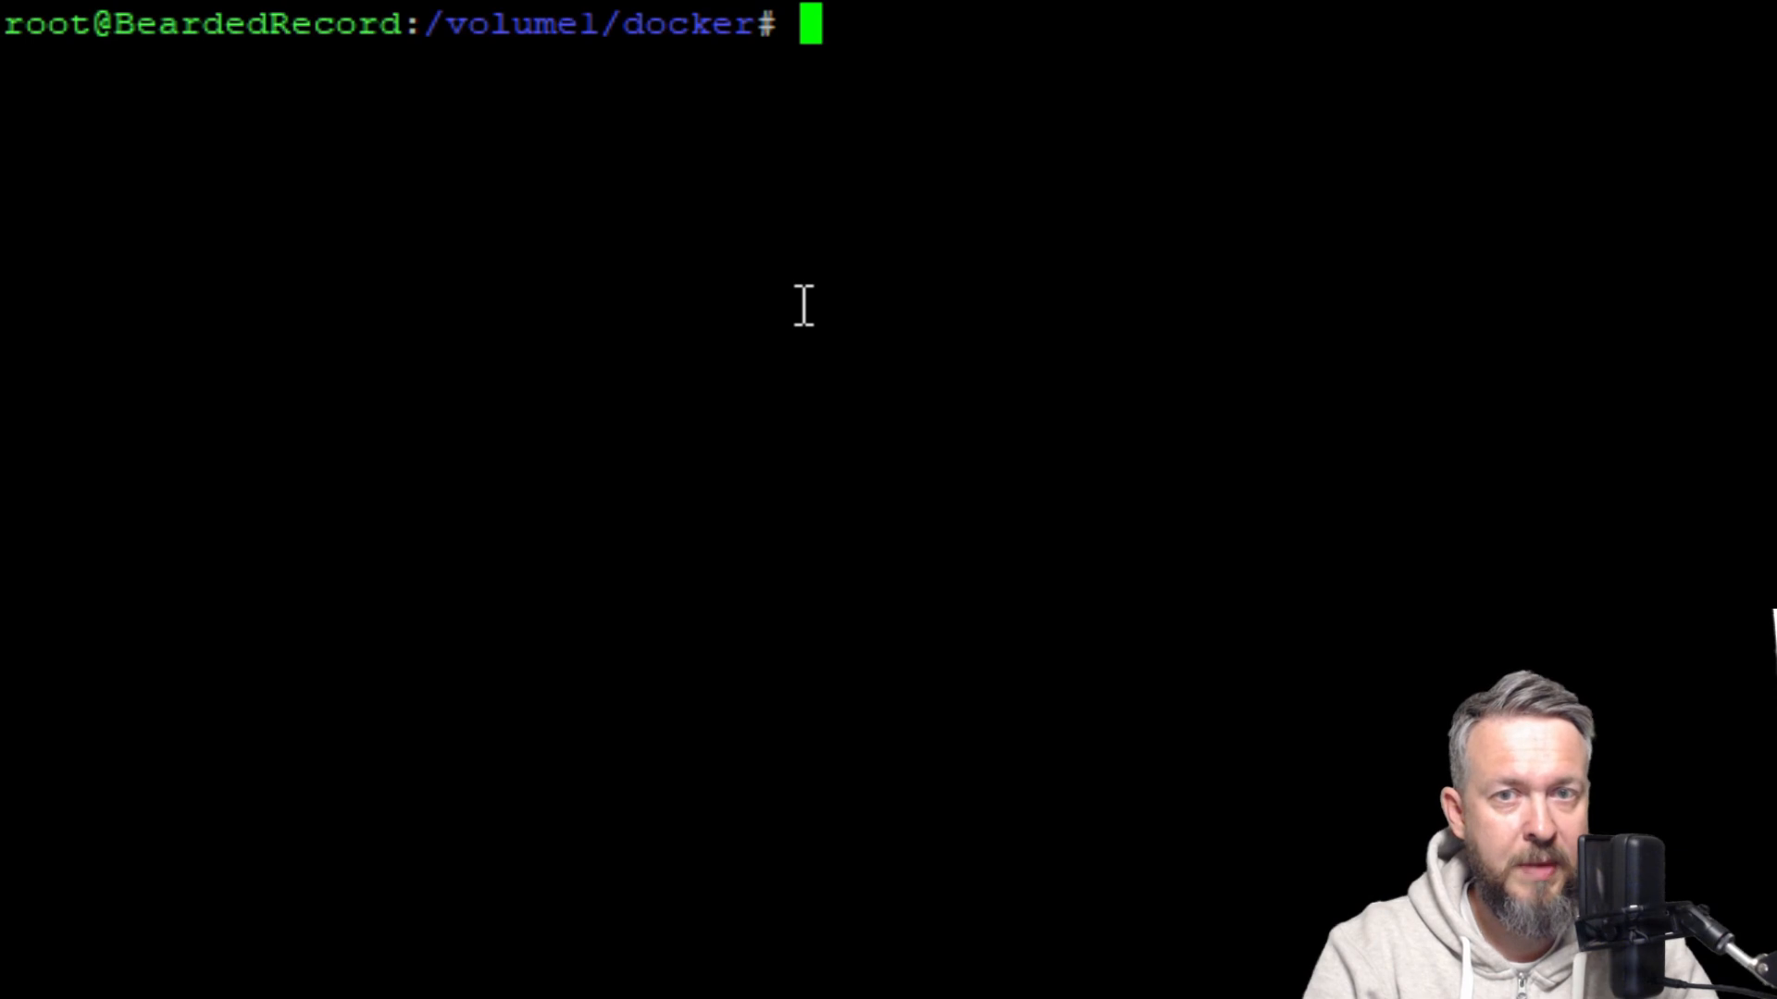
Start the docker run command for portainer-ce with -d, --net=host and the /volume1/docker/portainer data mount.
{"action": "type", "text": "sudo docker run --name=\"portainer-ce\" -d --net=host -v /volume1/docker/portainer:/data -v /var/run/docker.sock:/var/run/docker.sock portainer/portainer-ce"}
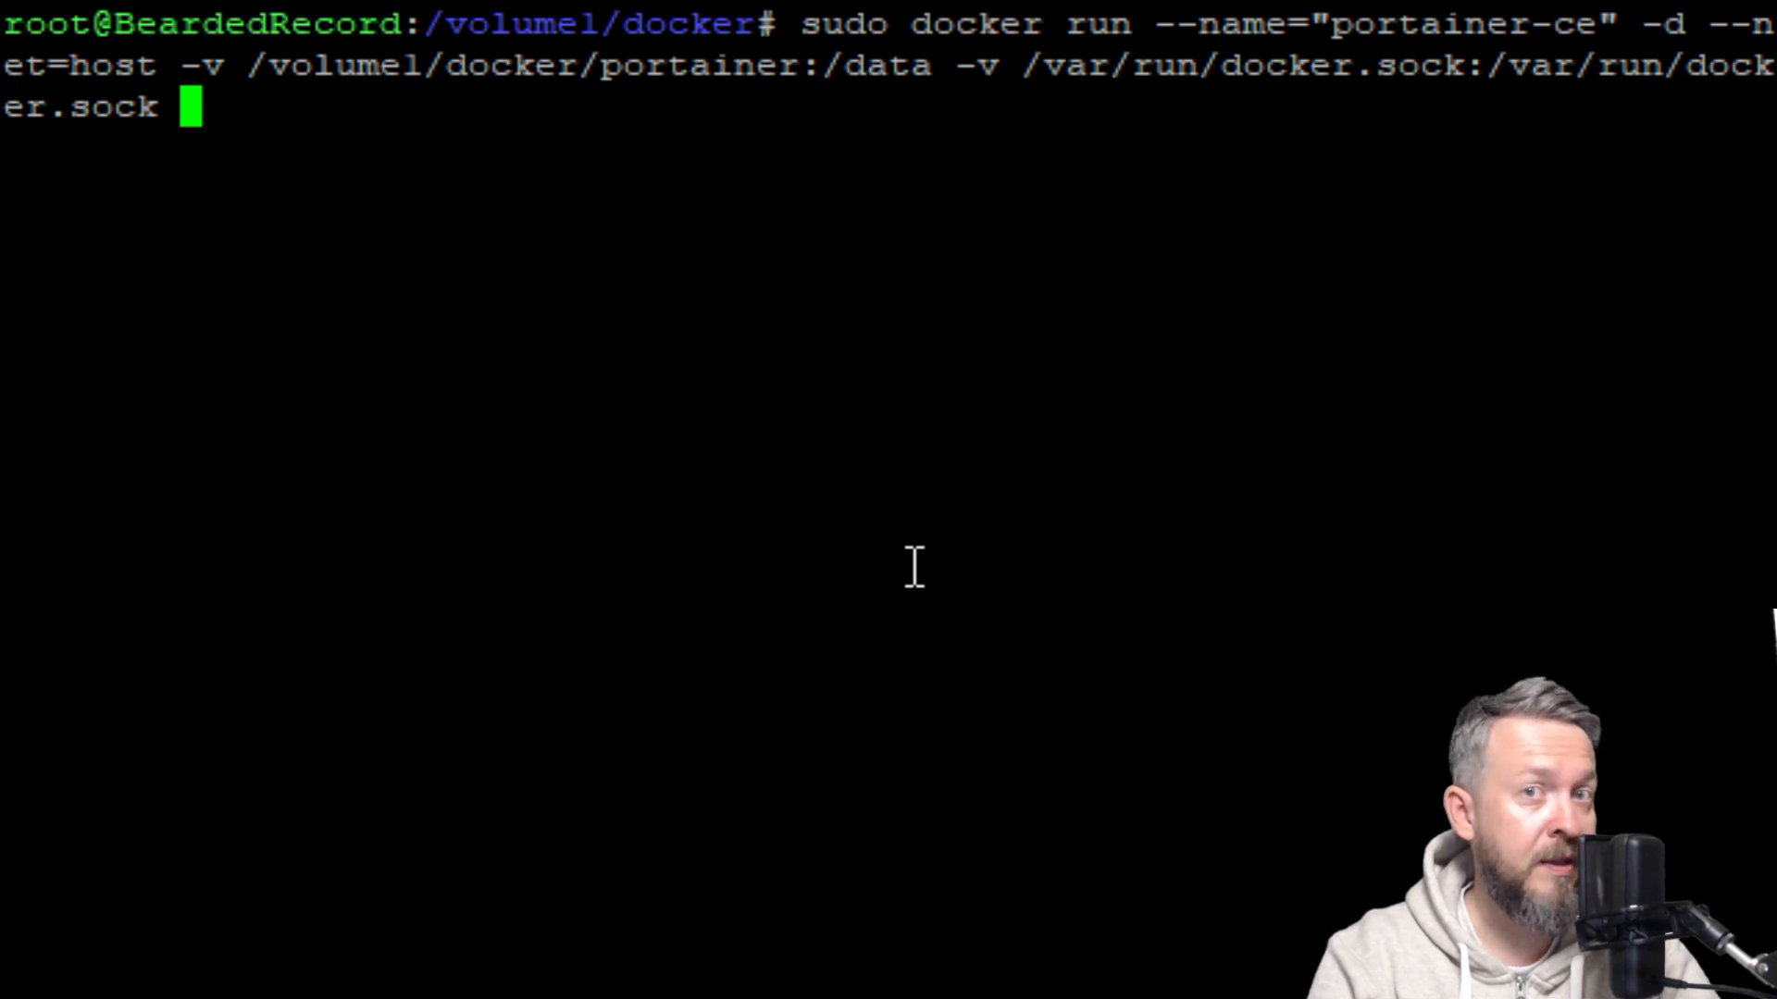
Add the mount -v /usr/syno/etc/certificate/system/default:/certs to the command.
{"action": "type", "text": "-"}
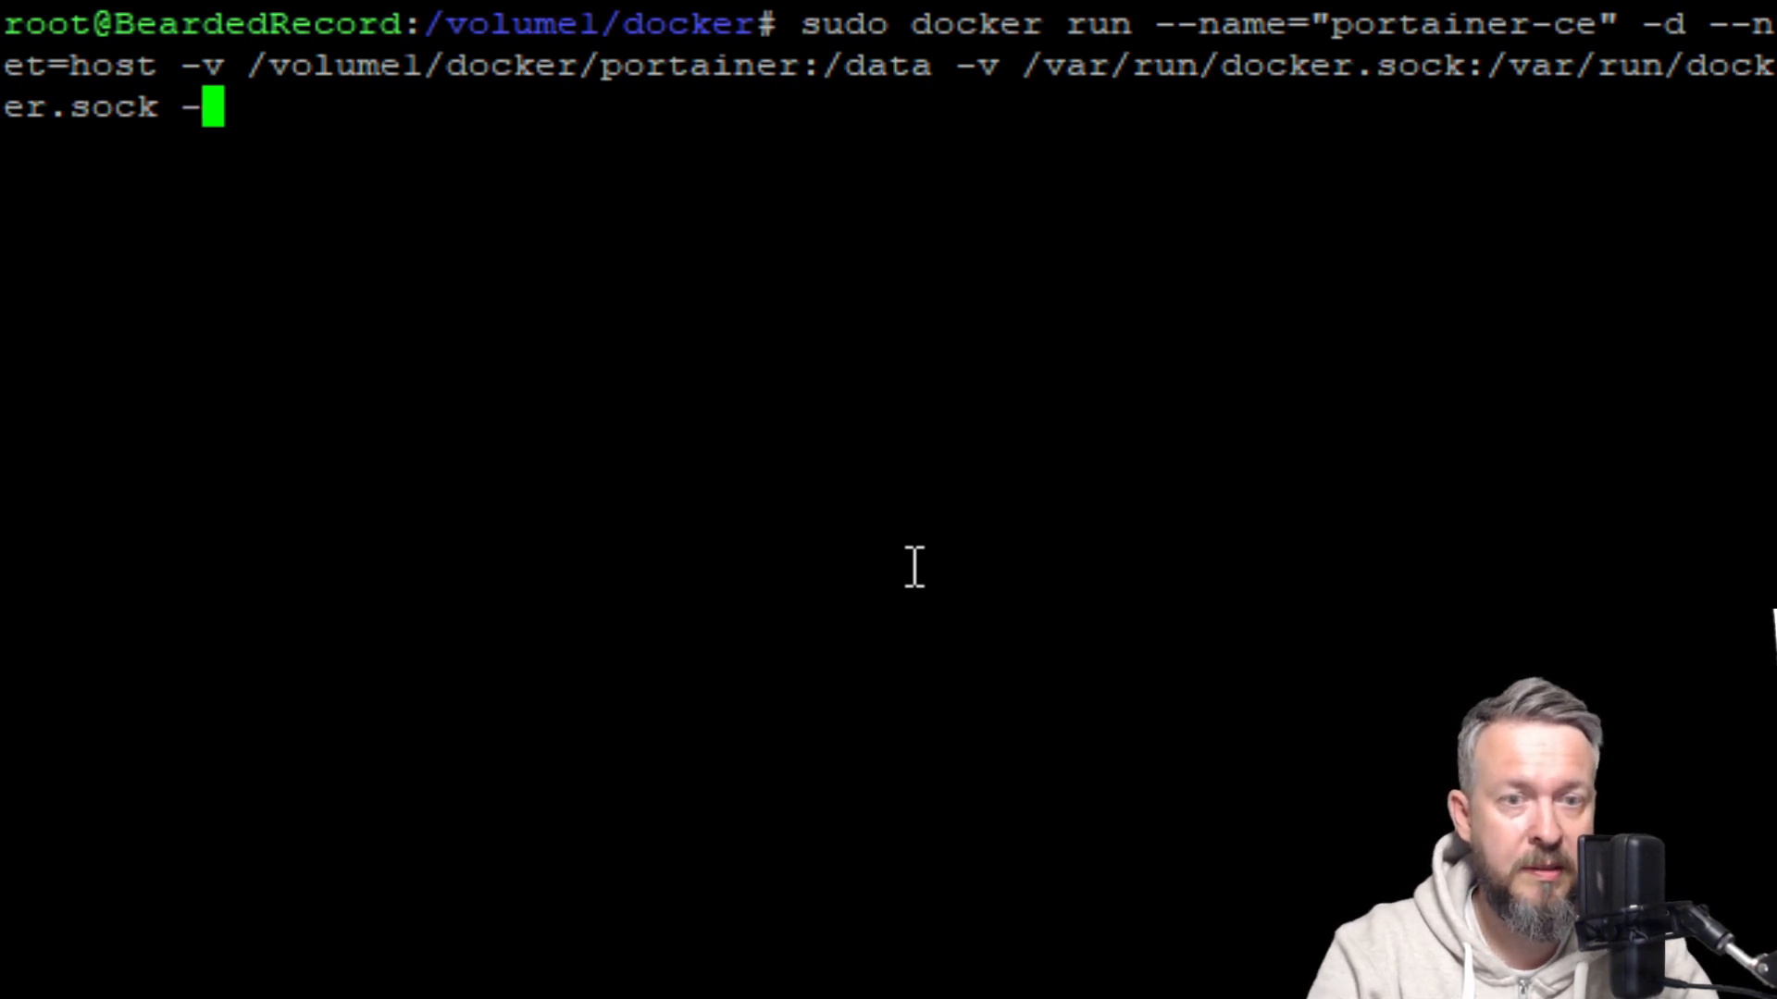
{"action": "type", "text": "v /"}
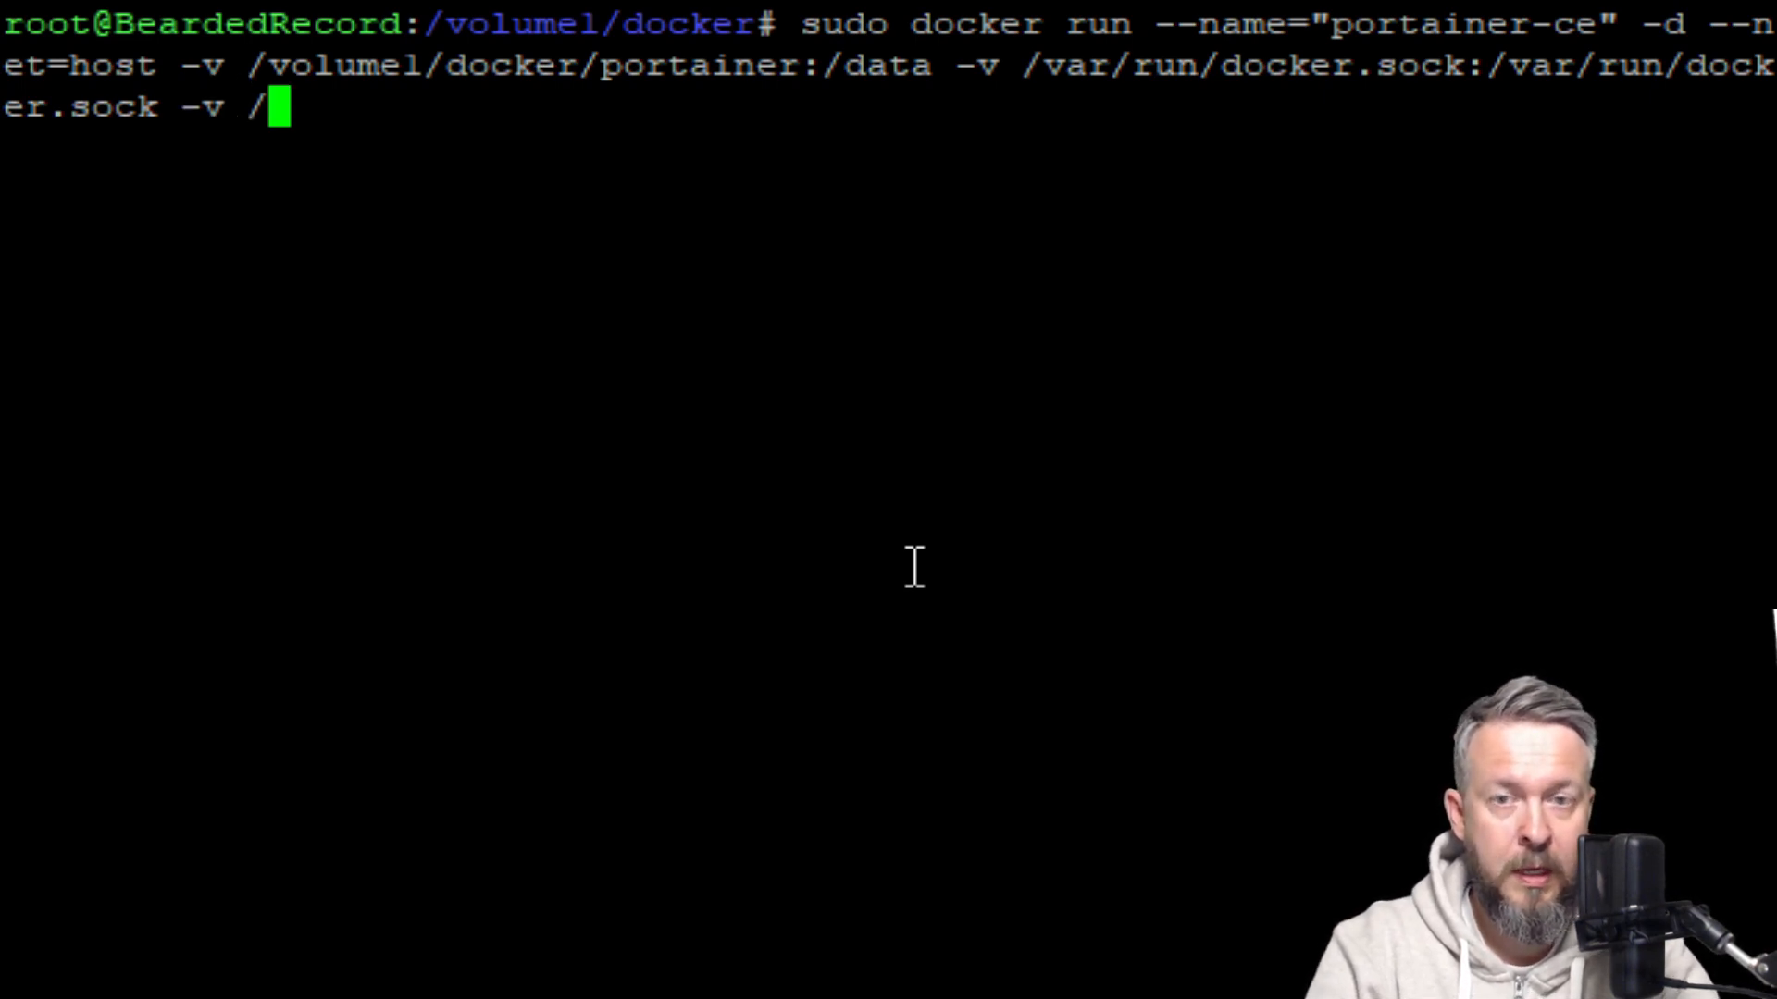
{"action": "type", "text": "usr/s"}
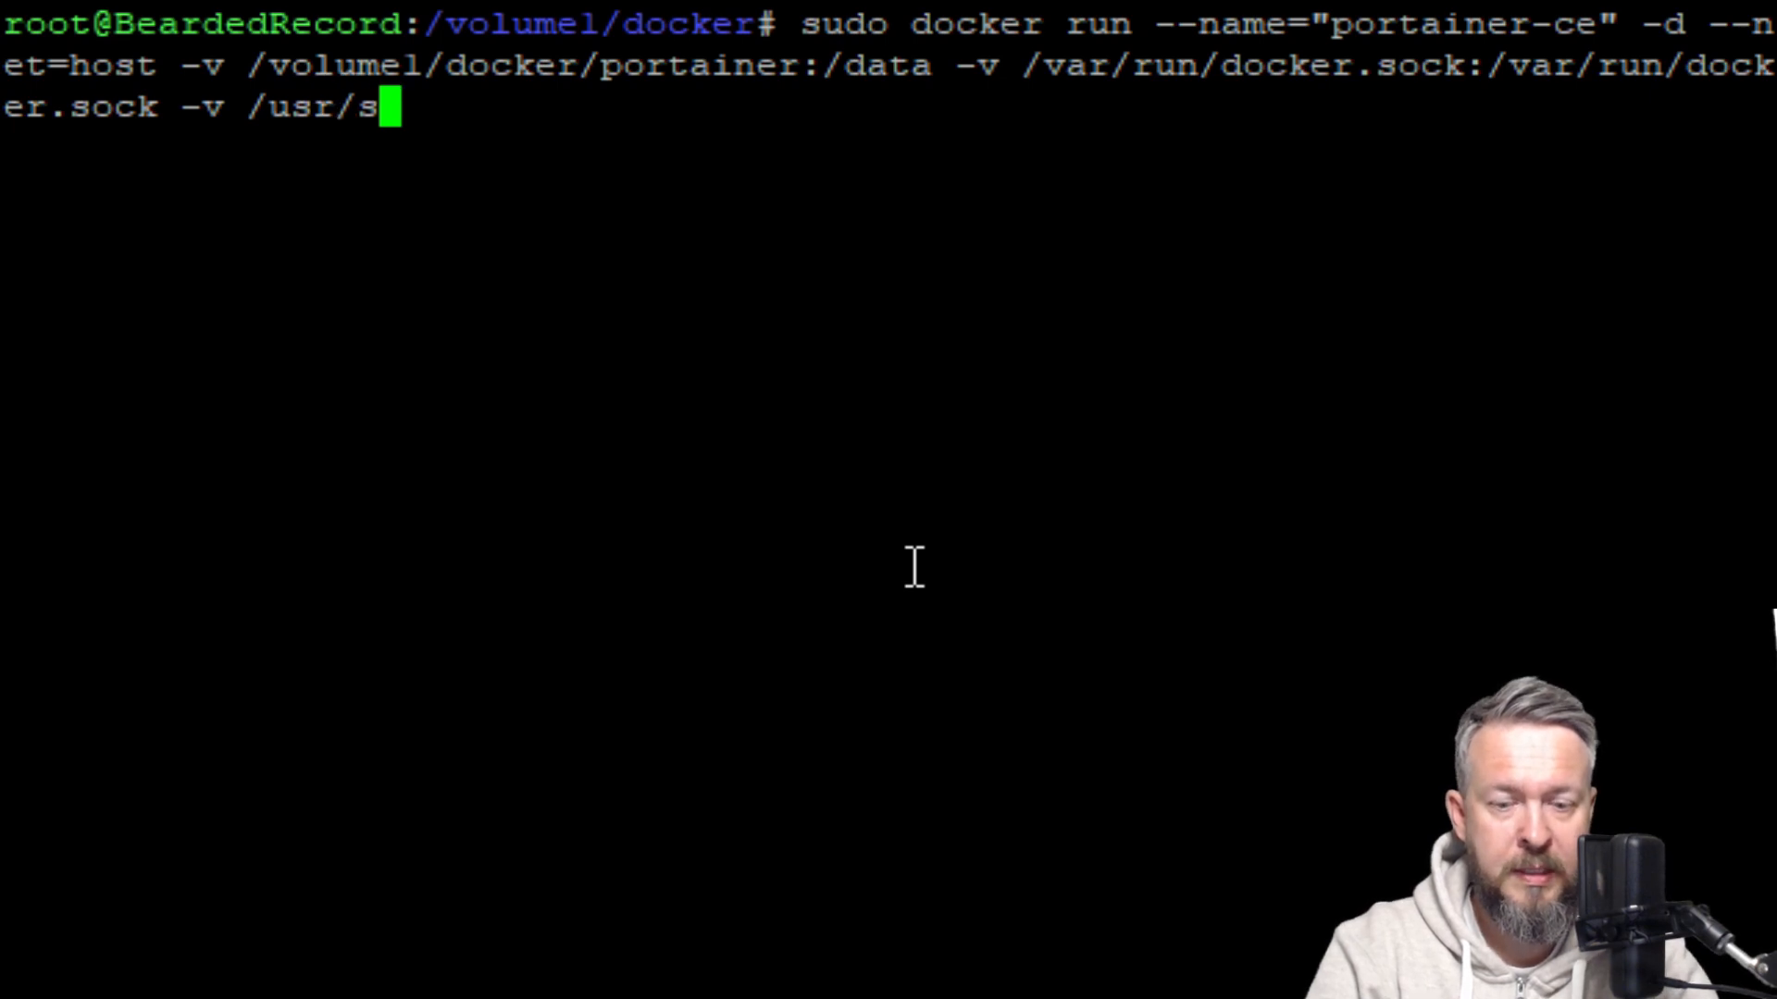
{"action": "type", "text": "yno/"}
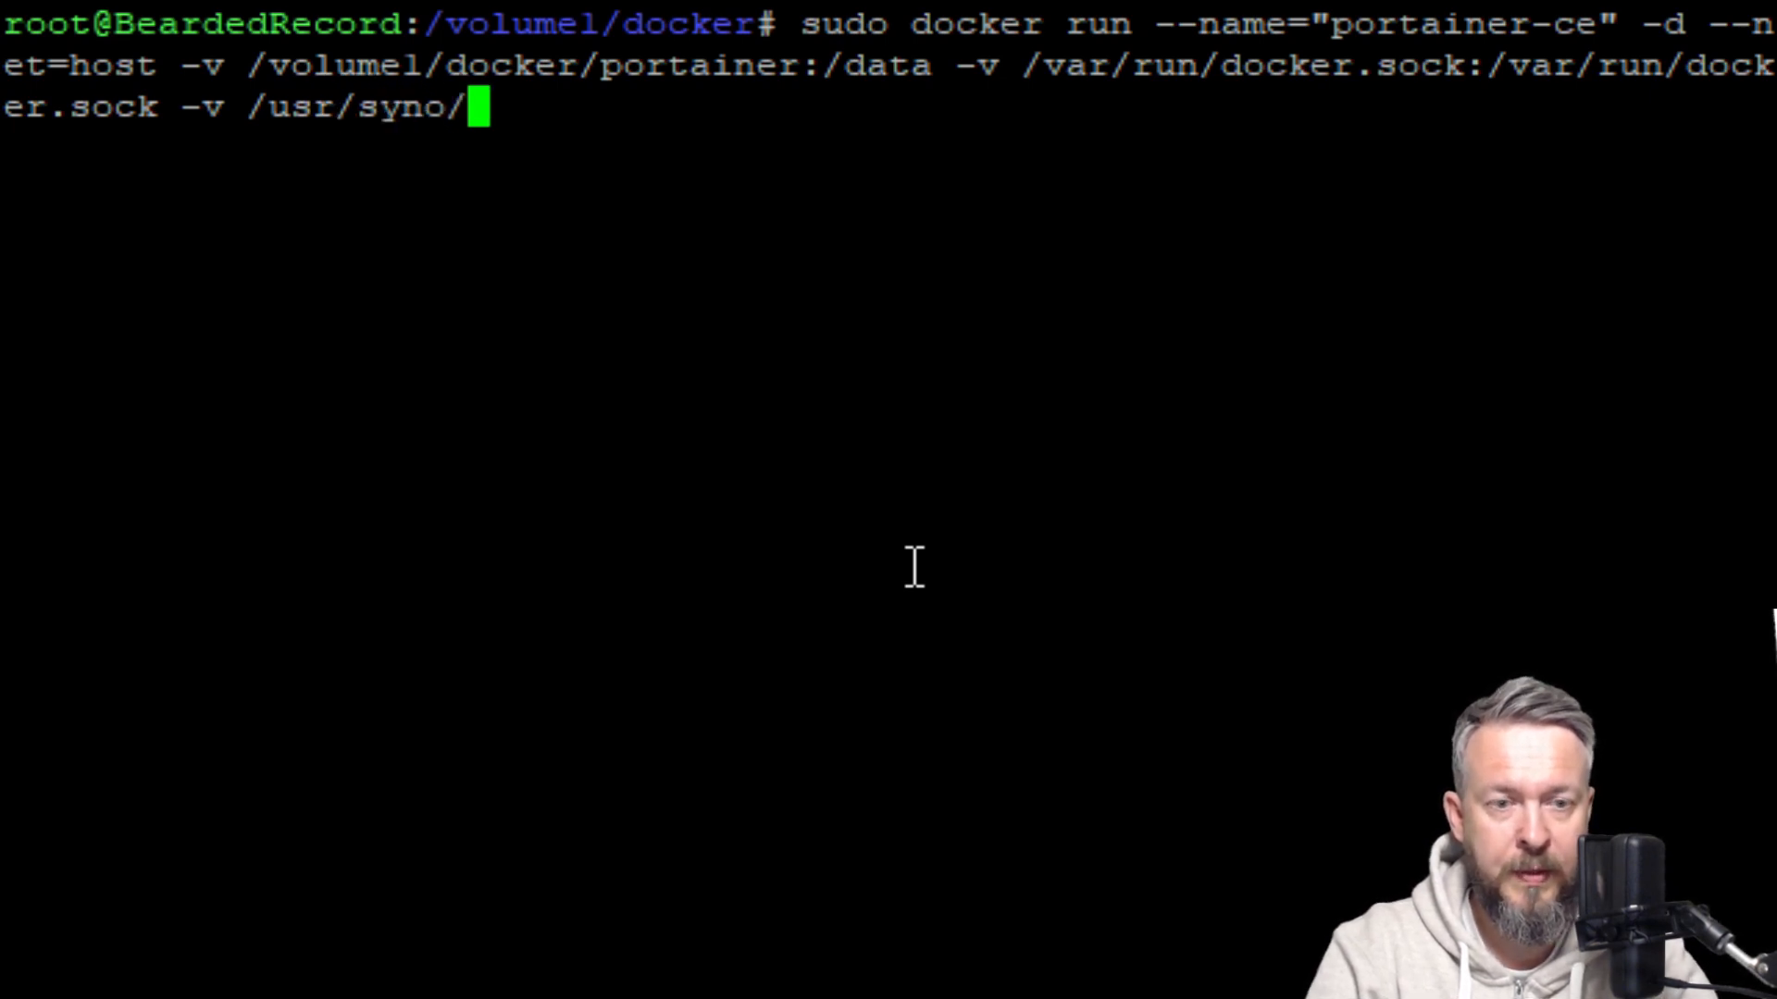
{"action": "type", "text": "etc/"}
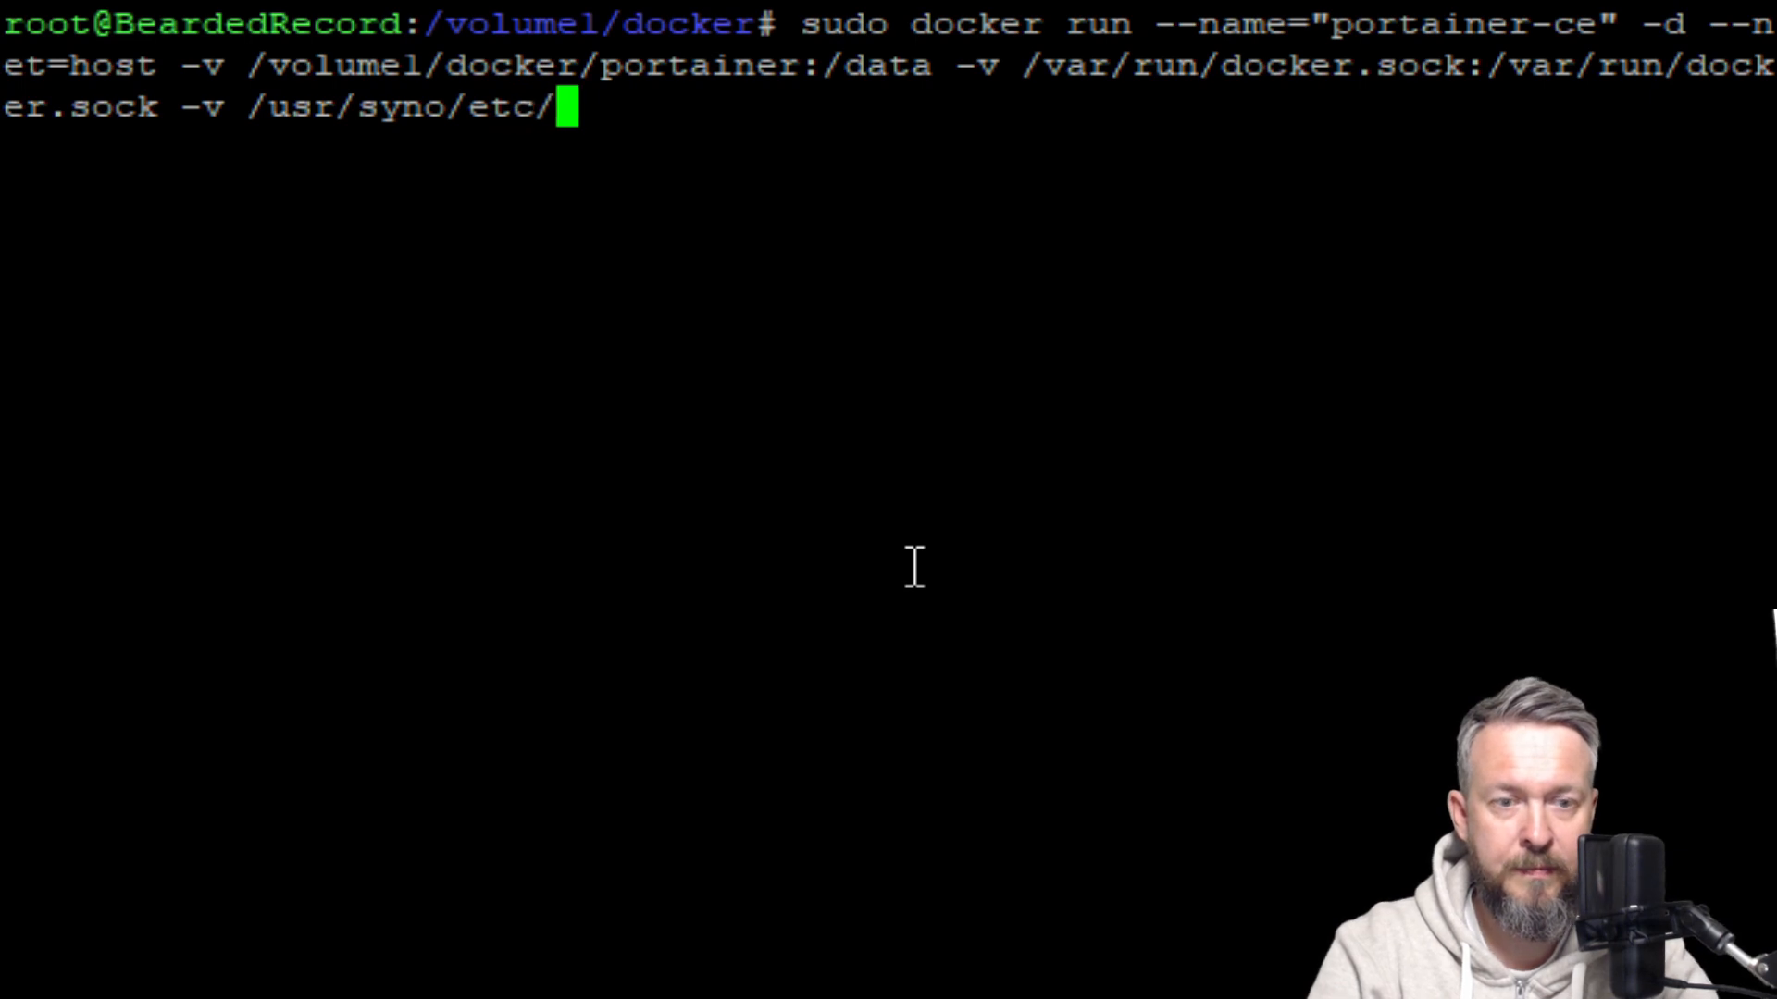
{"action": "type", "text": "certif"}
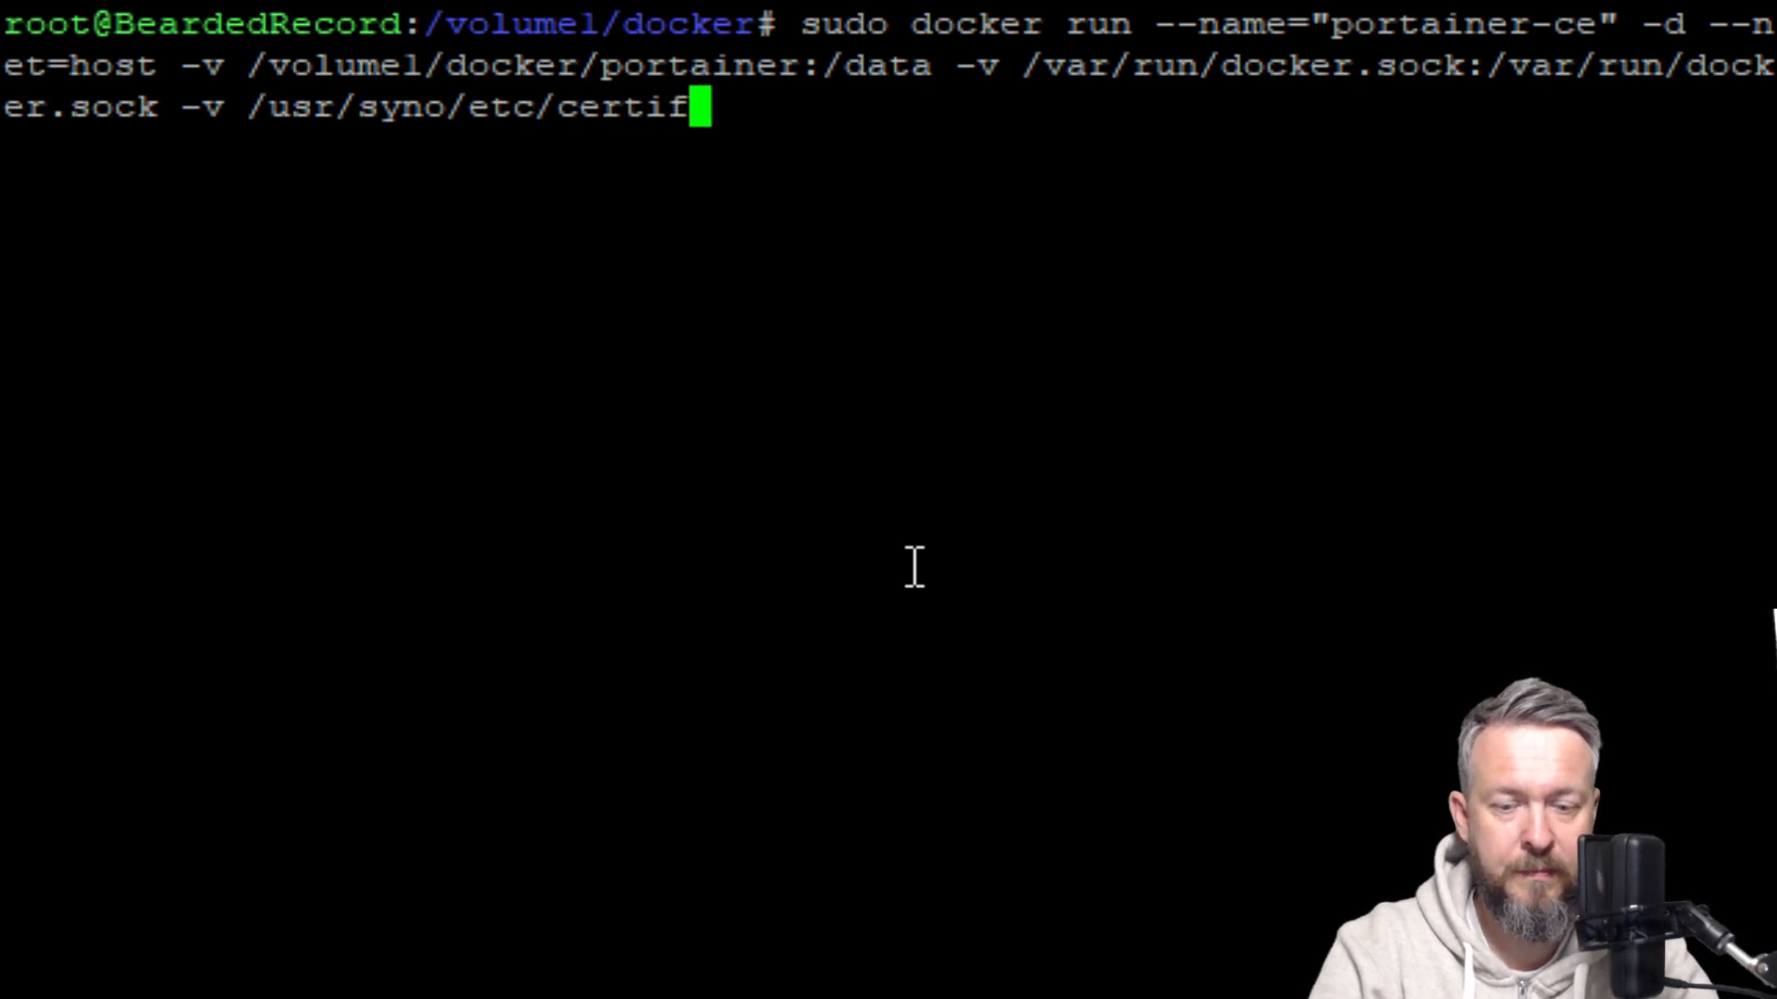
{"action": "type", "text": "icate/"}
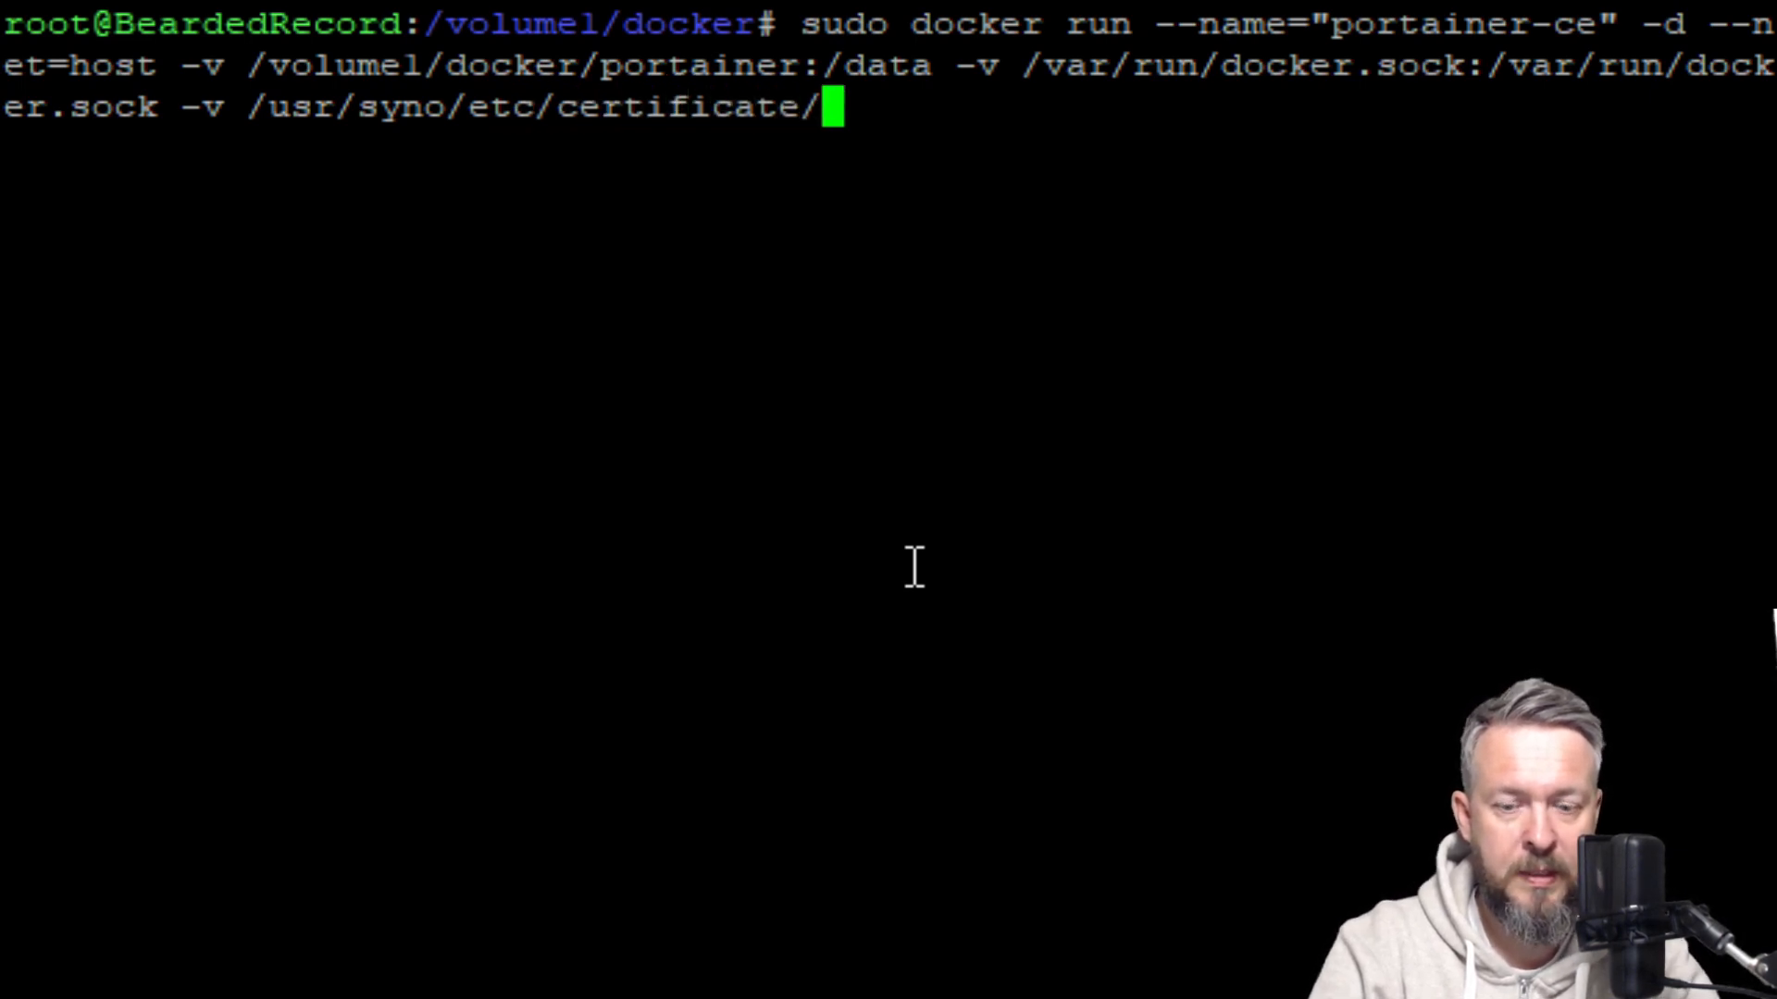
{"action": "type", "text": "system"}
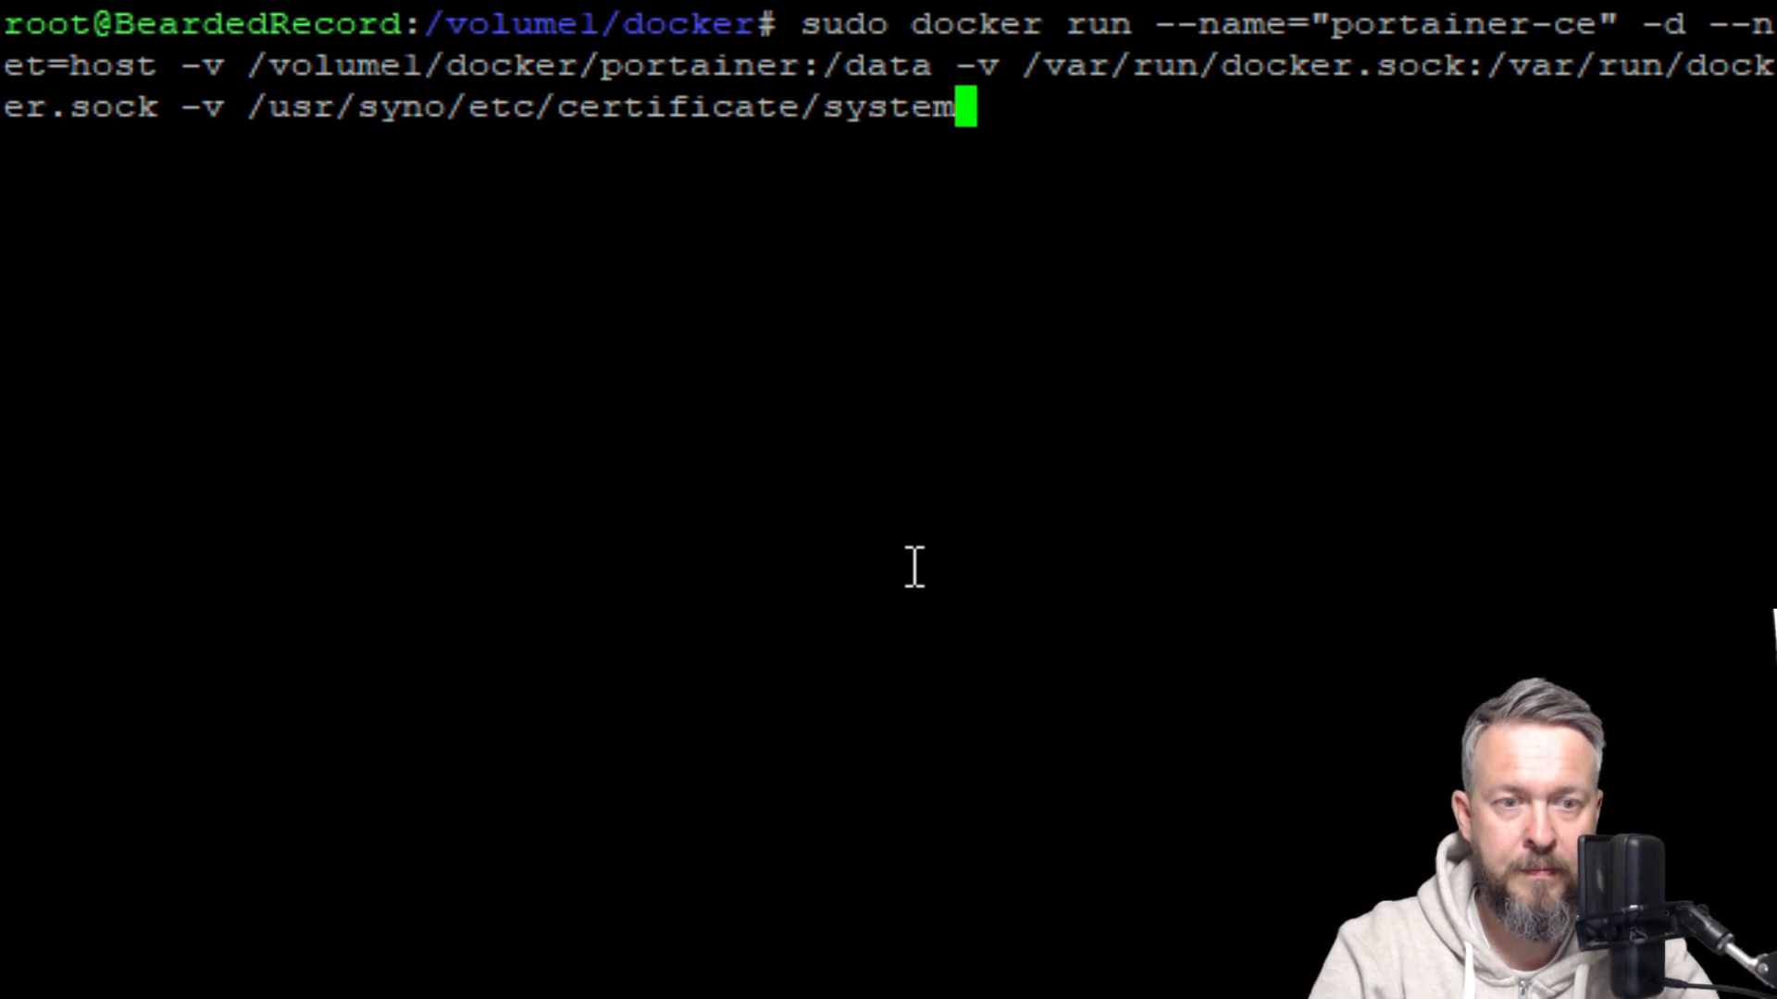
{"action": "type", "text": "/defaul"}
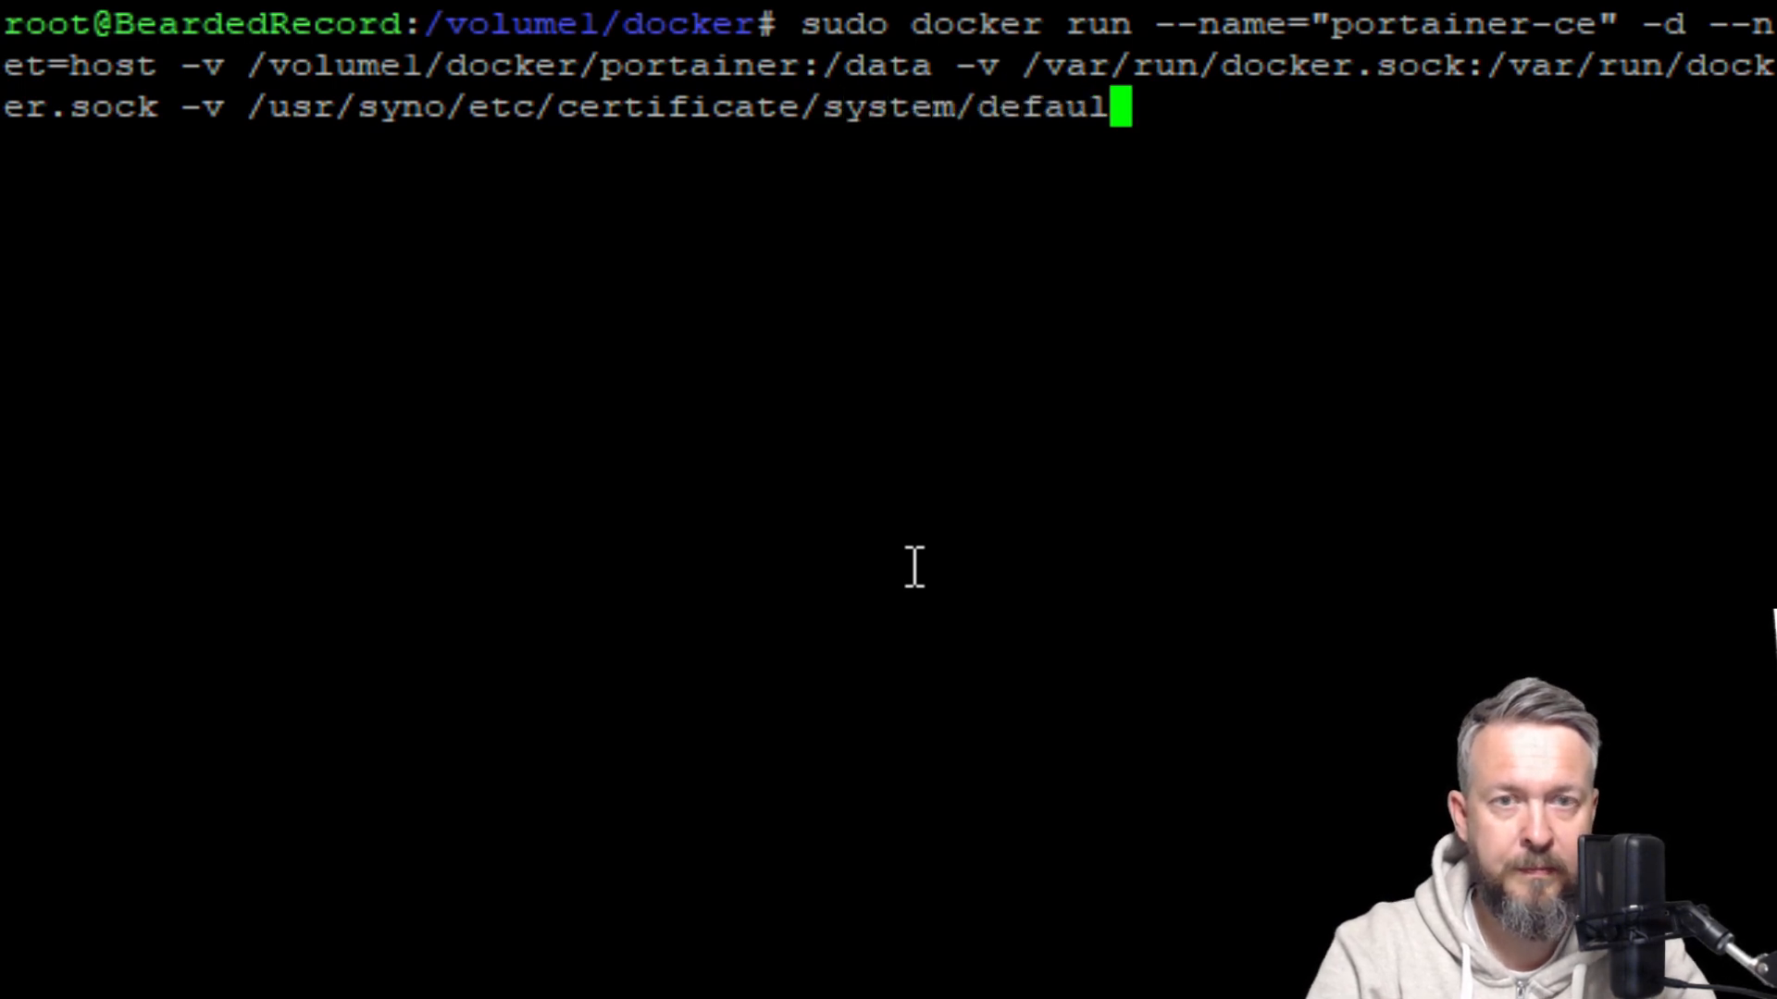
{"action": "type", "text": "t:"}
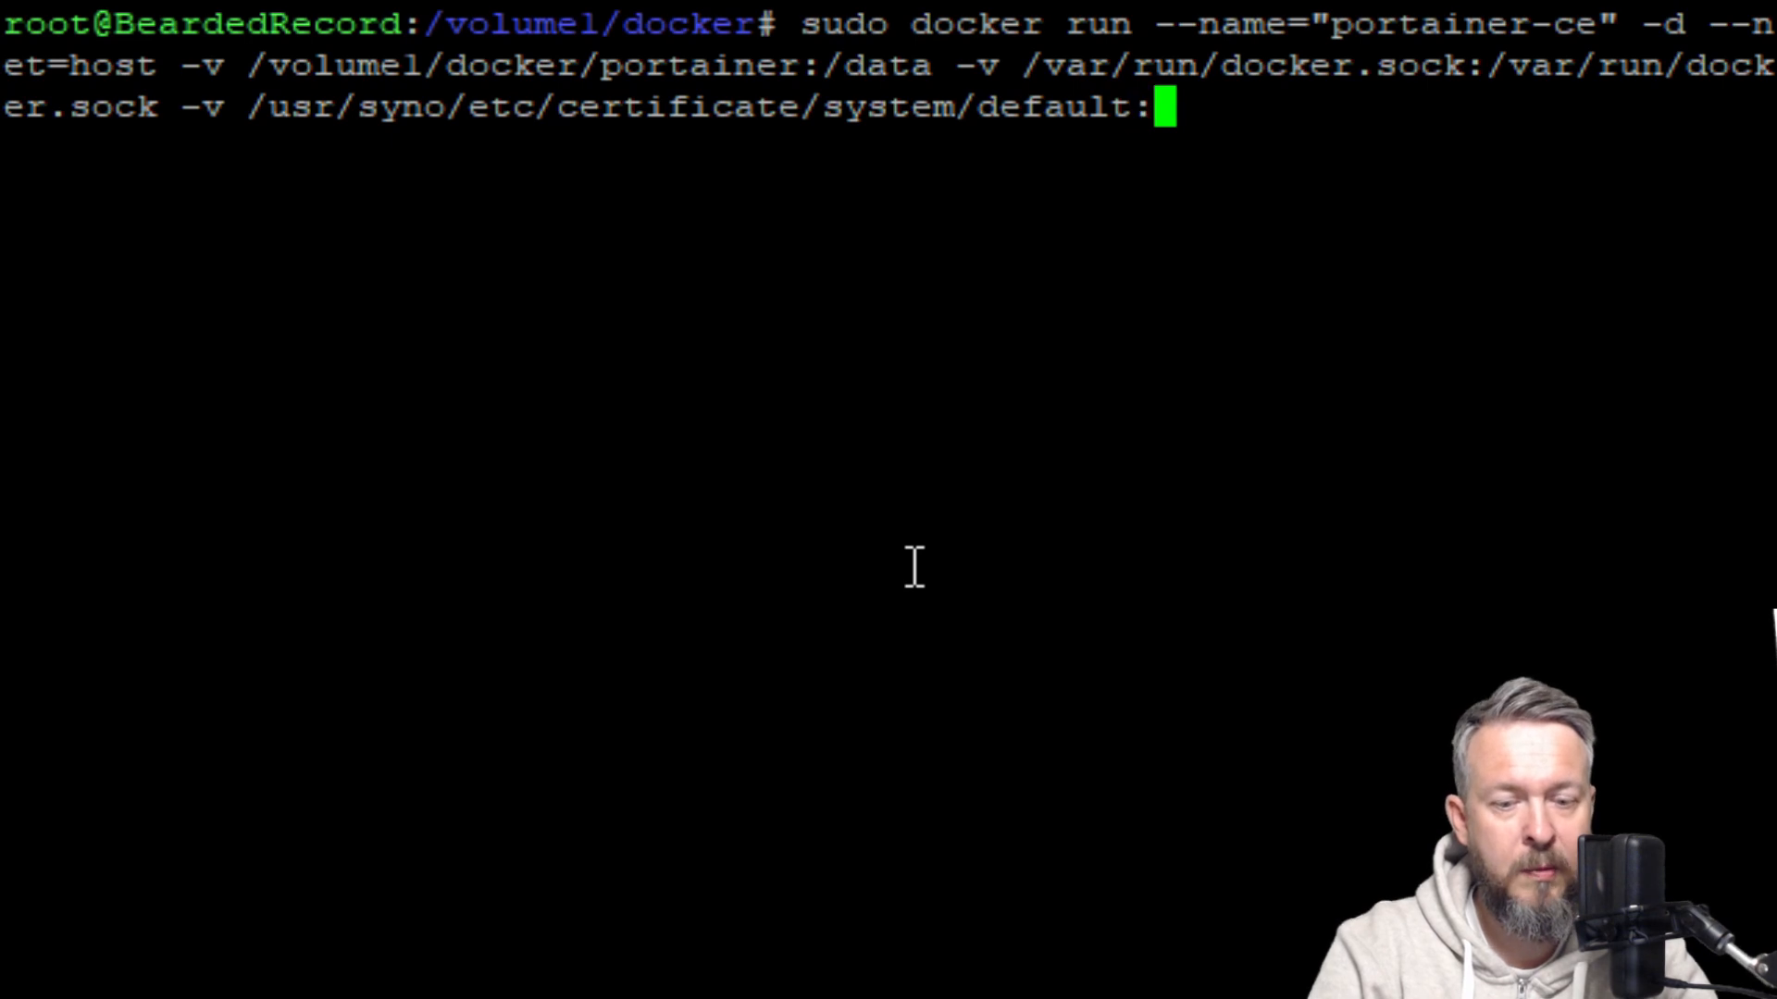
{"action": "type", "text": "/cert"}
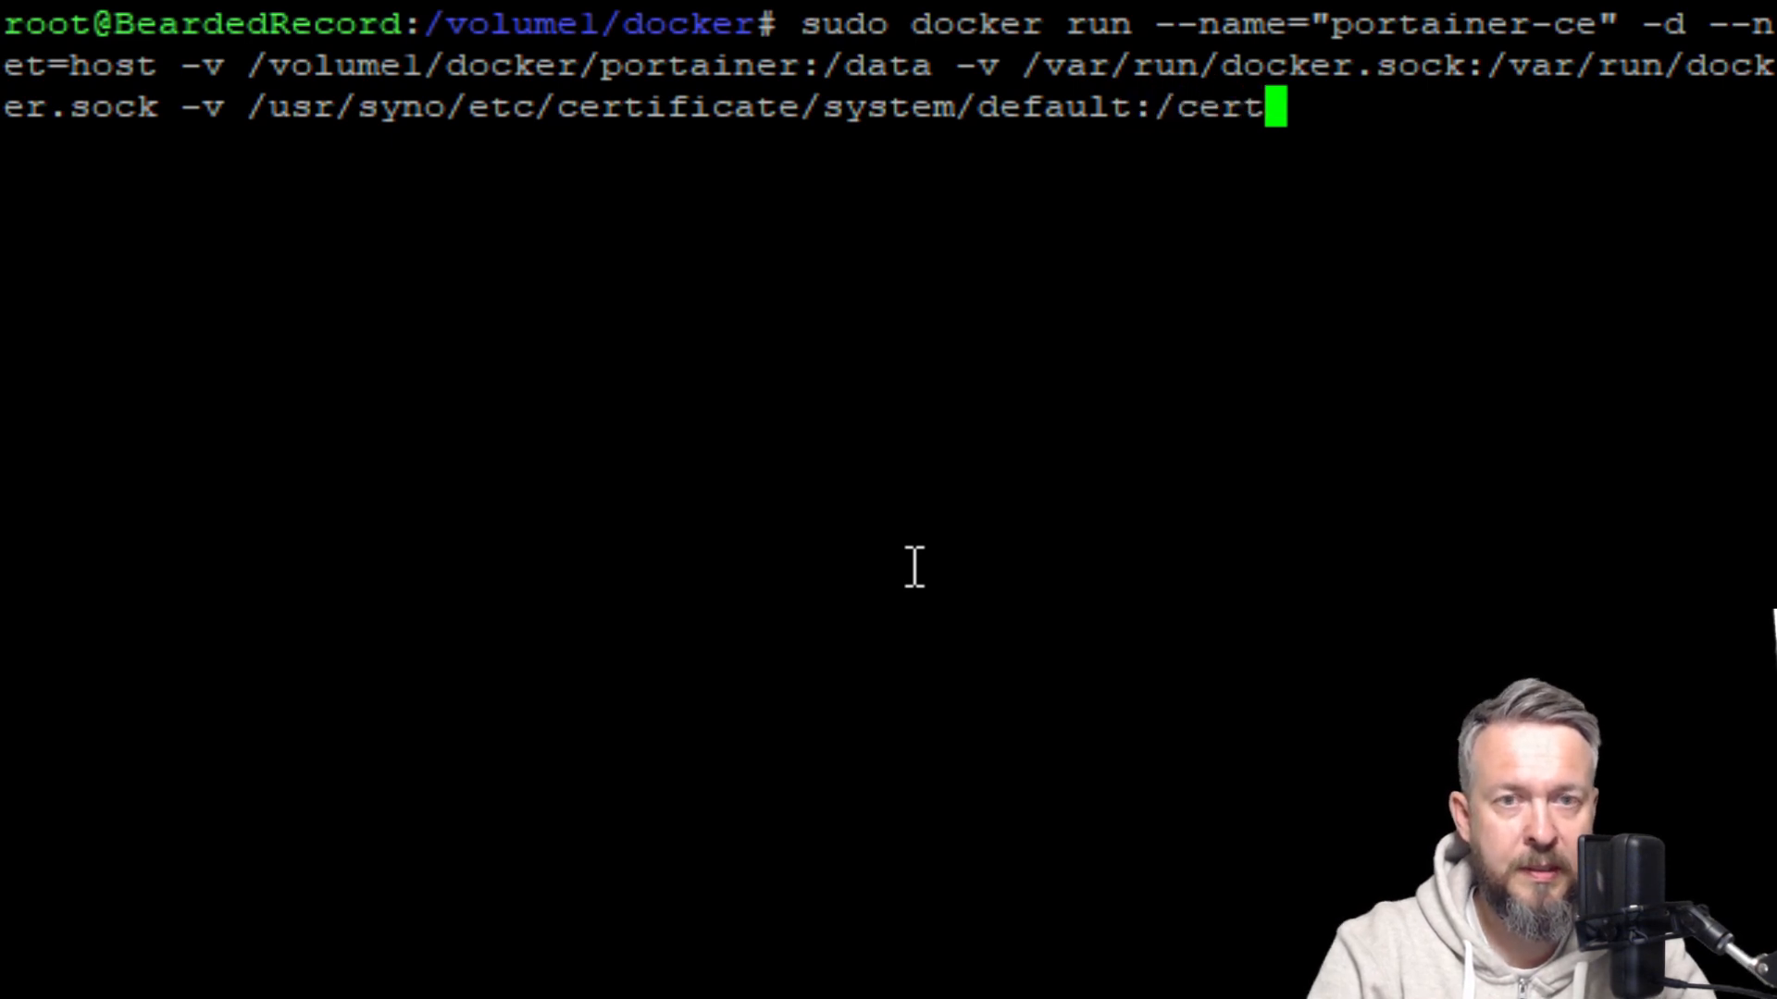
{"action": "type", "text": "s"}
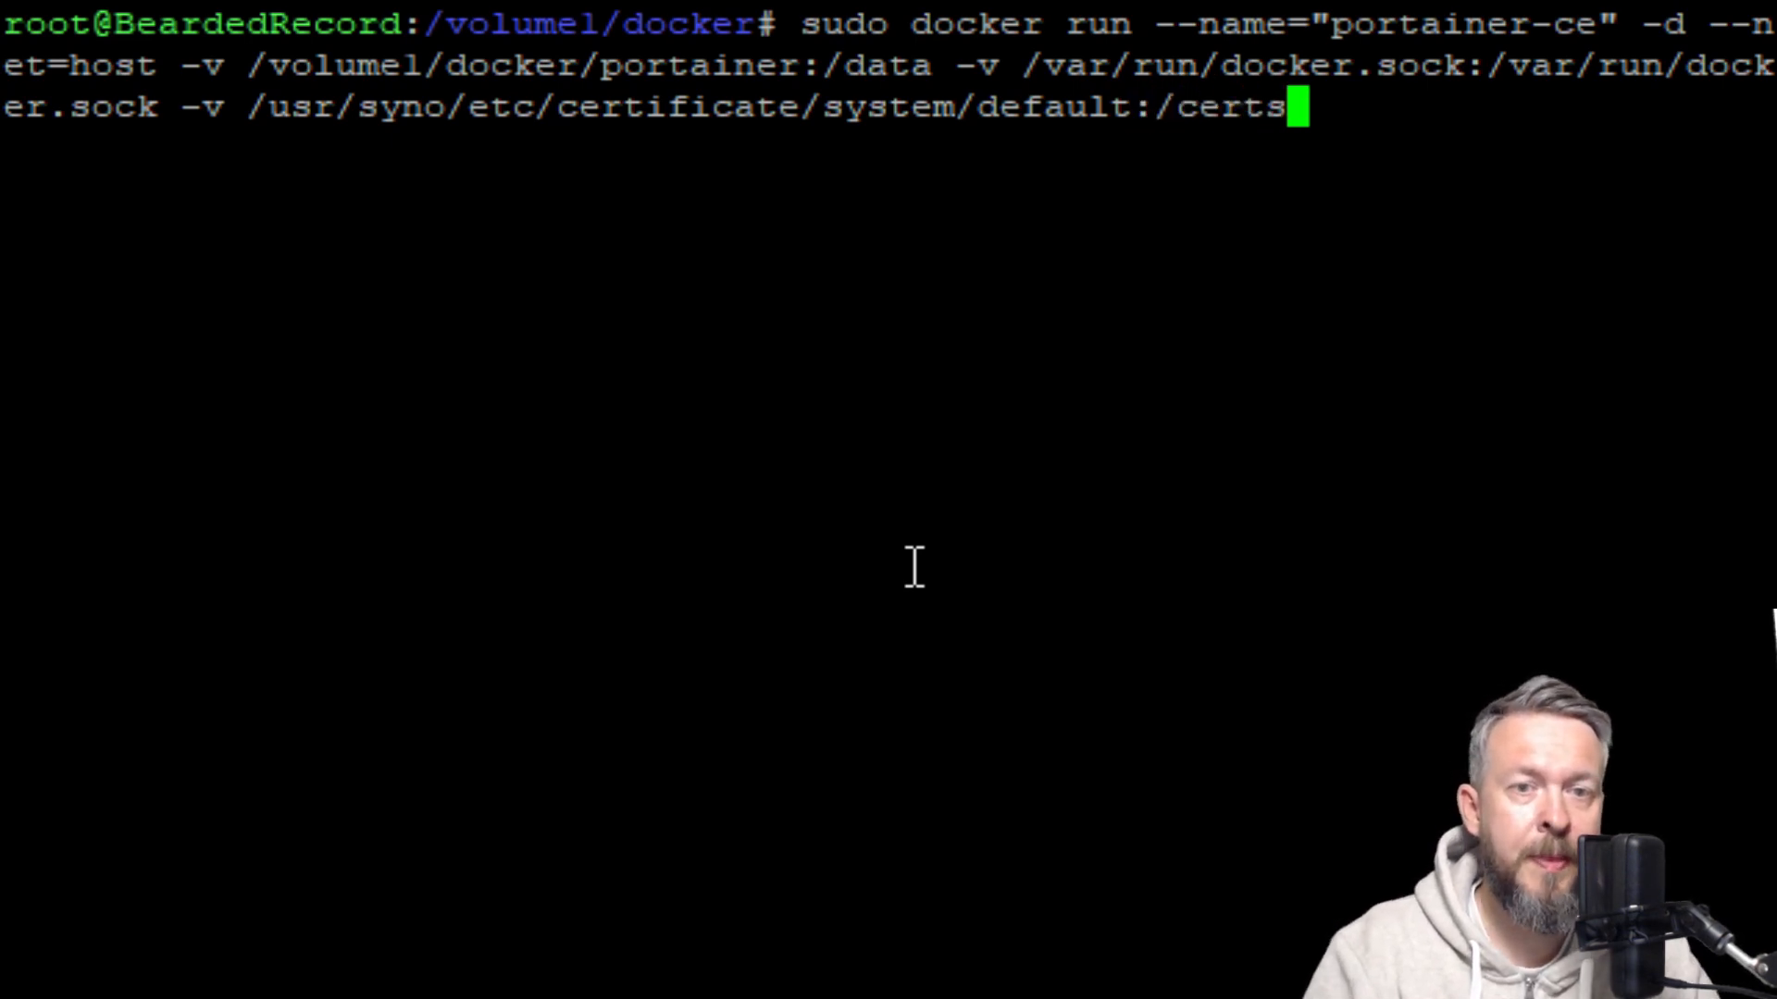
{"action": "mouse_move", "coordinate": [249, 107]}
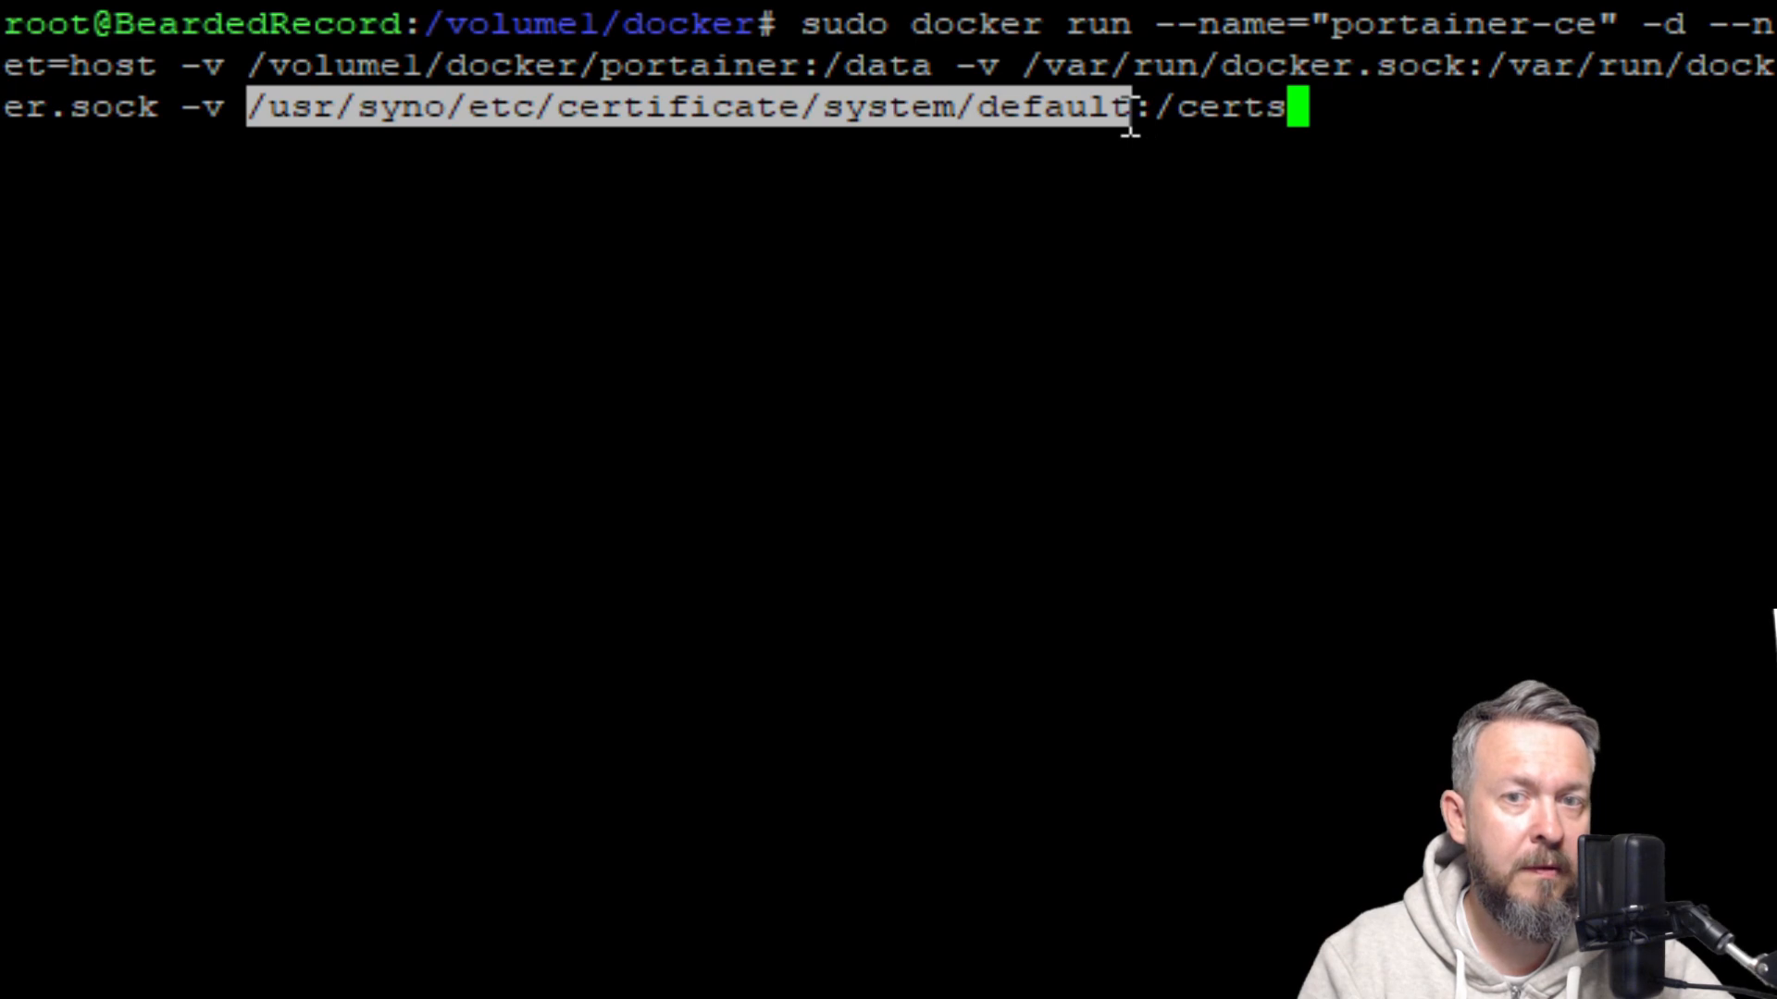
{"action": "mouse_move", "coordinate": [1181, 148]}
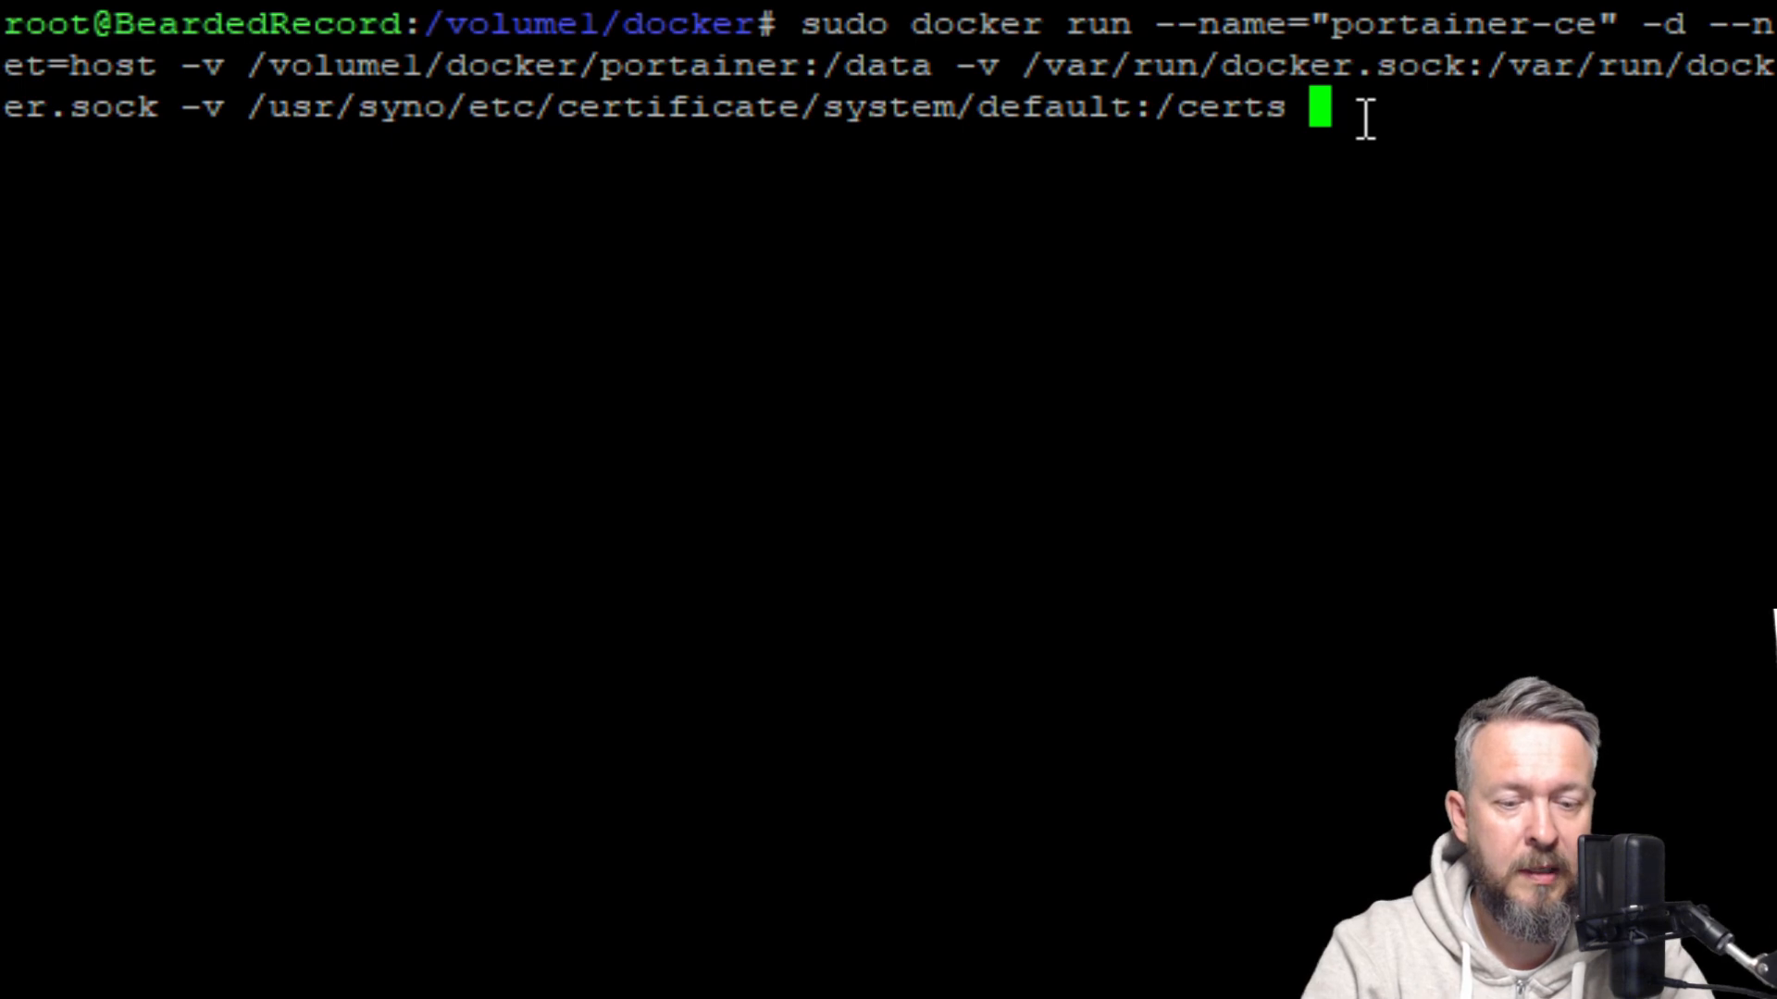
Append the portainer/portainer-ce image name and the --ssl flag.
{"action": "type", "text": "portainer"}
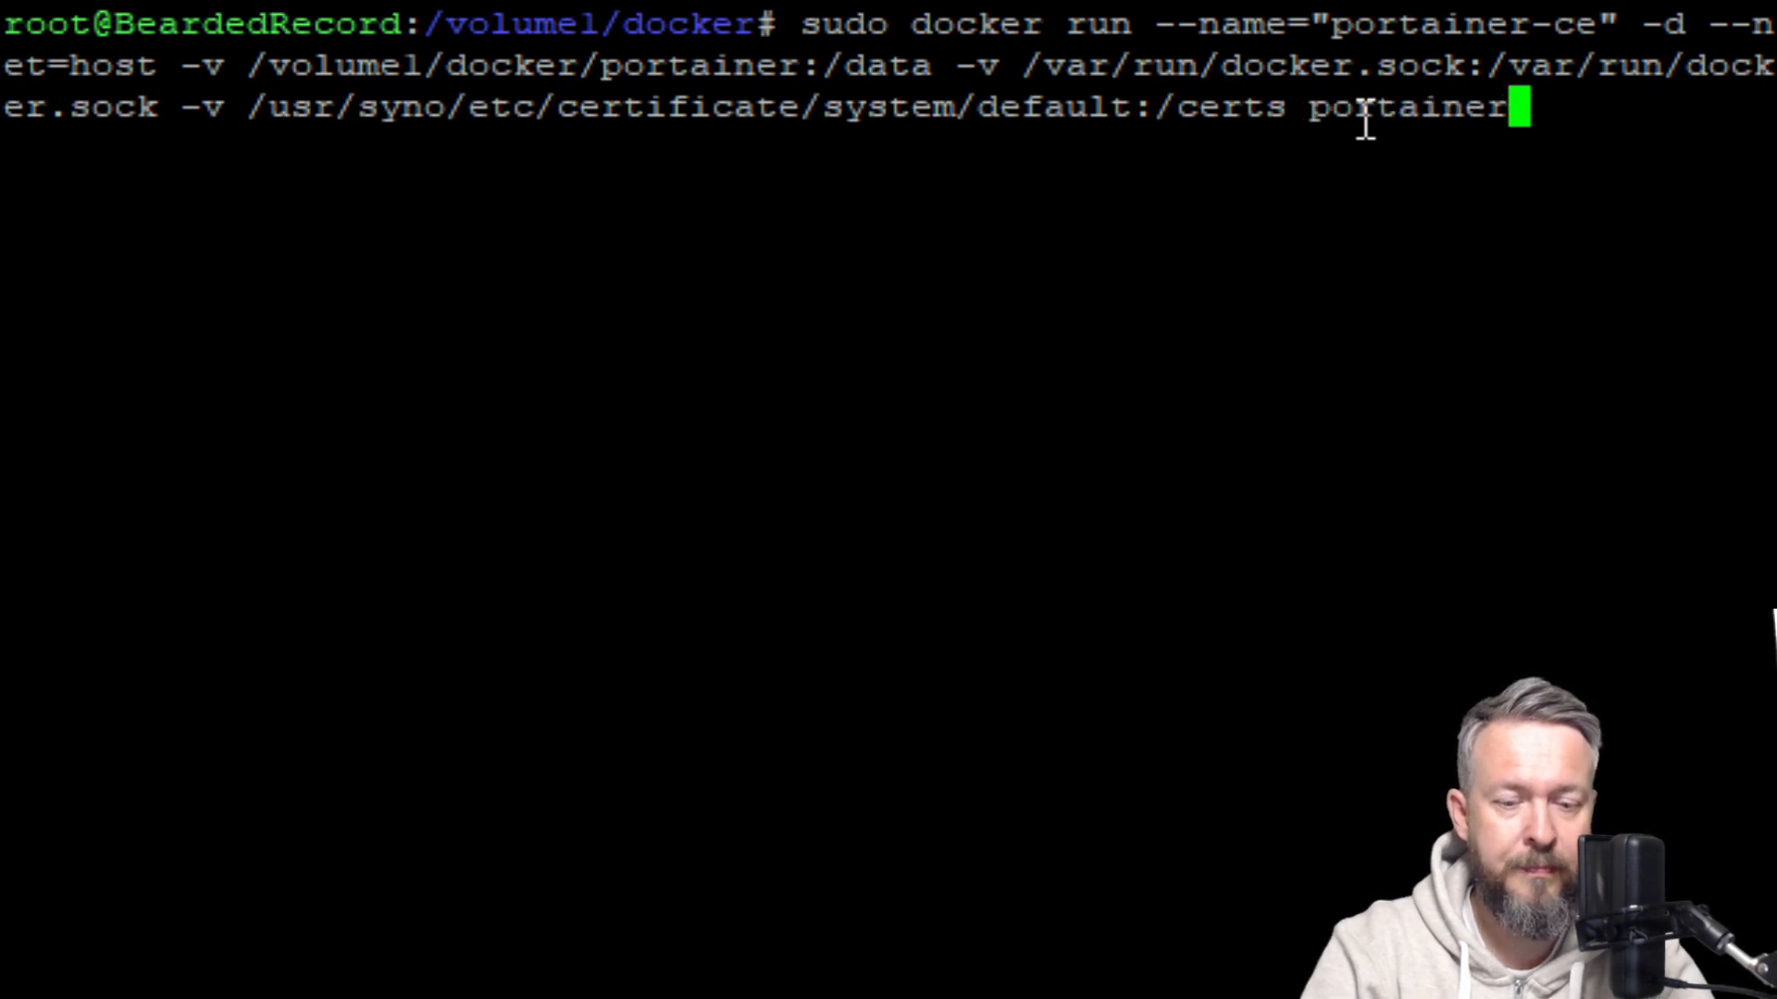
{"action": "type", "text": "/portainer-"}
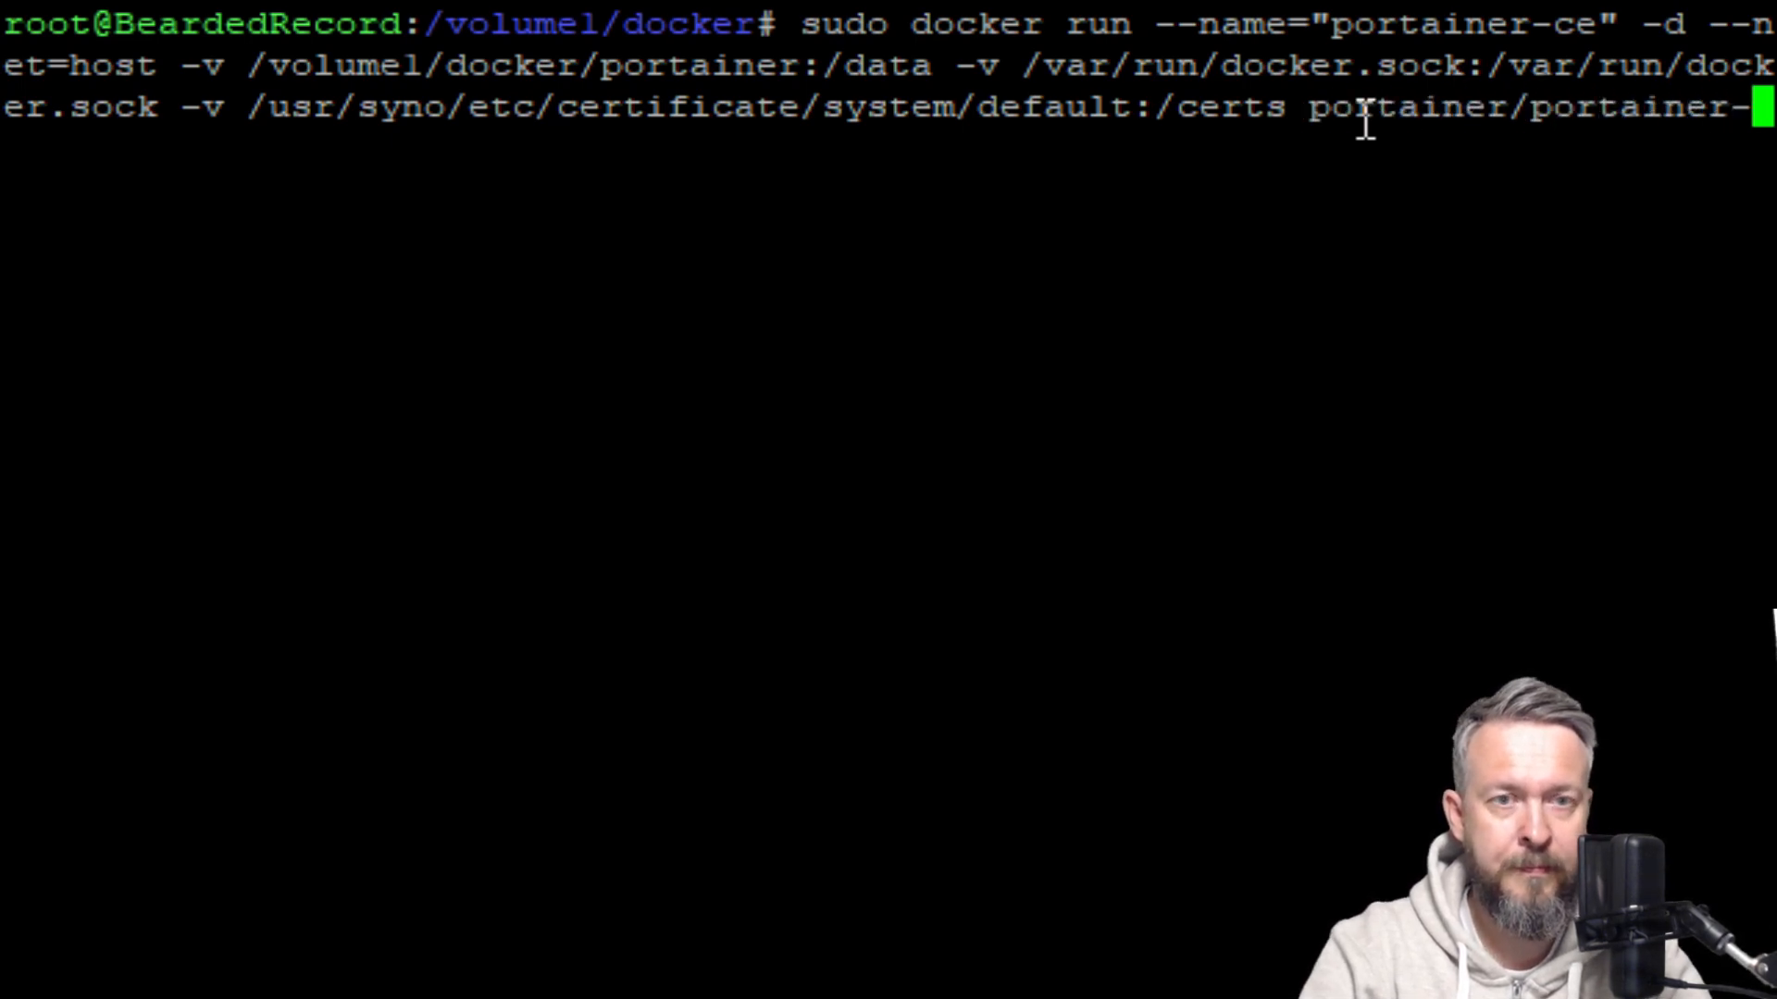
{"action": "type", "text": "ce"}
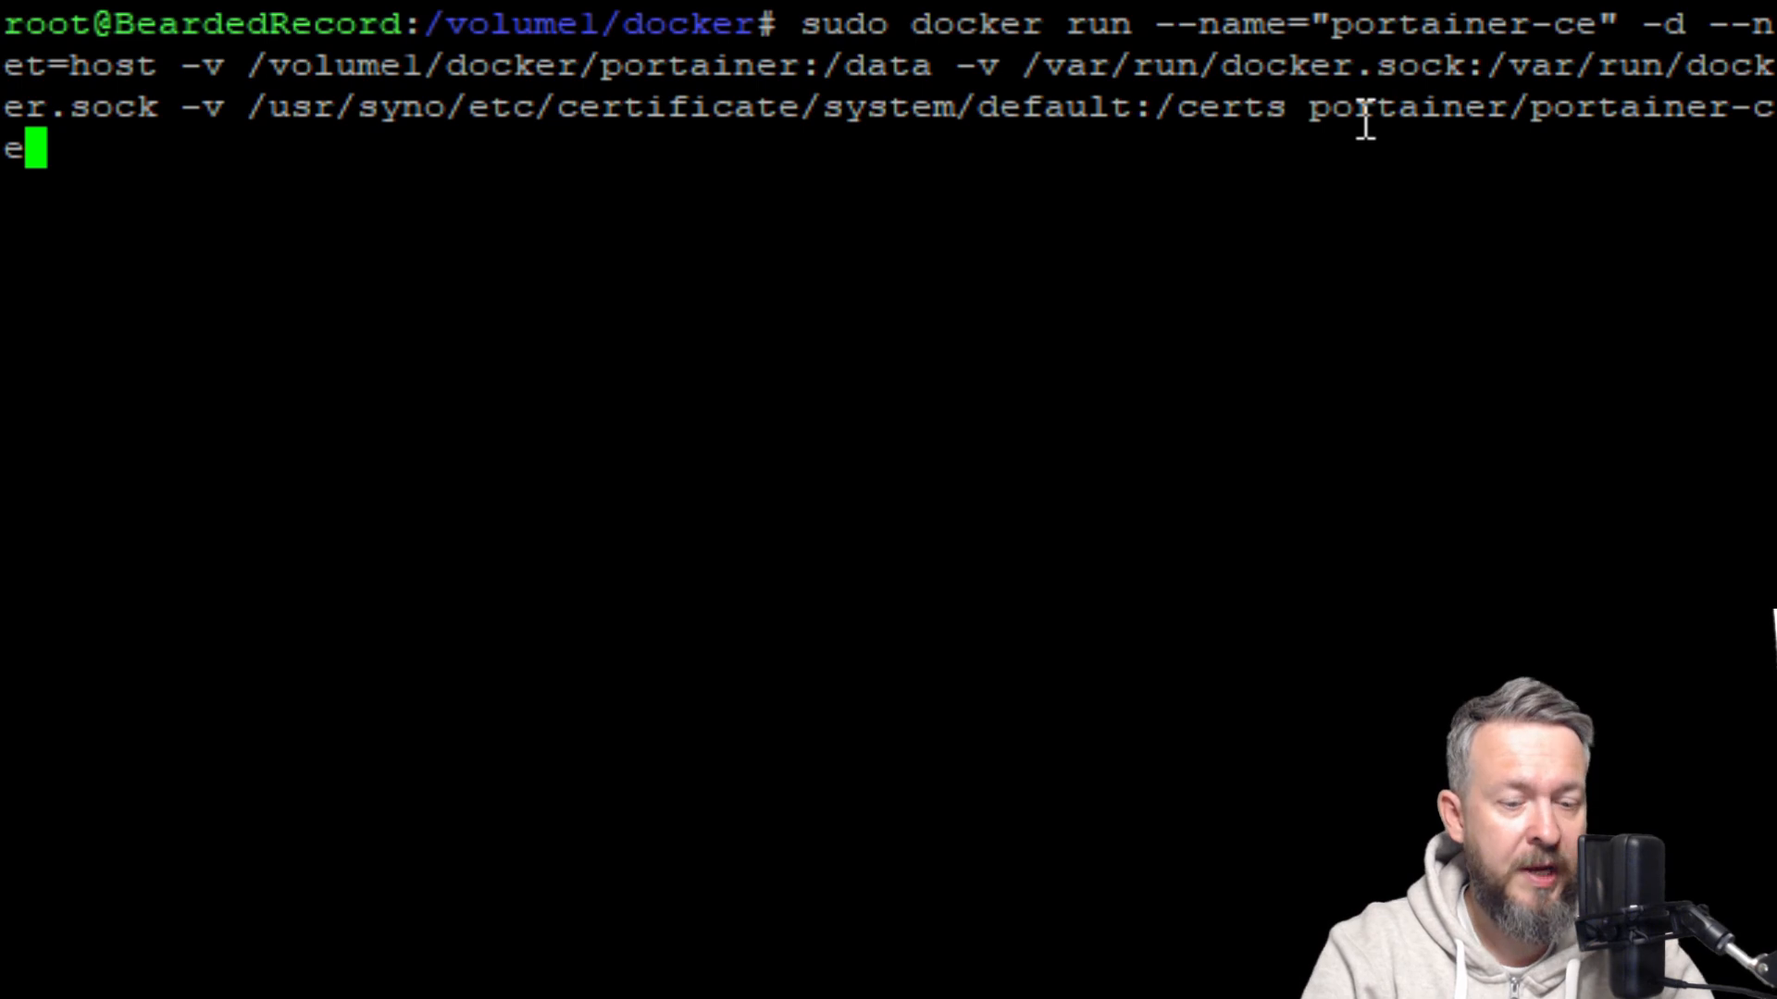
{"action": "type", "text": "--"}
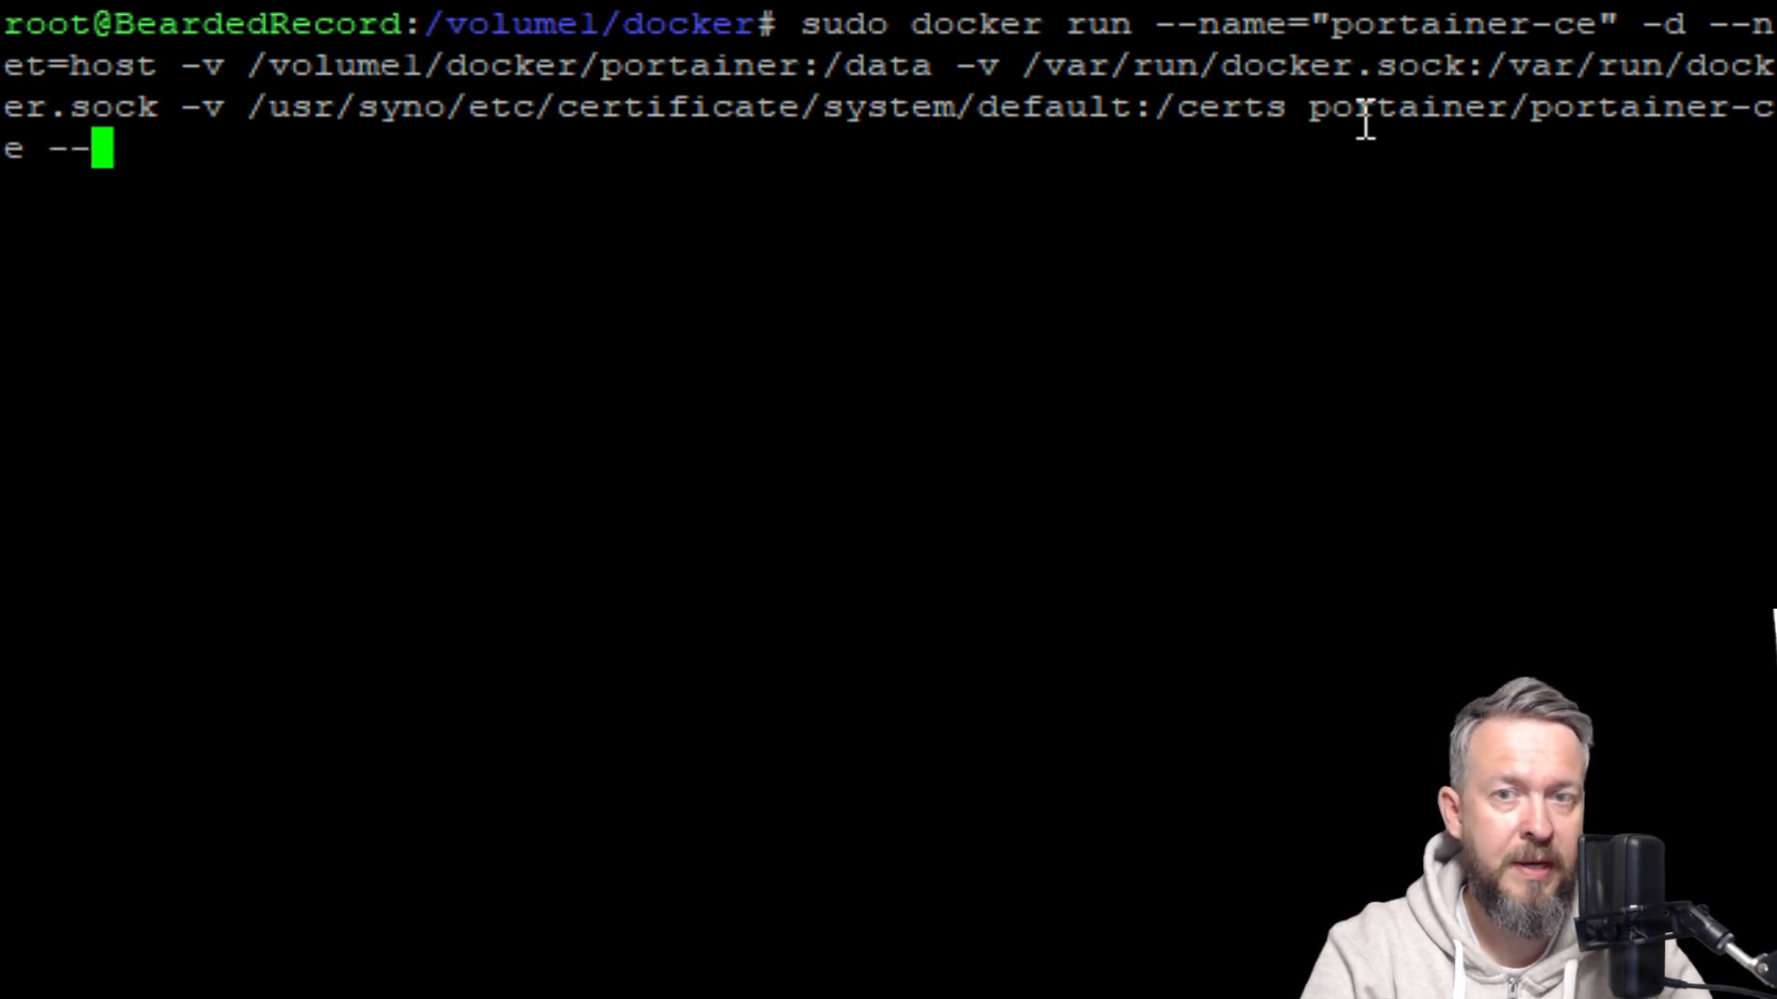
{"action": "type", "text": "ssl"}
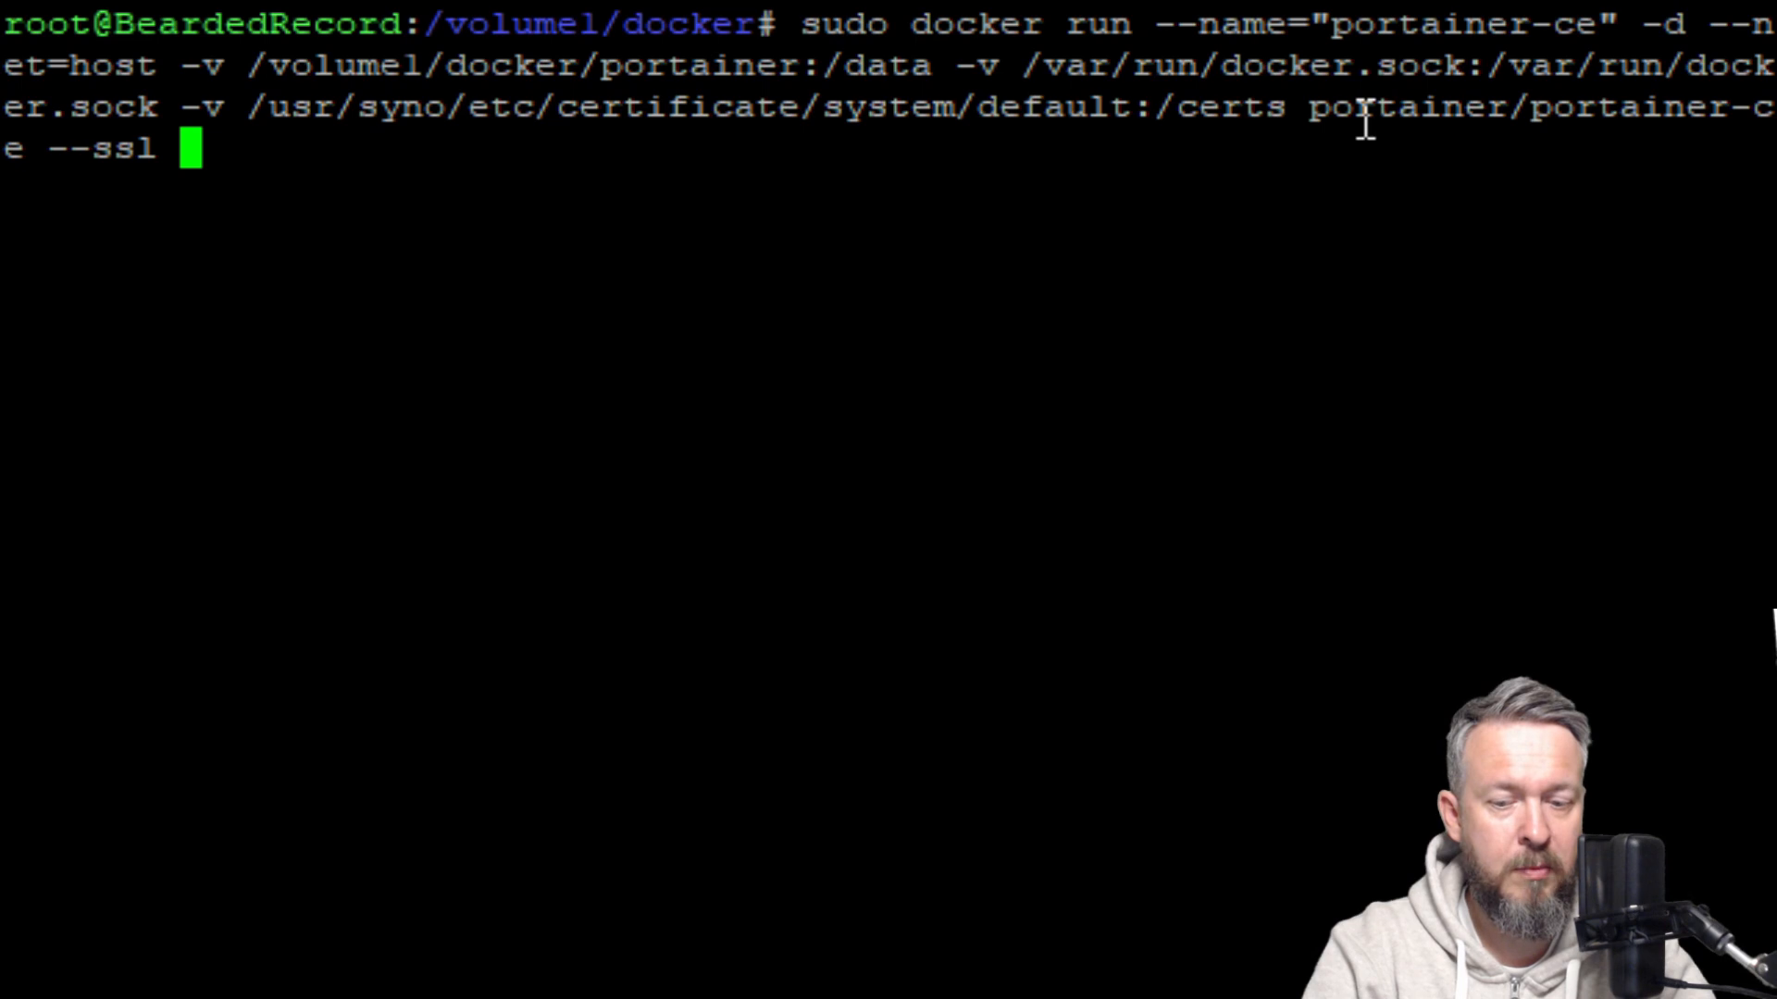
Append --sslcert /certs/cert.pem and --sslkey /certs/privkey.pem, leaving the command unsubmitted.
{"action": "type", "text": "--ss"}
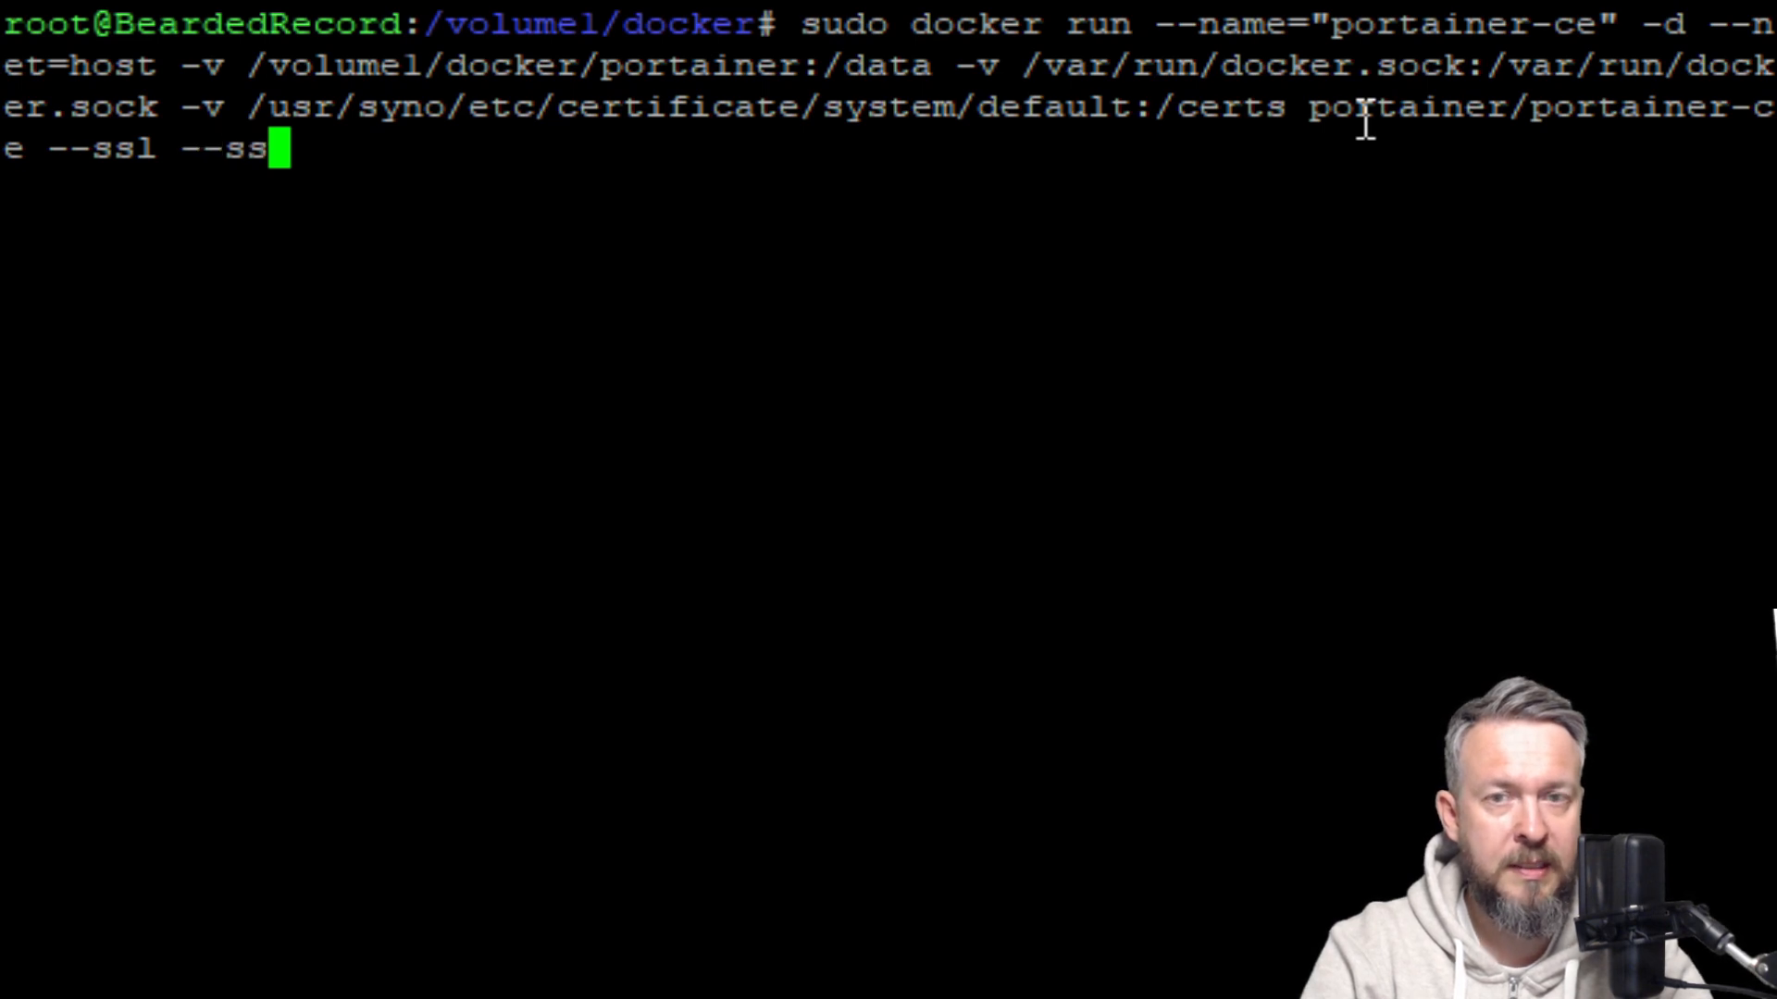
{"action": "type", "text": "lcert"}
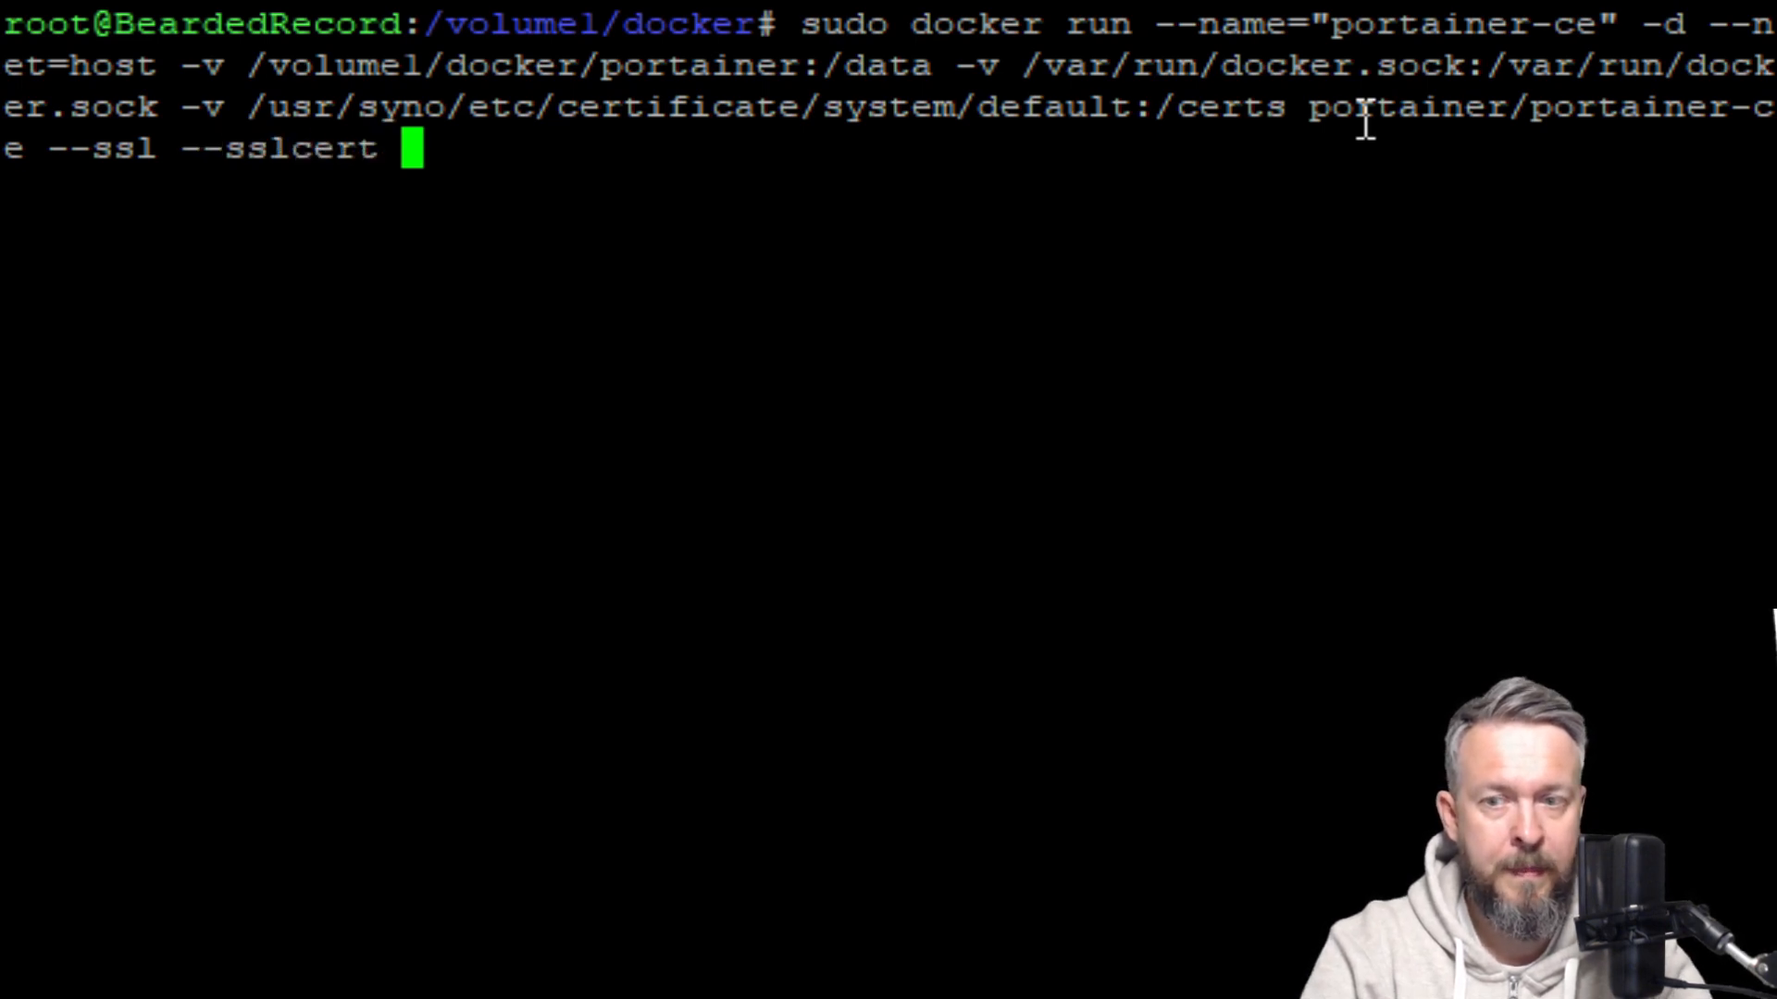
{"action": "type", "text": "/c"}
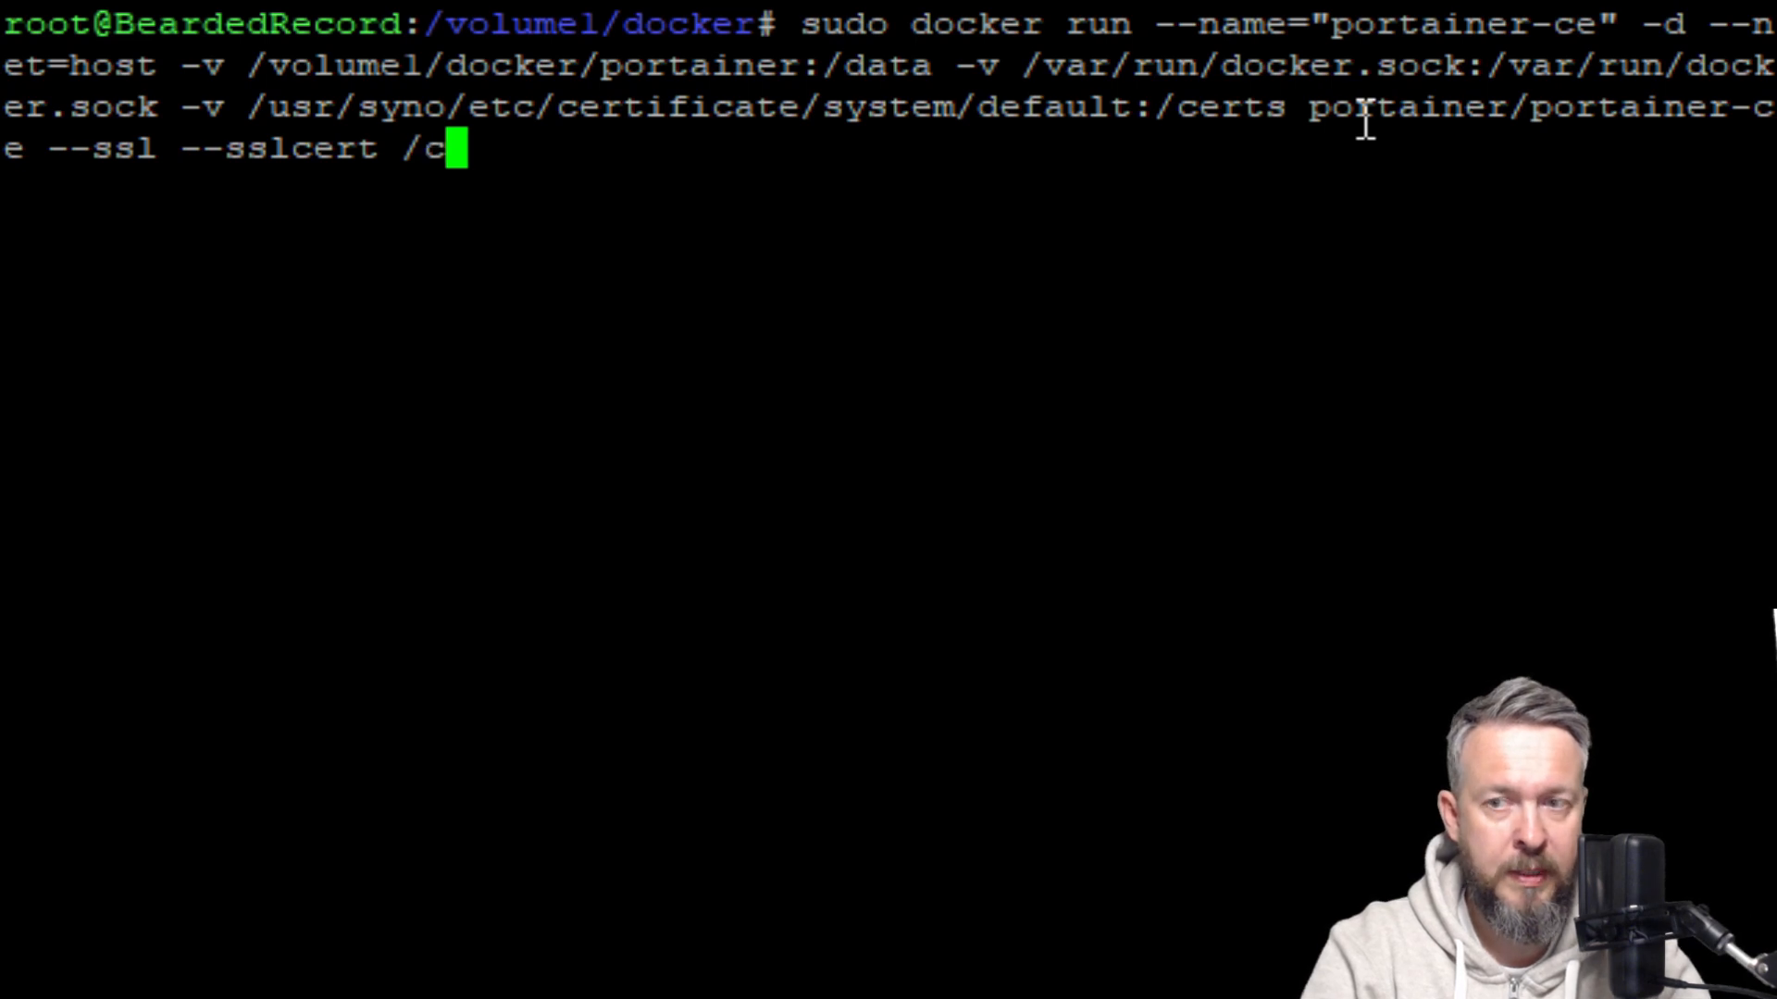
{"action": "type", "text": "ert"}
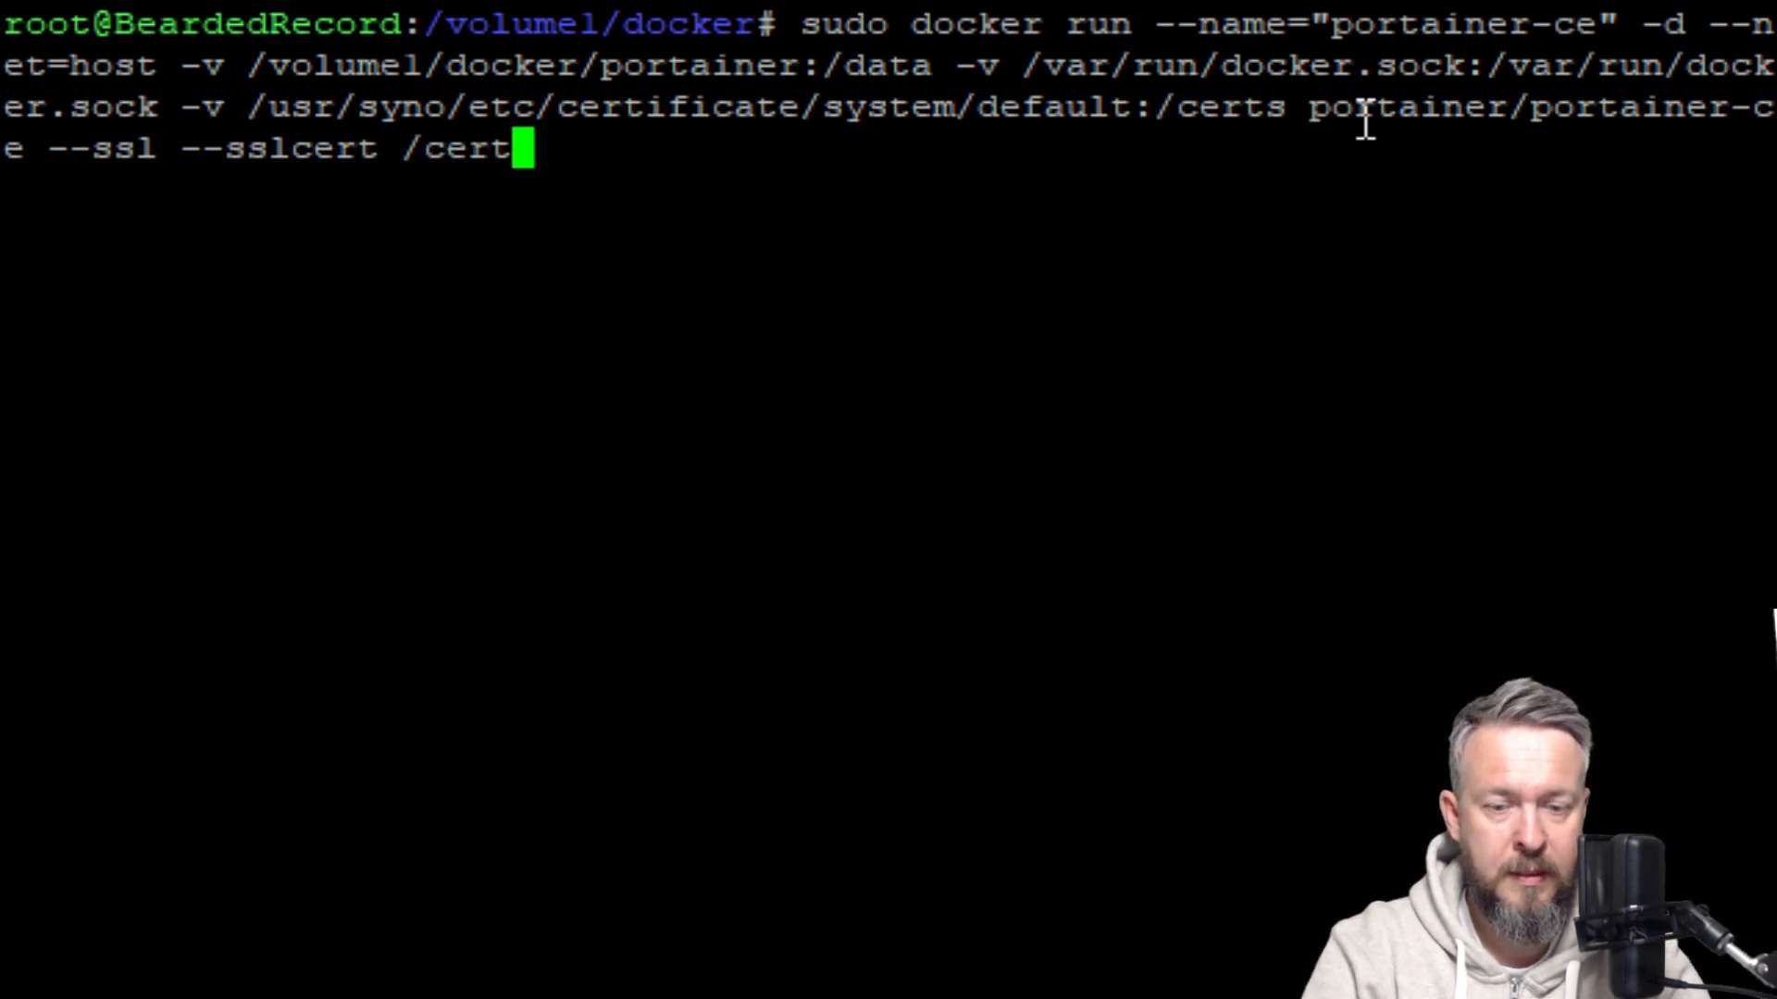
{"action": "type", "text": "/ce"}
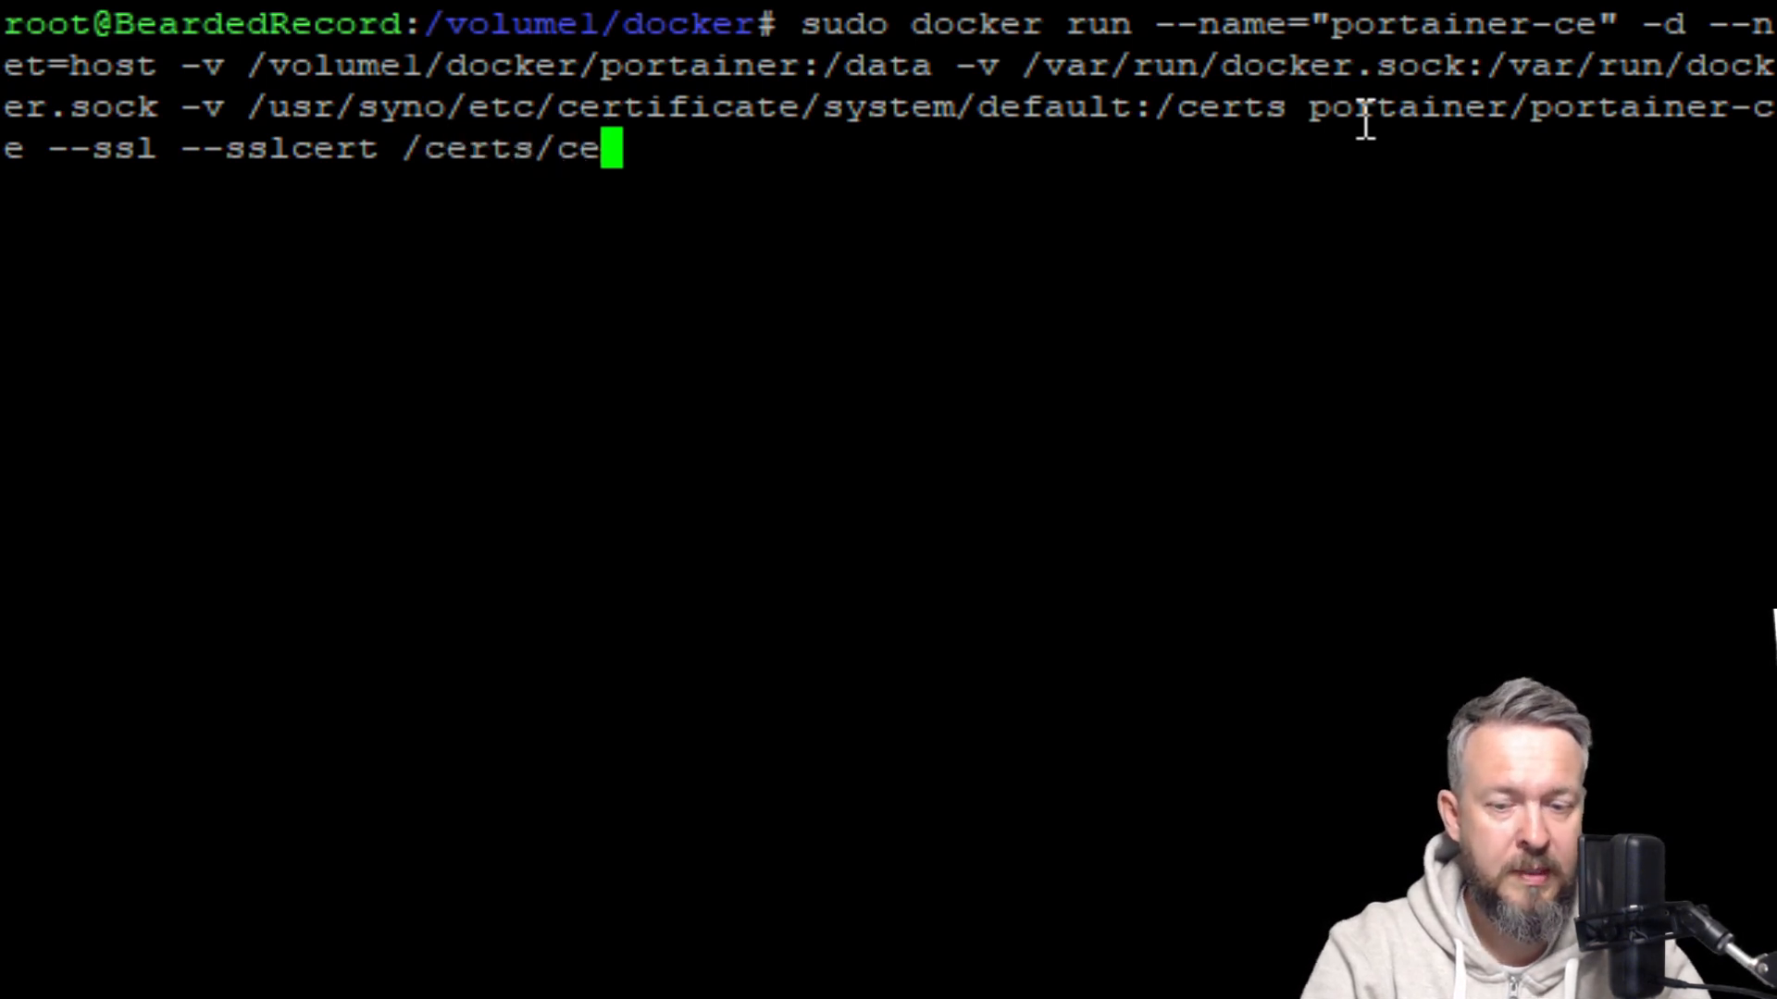
{"action": "type", "text": "rt.pem"}
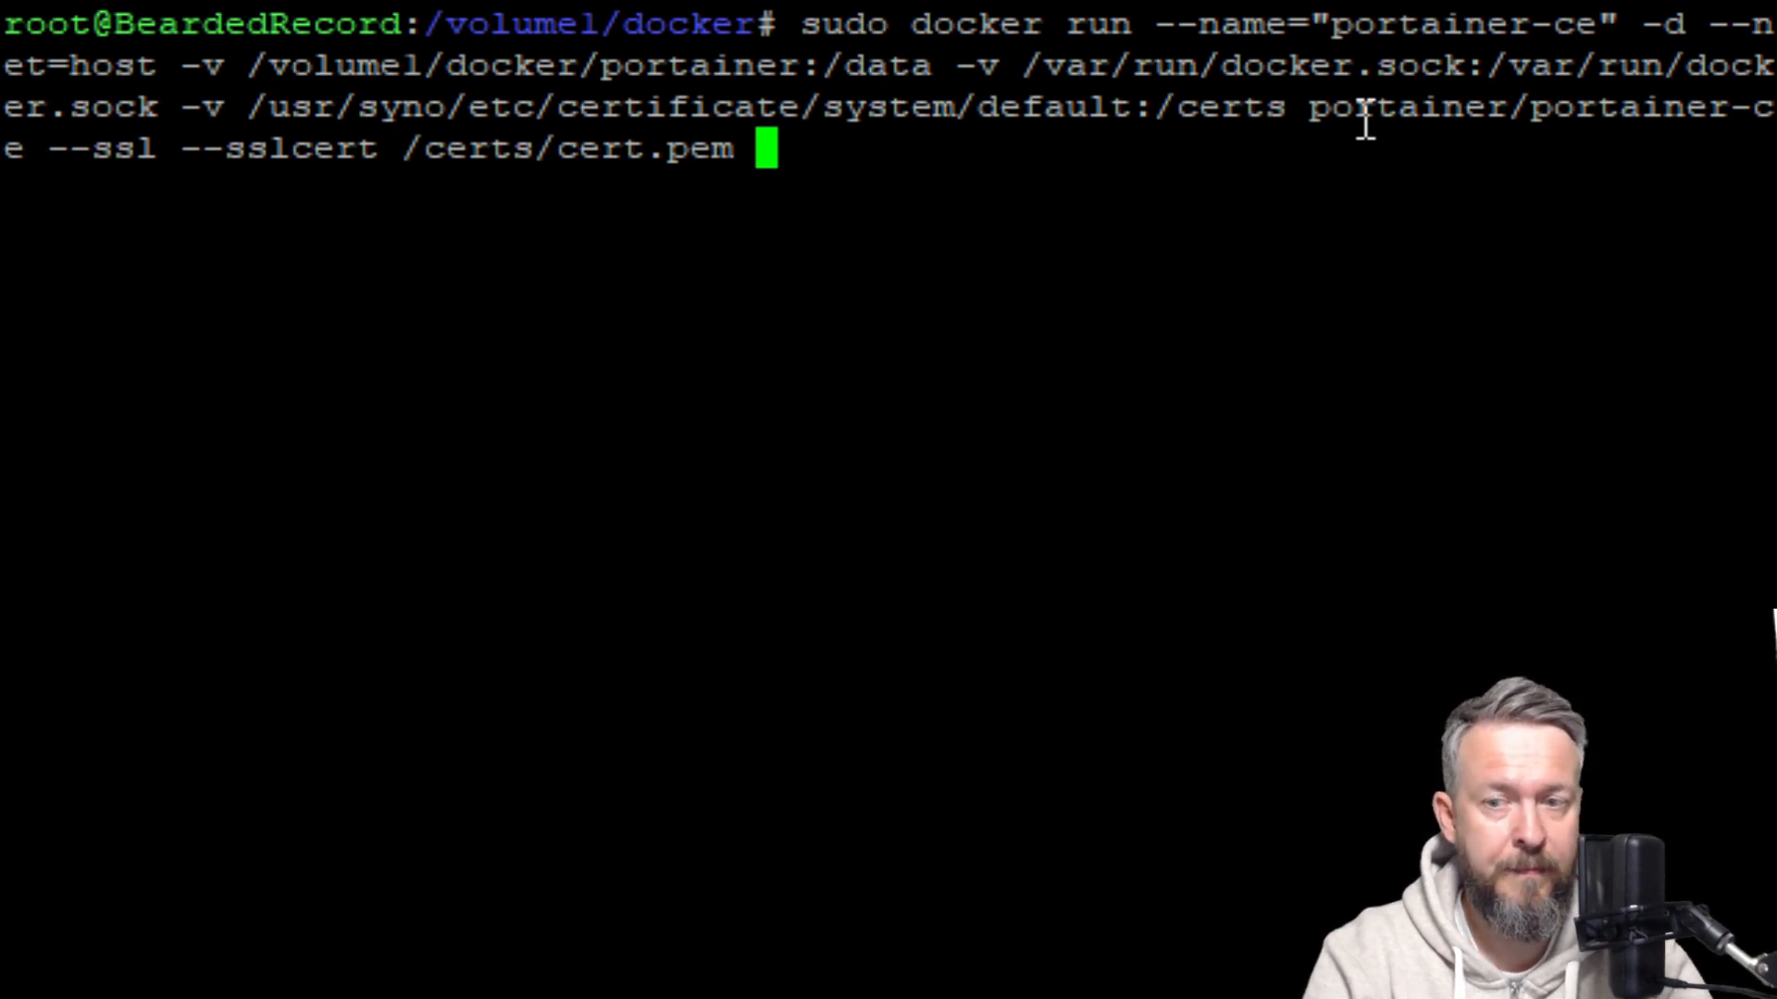
{"action": "type", "text": "--sslkey /"}
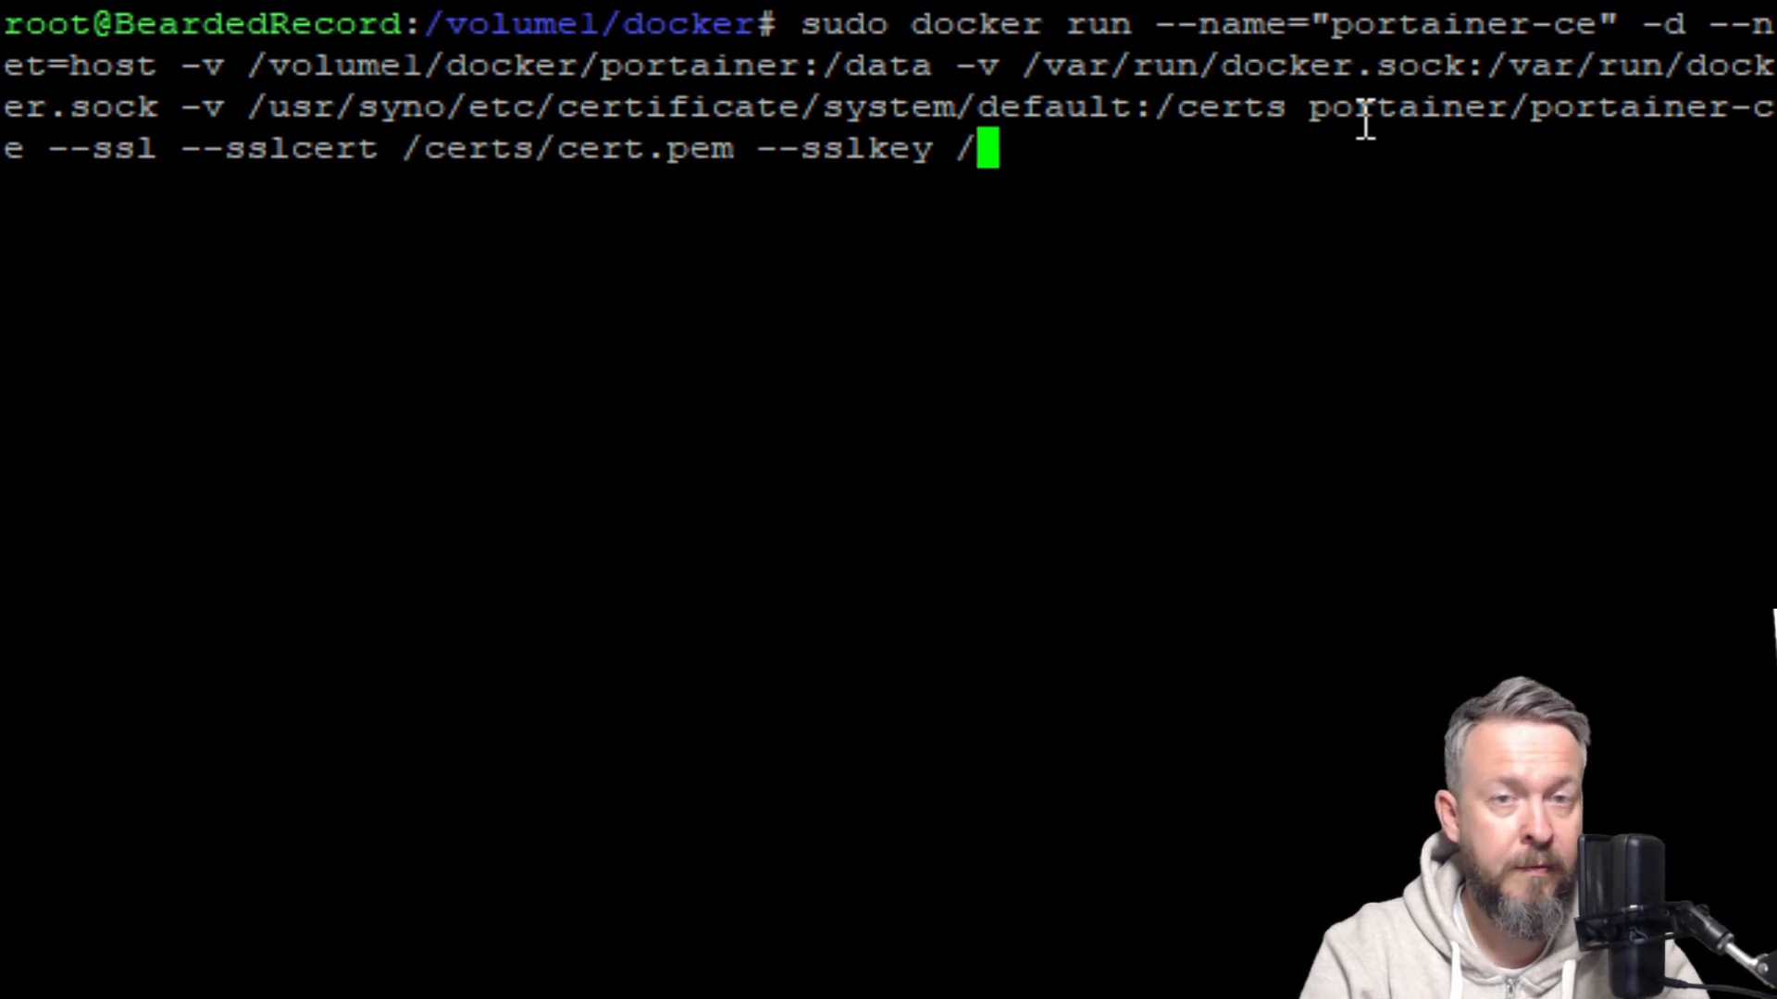
{"action": "type", "text": "cer"}
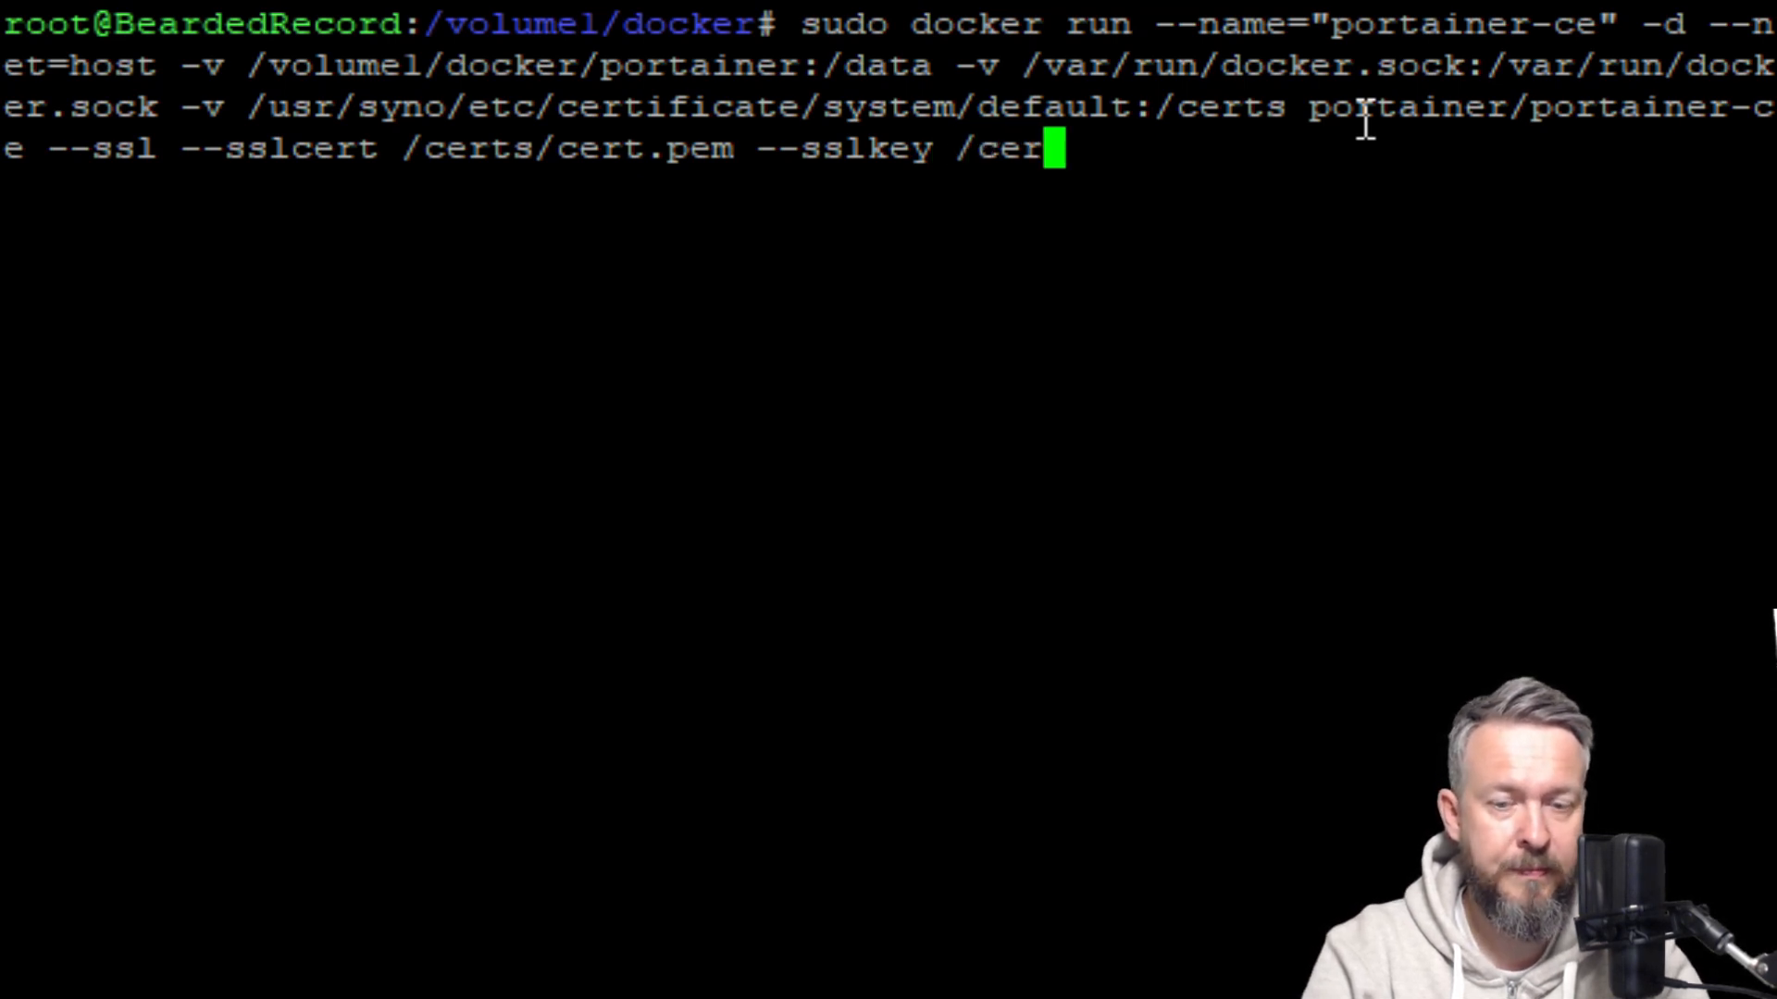
{"action": "type", "text": "ts/"}
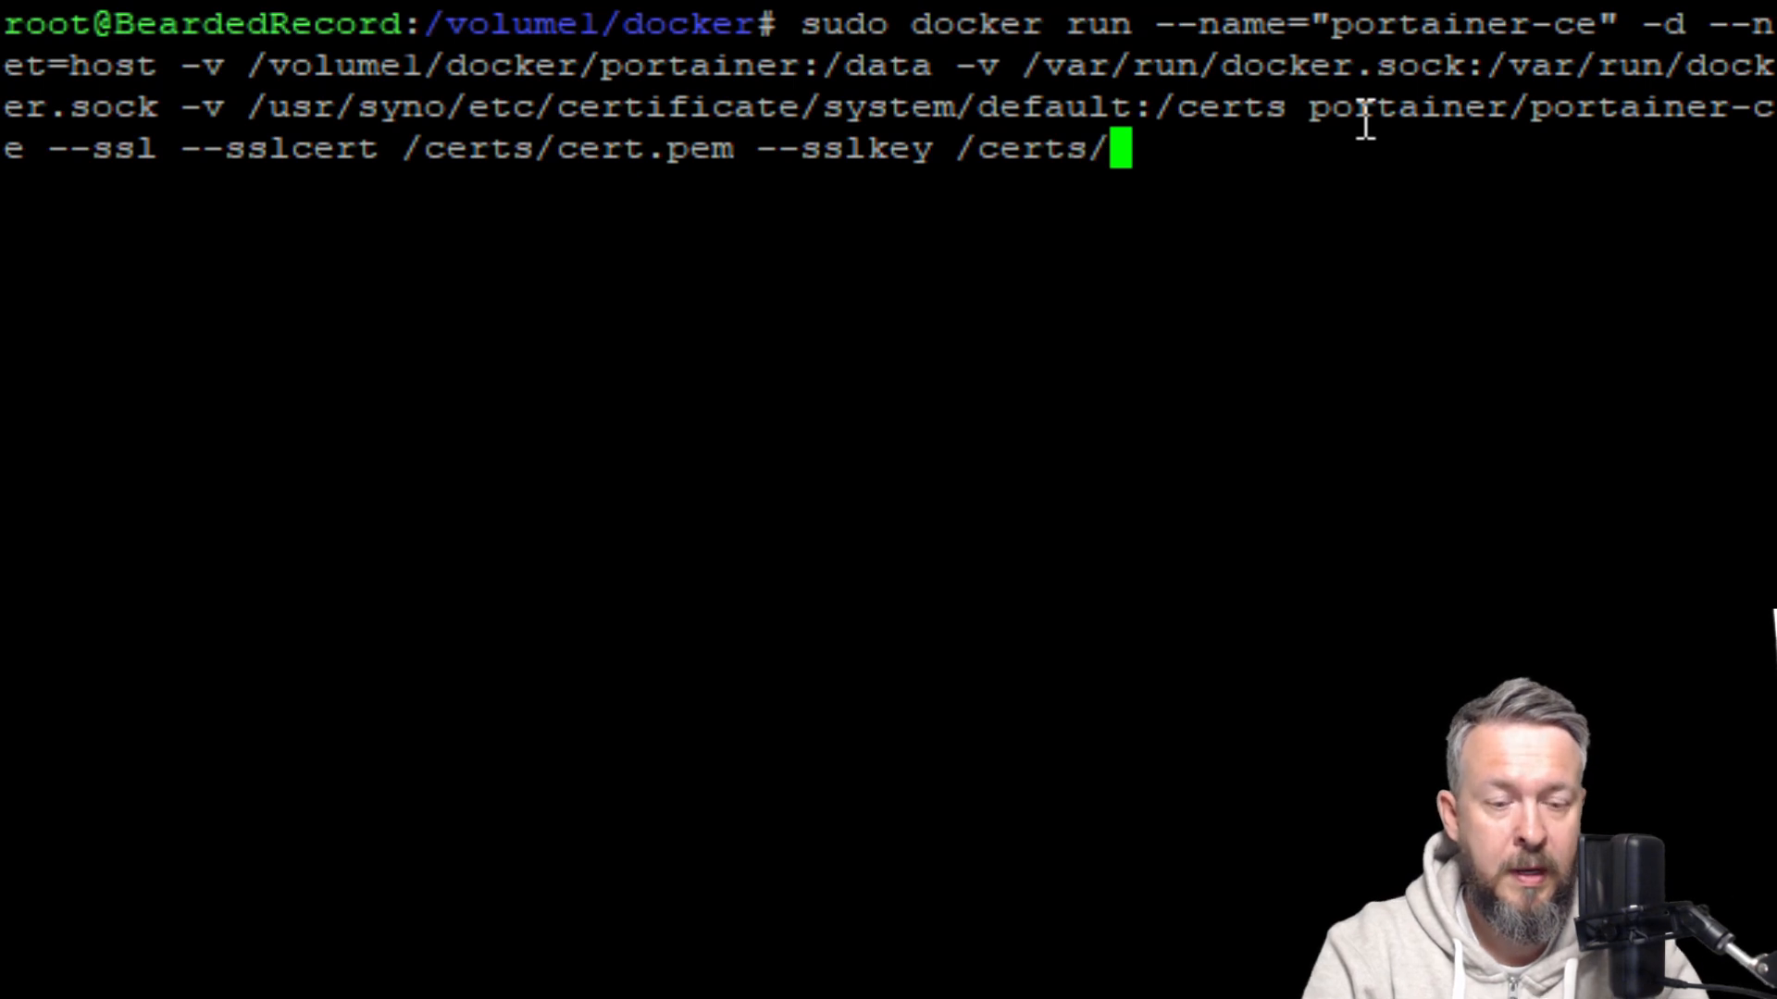
{"action": "type", "text": "p"}
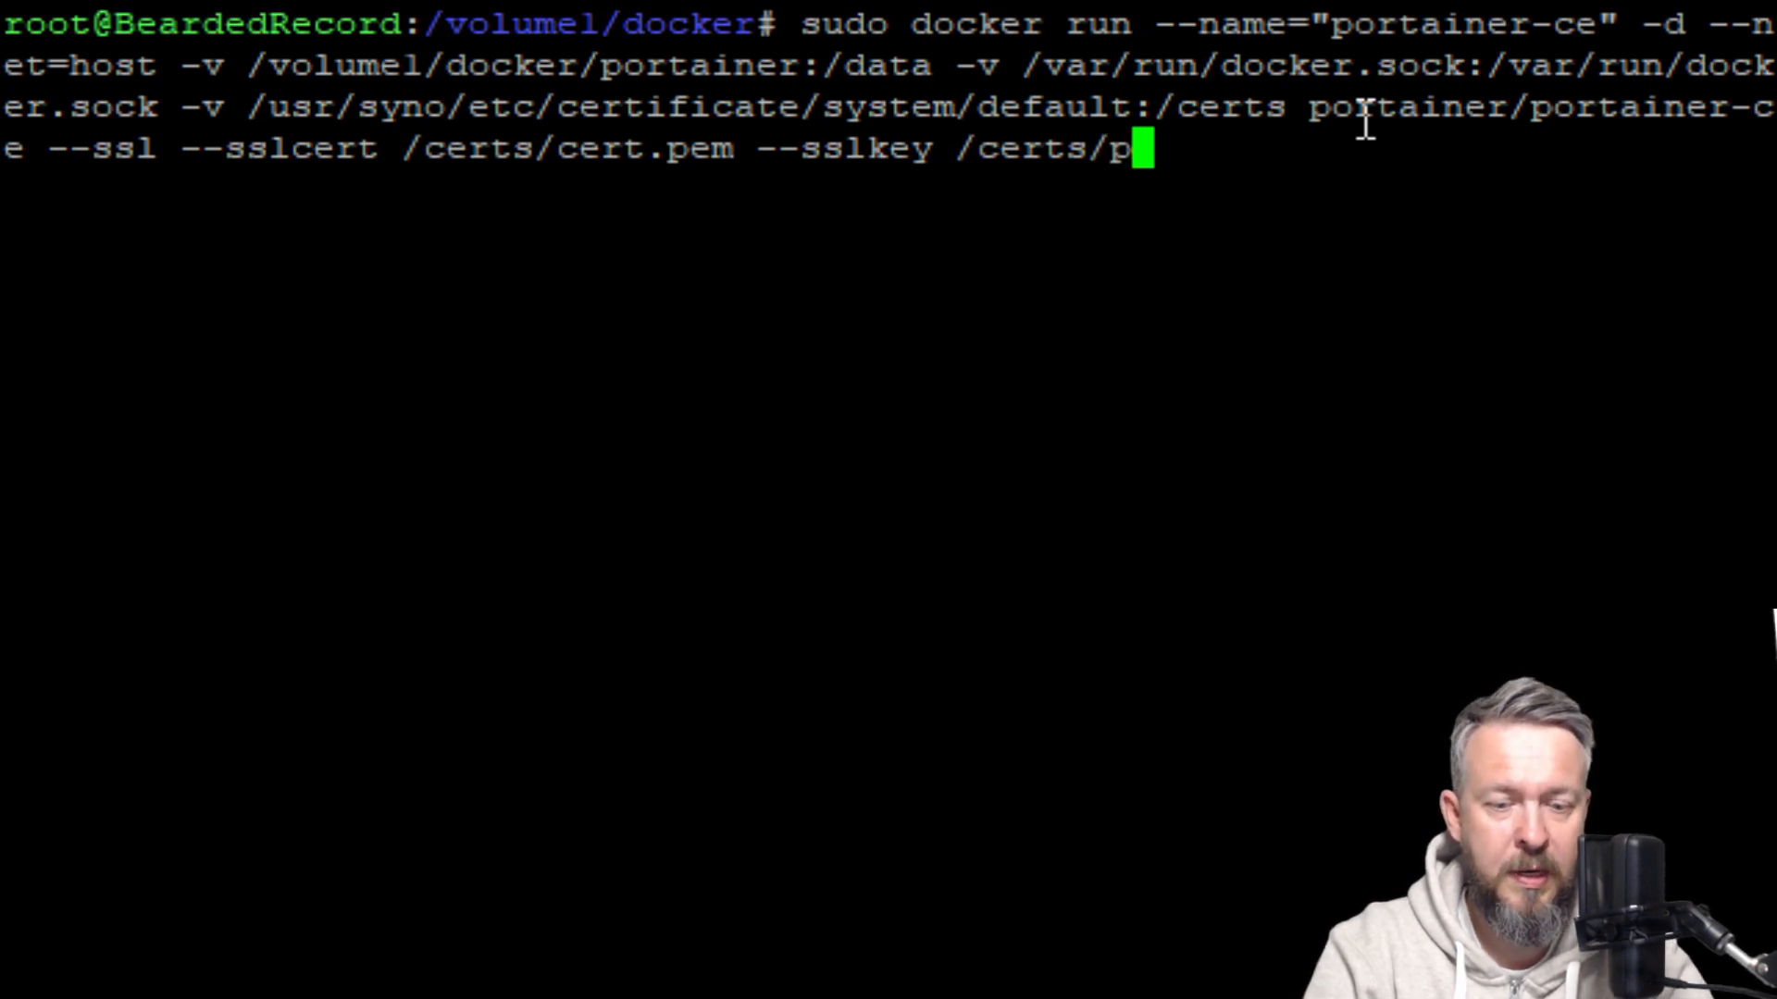
{"action": "type", "text": "rivke"}
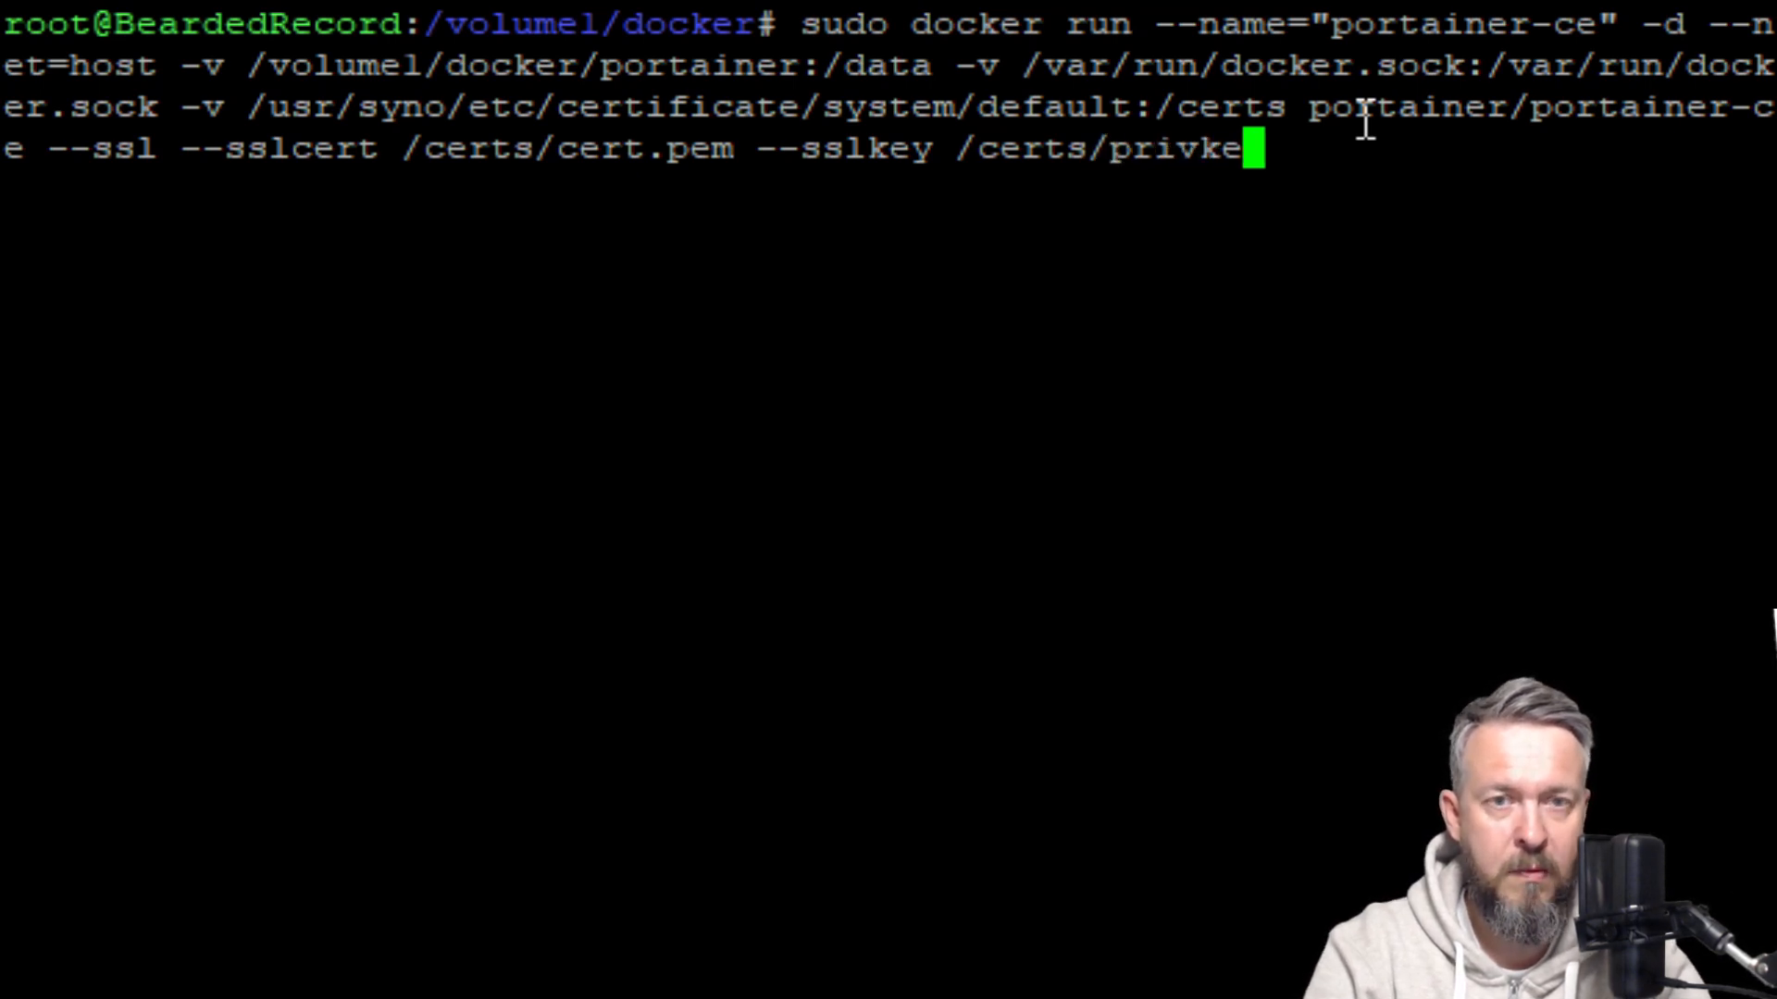
{"action": "type", "text": "y.pem"}
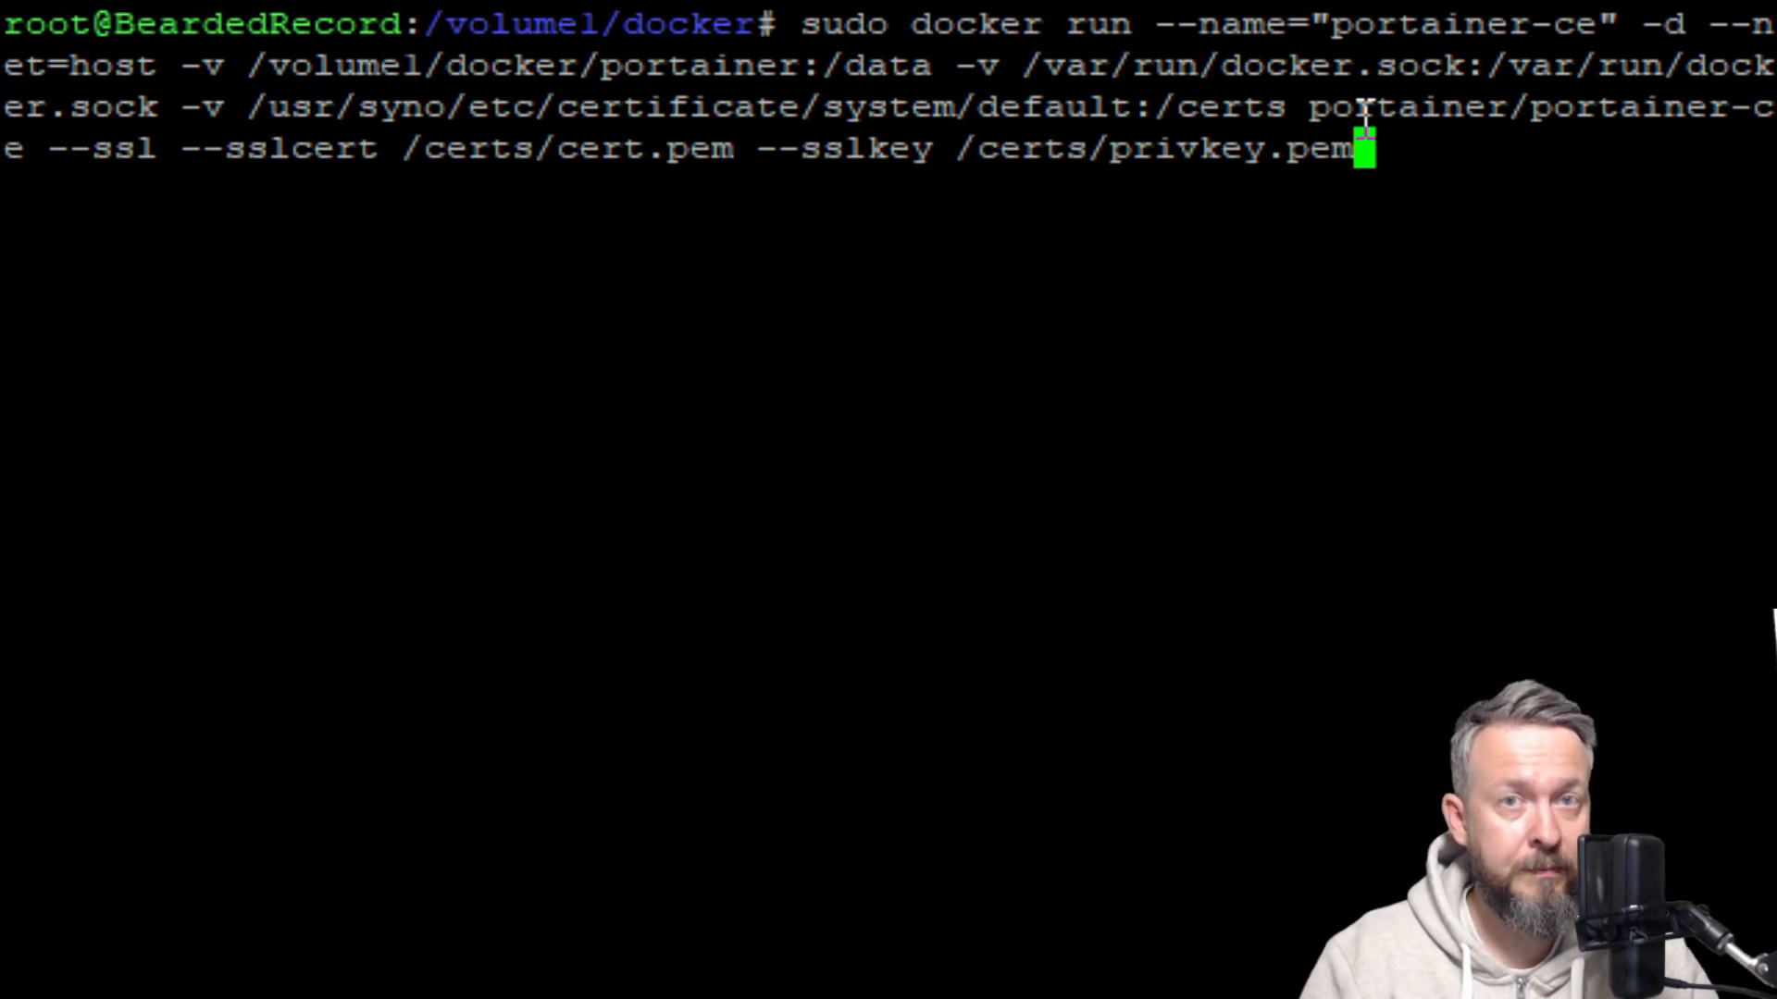
{"action": "mouse_move", "coordinate": [1295, 180]}
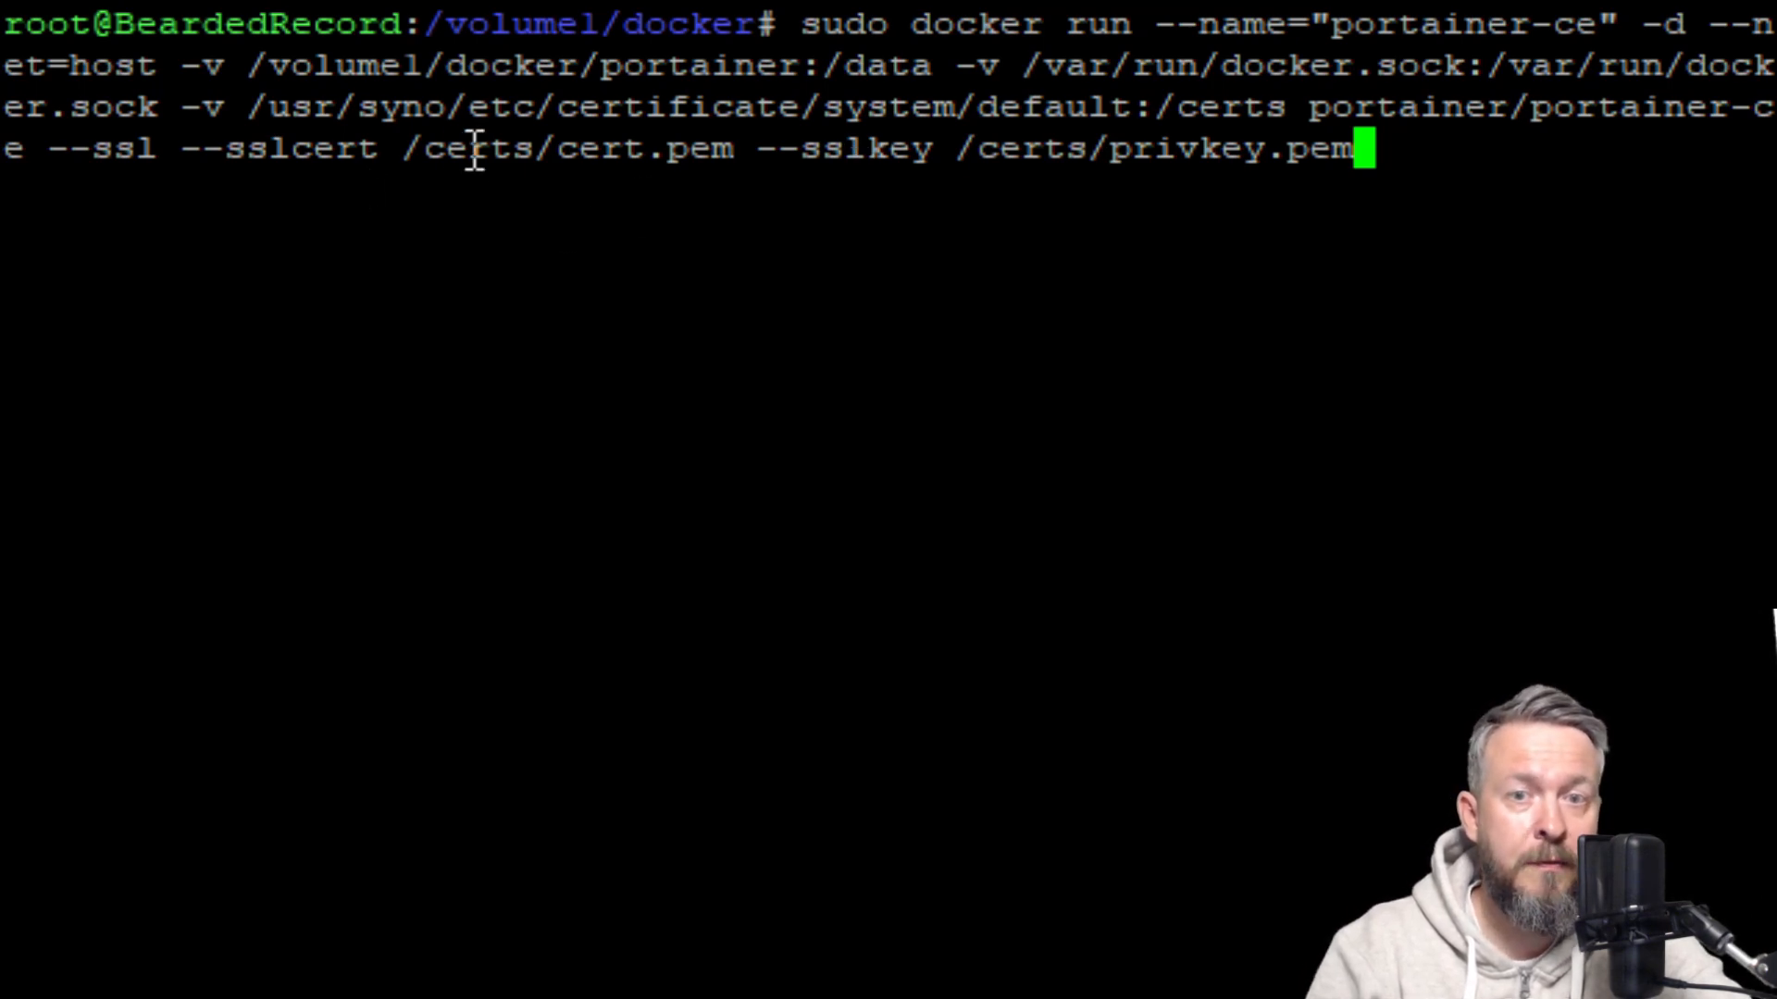
{"action": "mouse_move", "coordinate": [1099, 303]}
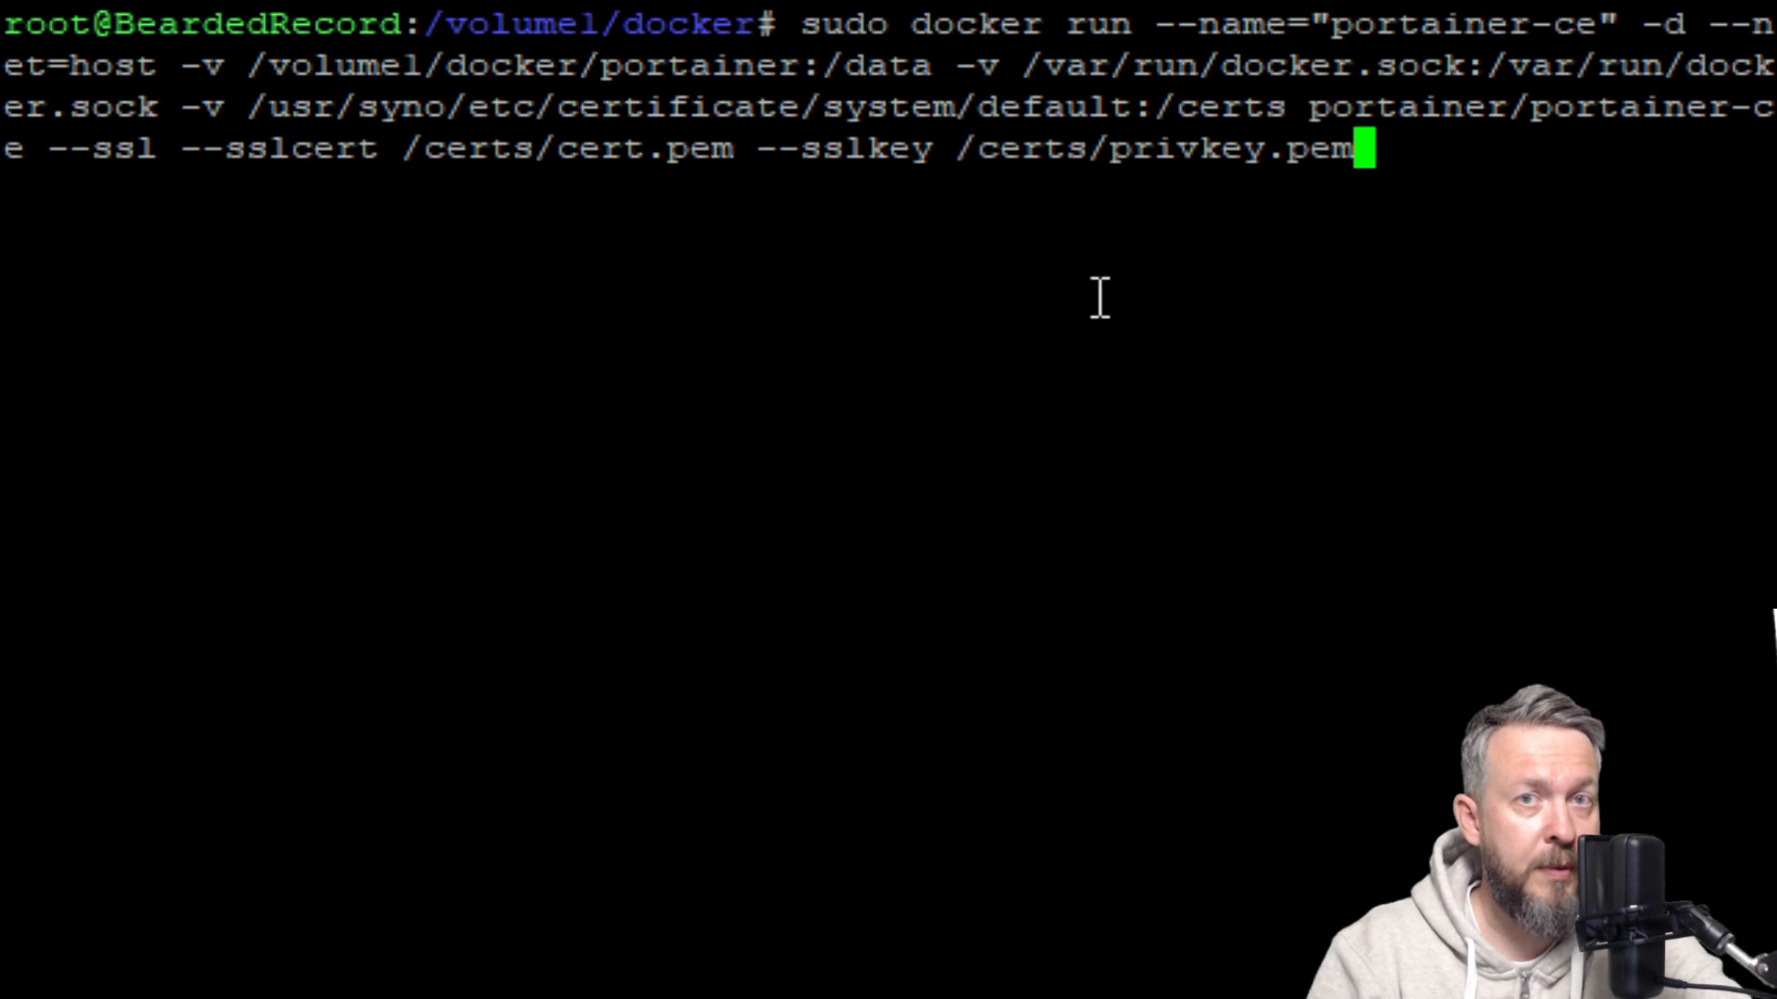
{"action": "mouse_move", "coordinate": [885, 230]}
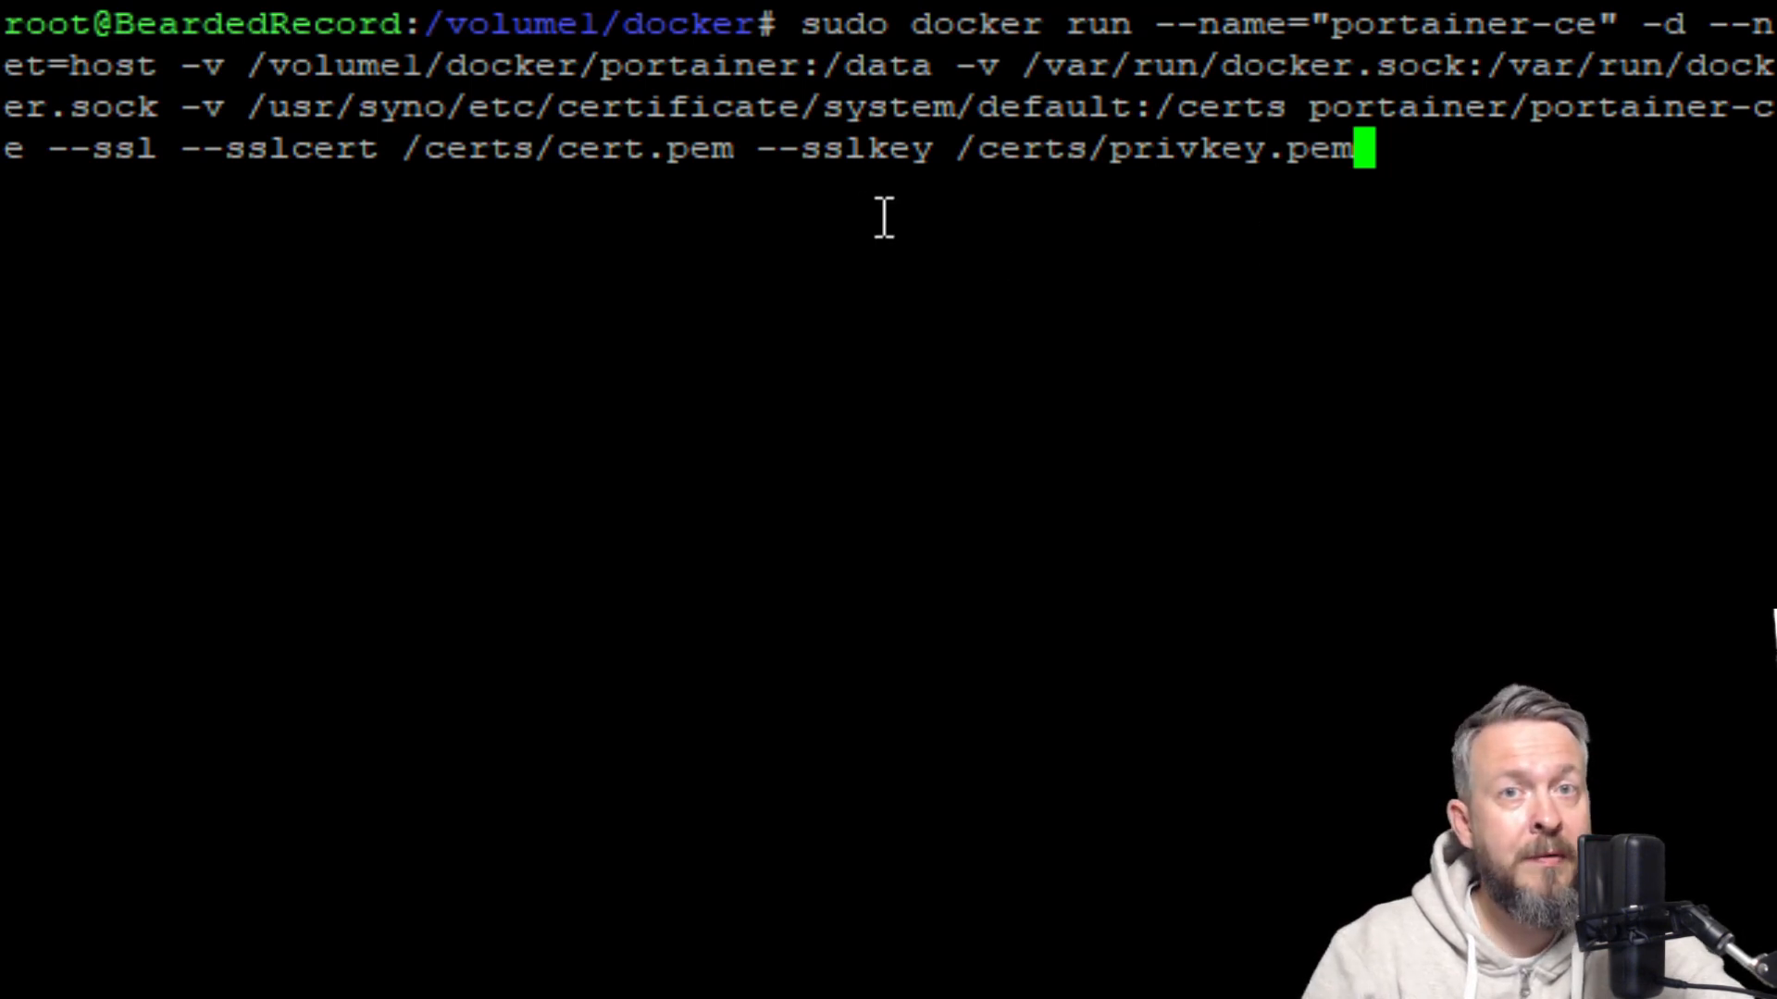